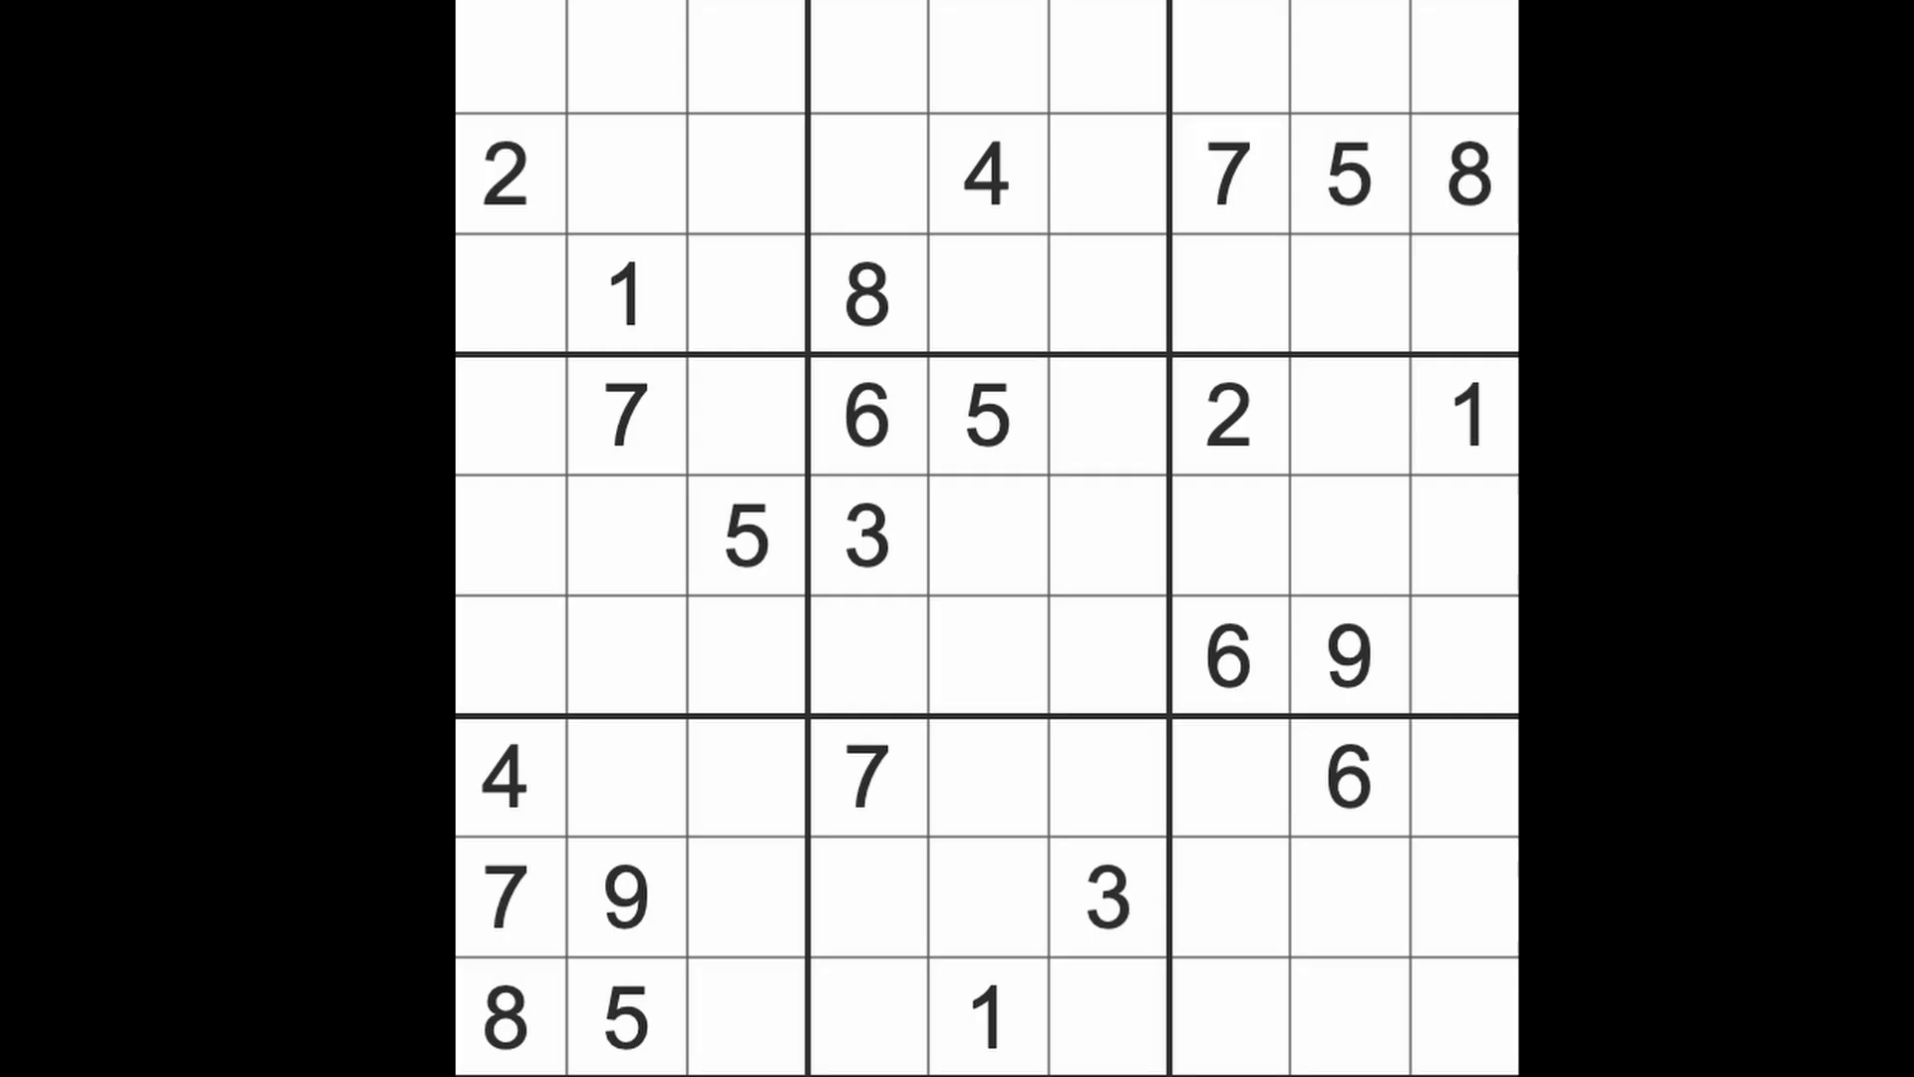
- Highlight the existing 5s and select row 6, column 9 for a 5
left_click(1469, 414)
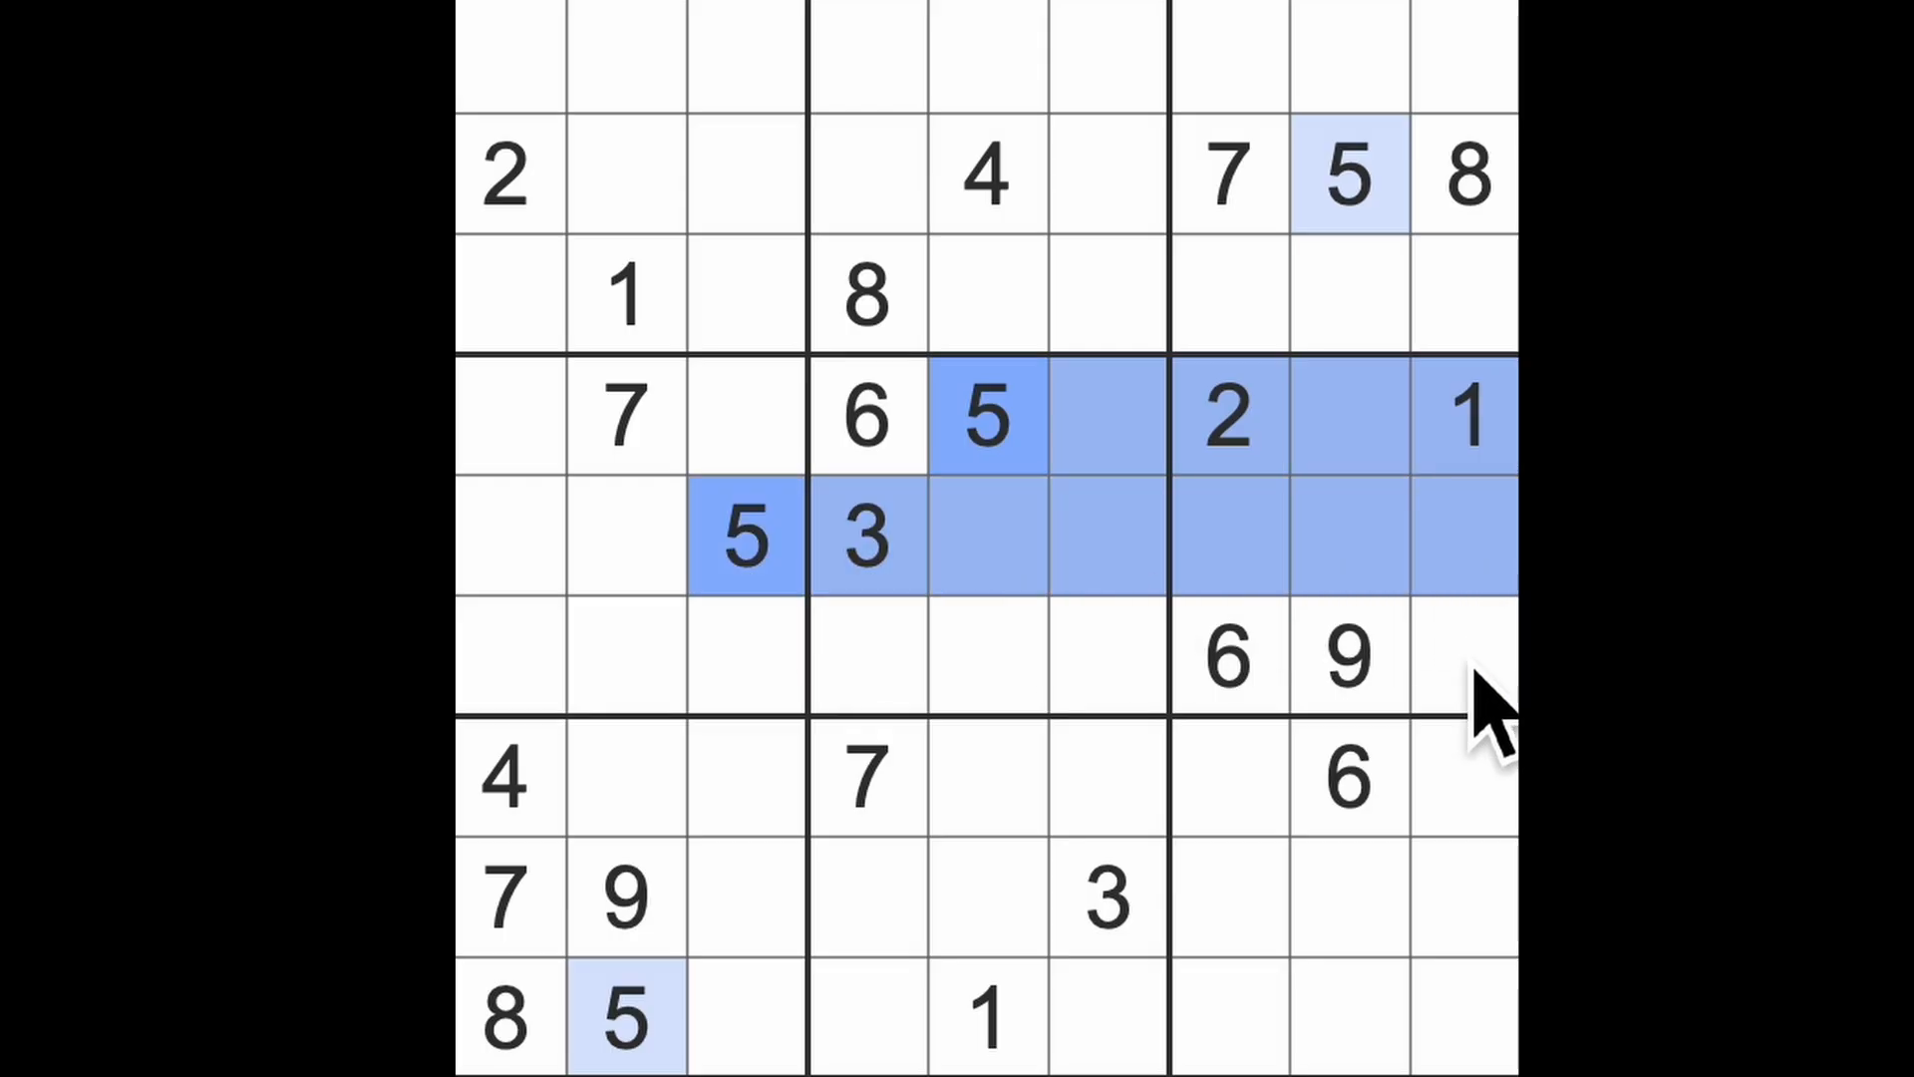
left_click(1463, 656)
type("5")
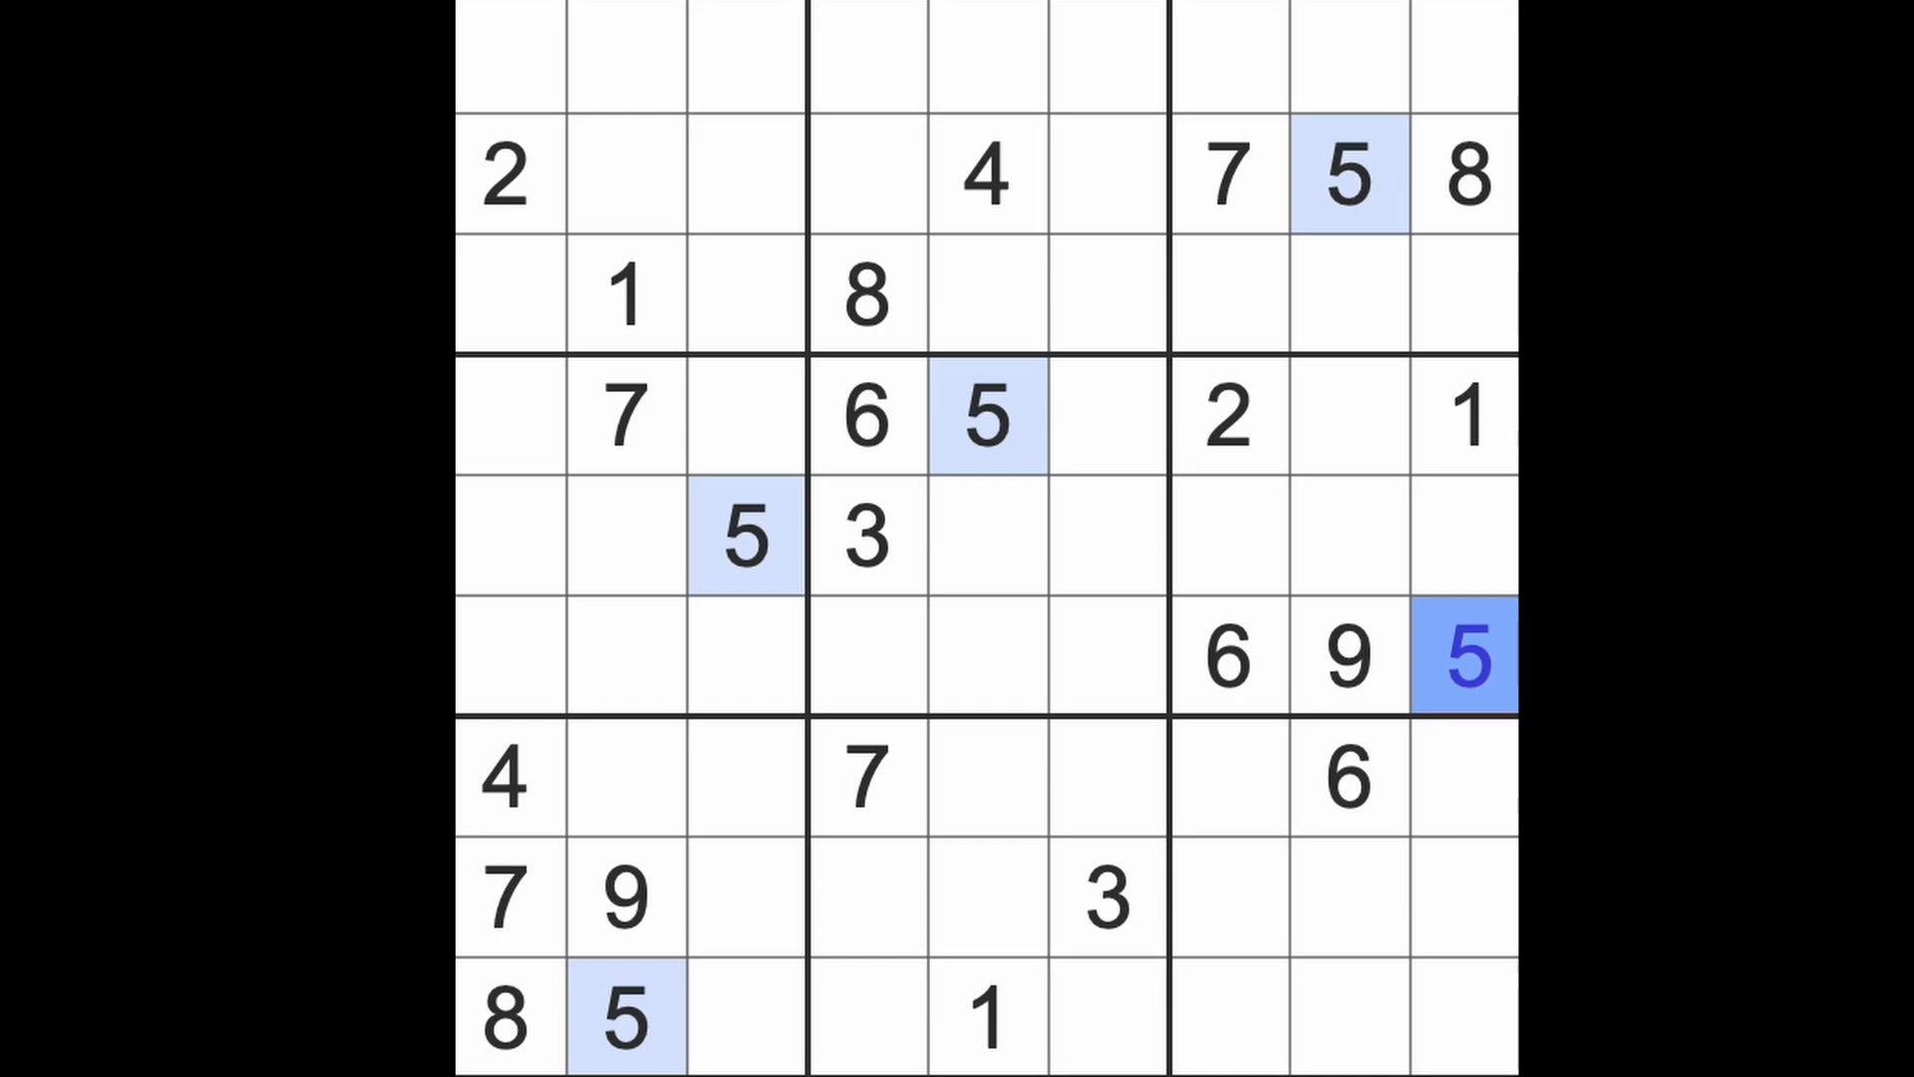
- Highlight the 1s, then select row 4 column 8 and row 6 column 1 for 3s
left_click(1464, 415)
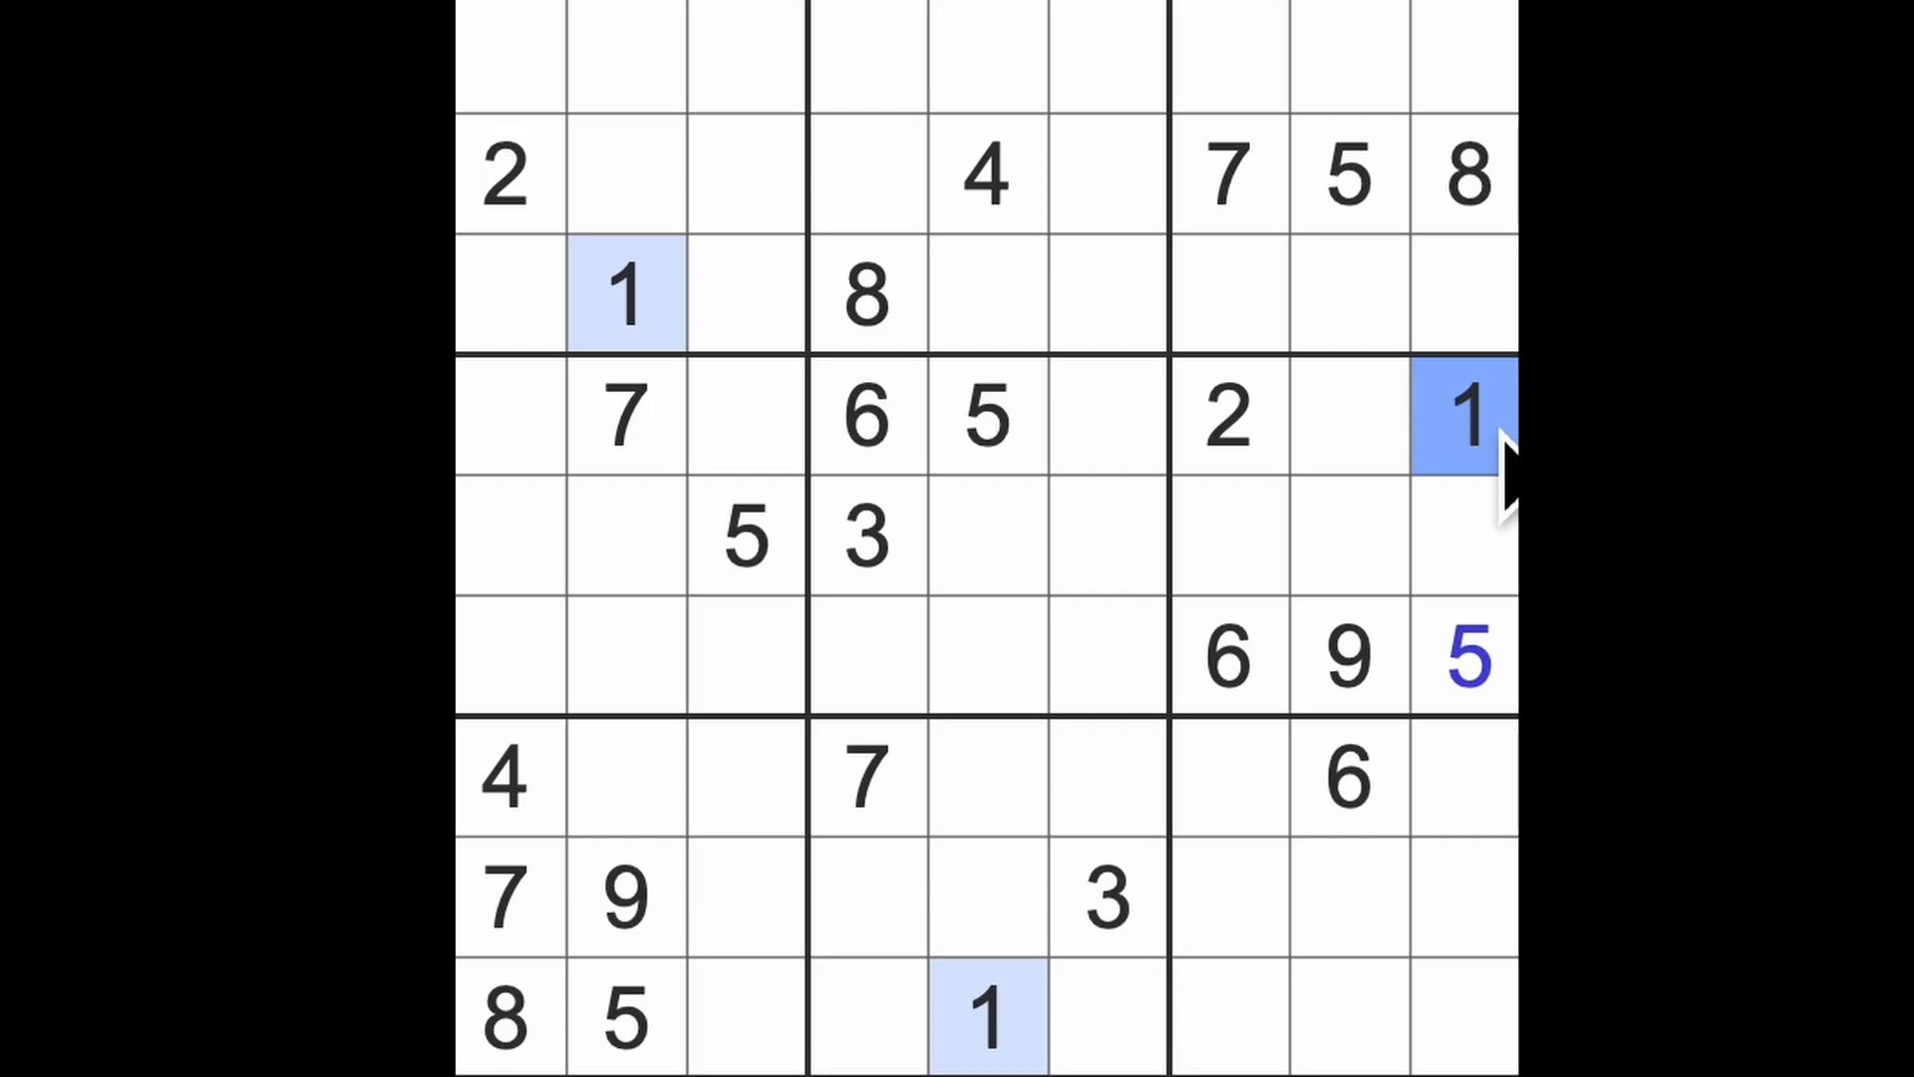
mouse_move(1478, 574)
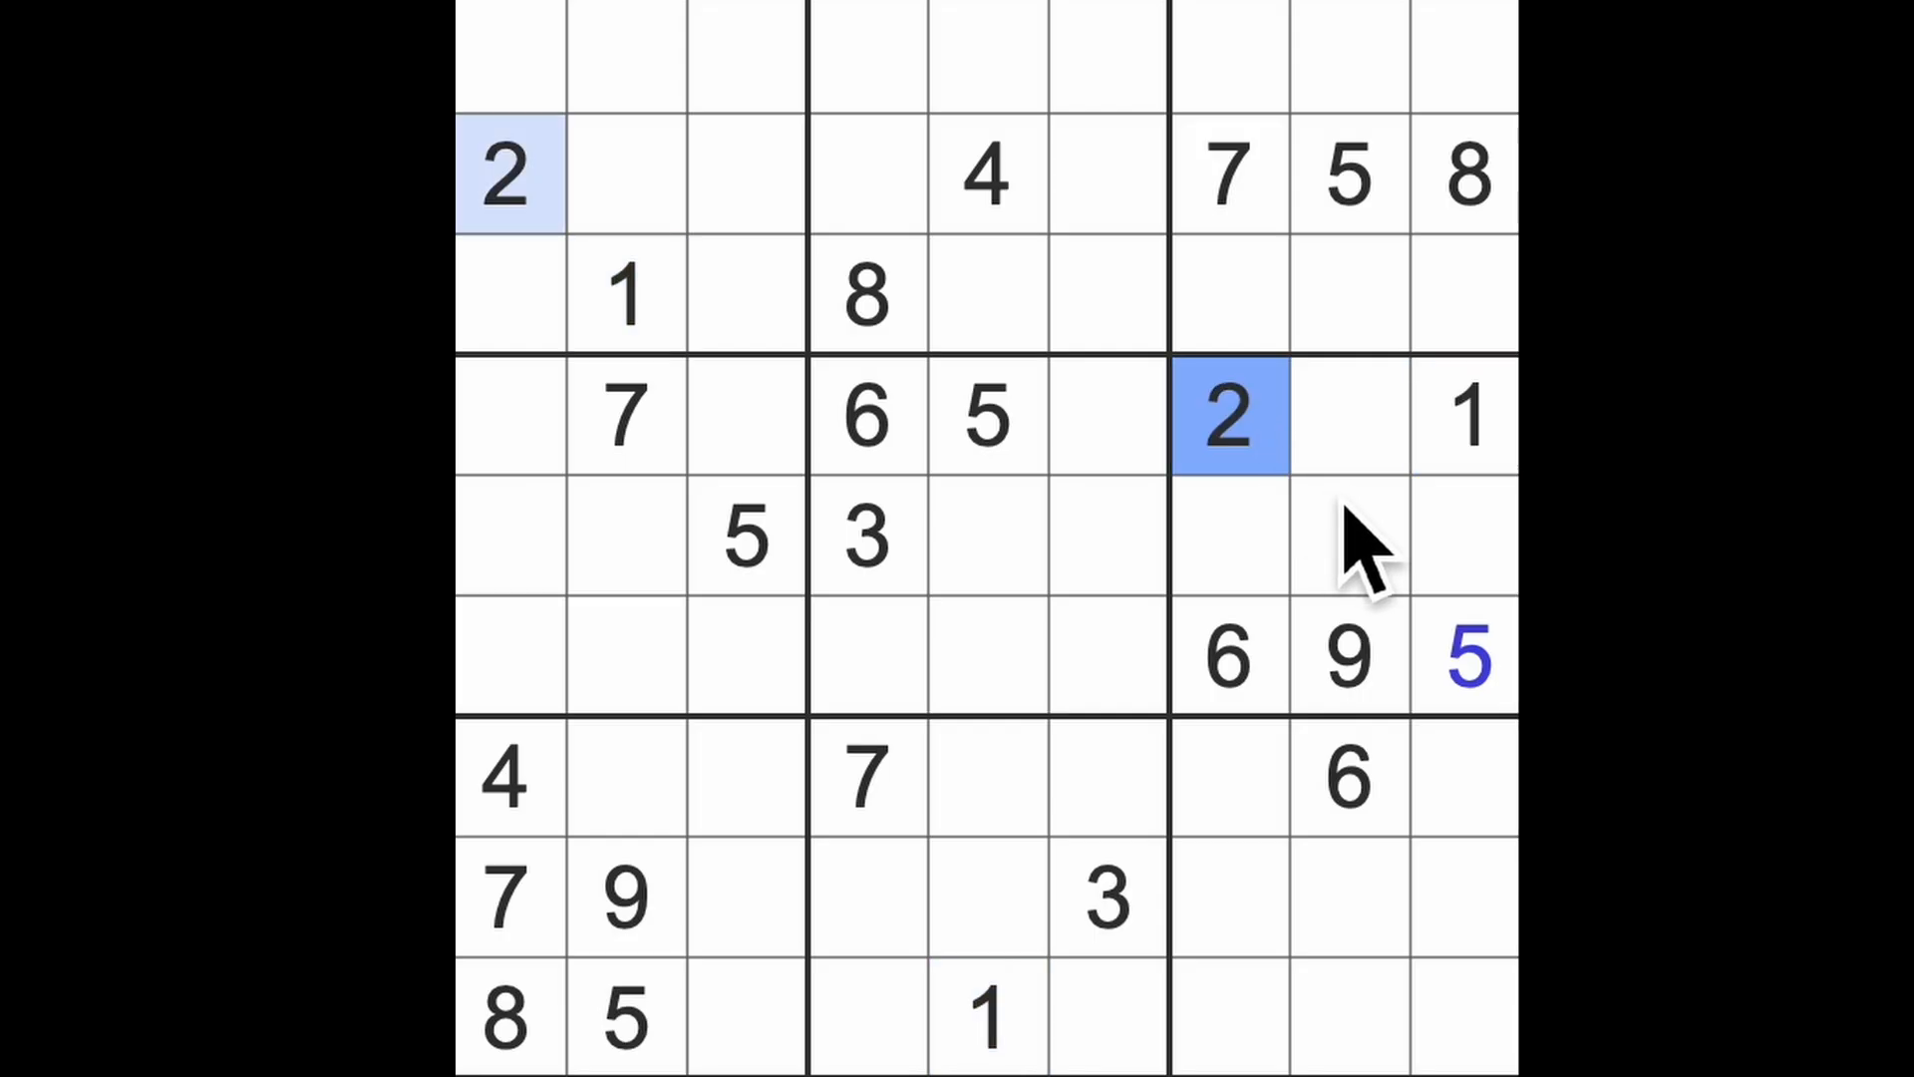
left_click(864, 538)
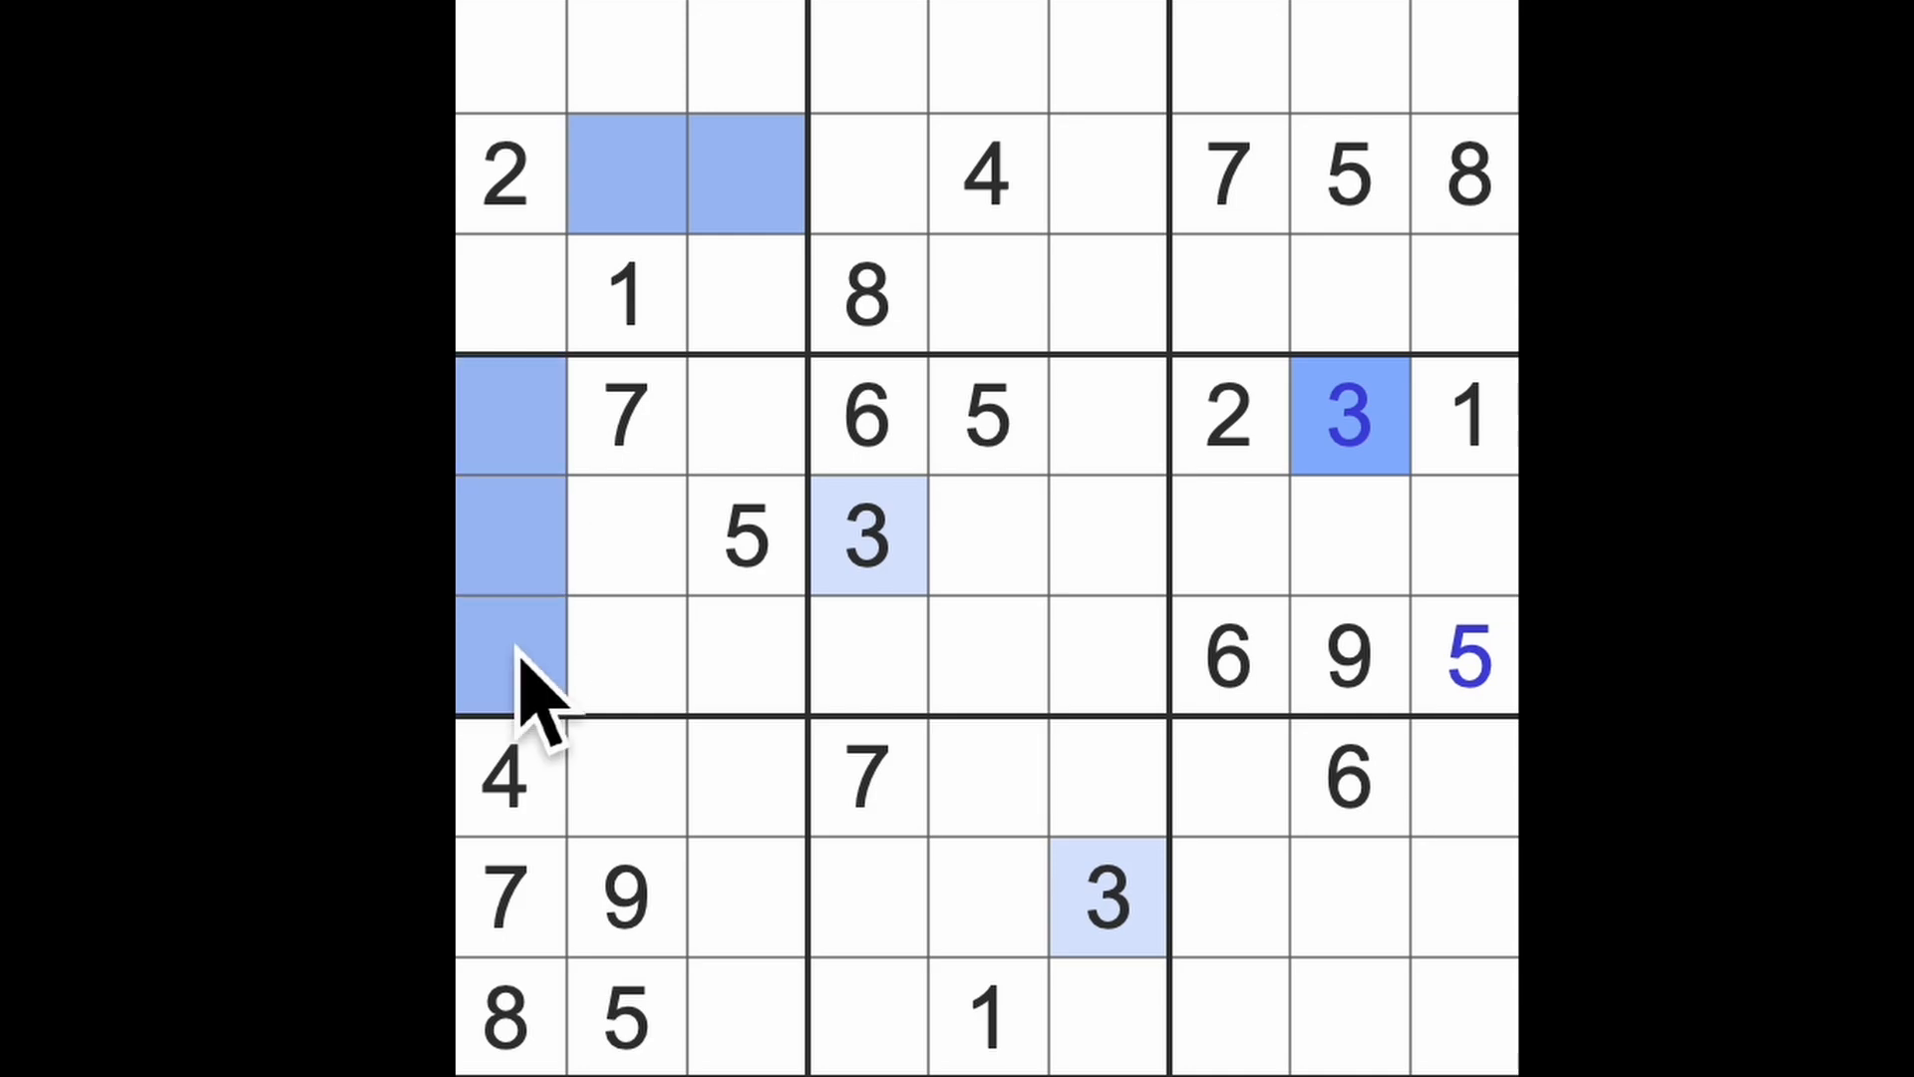
mouse_move(1343, 489)
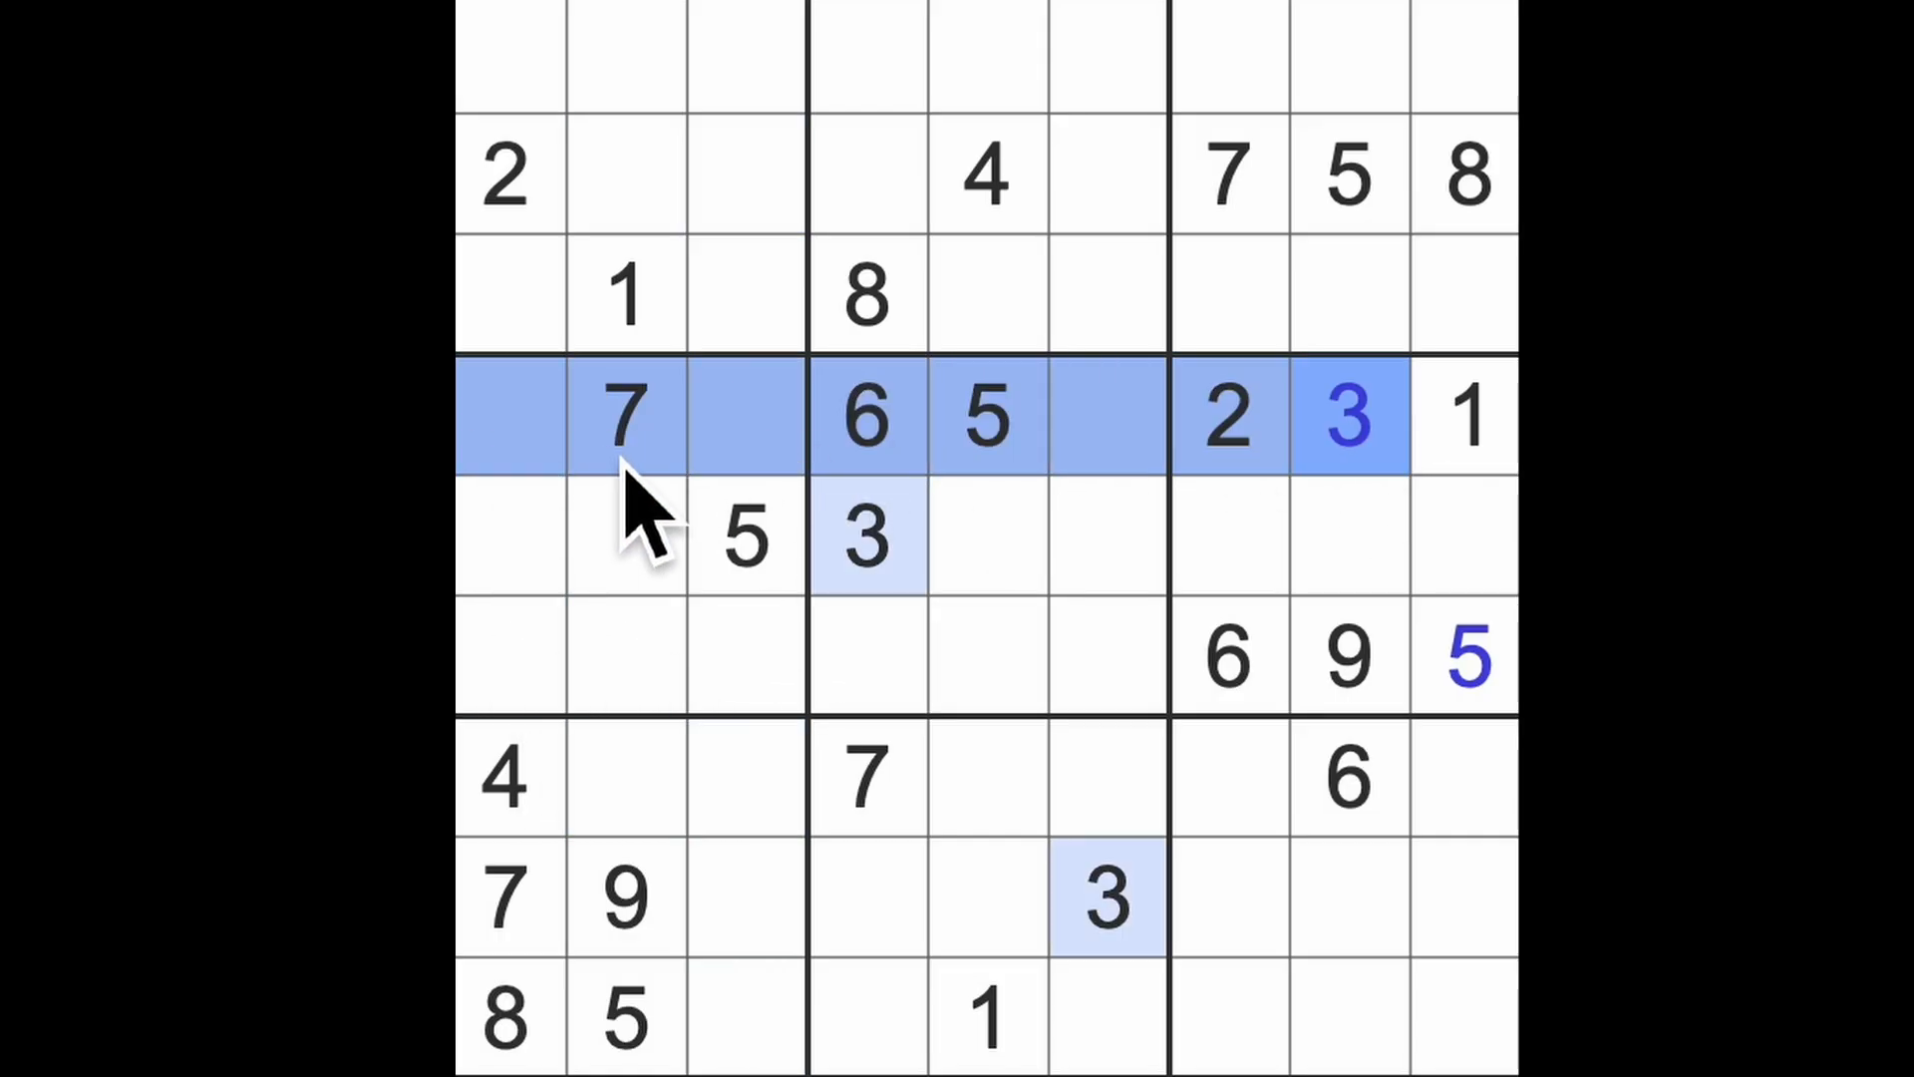
left_click(506, 657)
type("3")
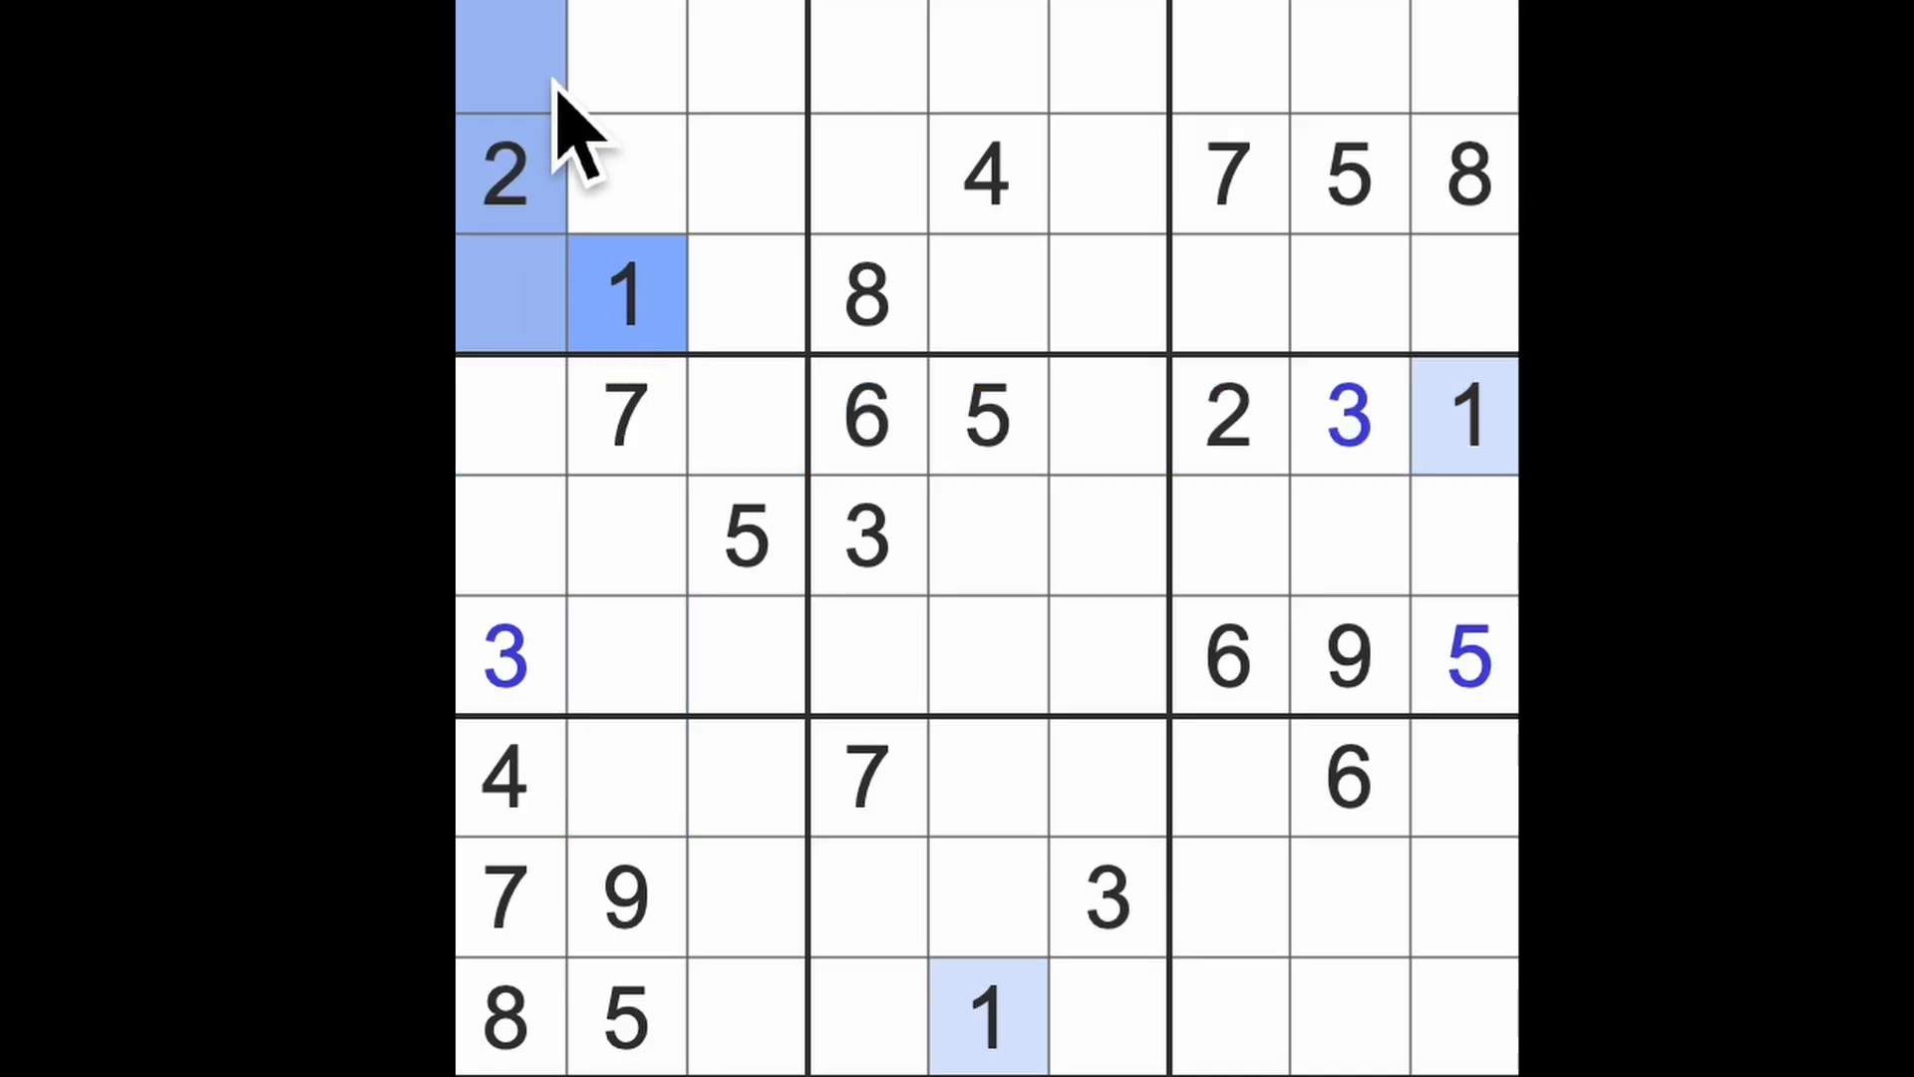
- Place a 1 in row 5, column 1, then highlight the 2s, 5s and 6s
left_click(507, 536)
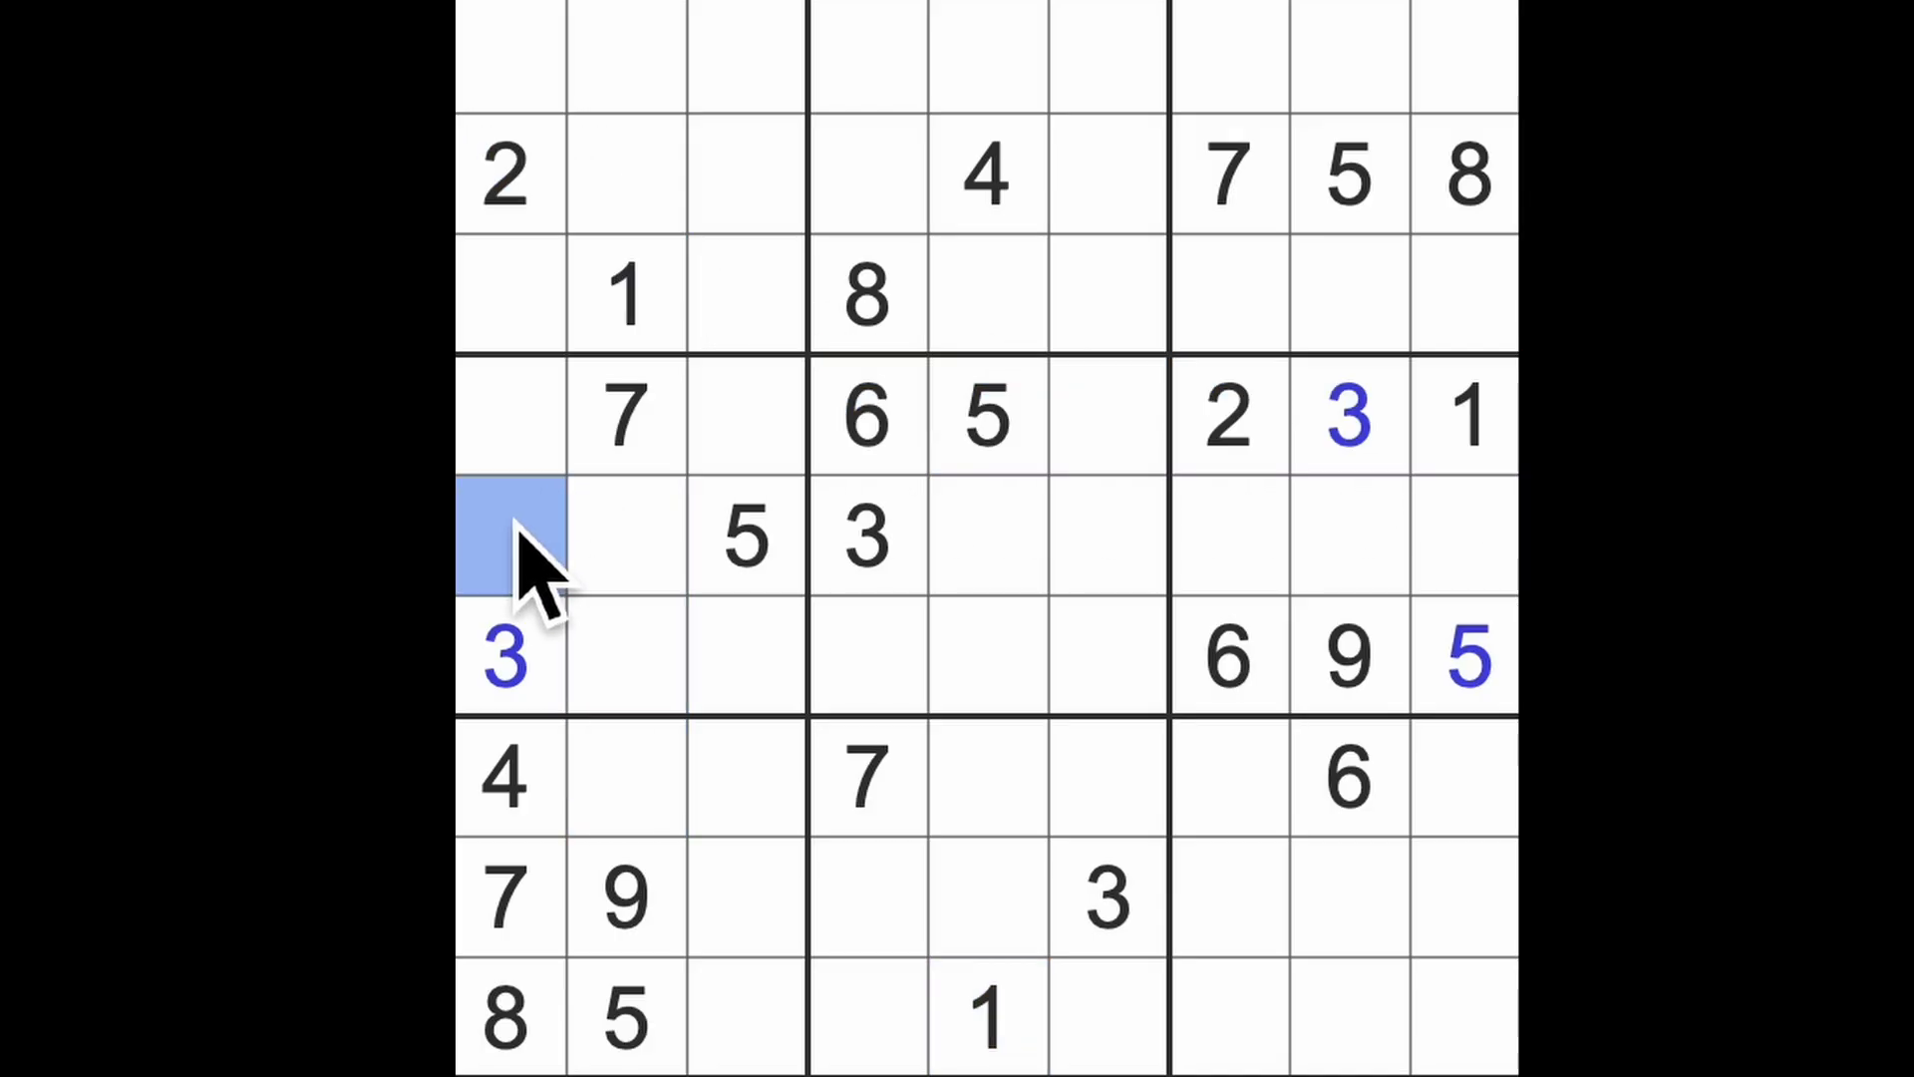
type("1")
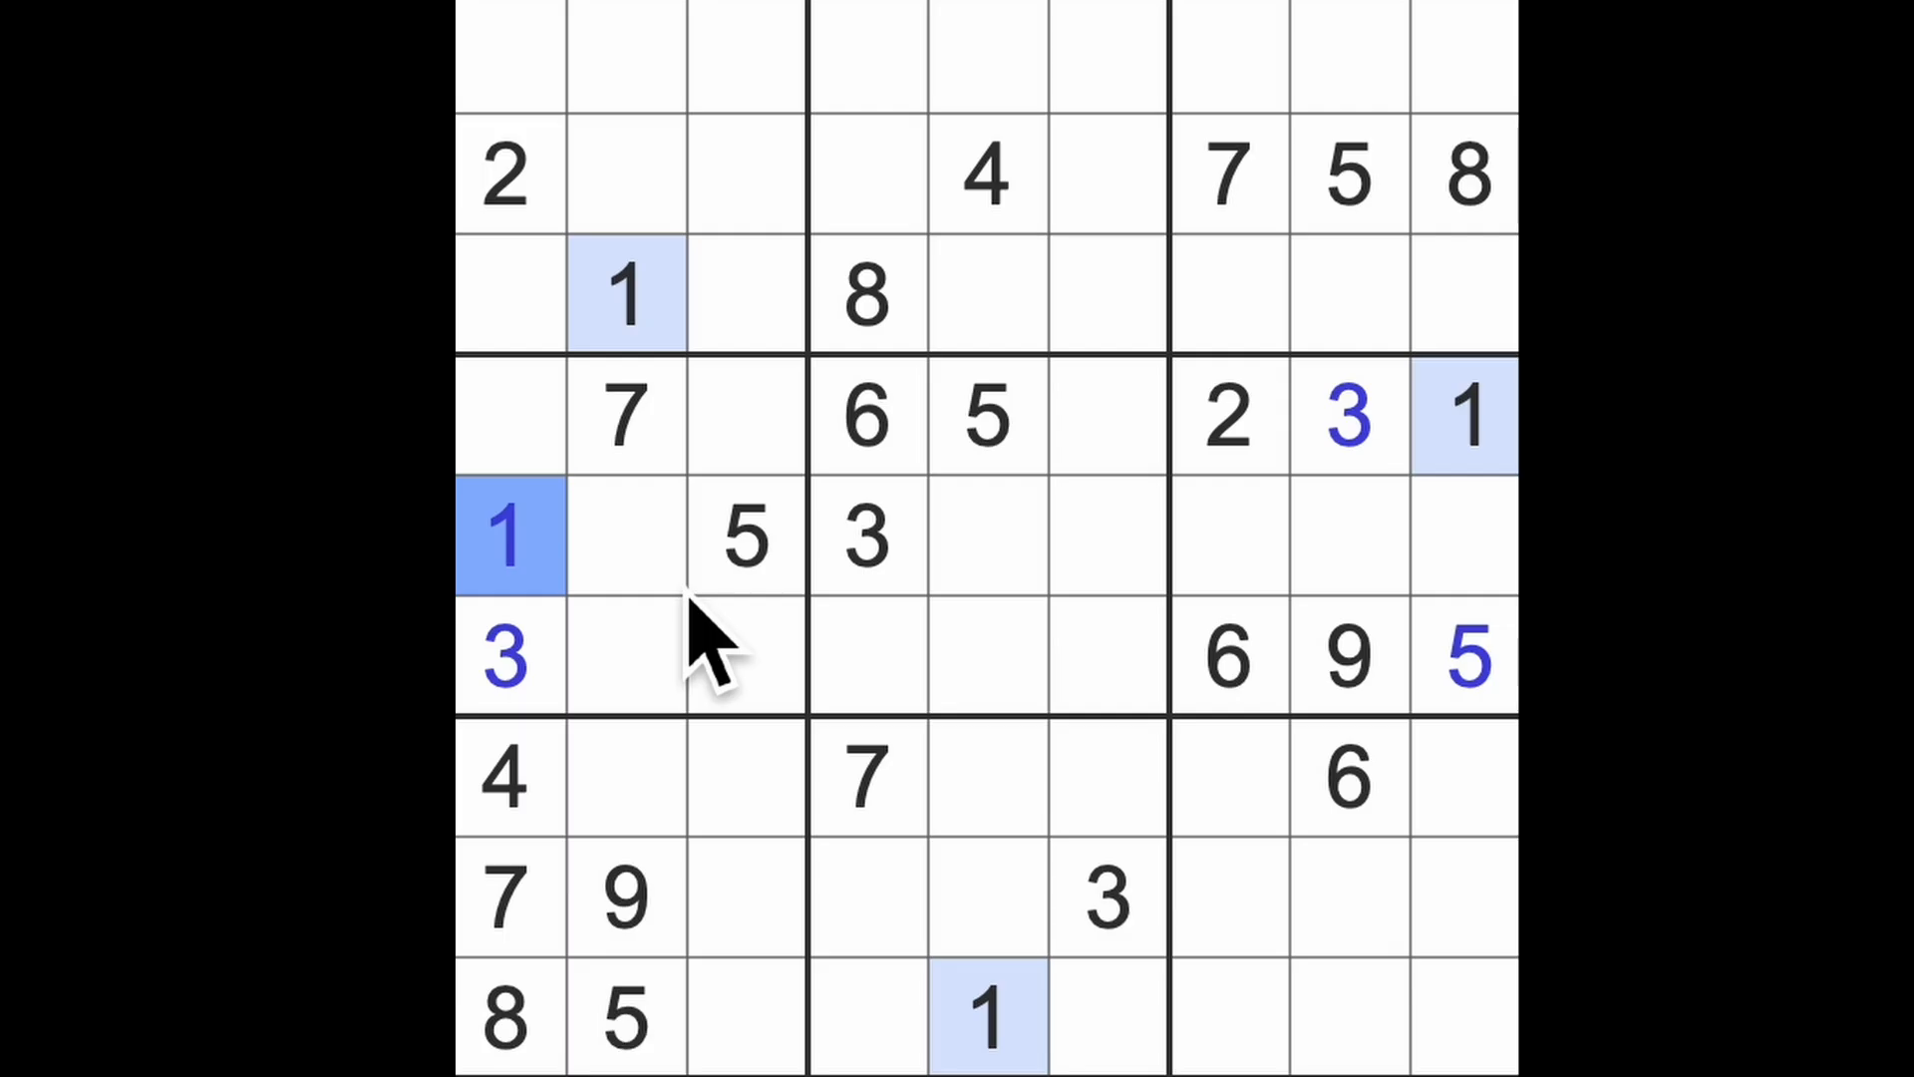
mouse_move(799, 684)
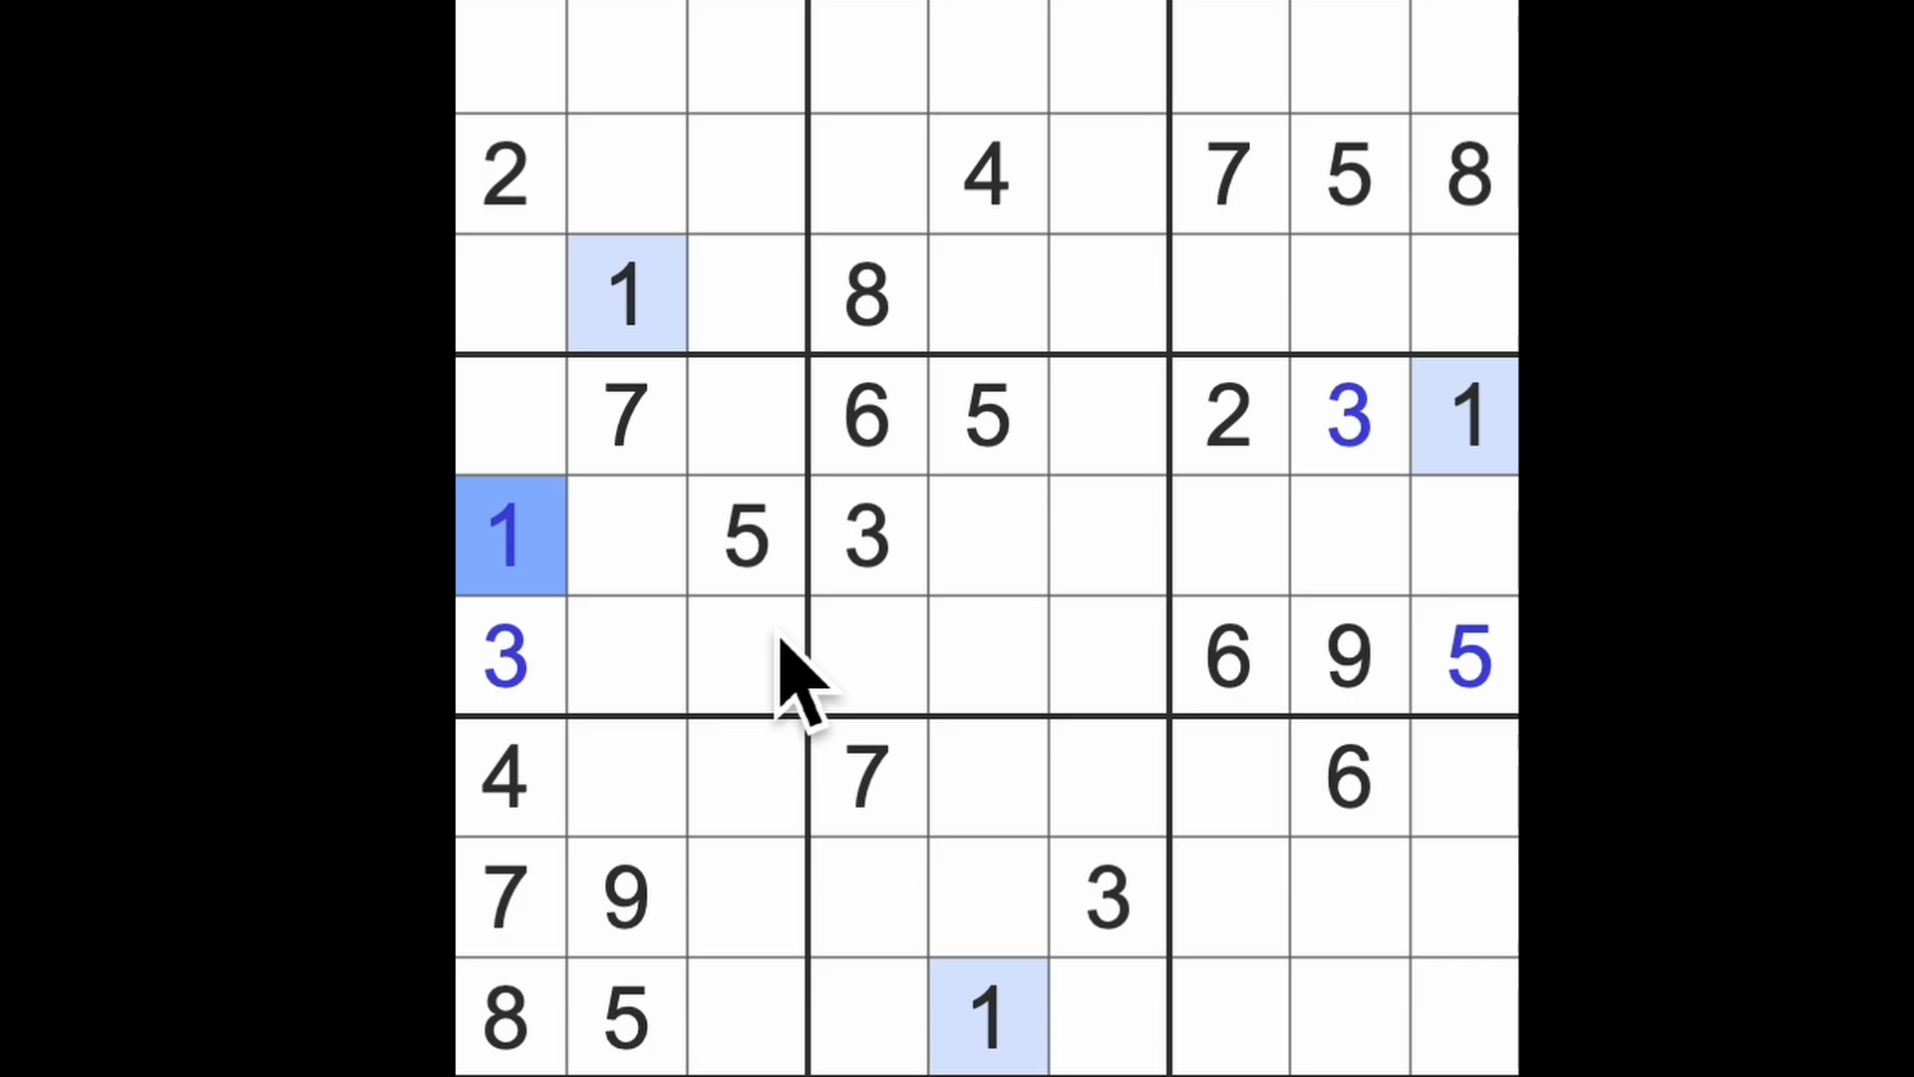
mouse_move(881, 854)
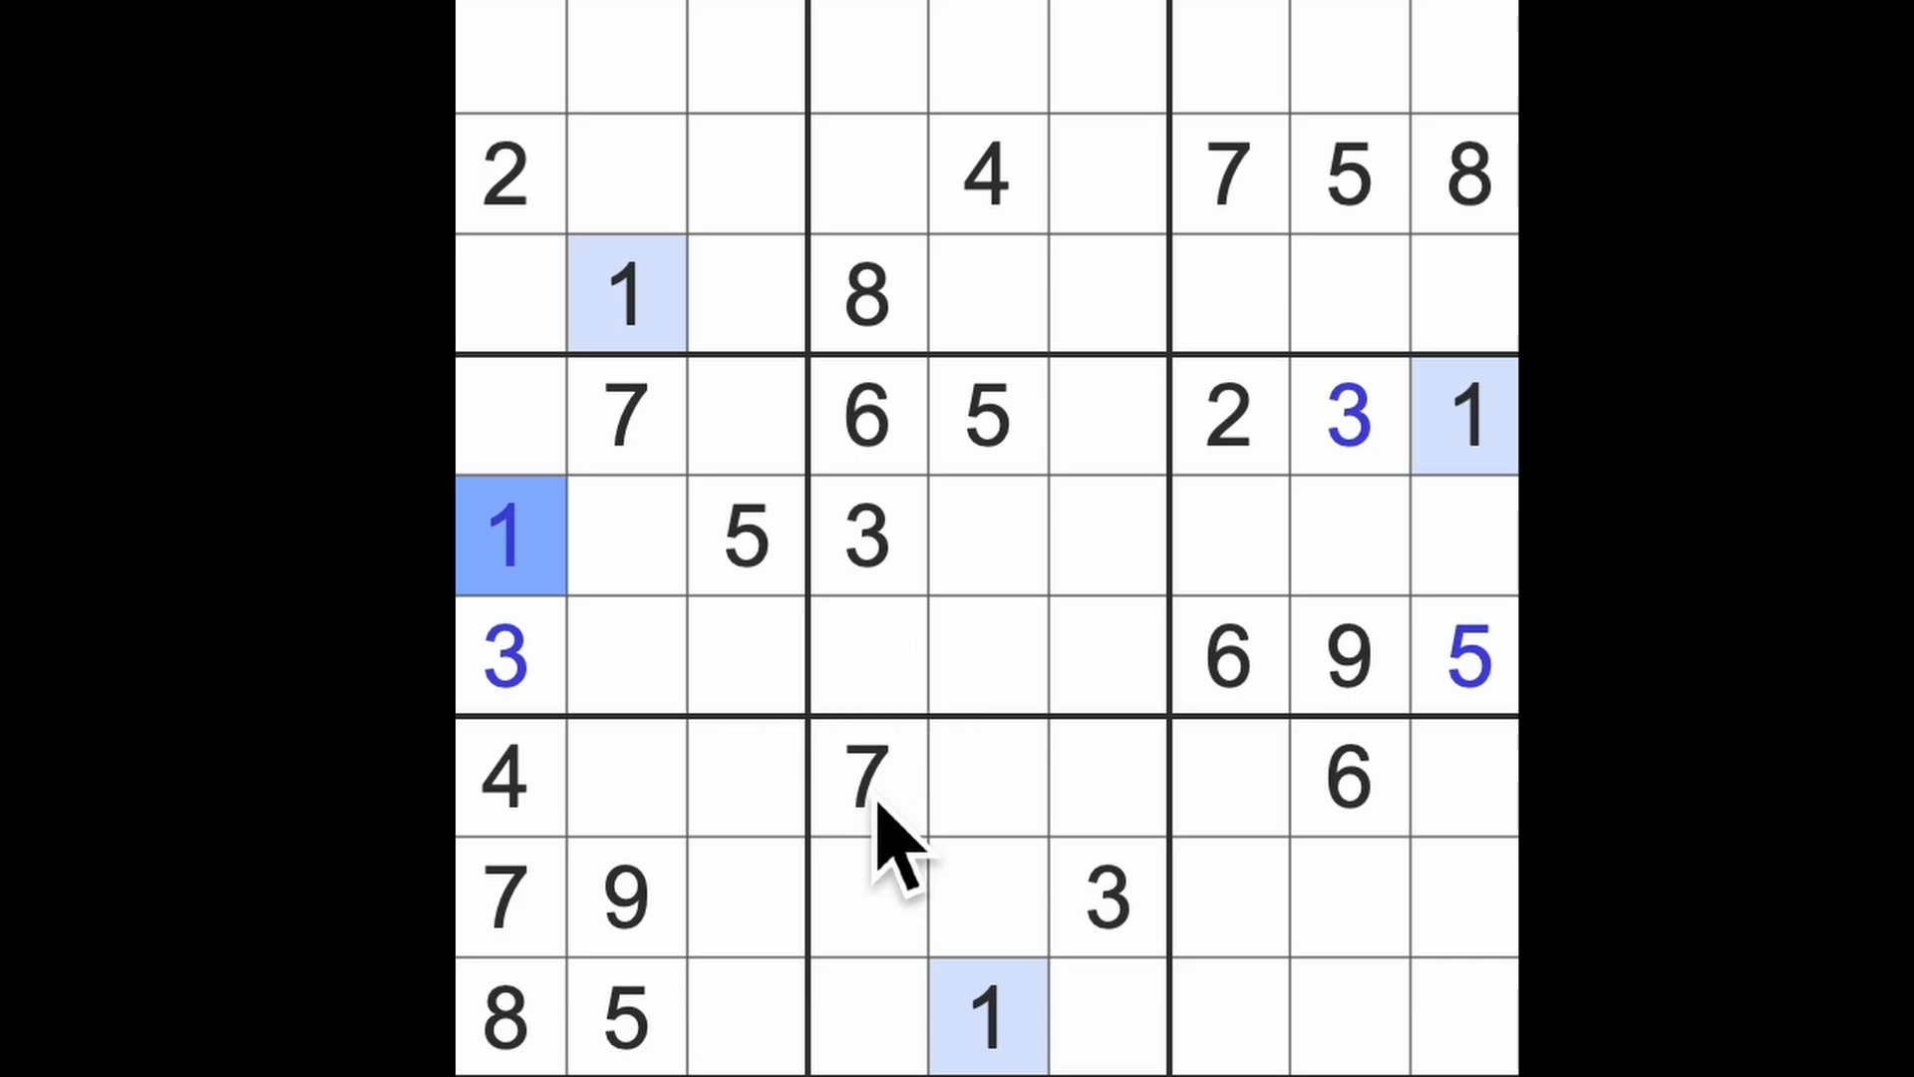
left_click(1224, 418)
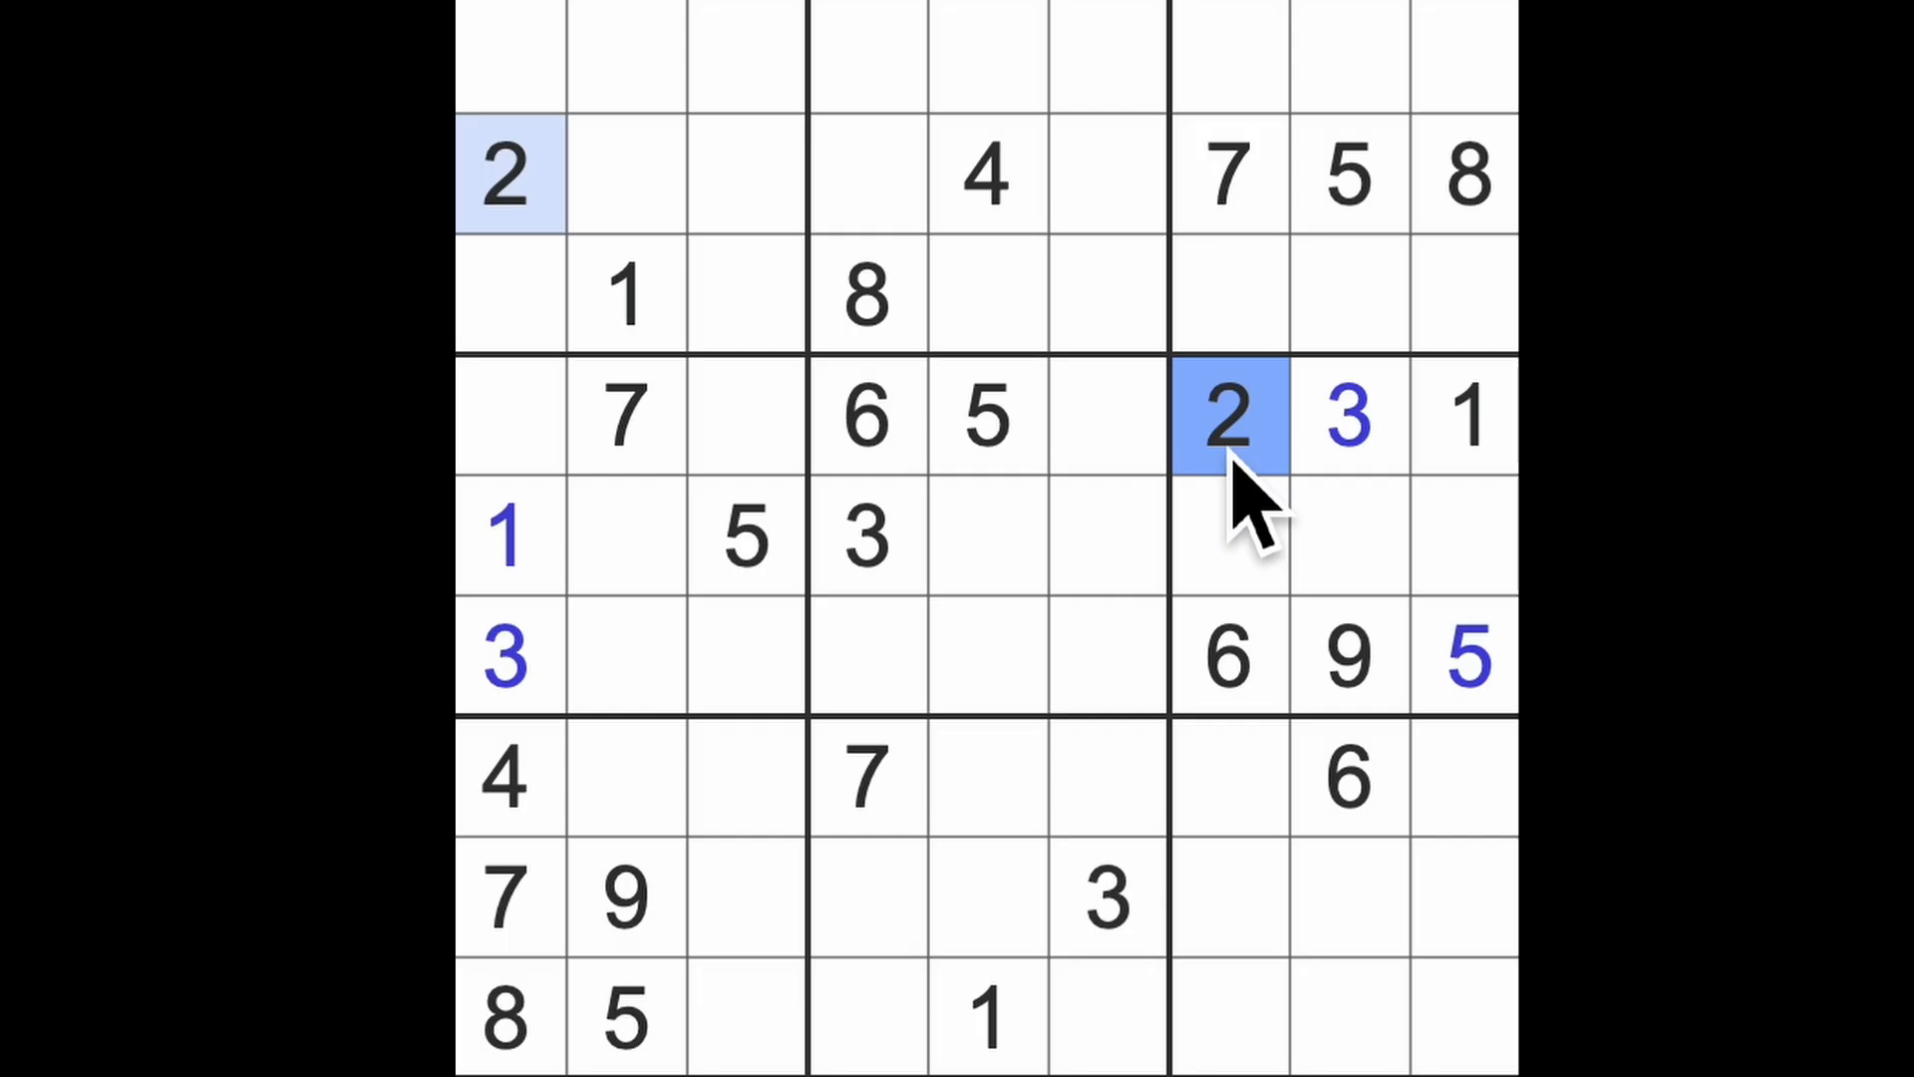
mouse_move(1251, 507)
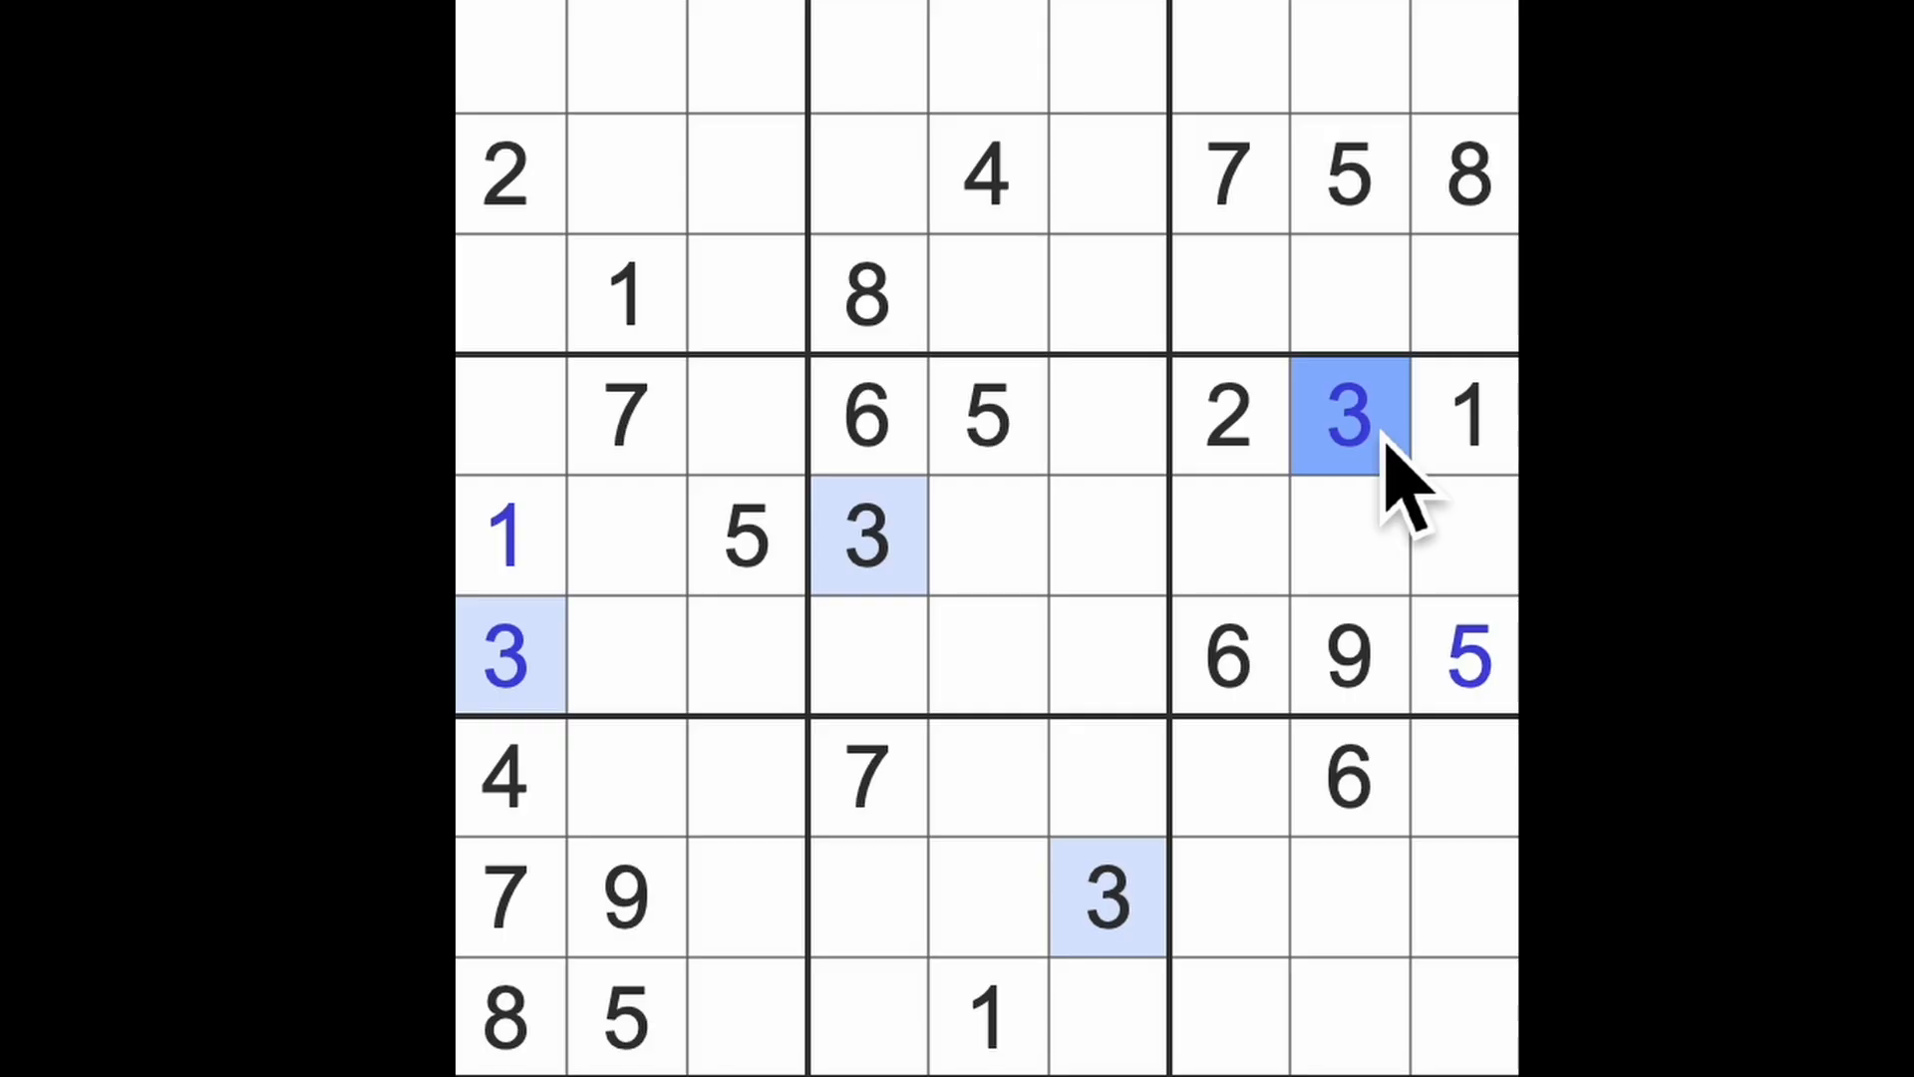
mouse_move(1038, 256)
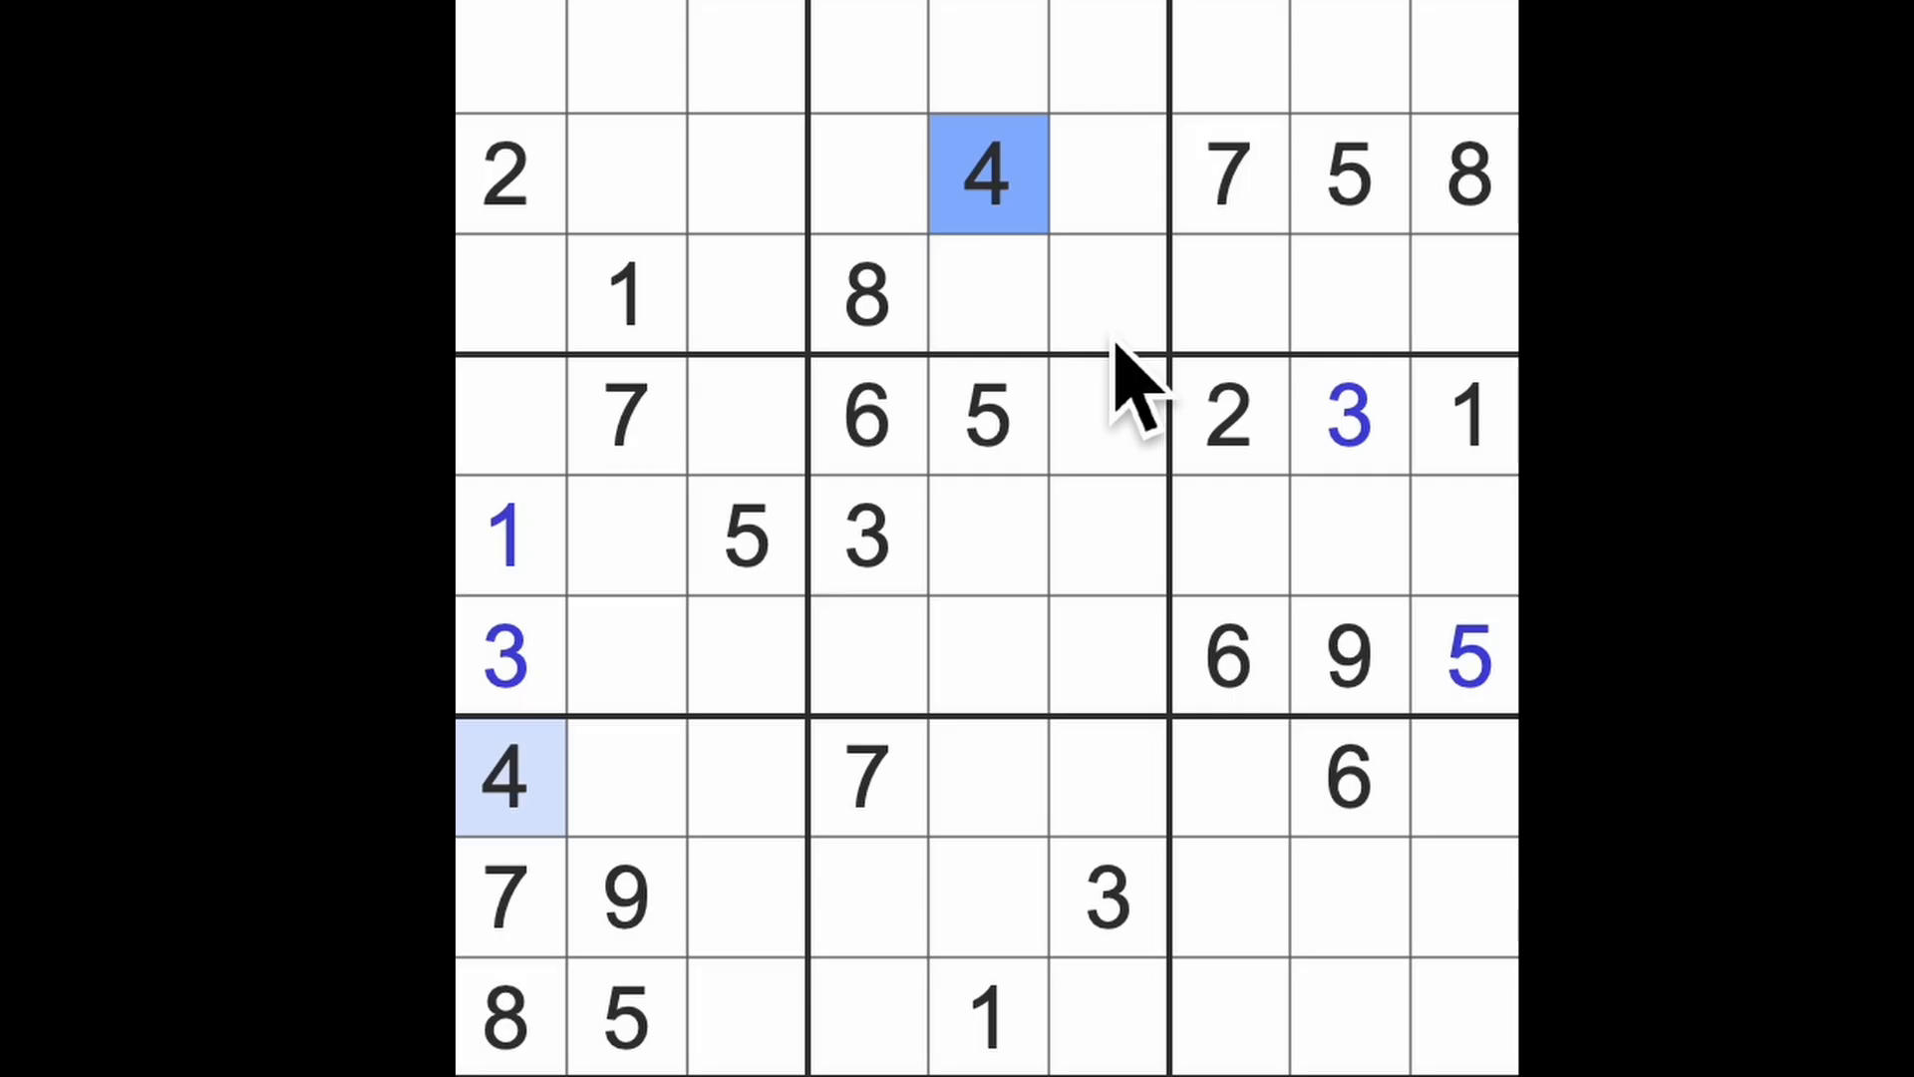
left_click(1344, 174)
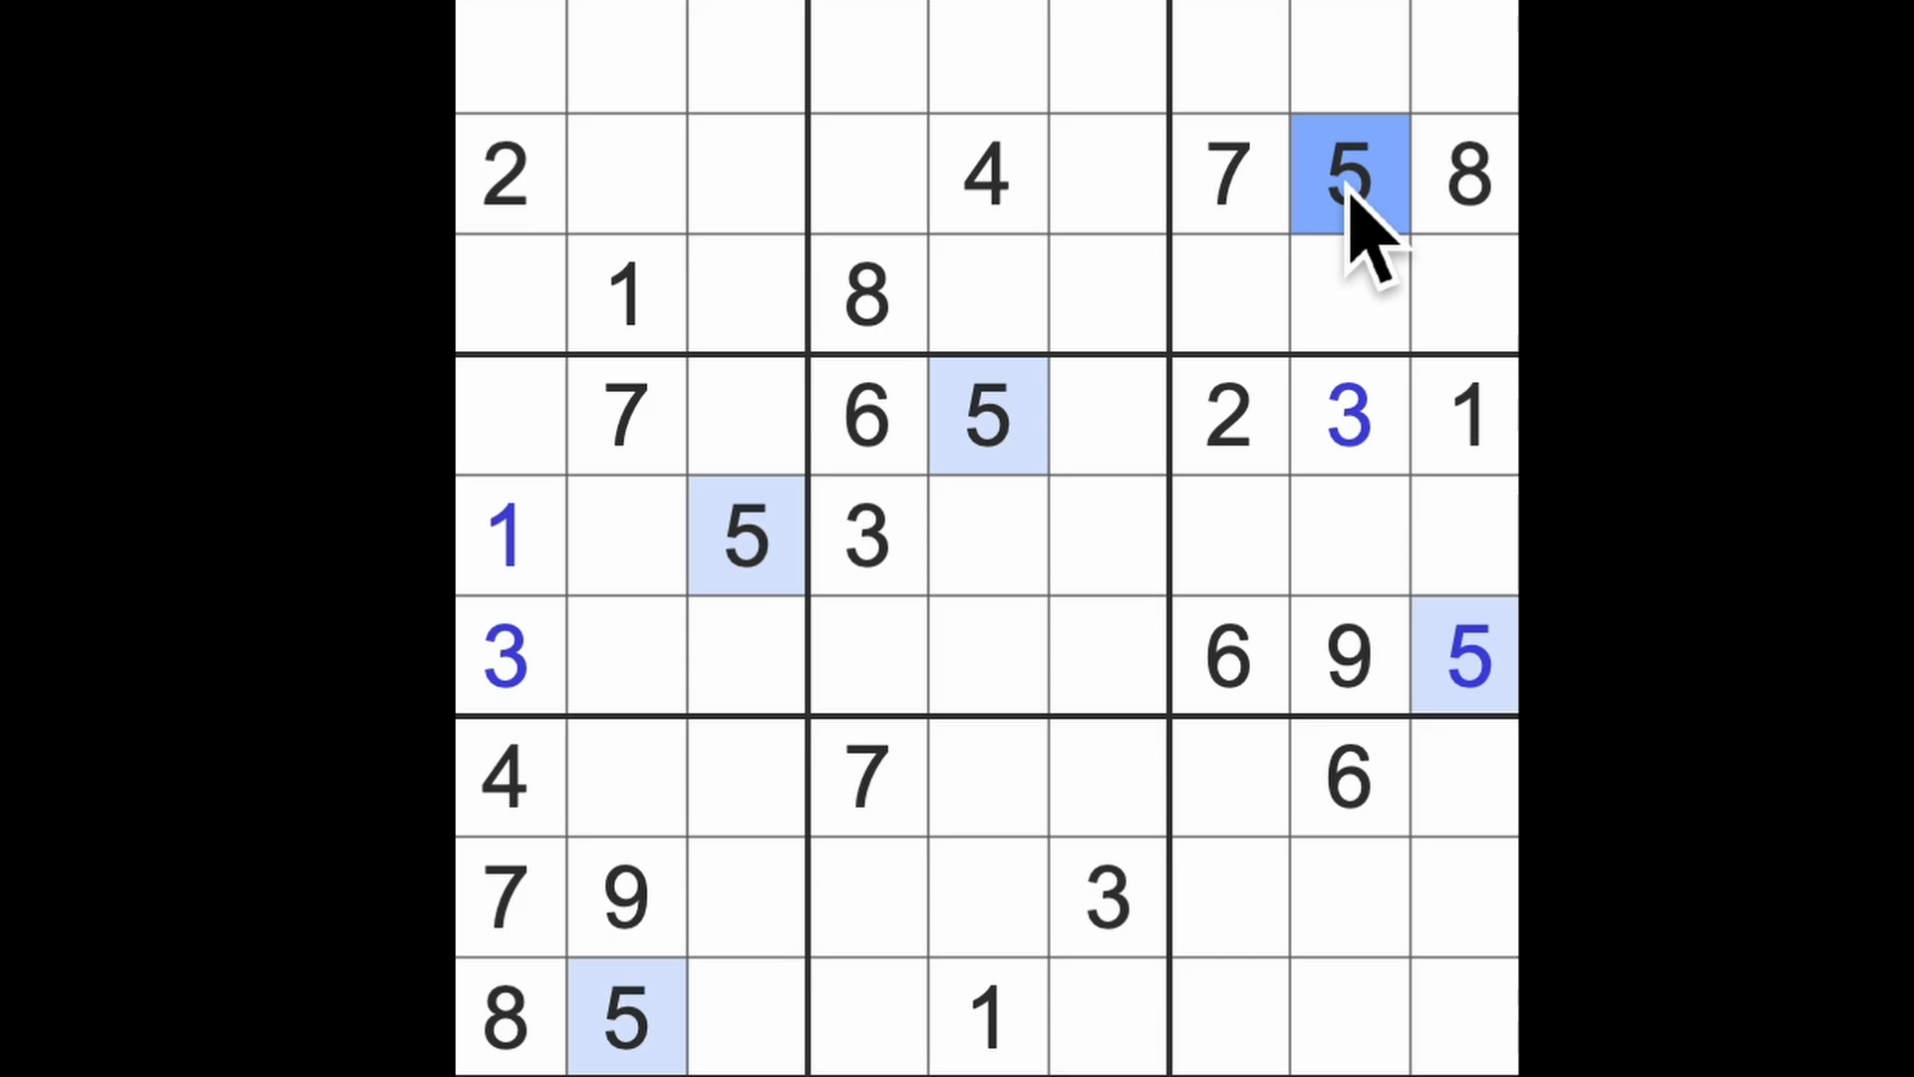
mouse_move(1075, 420)
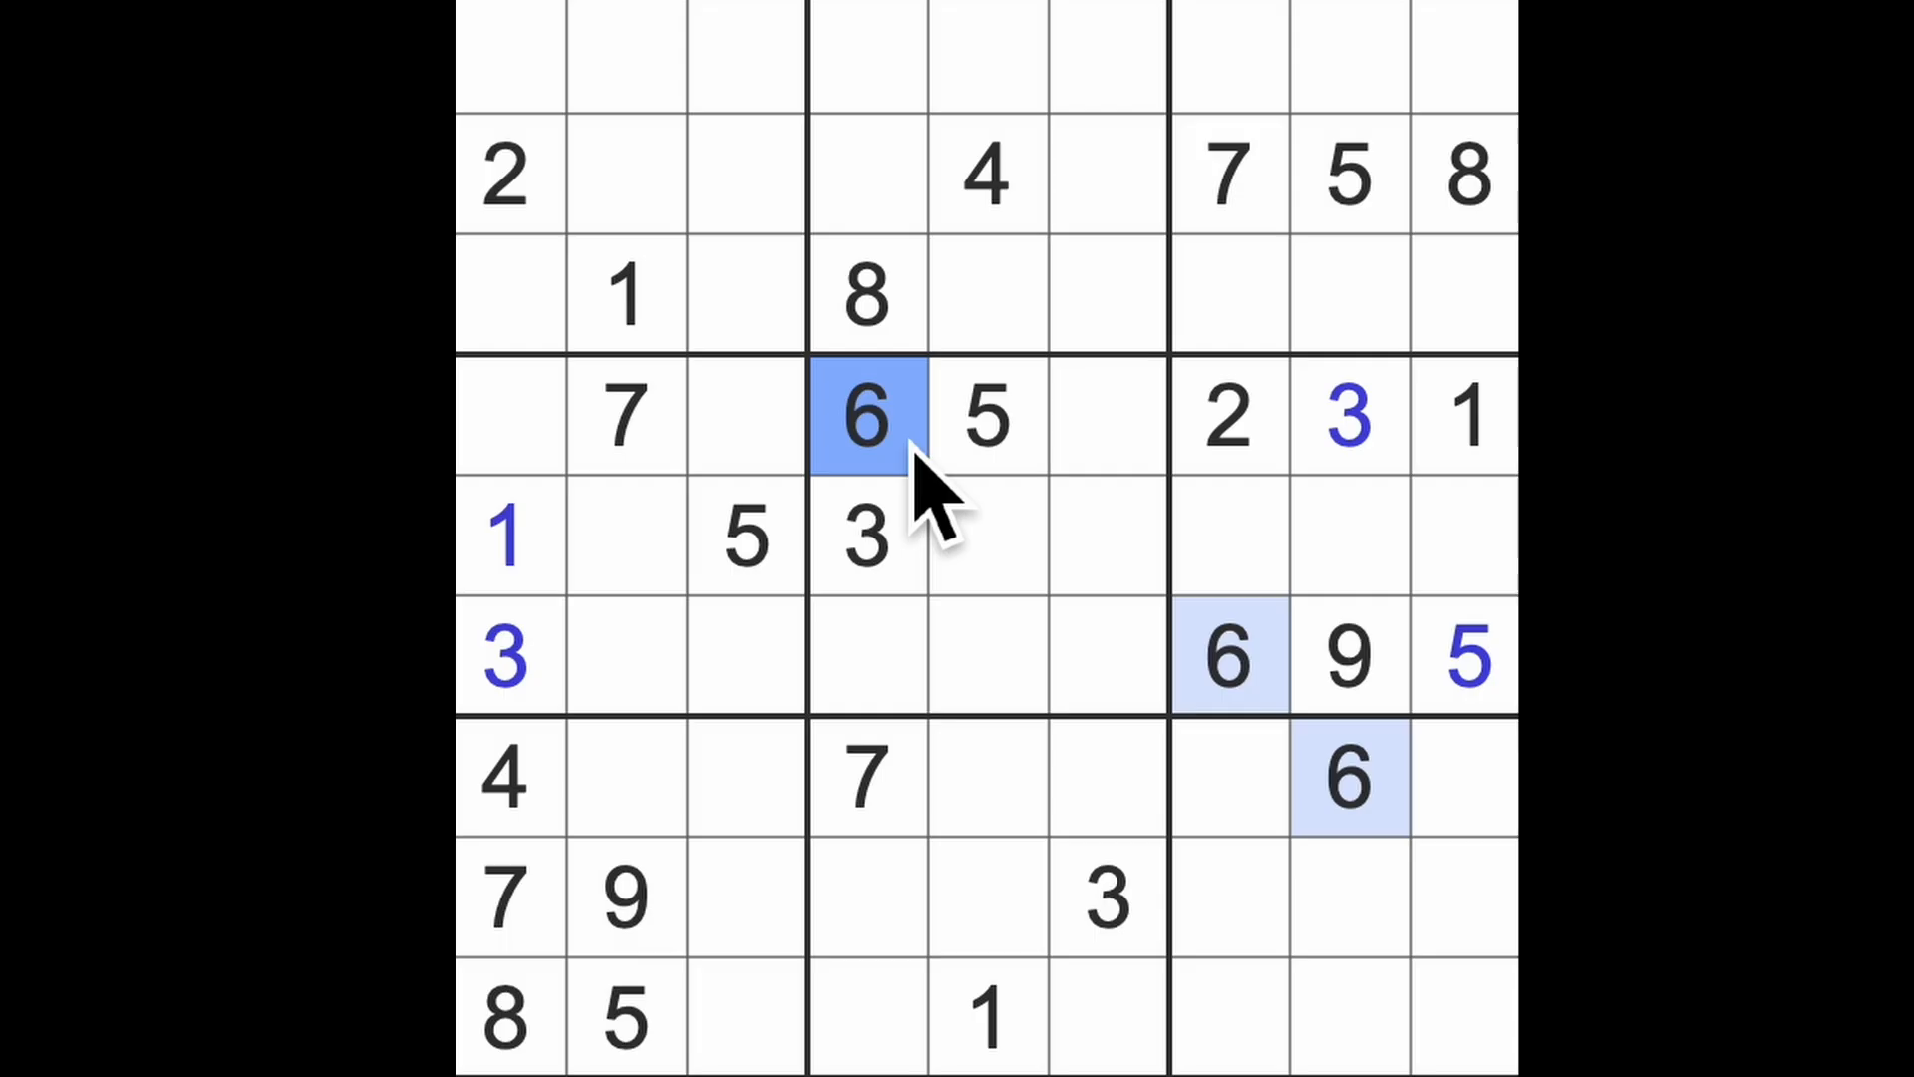
left_click(1227, 653)
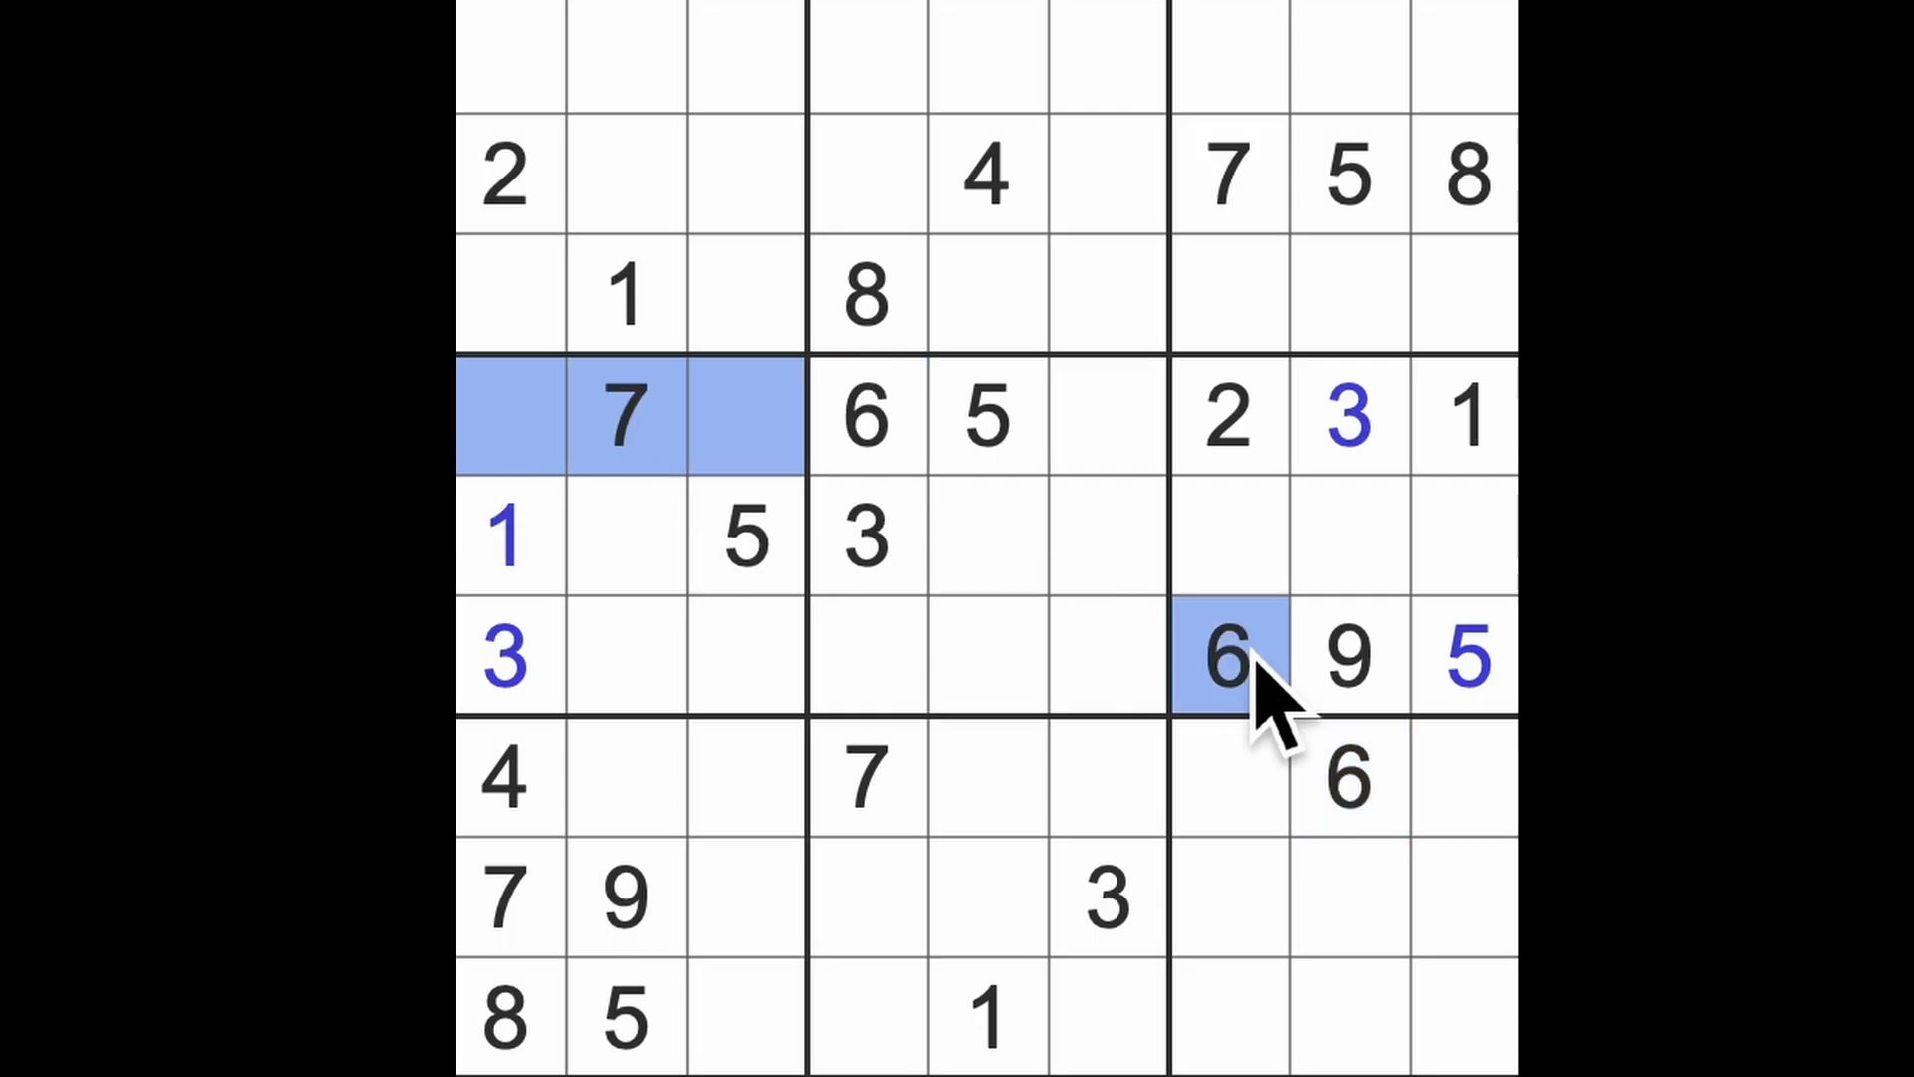
- Select the empty cell at row 5, column 2 for the 6
left_click(629, 535)
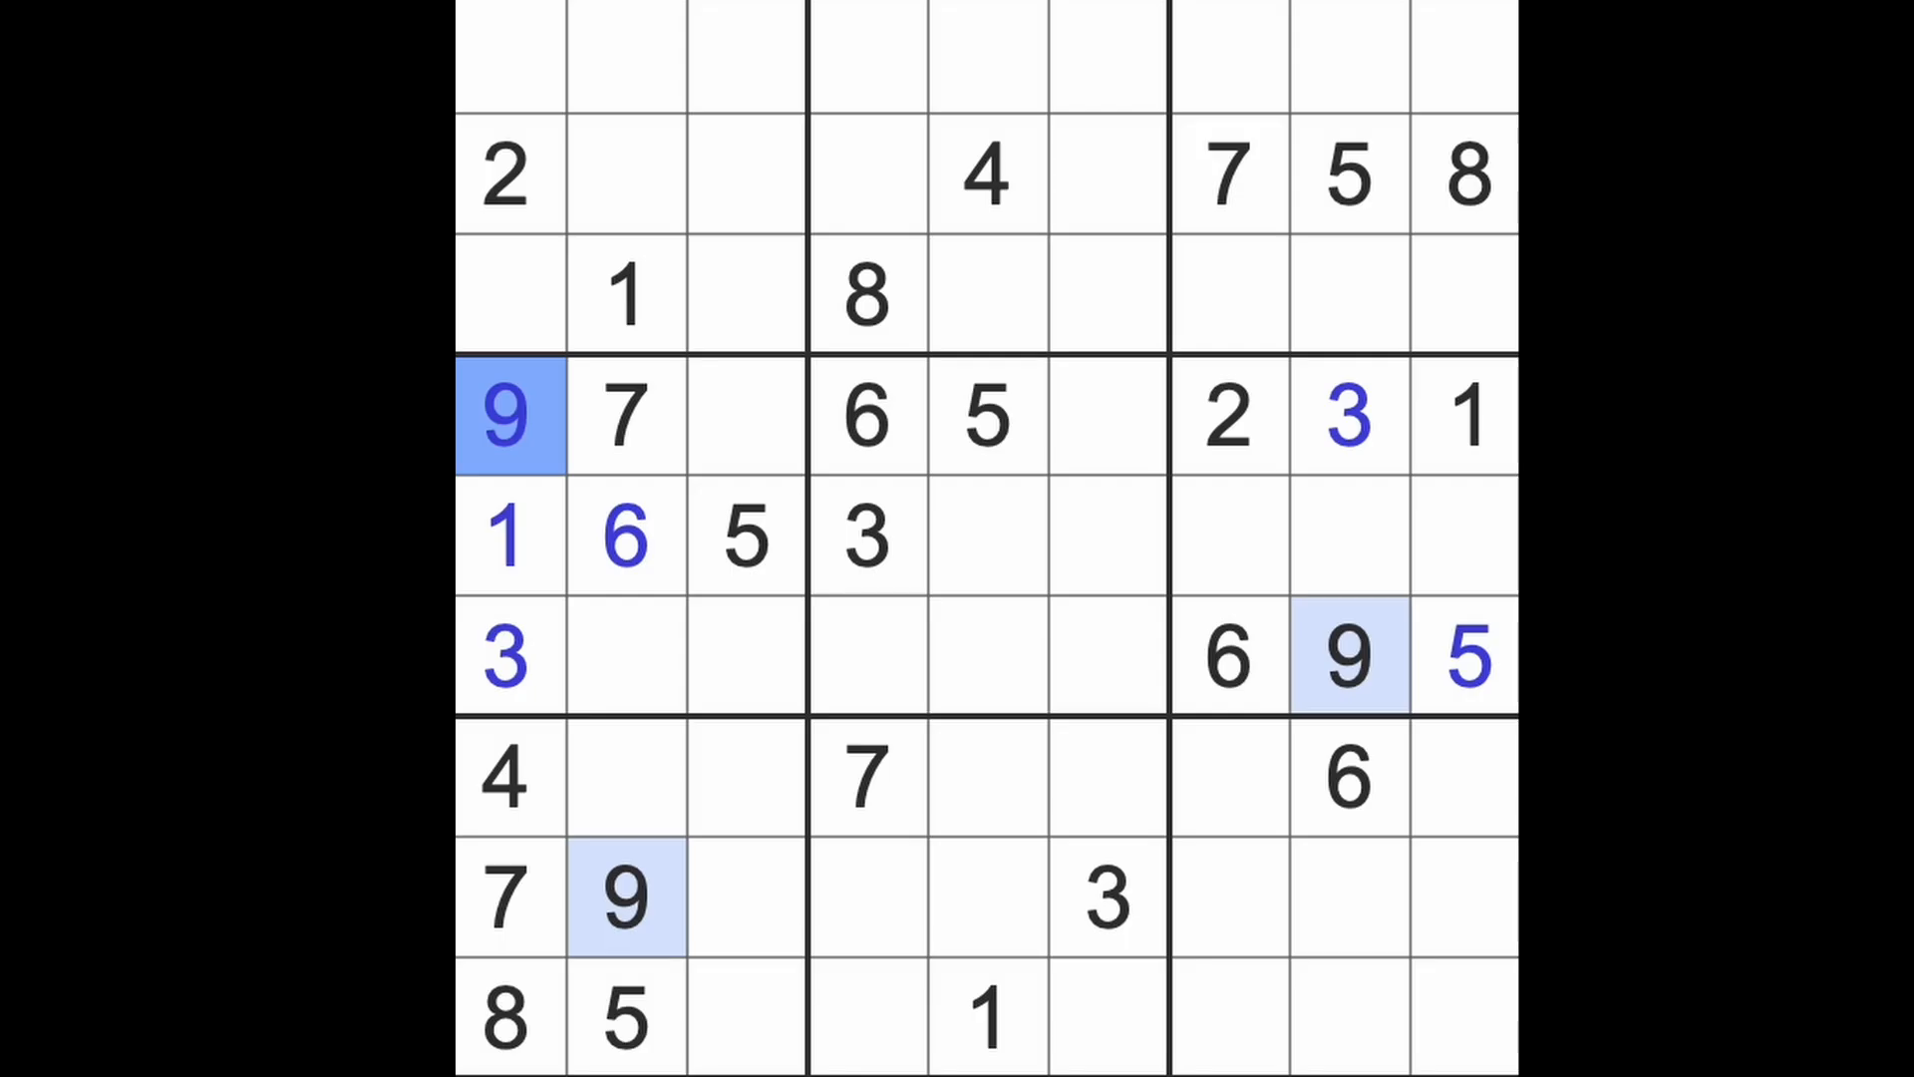
mouse_move(544, 233)
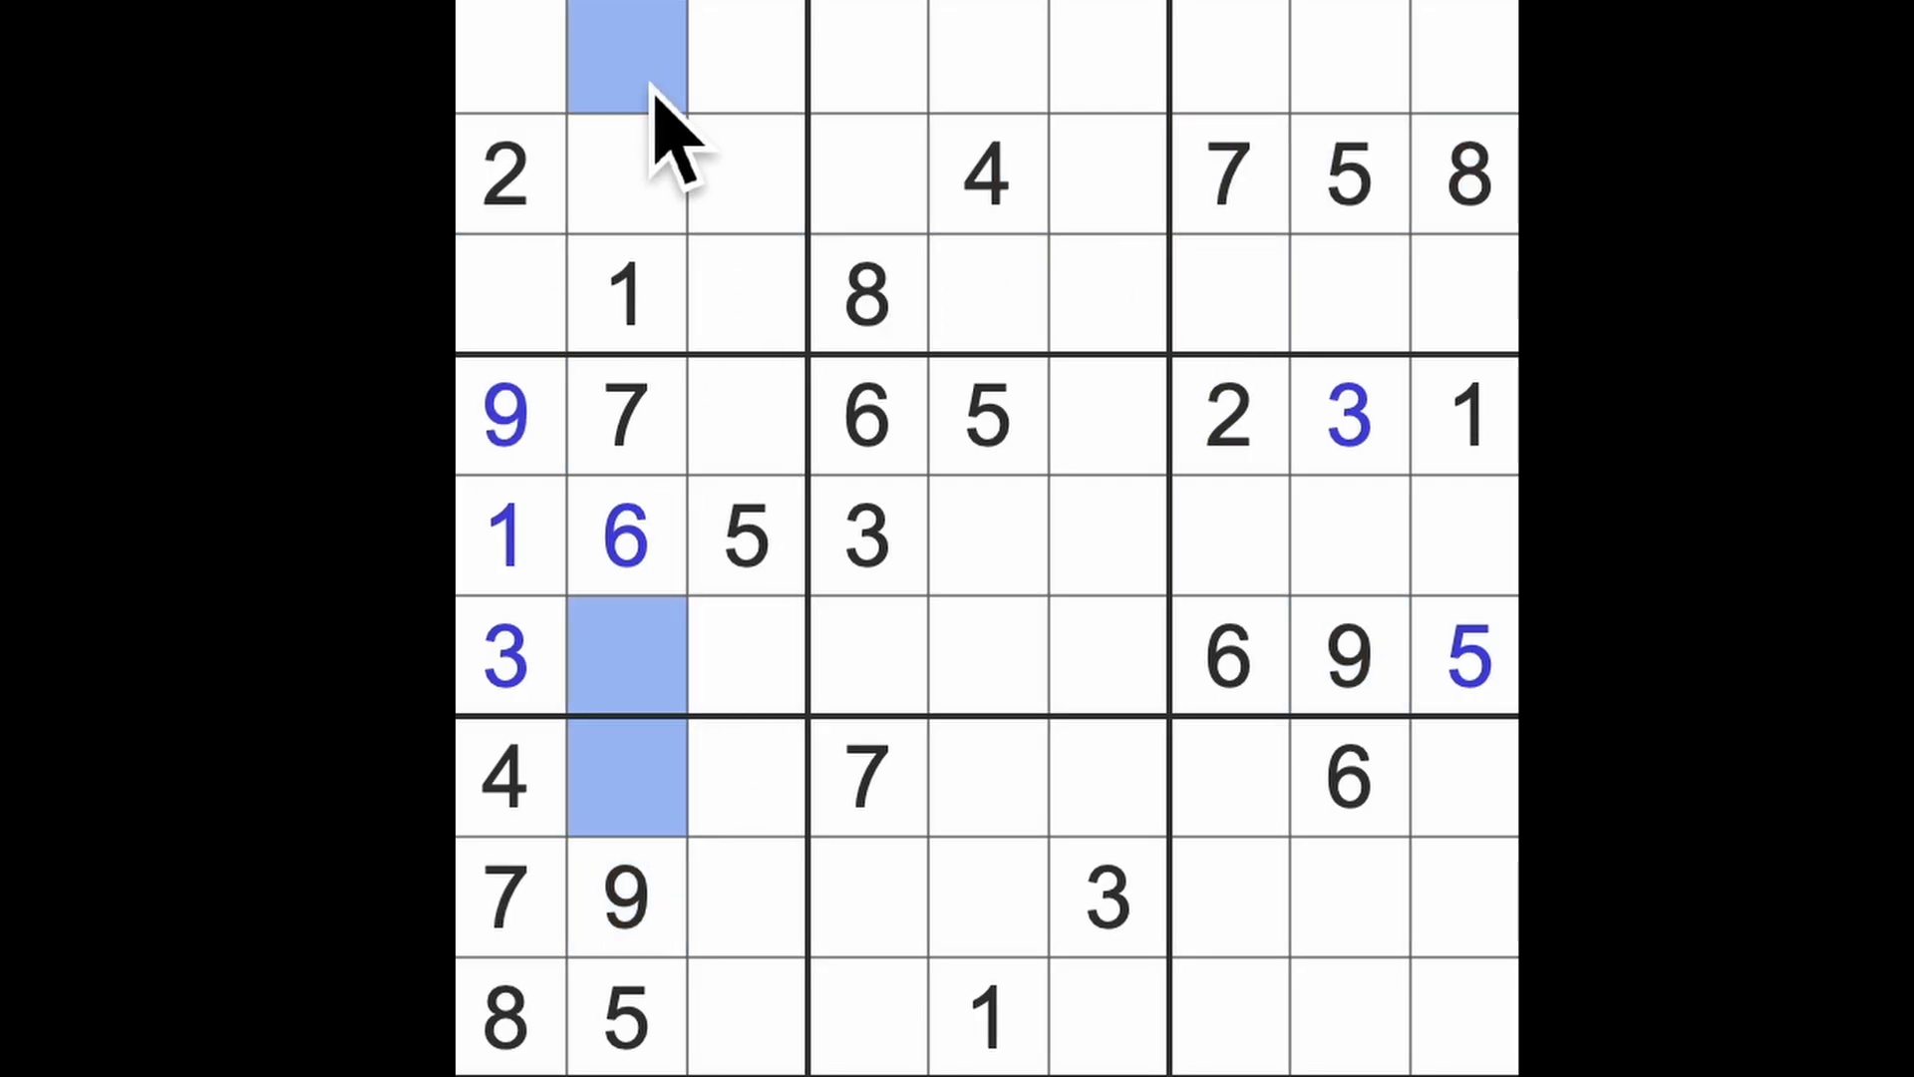
- Enter 3 in row 2, column 2 and select row 2, column 3 for the 9
left_click(625, 174)
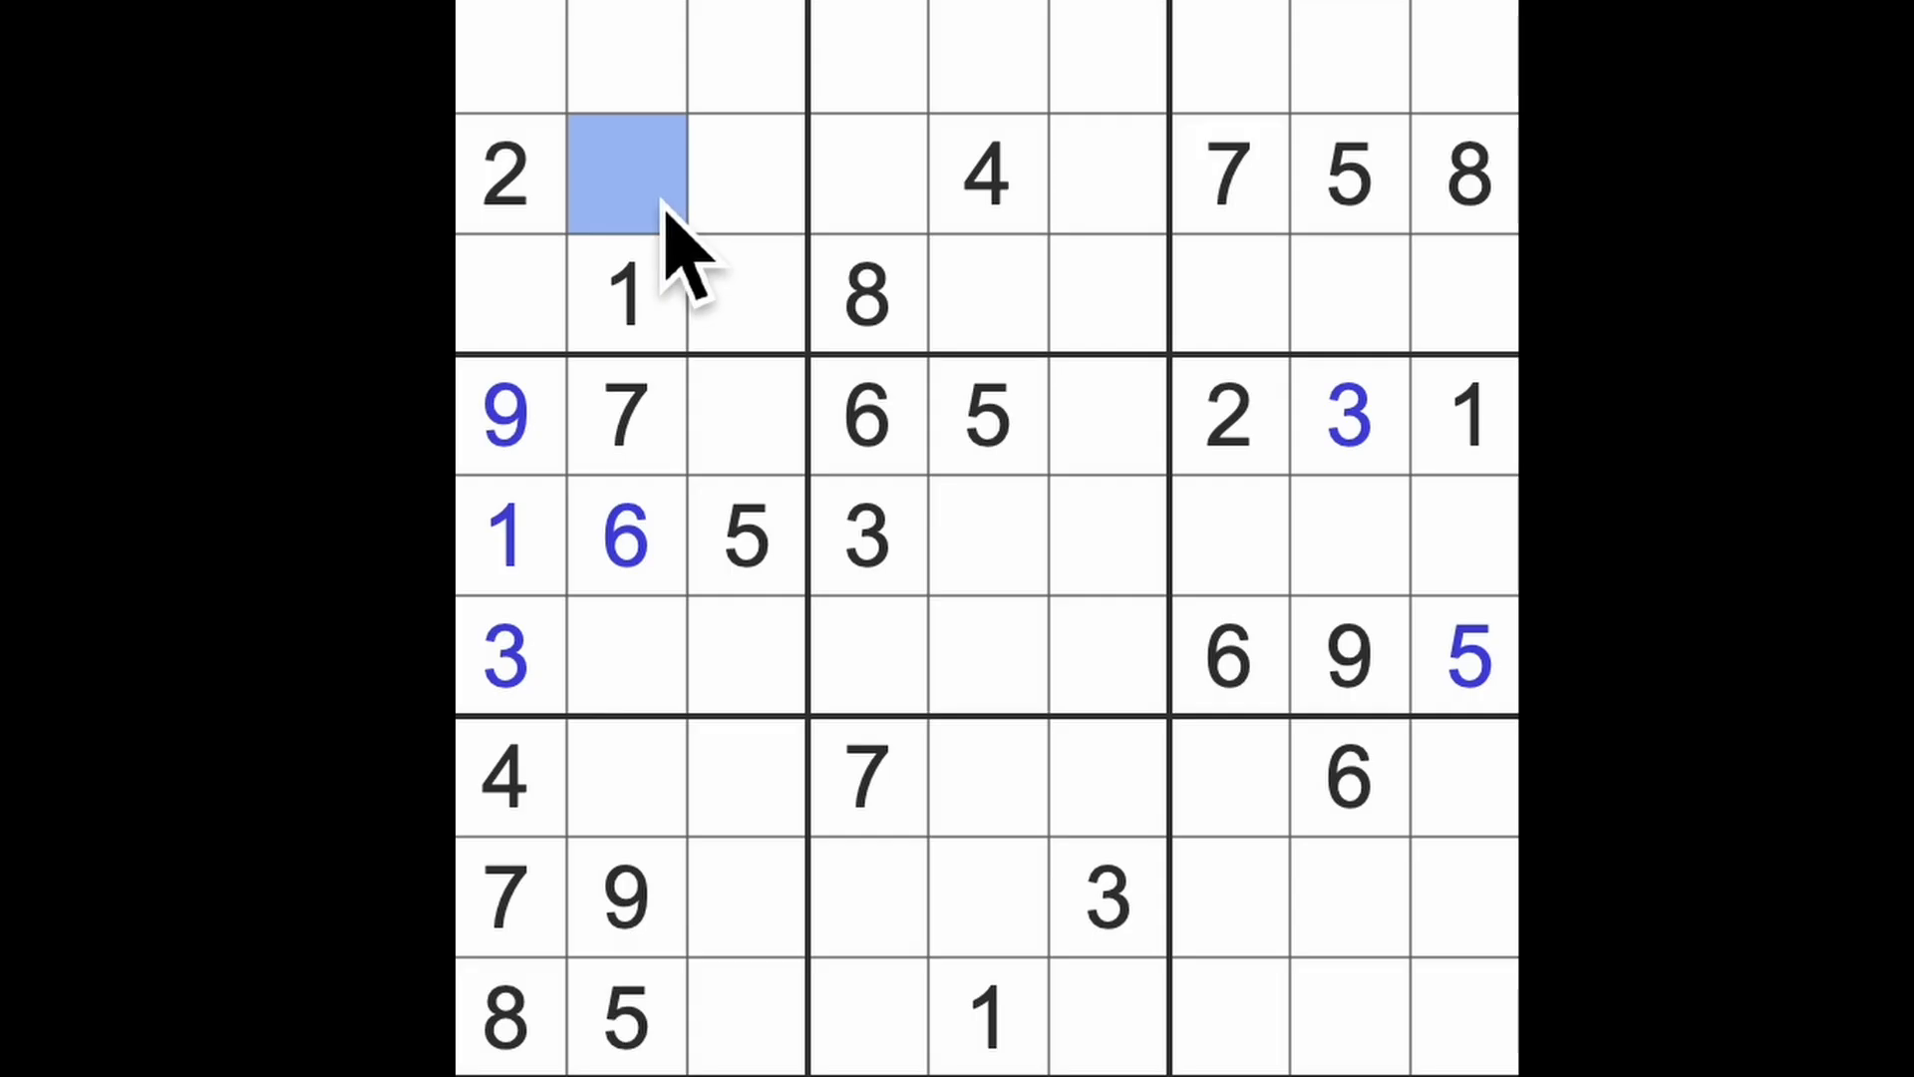
type("3")
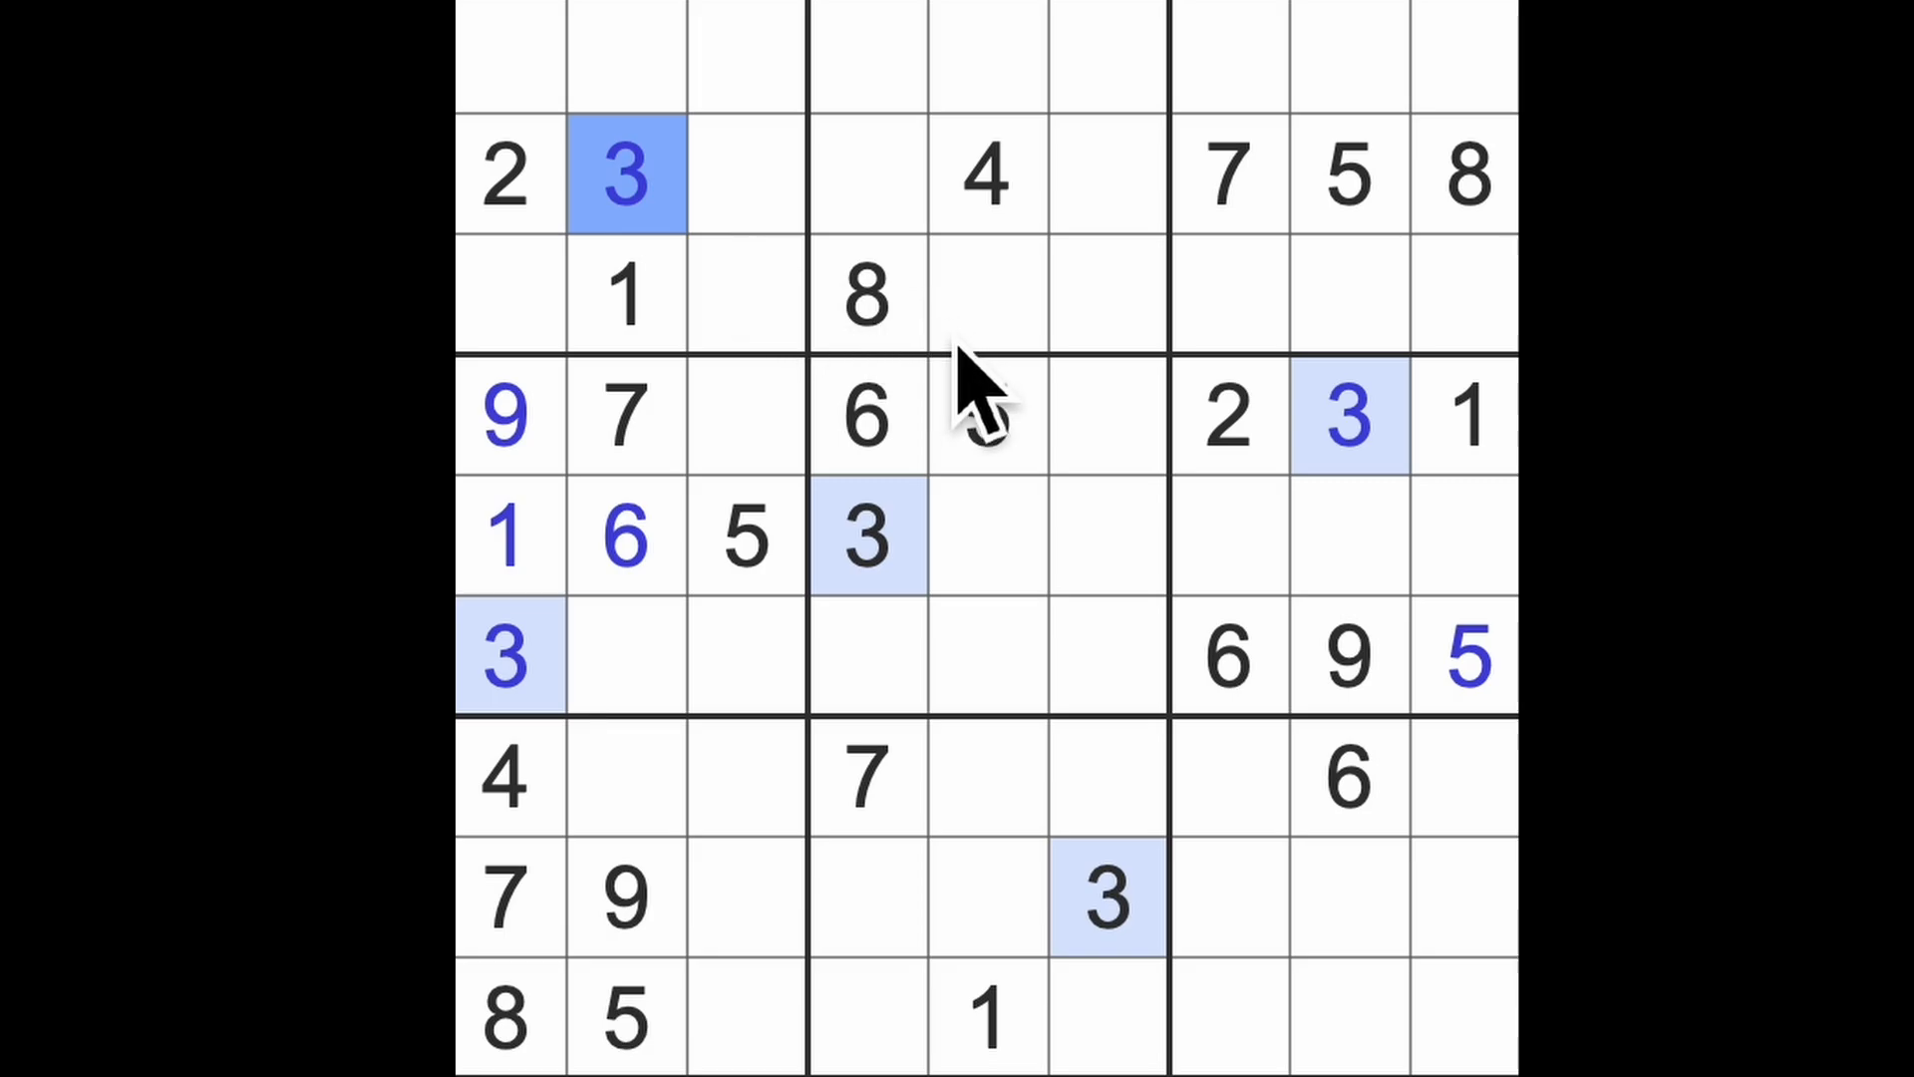
mouse_move(995, 440)
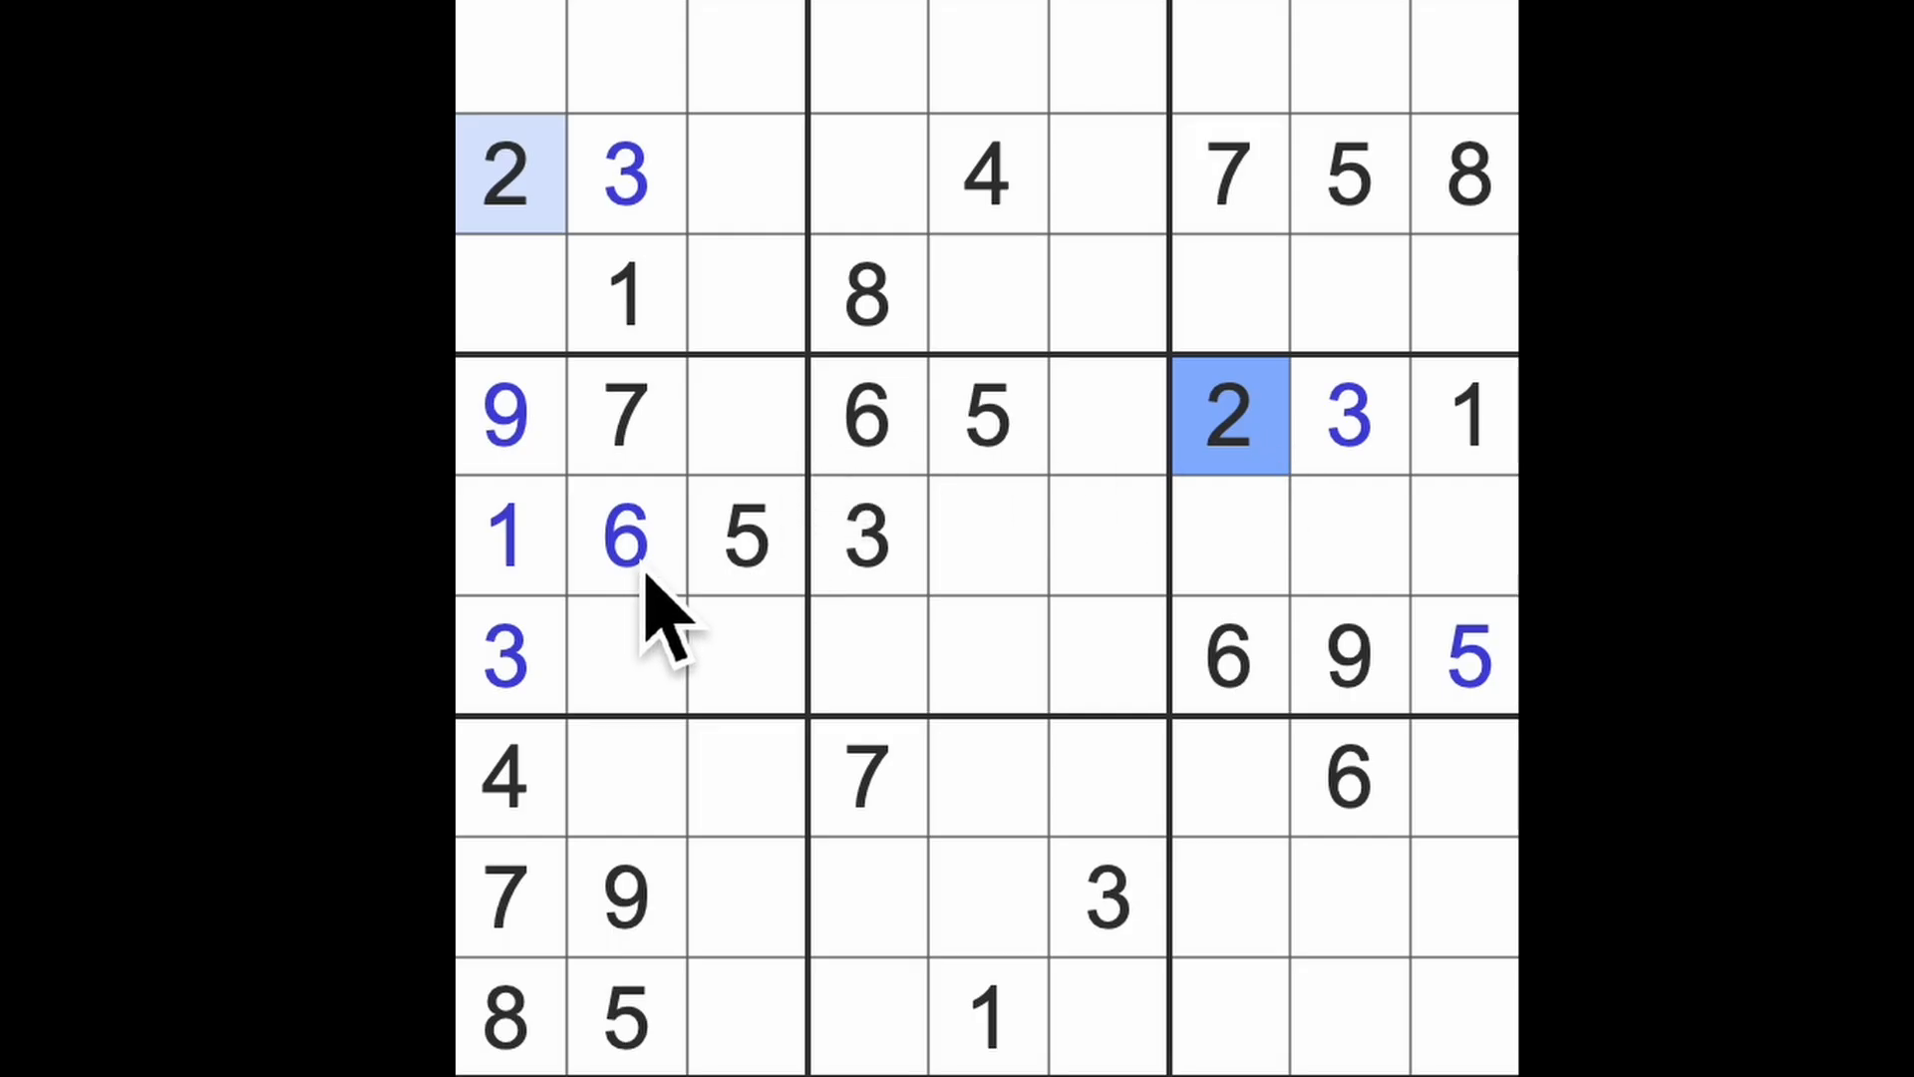
left_click(625, 537)
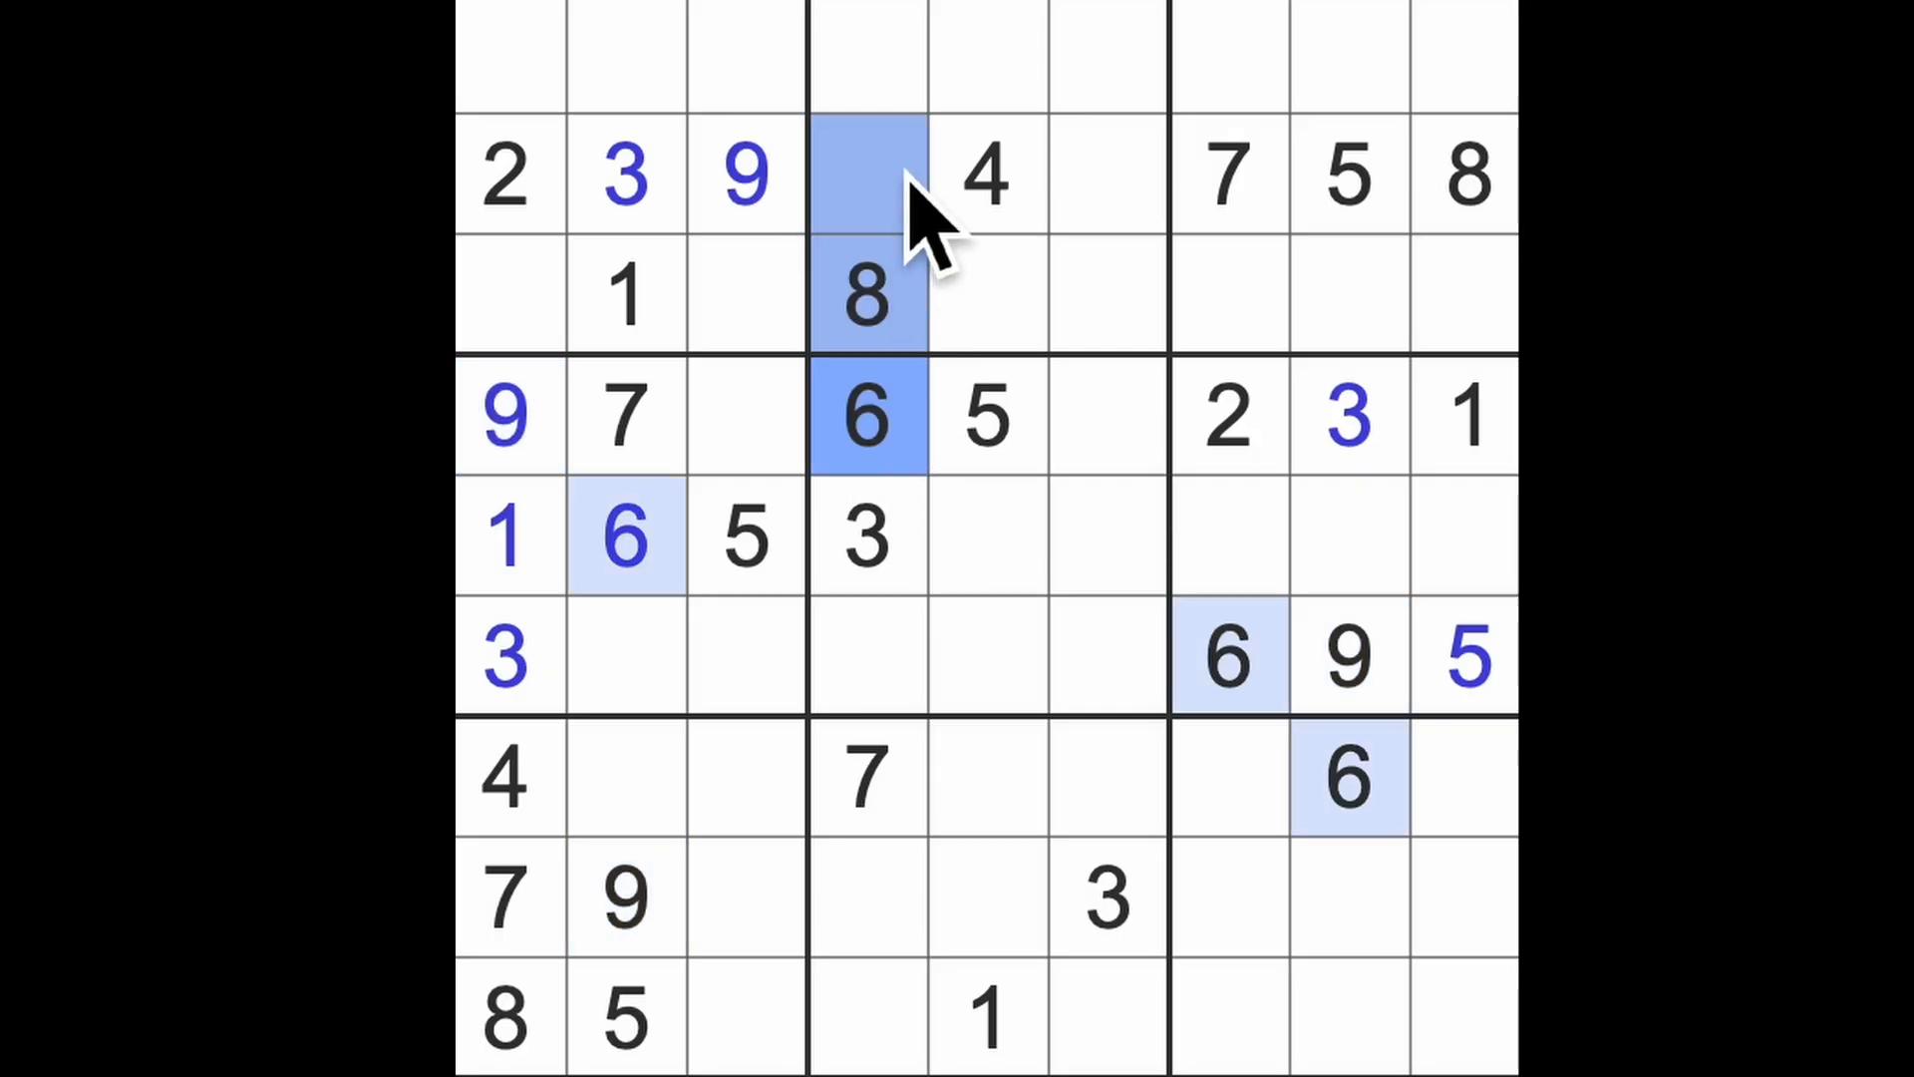
left_click(1103, 176)
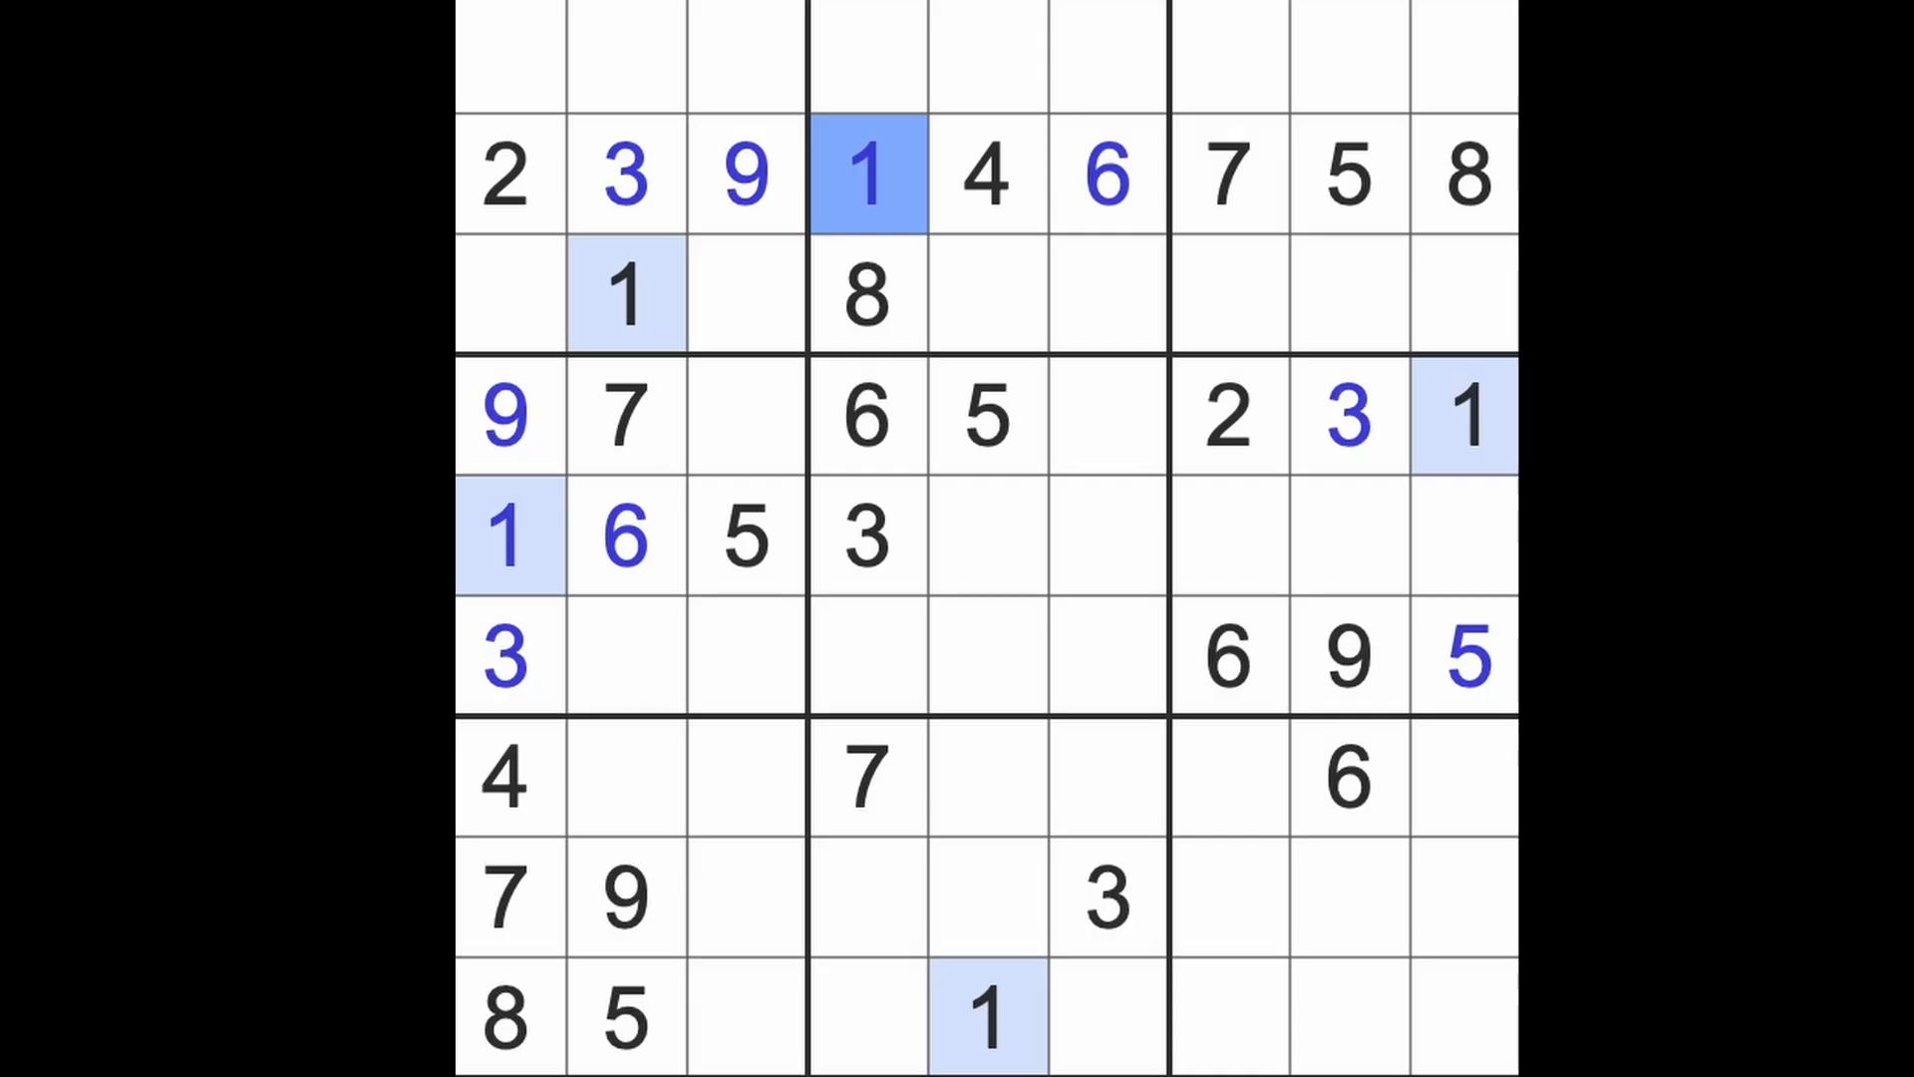
left_click(866, 657)
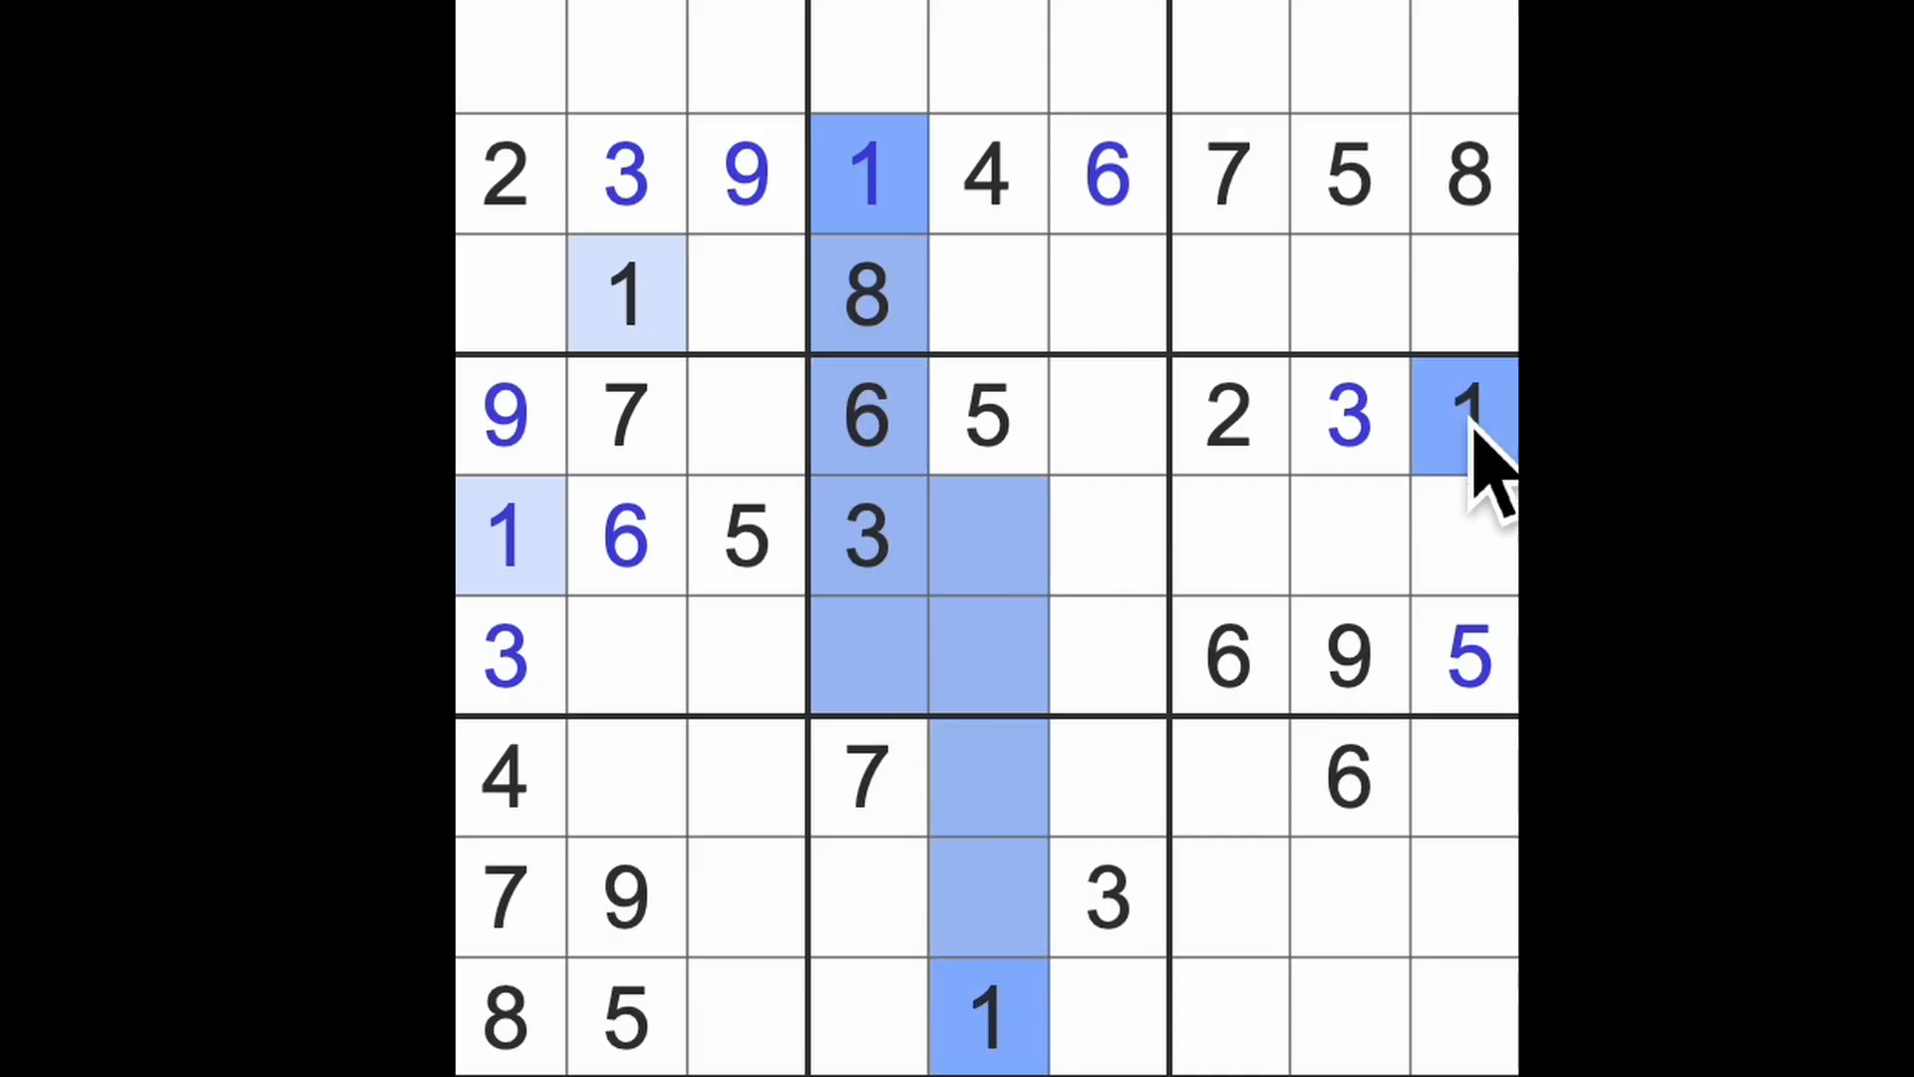
left_click(1105, 657)
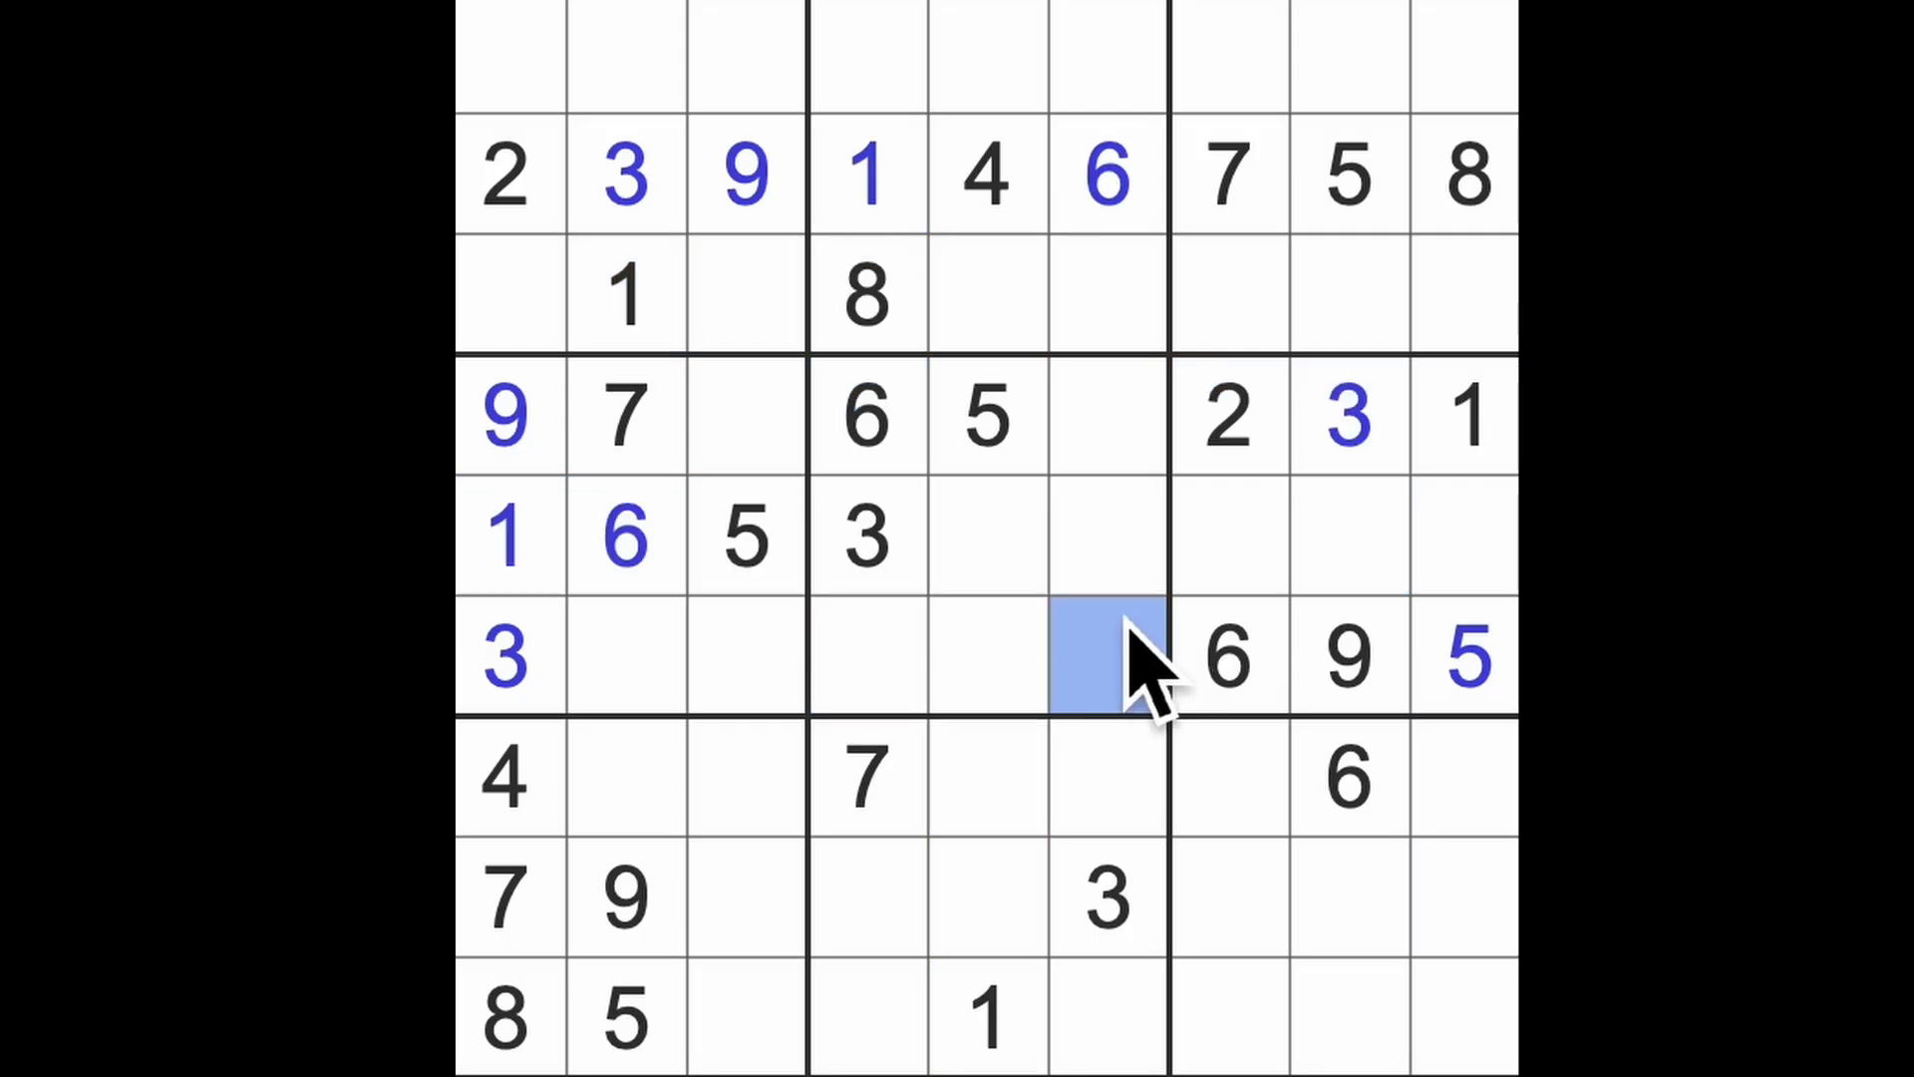
type("1")
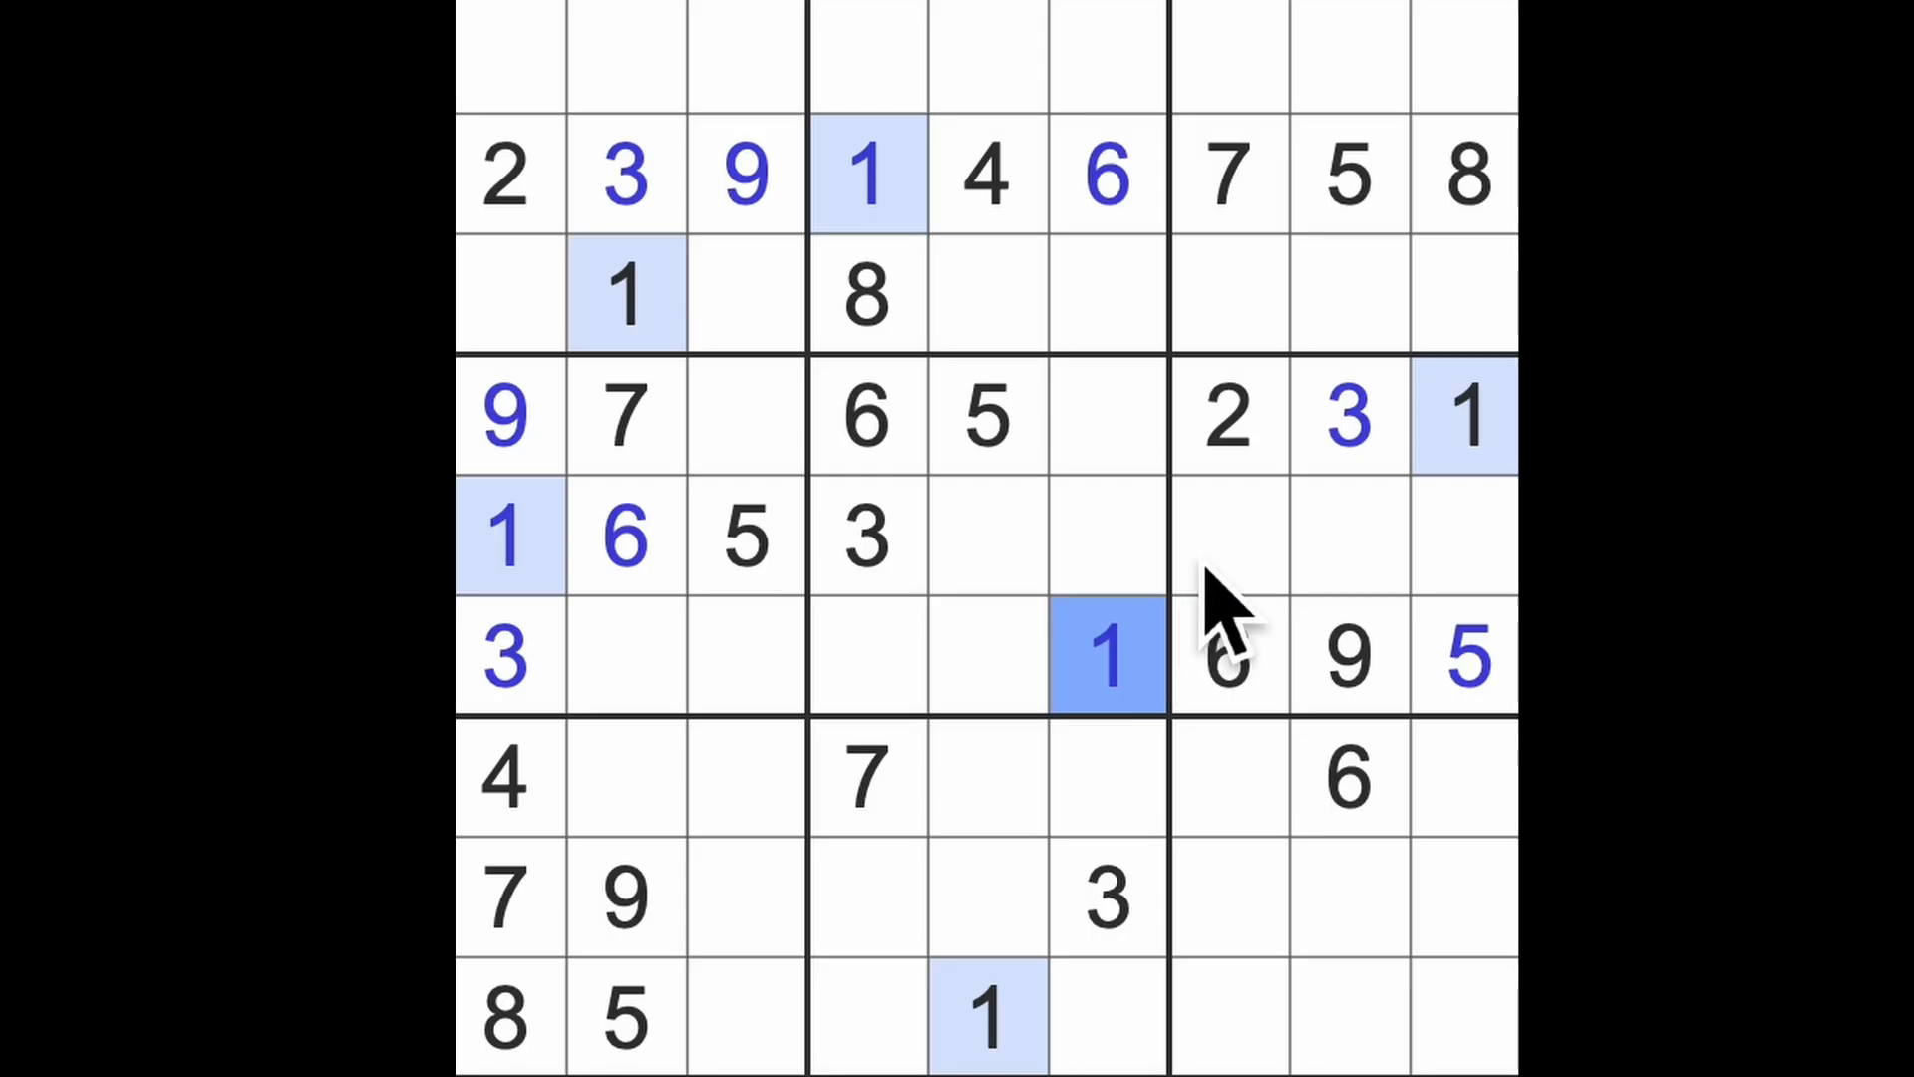
left_click(1227, 415)
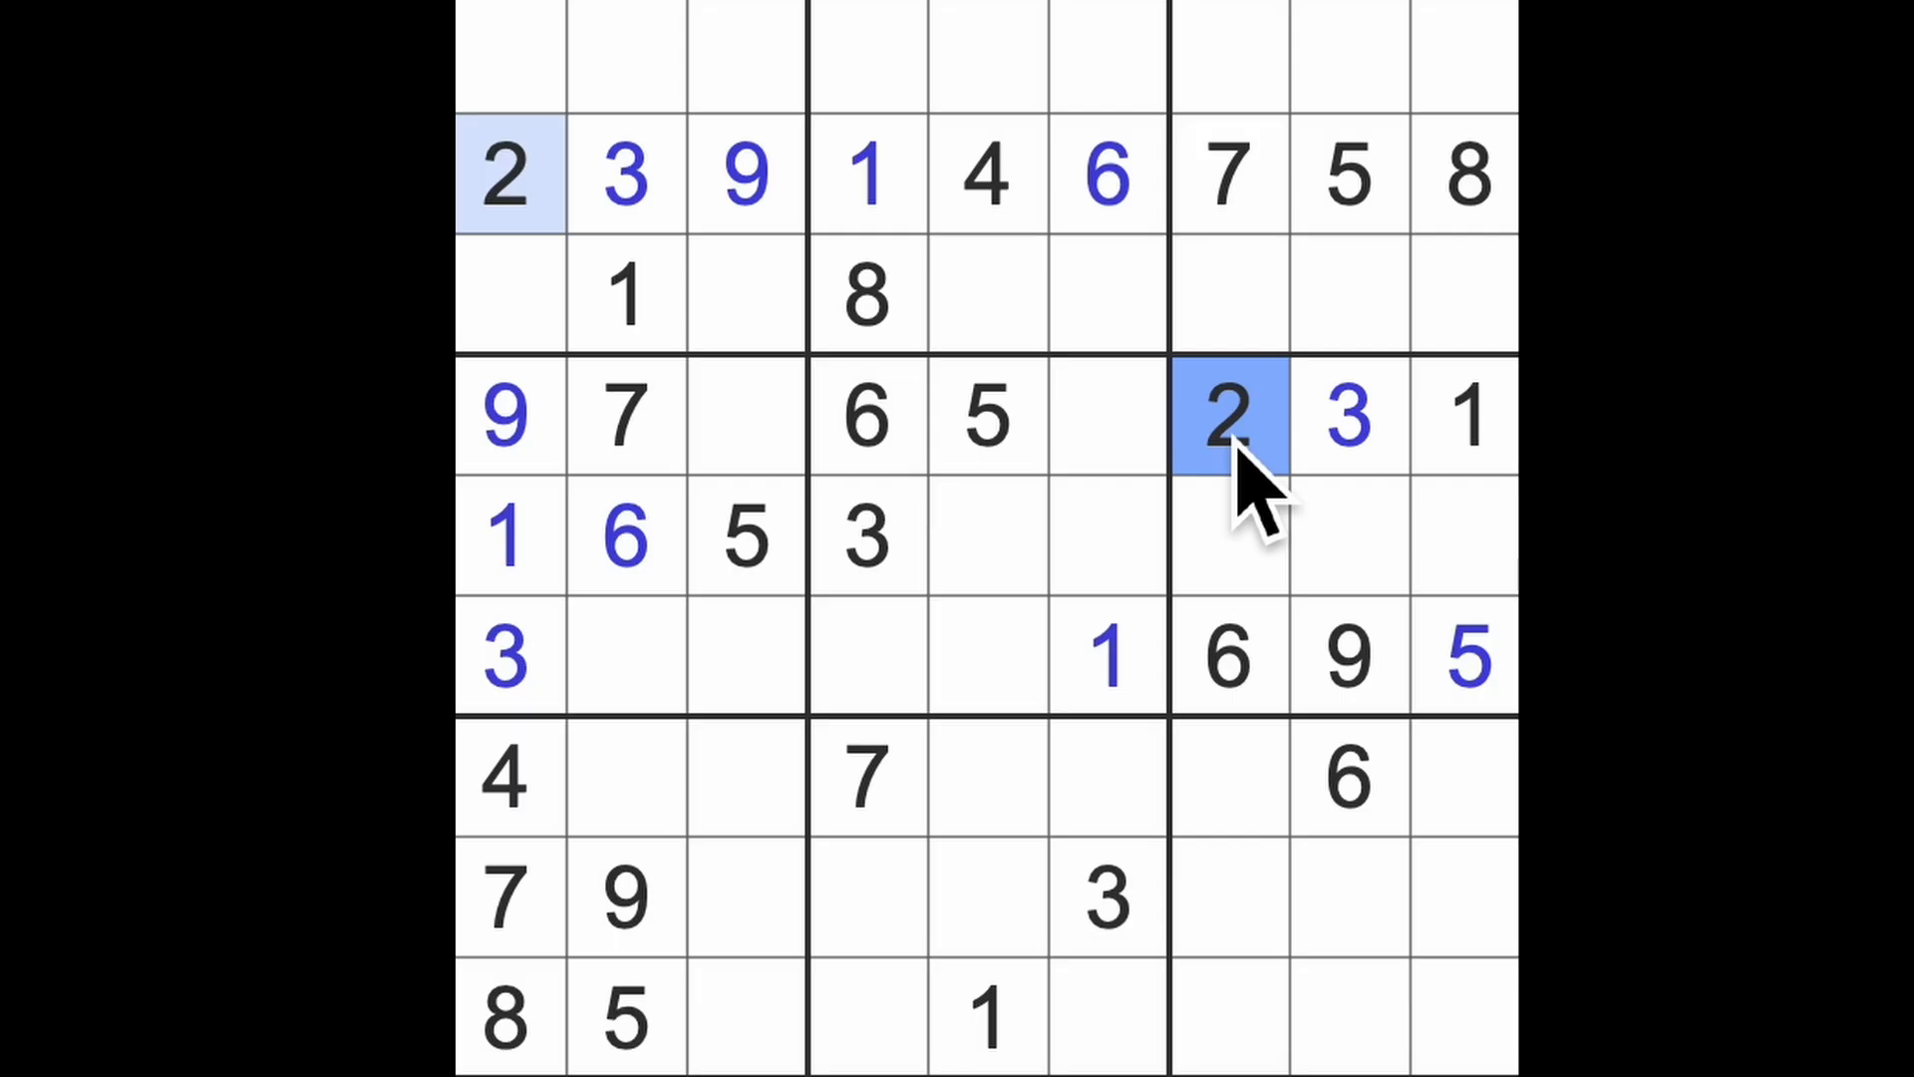
mouse_move(1257, 598)
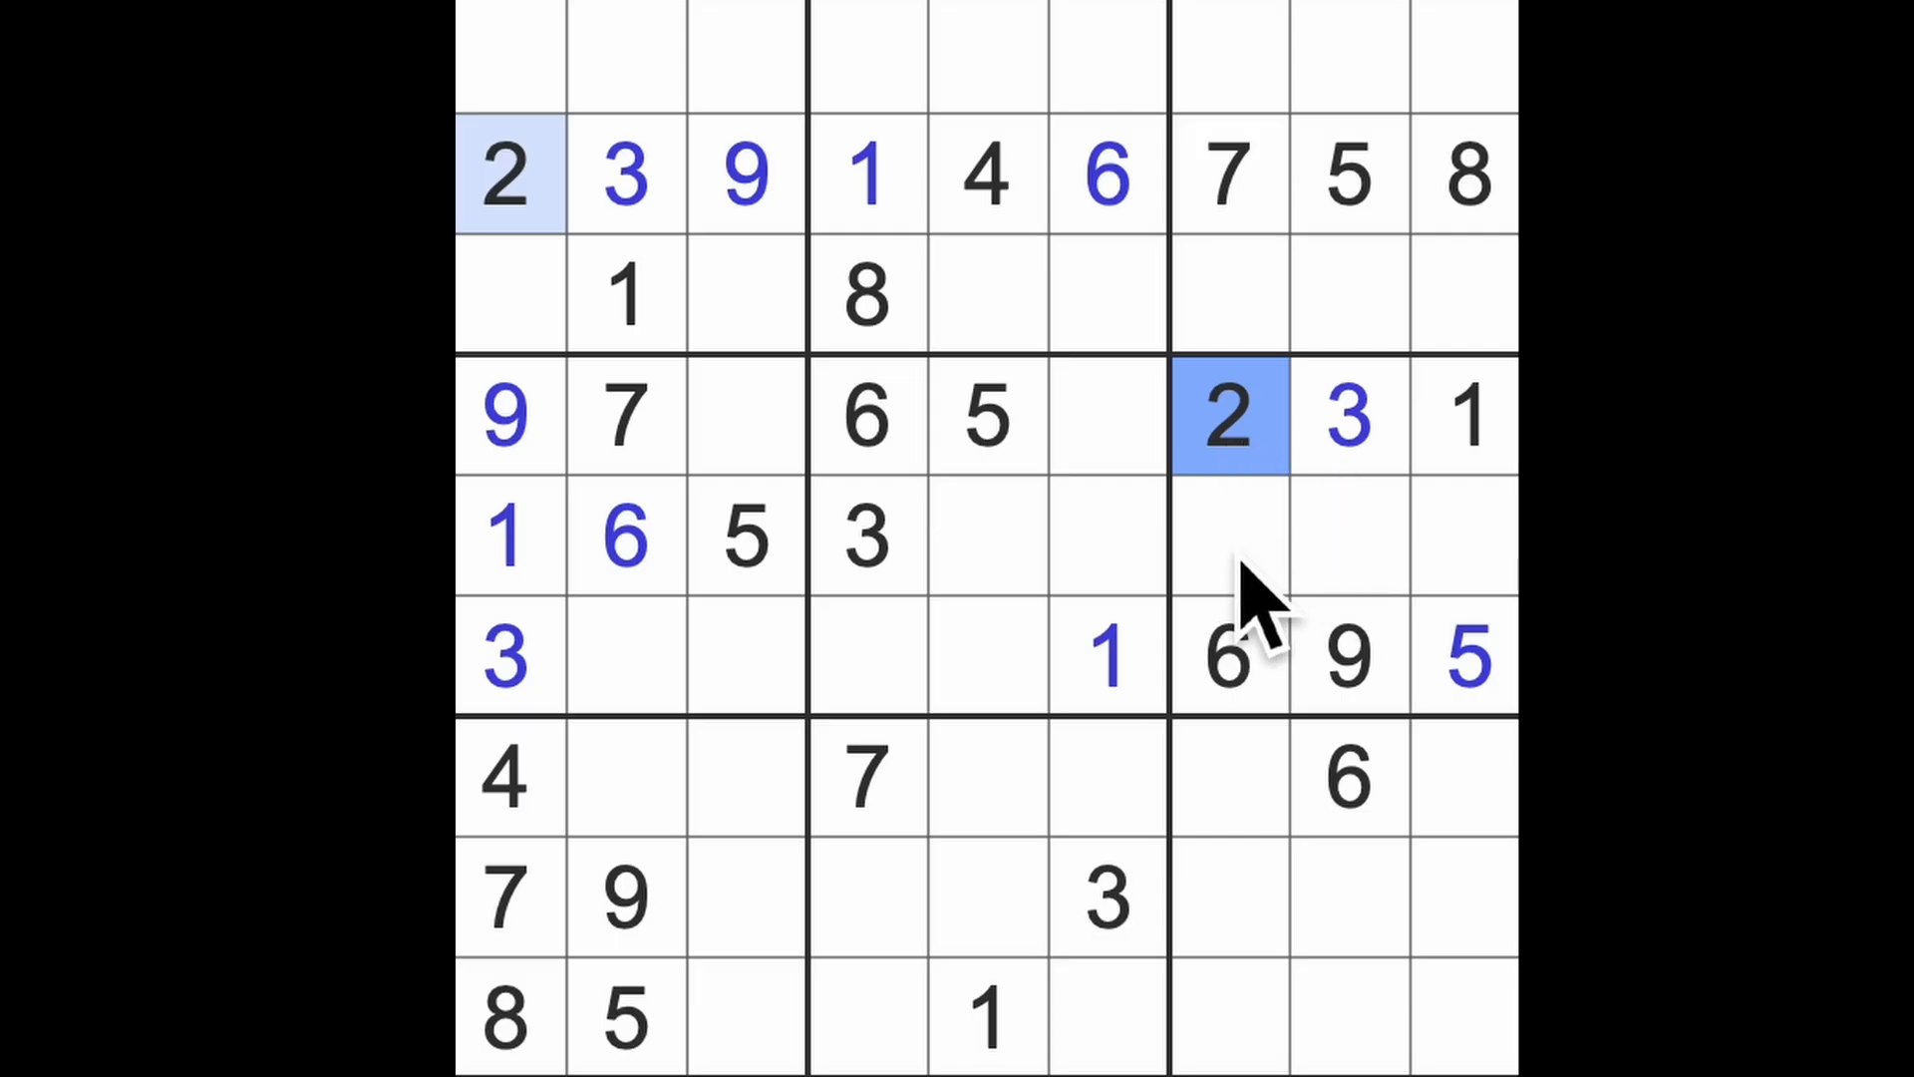
mouse_move(1392, 464)
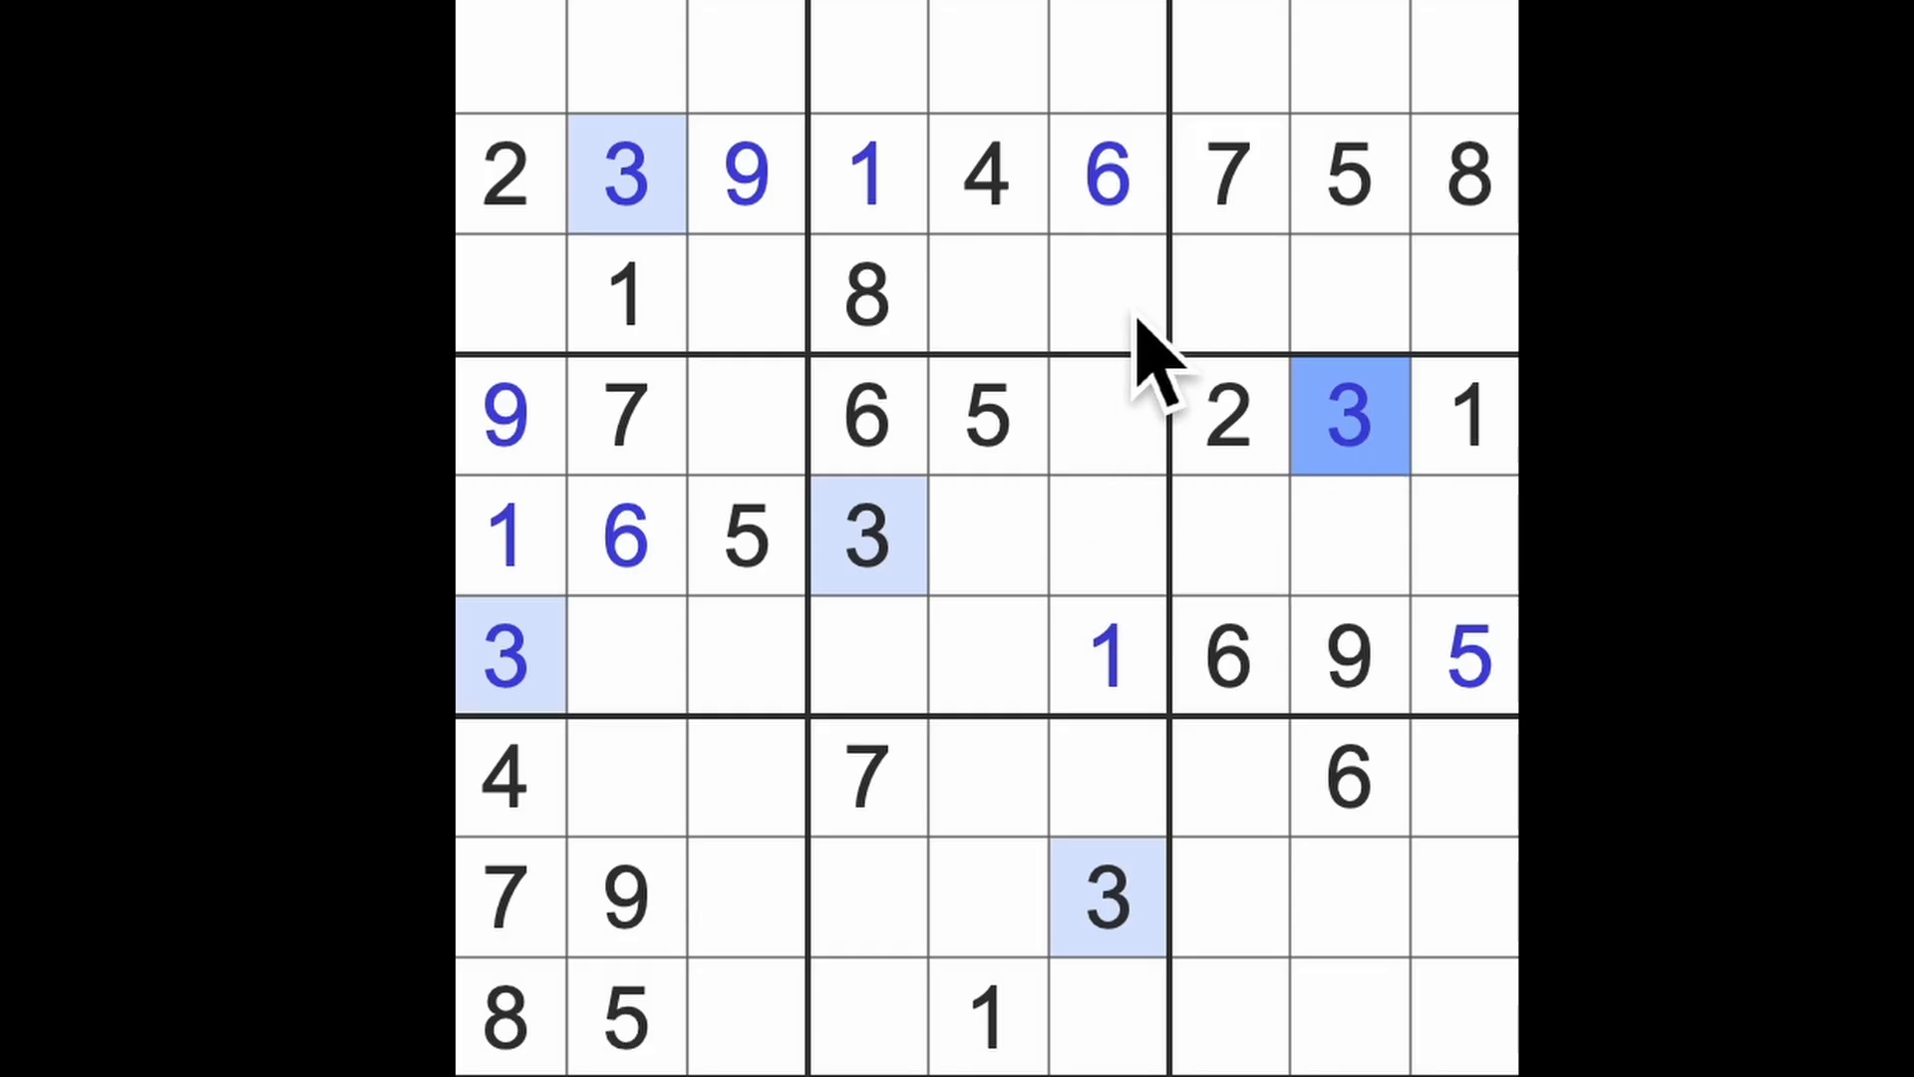
- Highlight all 4s and 5s, then select an empty cell in the bottom-left box
left_click(983, 175)
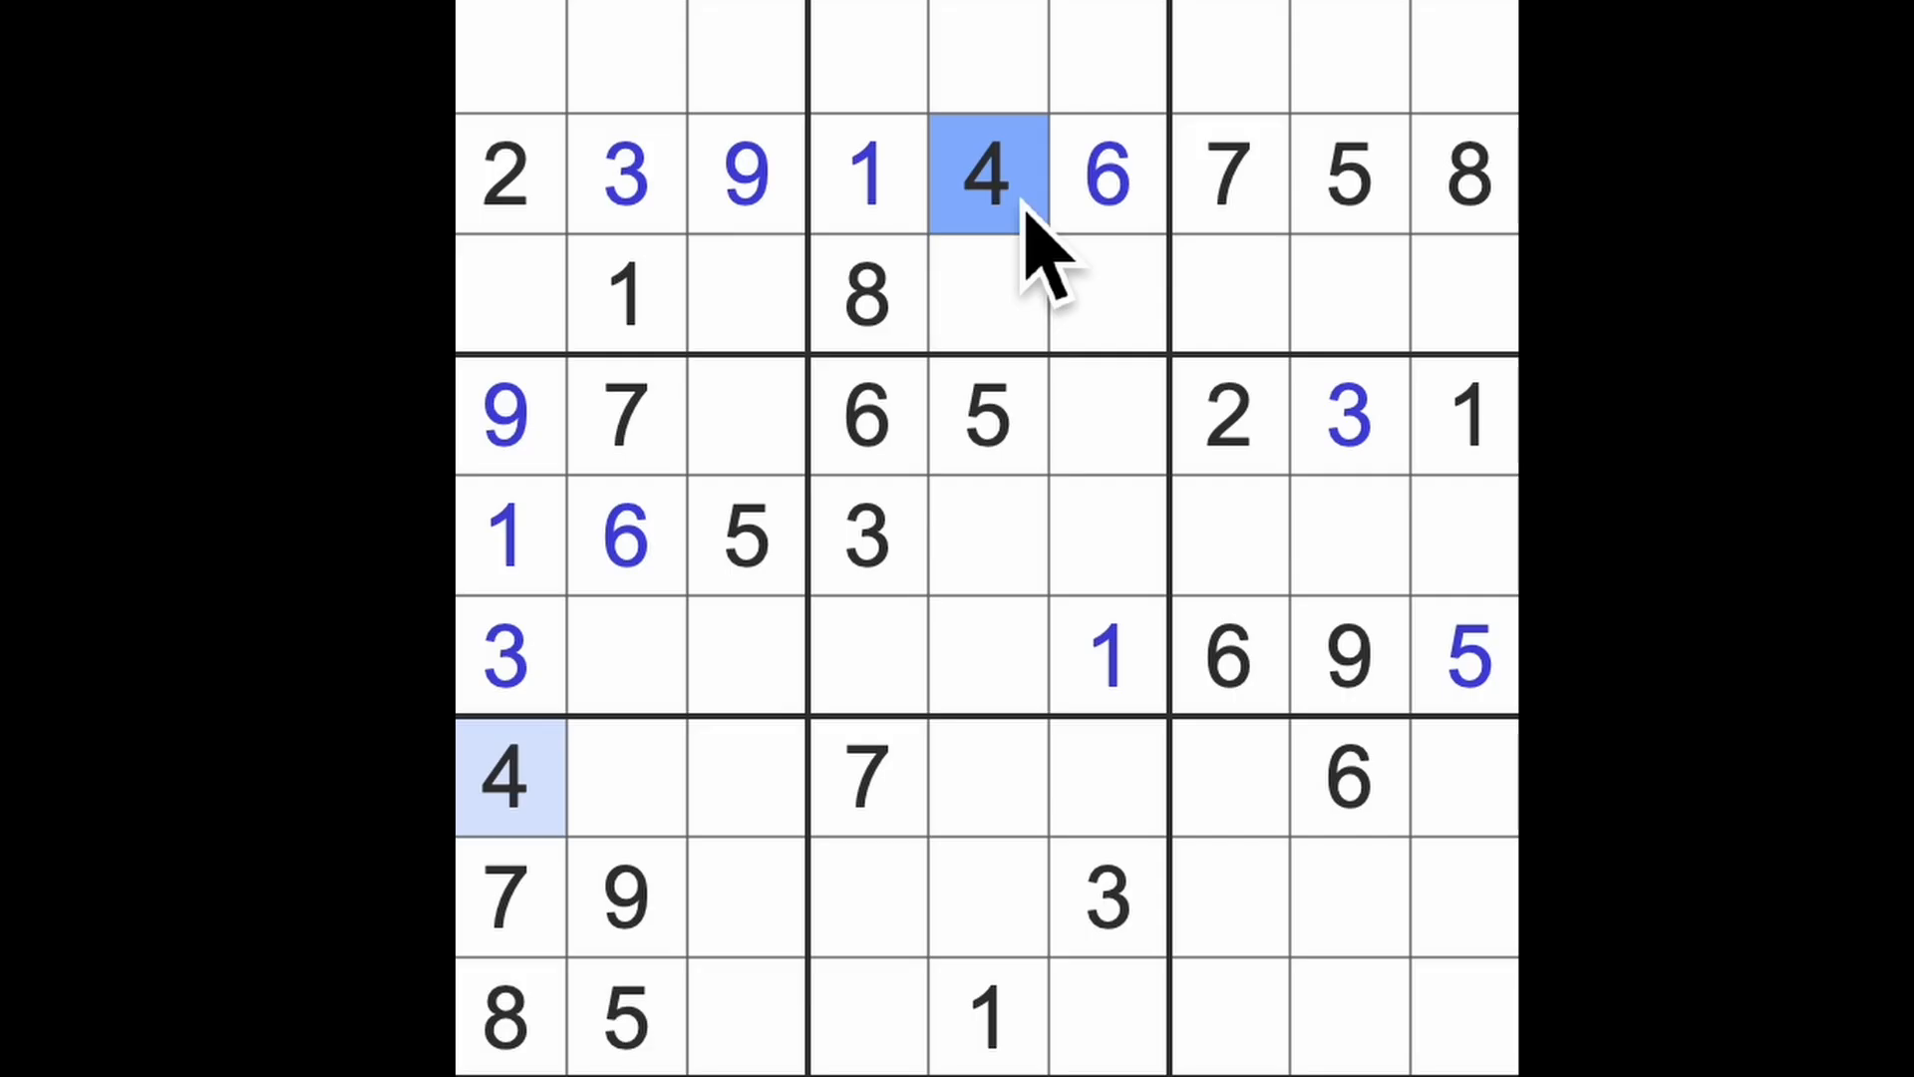
left_click(1345, 174)
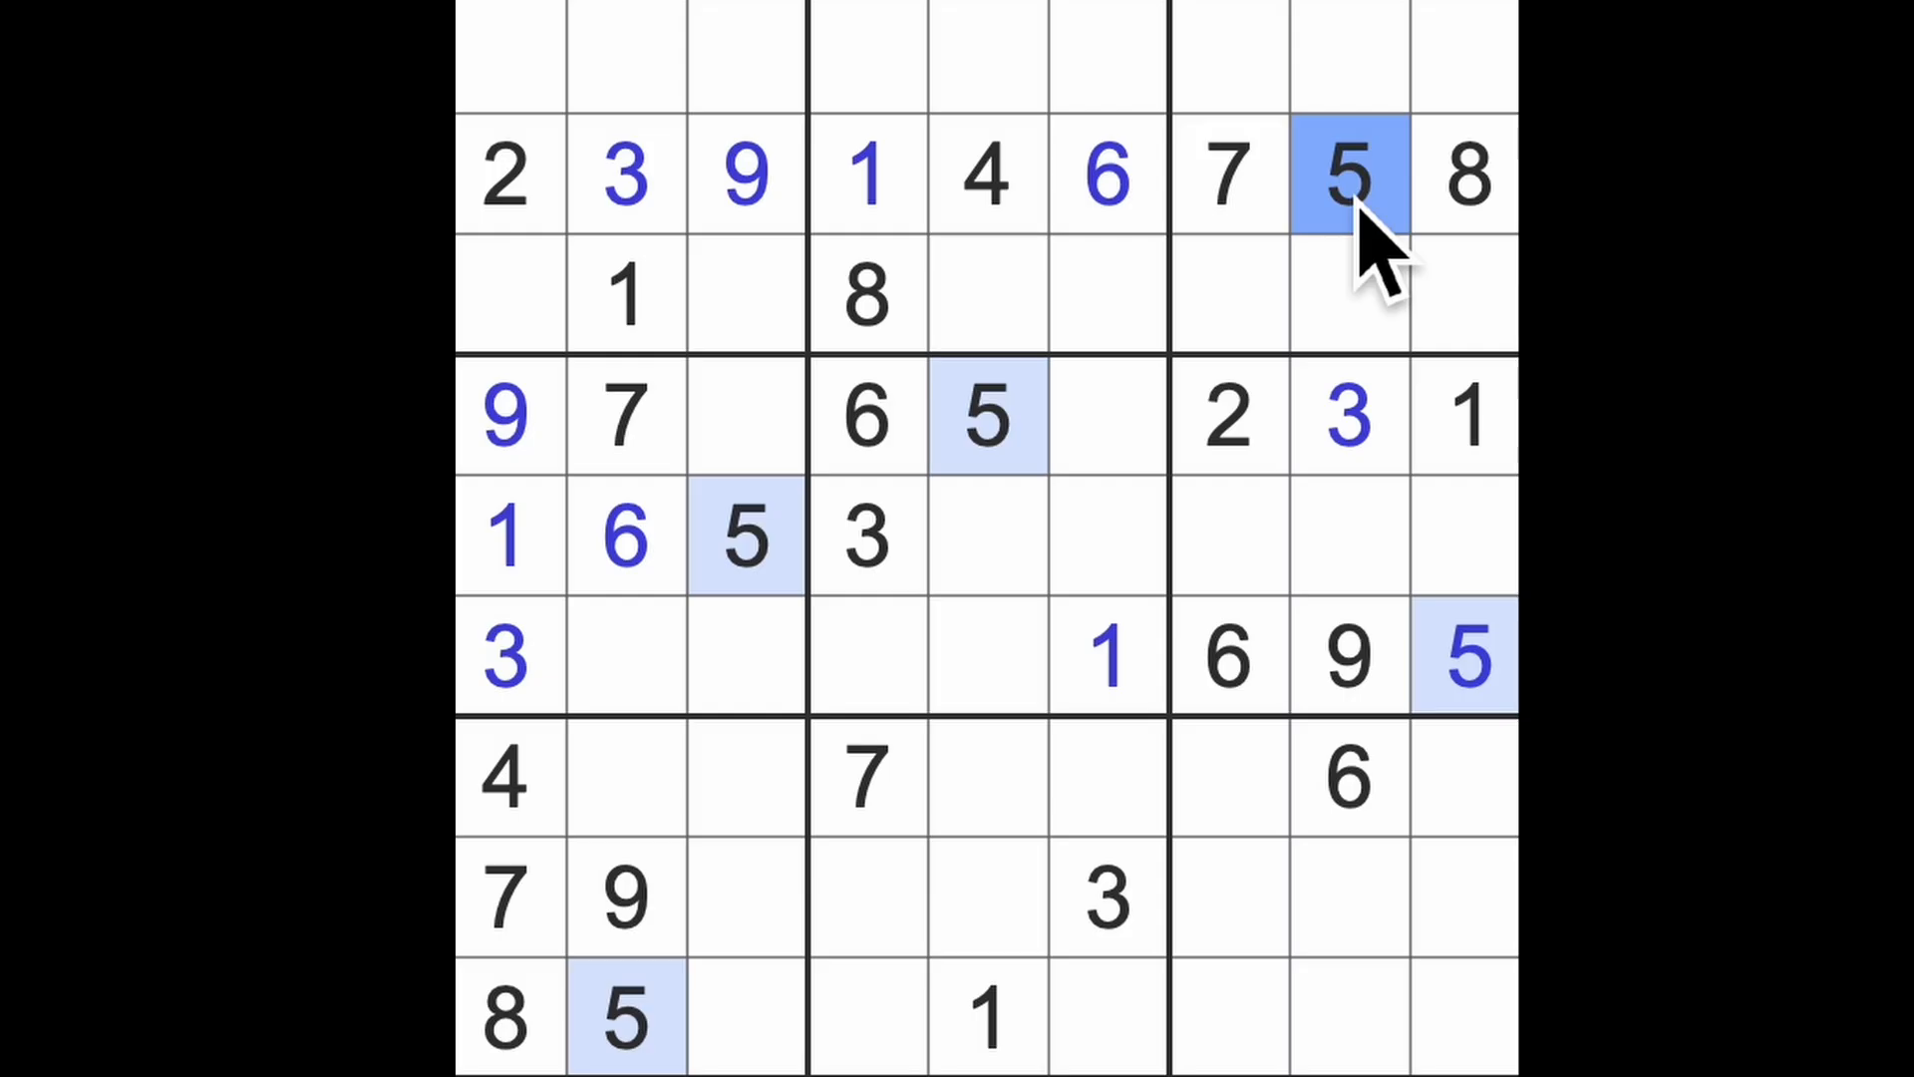
mouse_move(1233, 659)
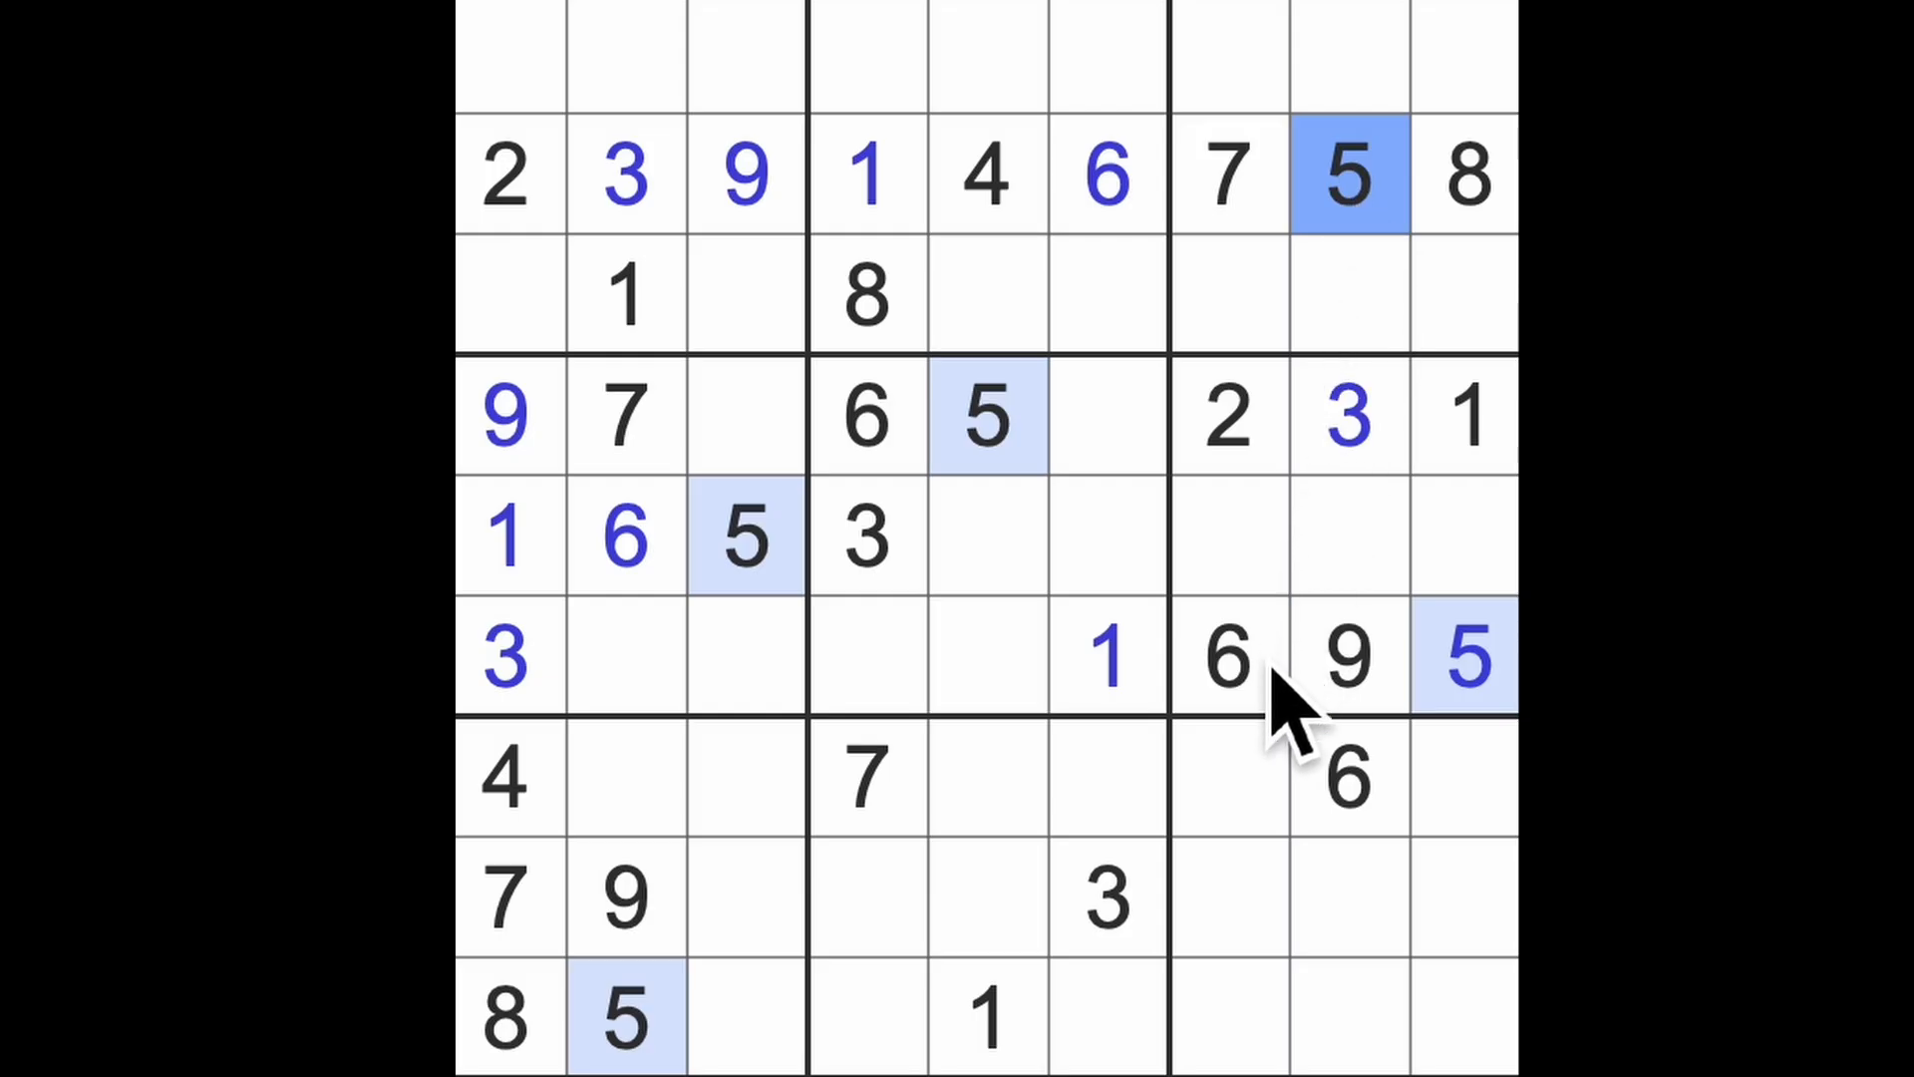
left_click(1227, 659)
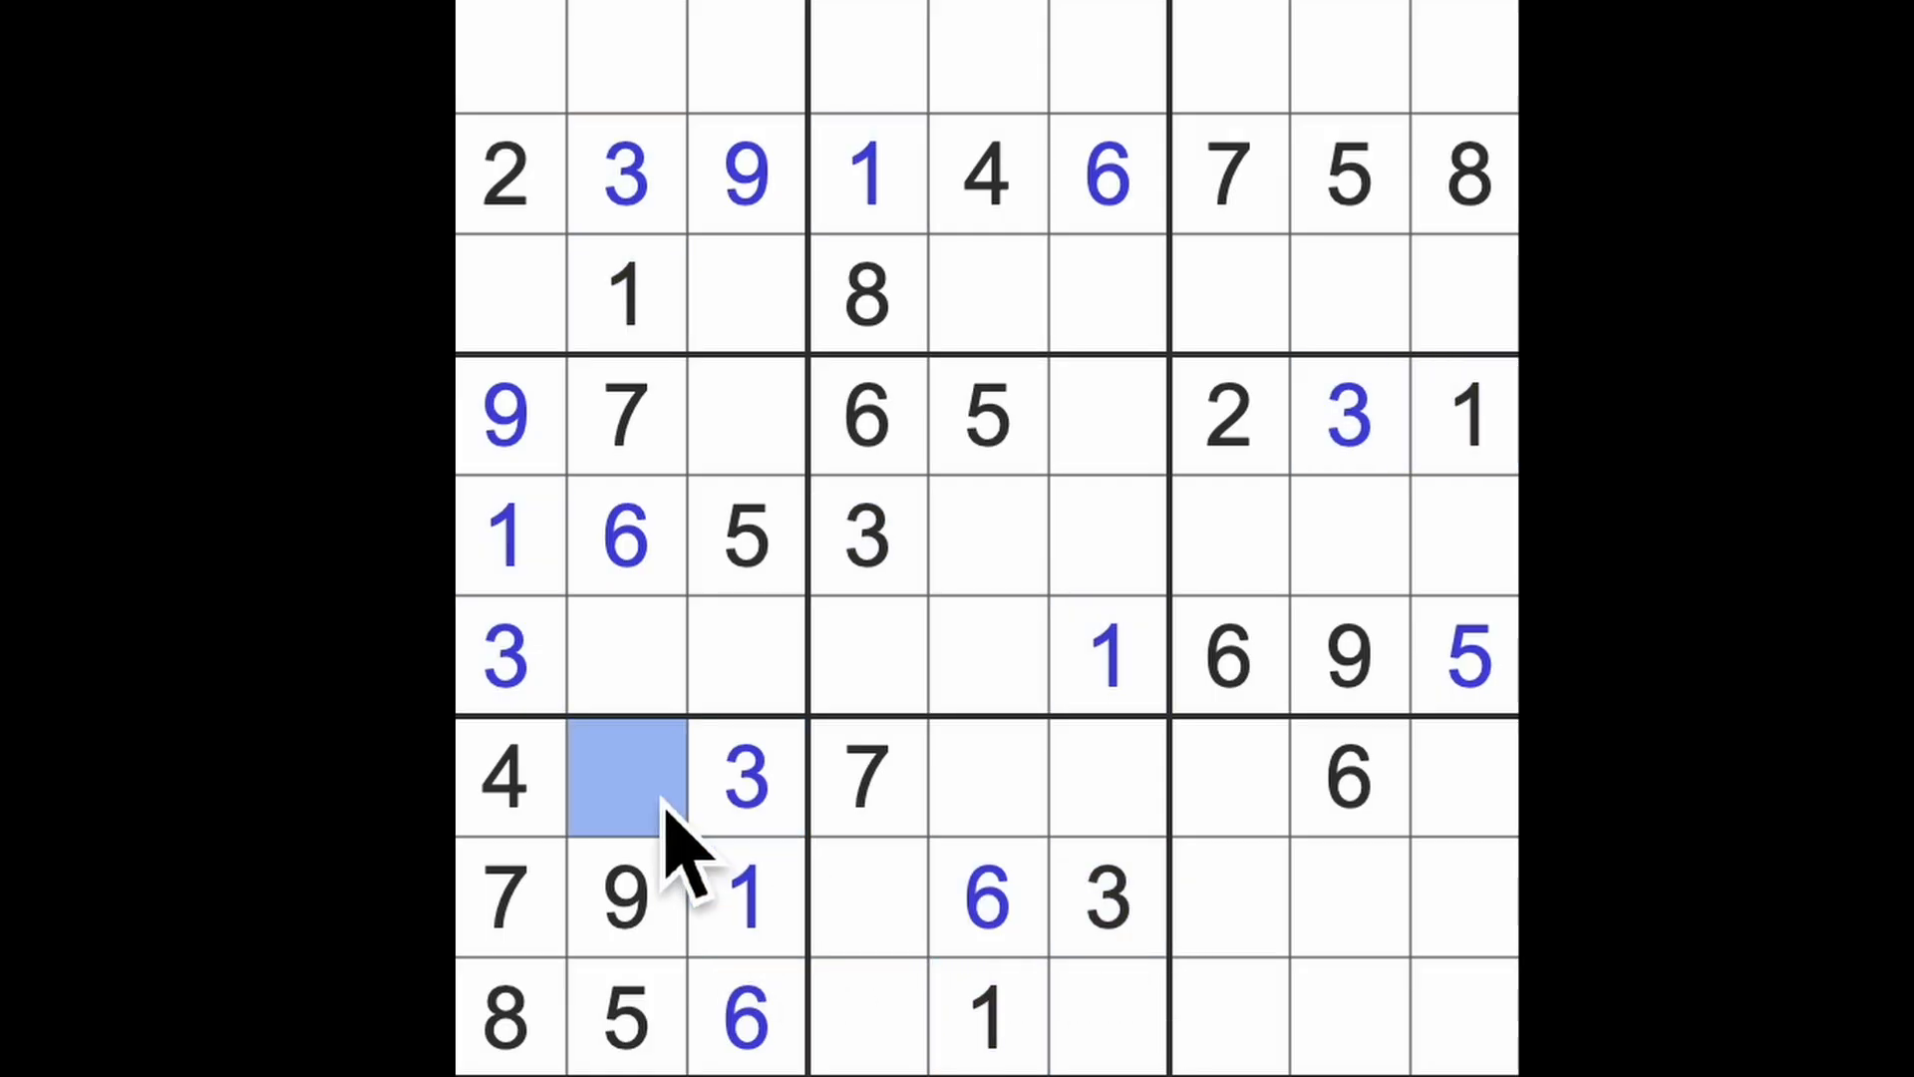
- Enter a 2 in row 7 column 2, select row 6 column 3, then row 7 column 7
type("2")
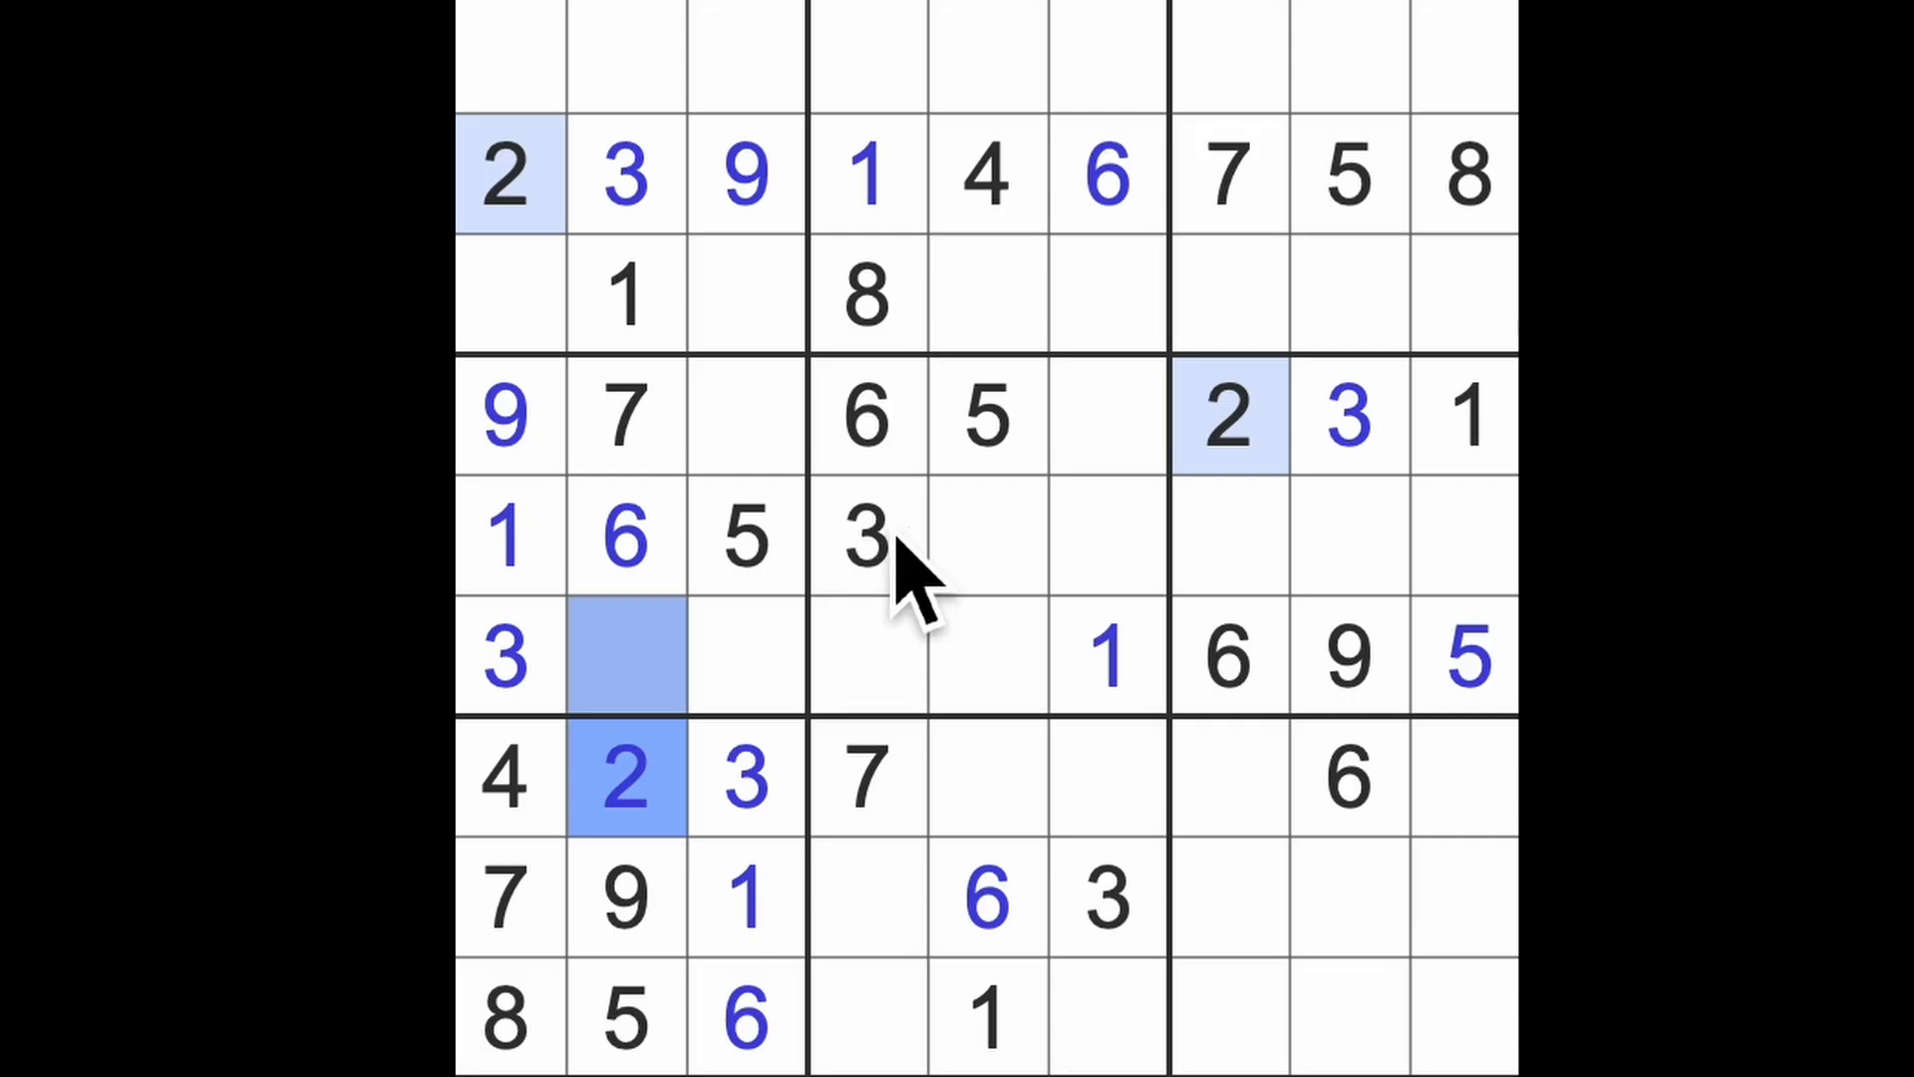
left_click(745, 654)
type("2")
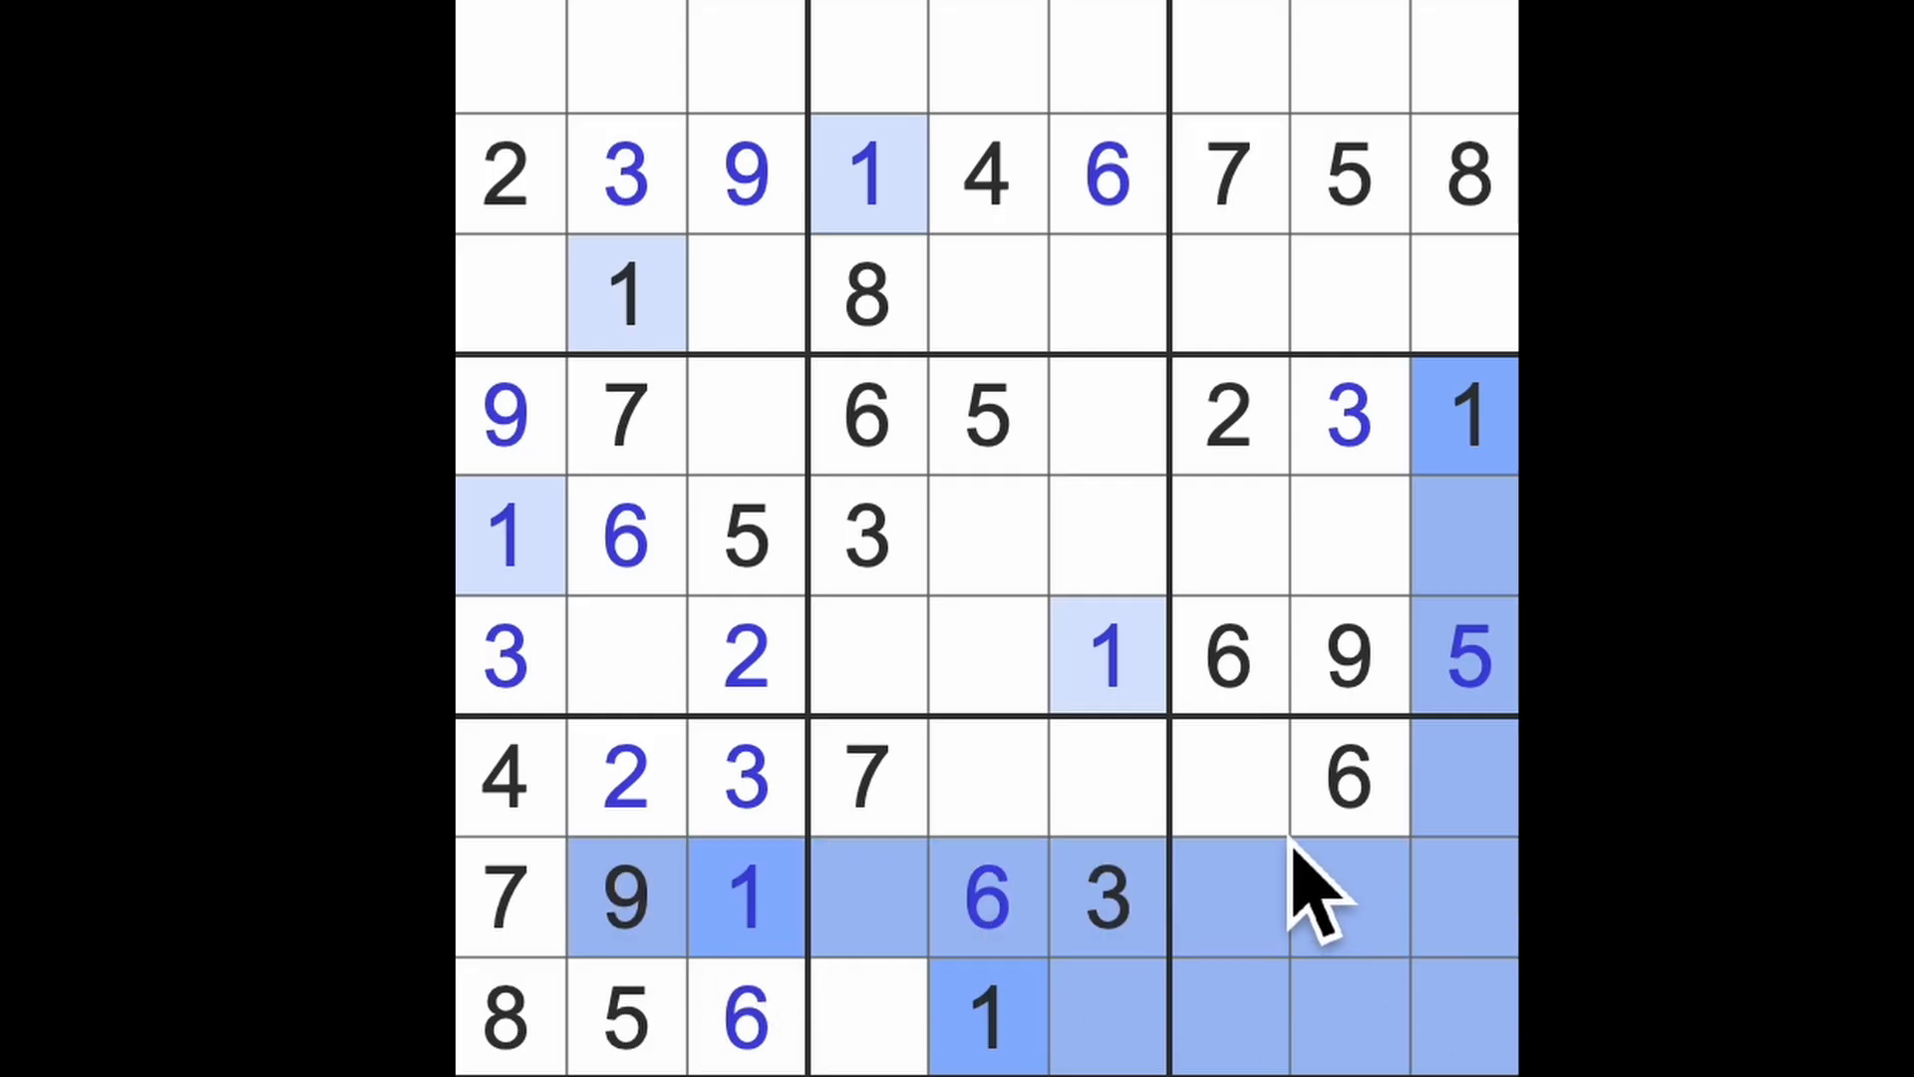
left_click(1227, 782)
type("1")
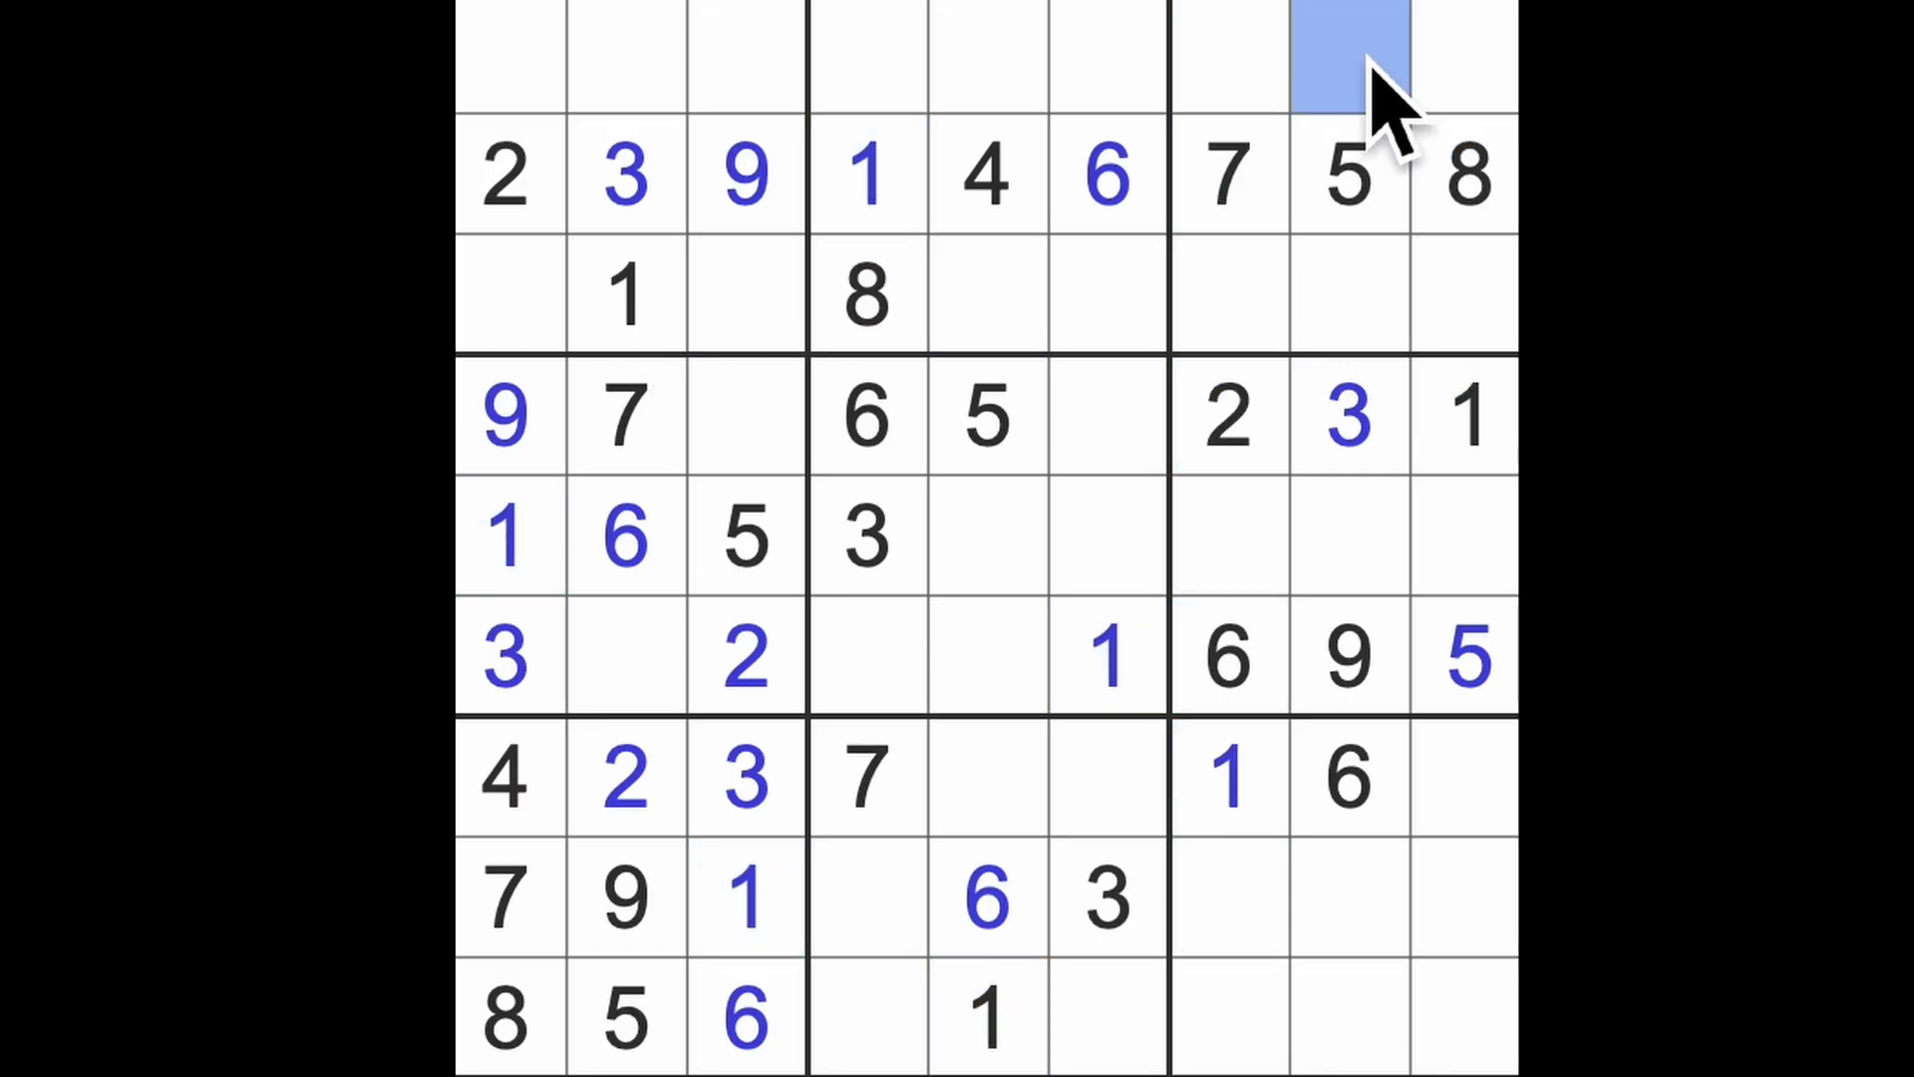
- Select row 1, column 8 for a 1 and highlight every 3
left_click(1347, 55)
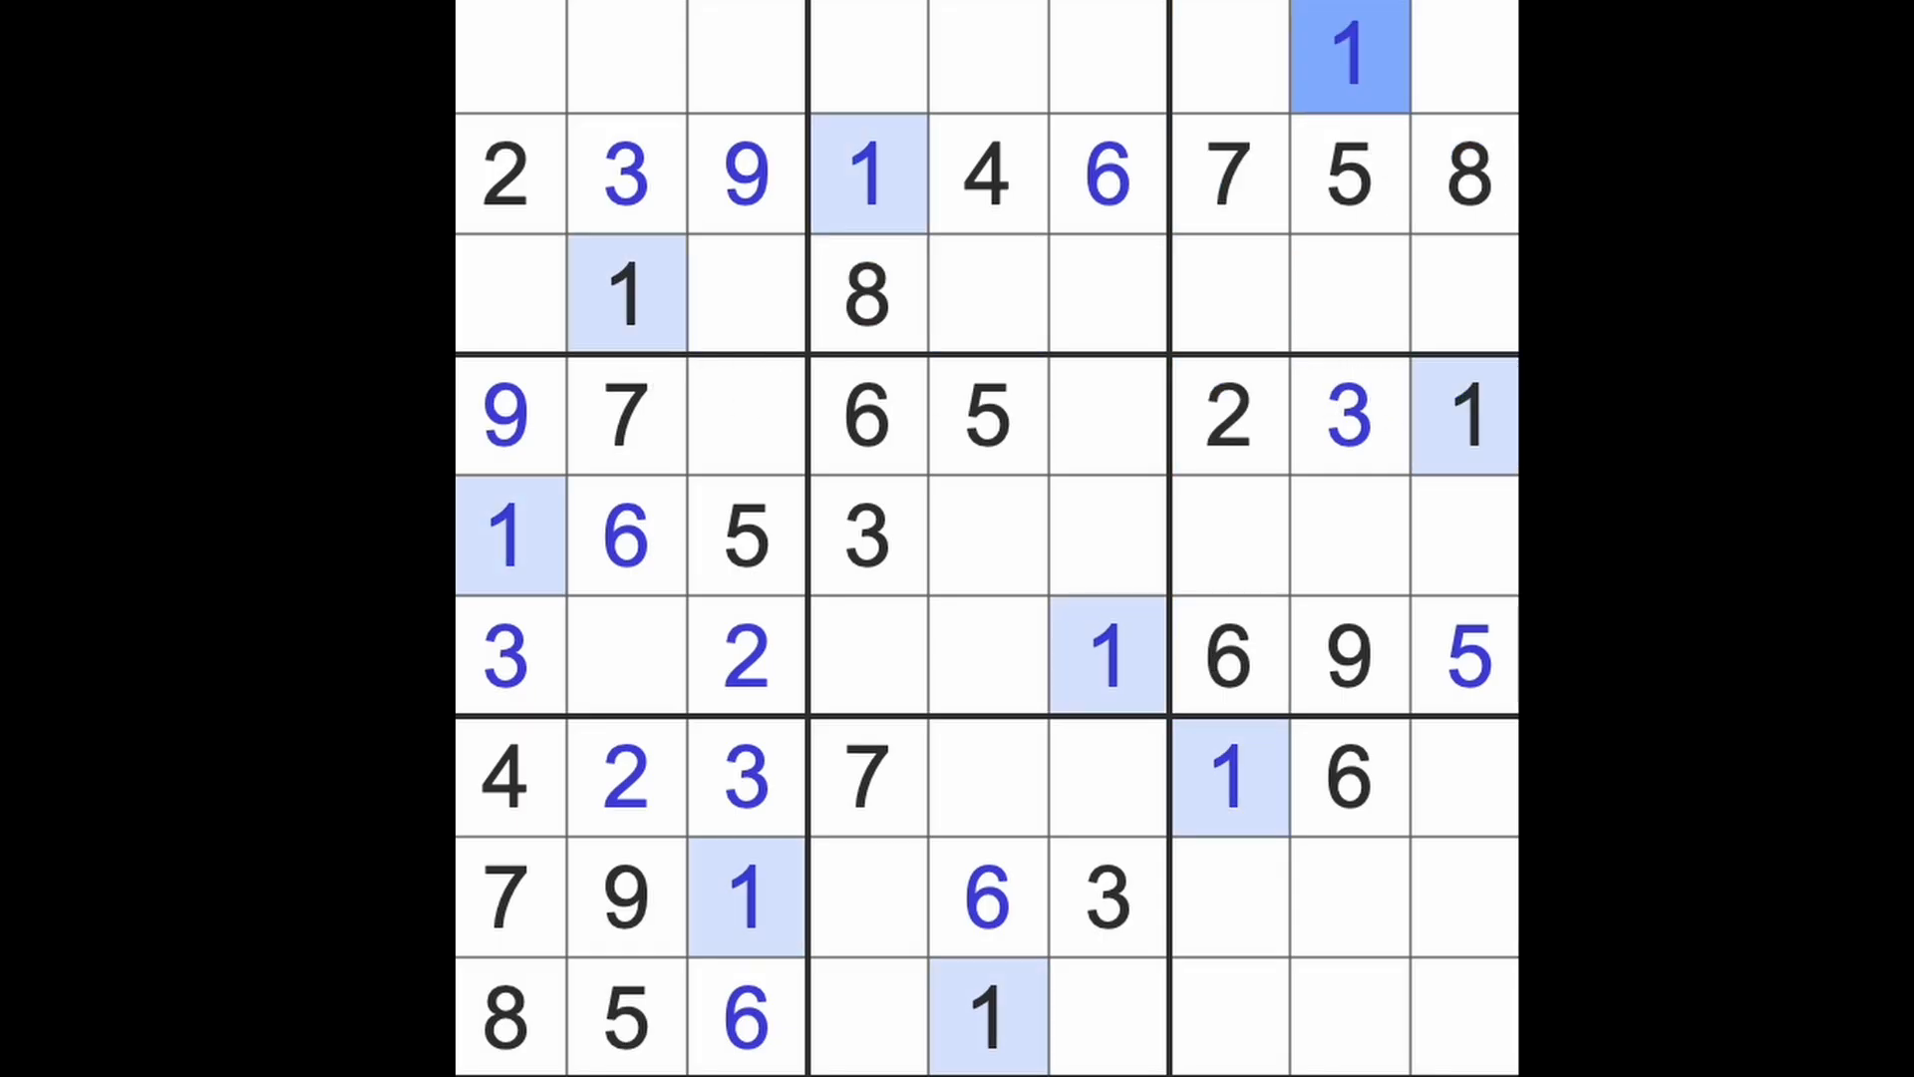
left_click(1228, 418)
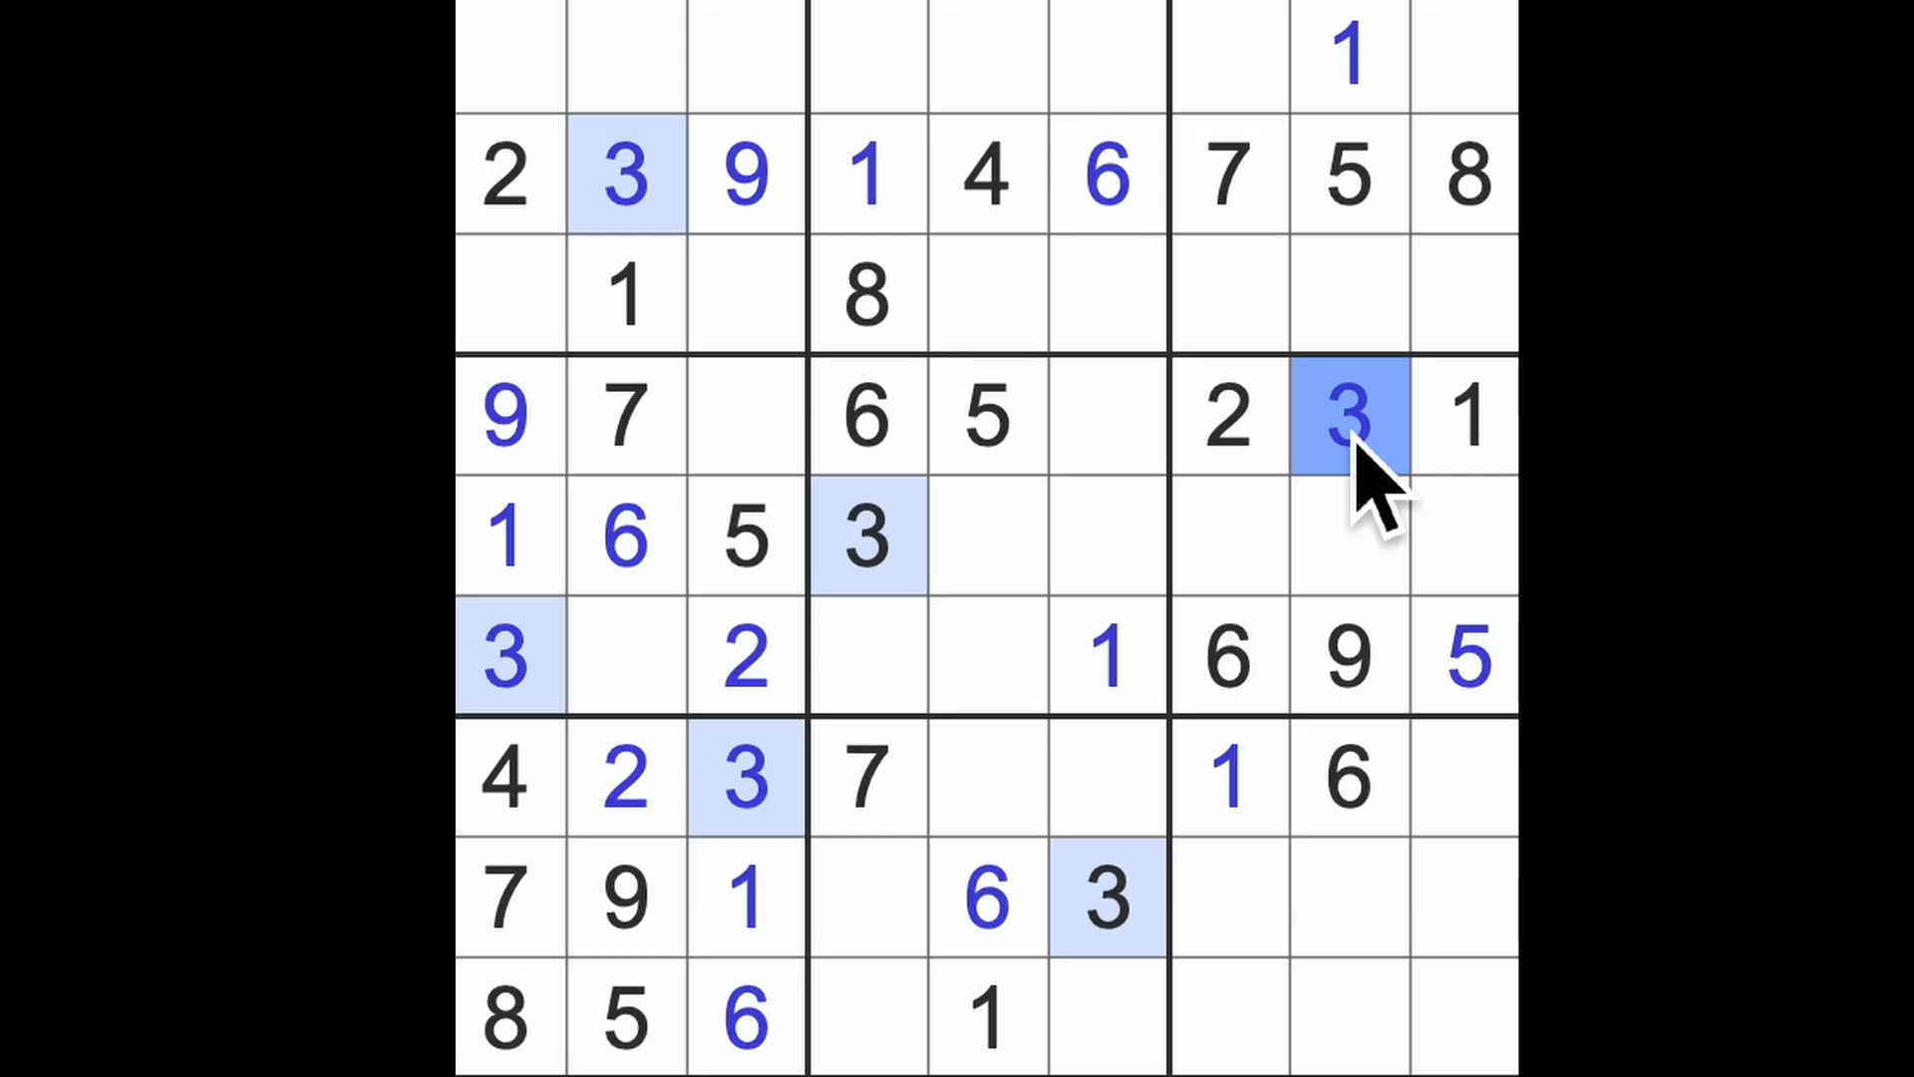
left_click(983, 178)
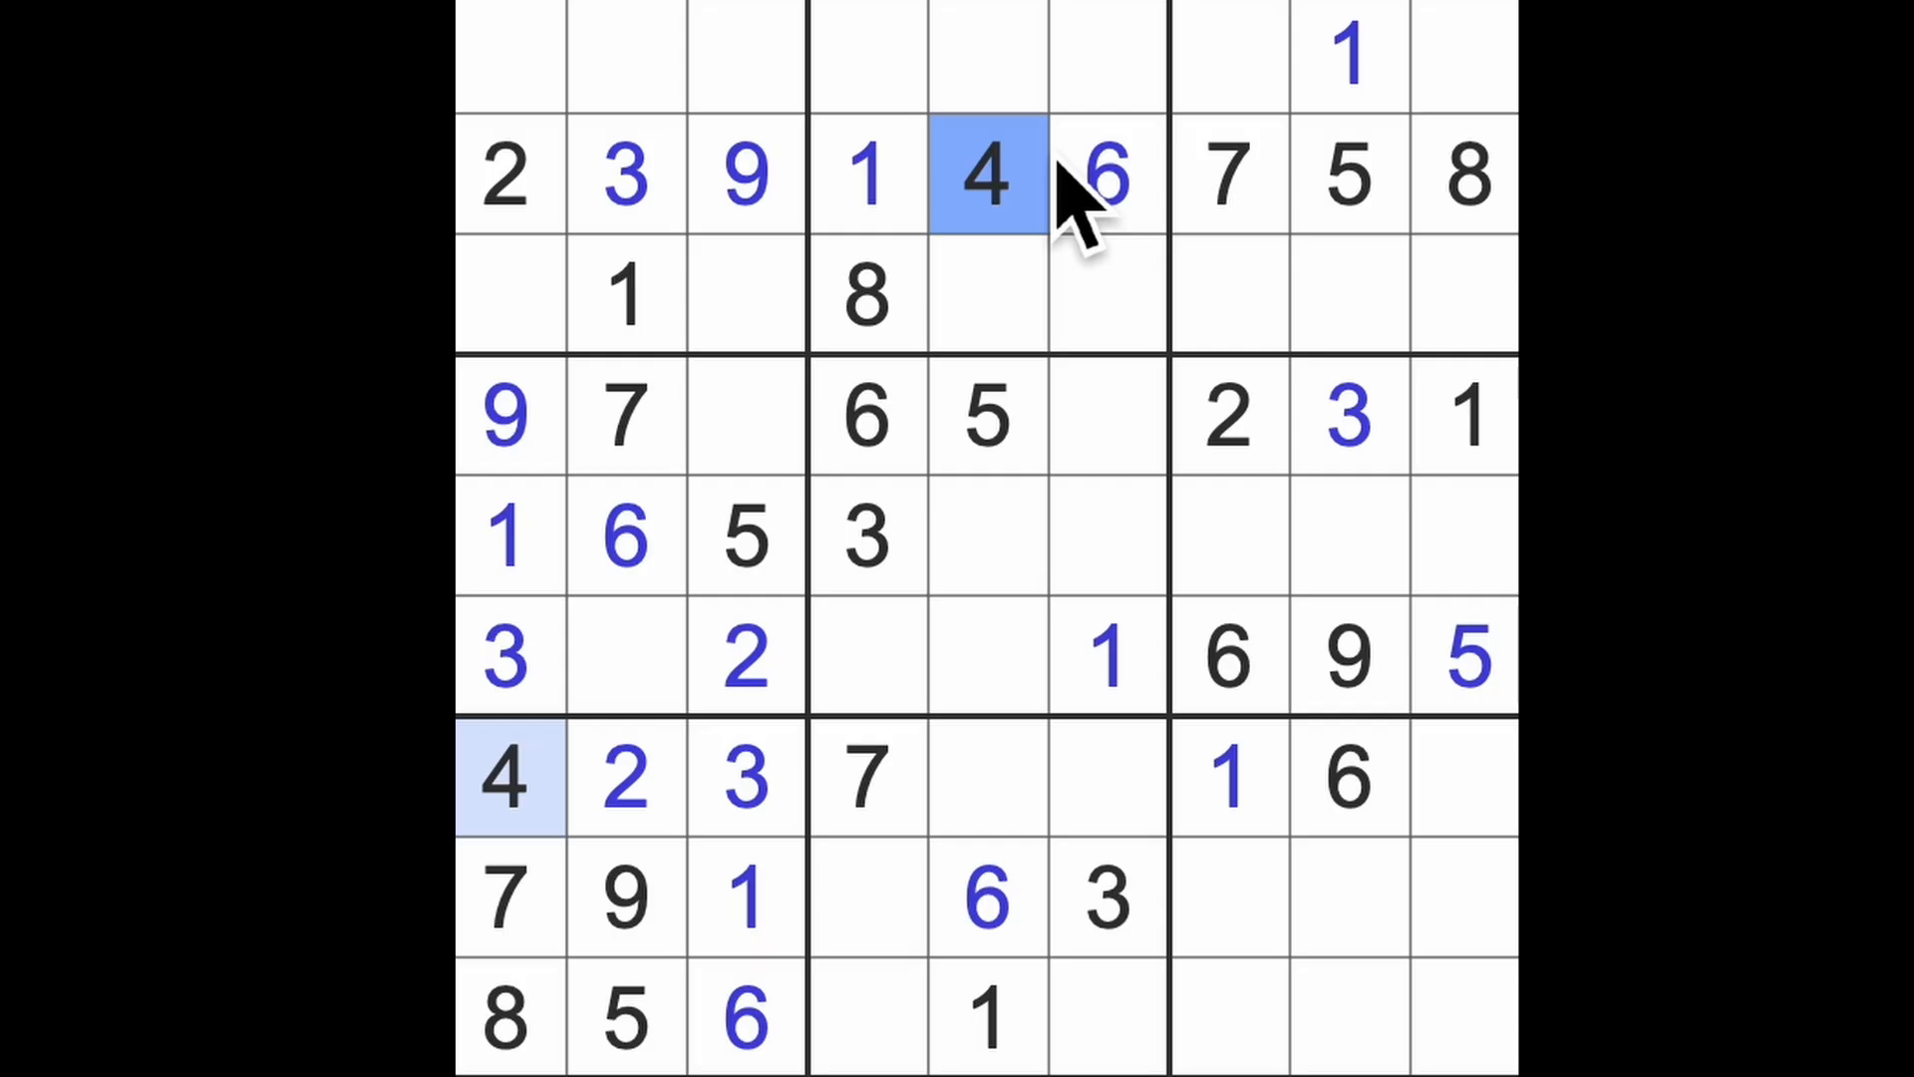
left_click(1348, 175)
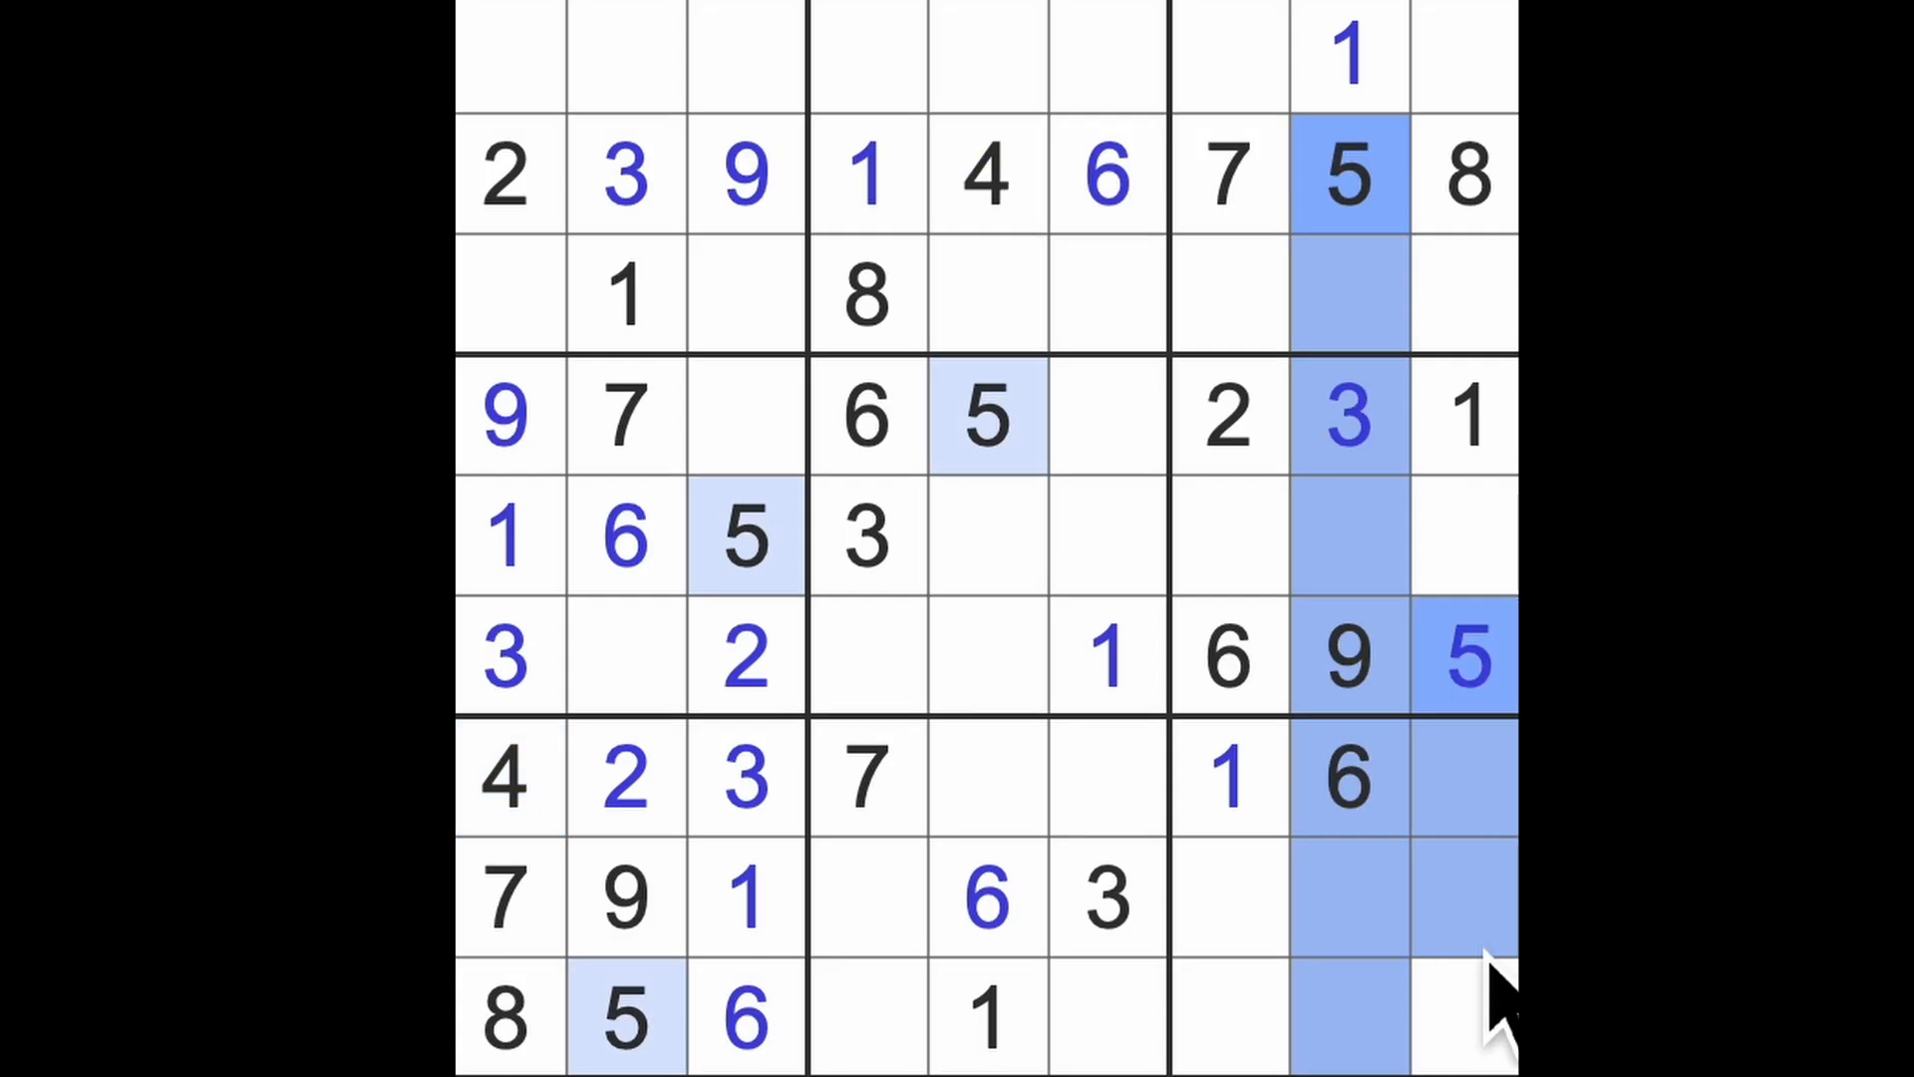
- Enter 5 at row 8 column 7, then select row 3 column 1 and the top-left cell
left_click(1230, 897)
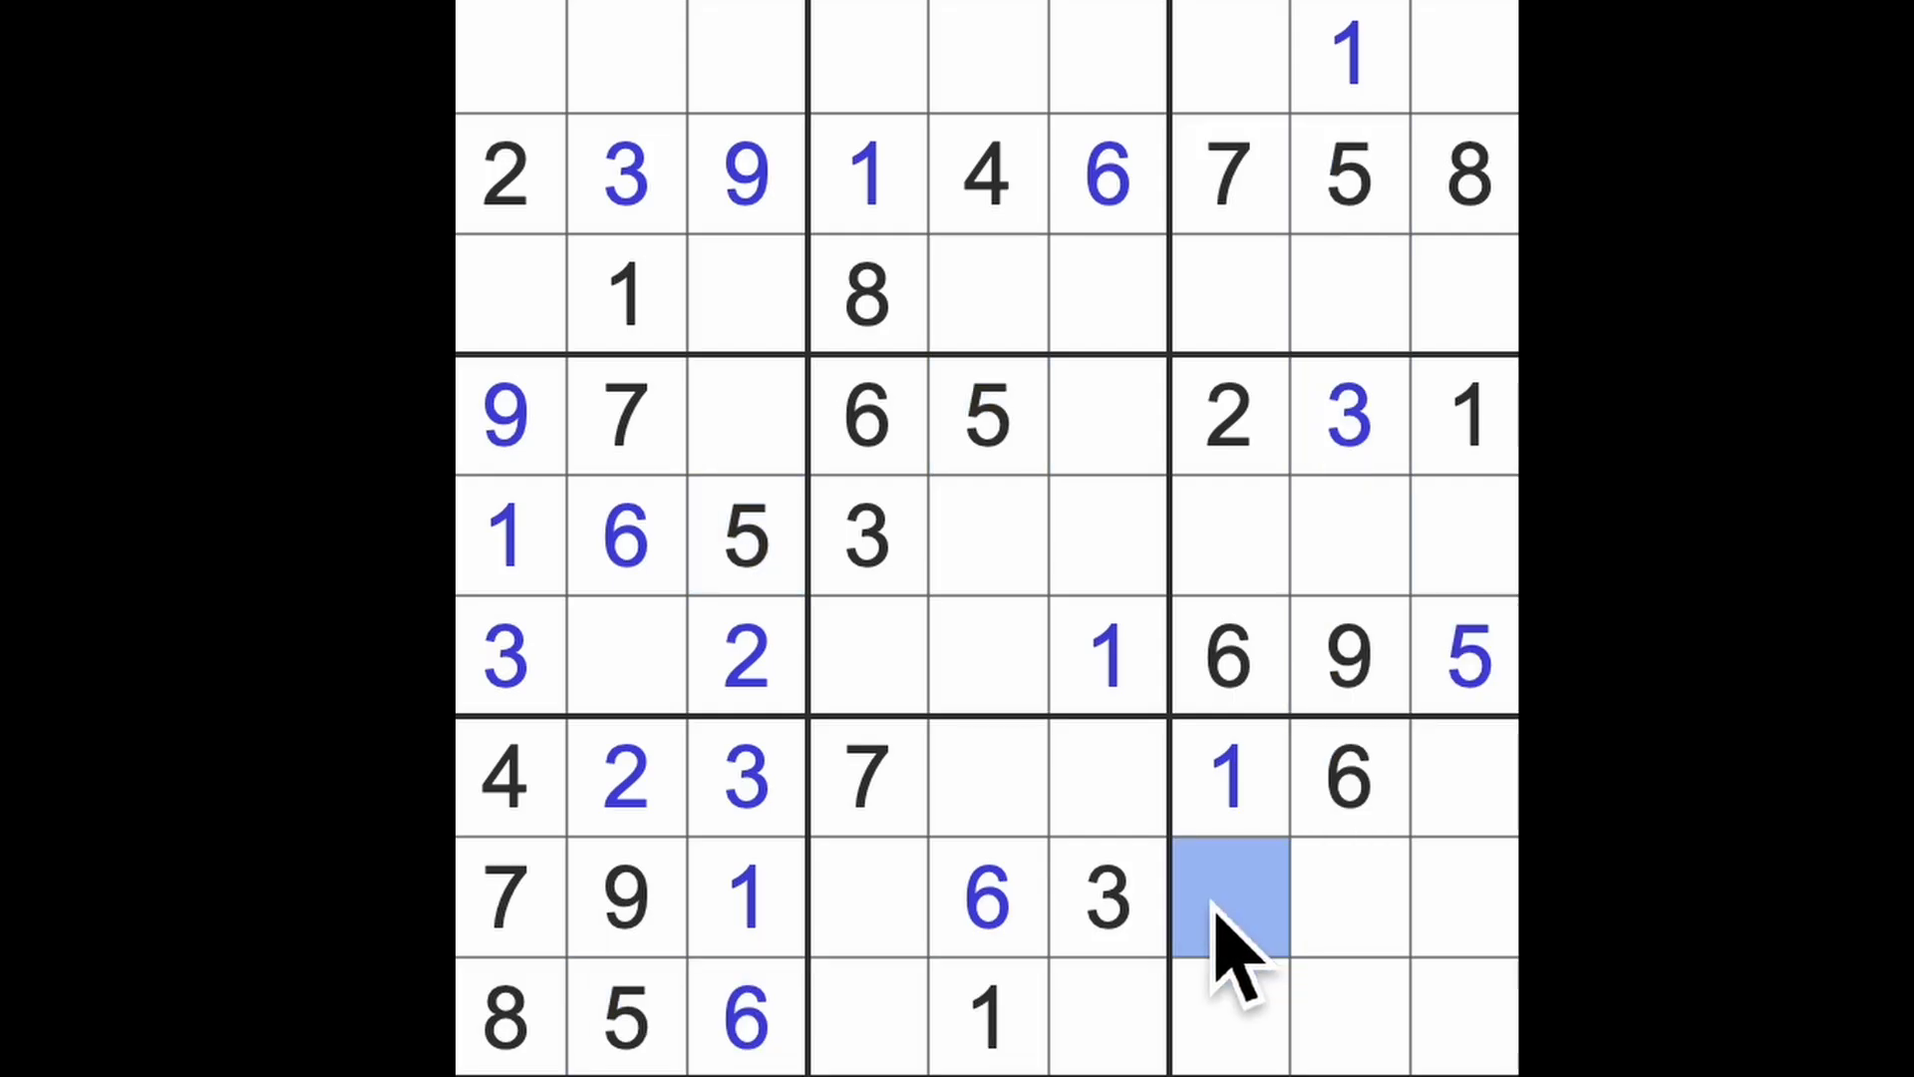
type("5")
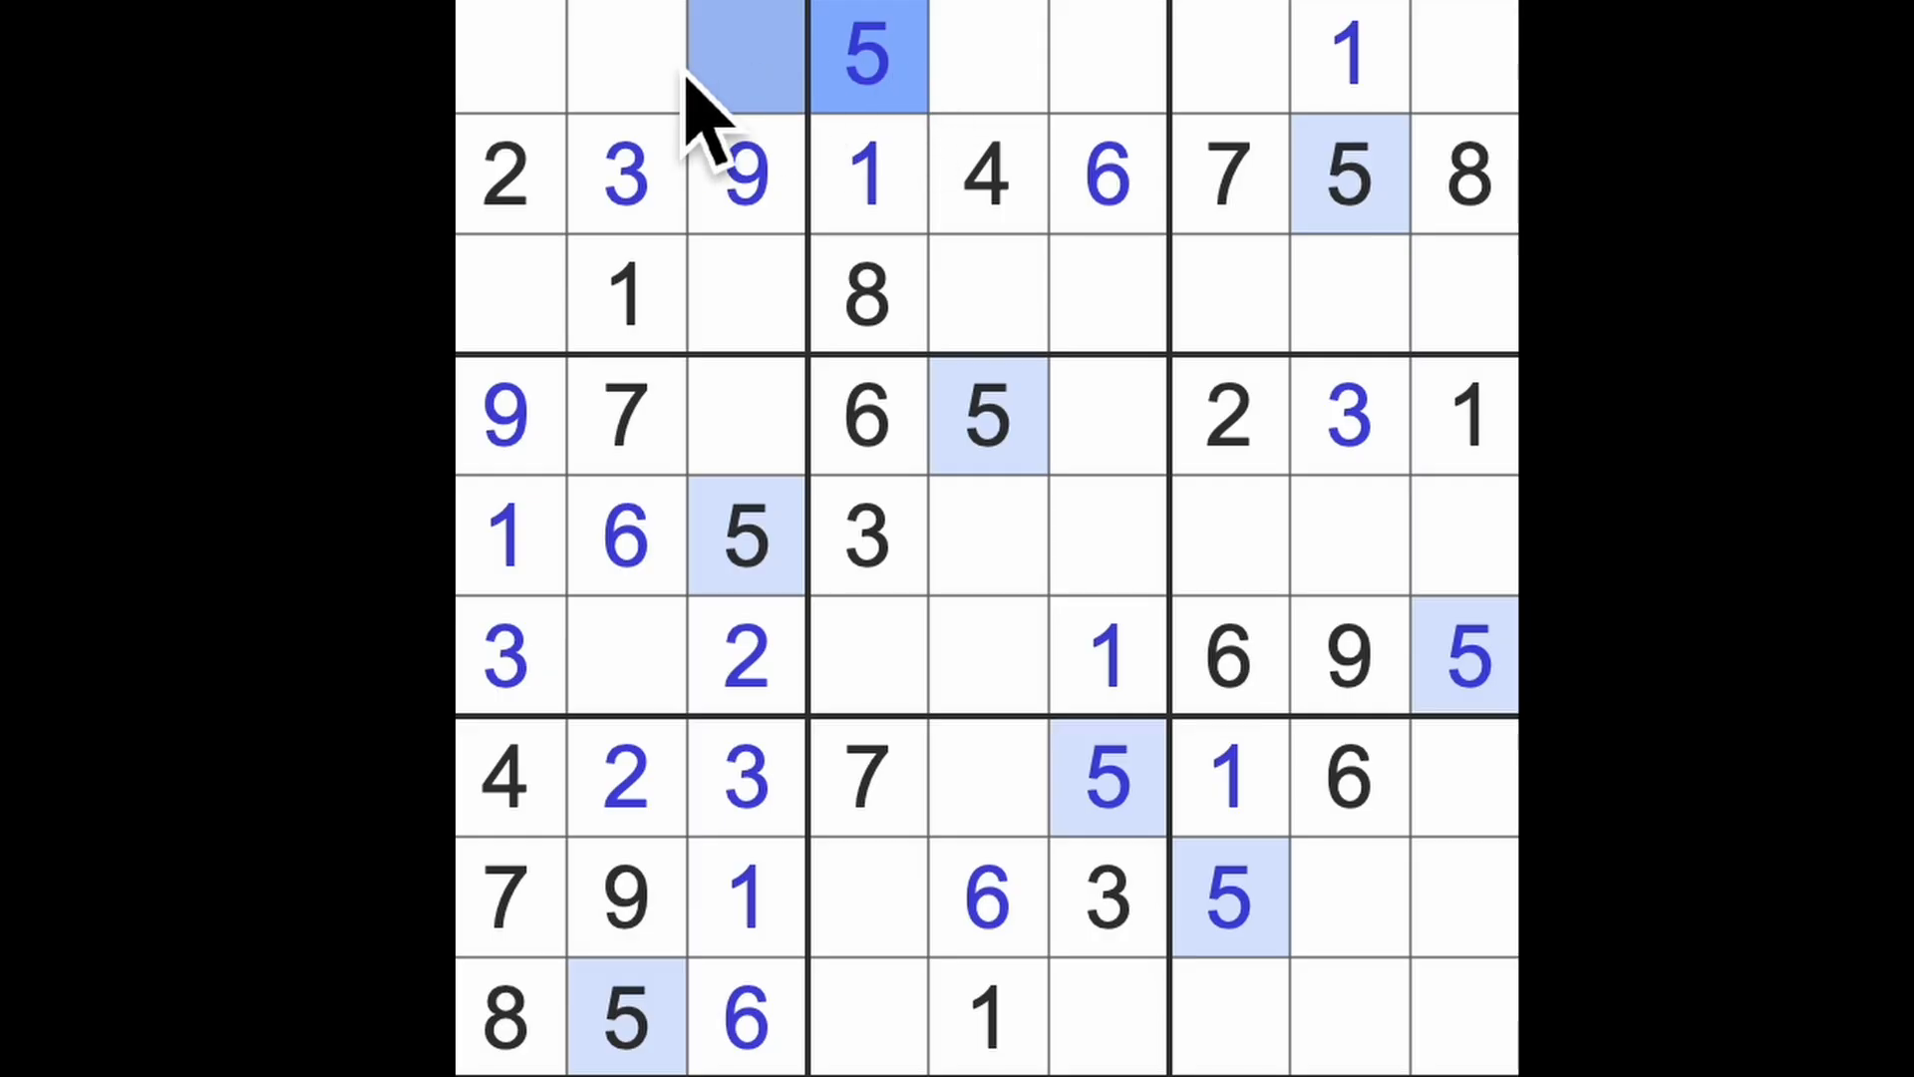
left_click(510, 293)
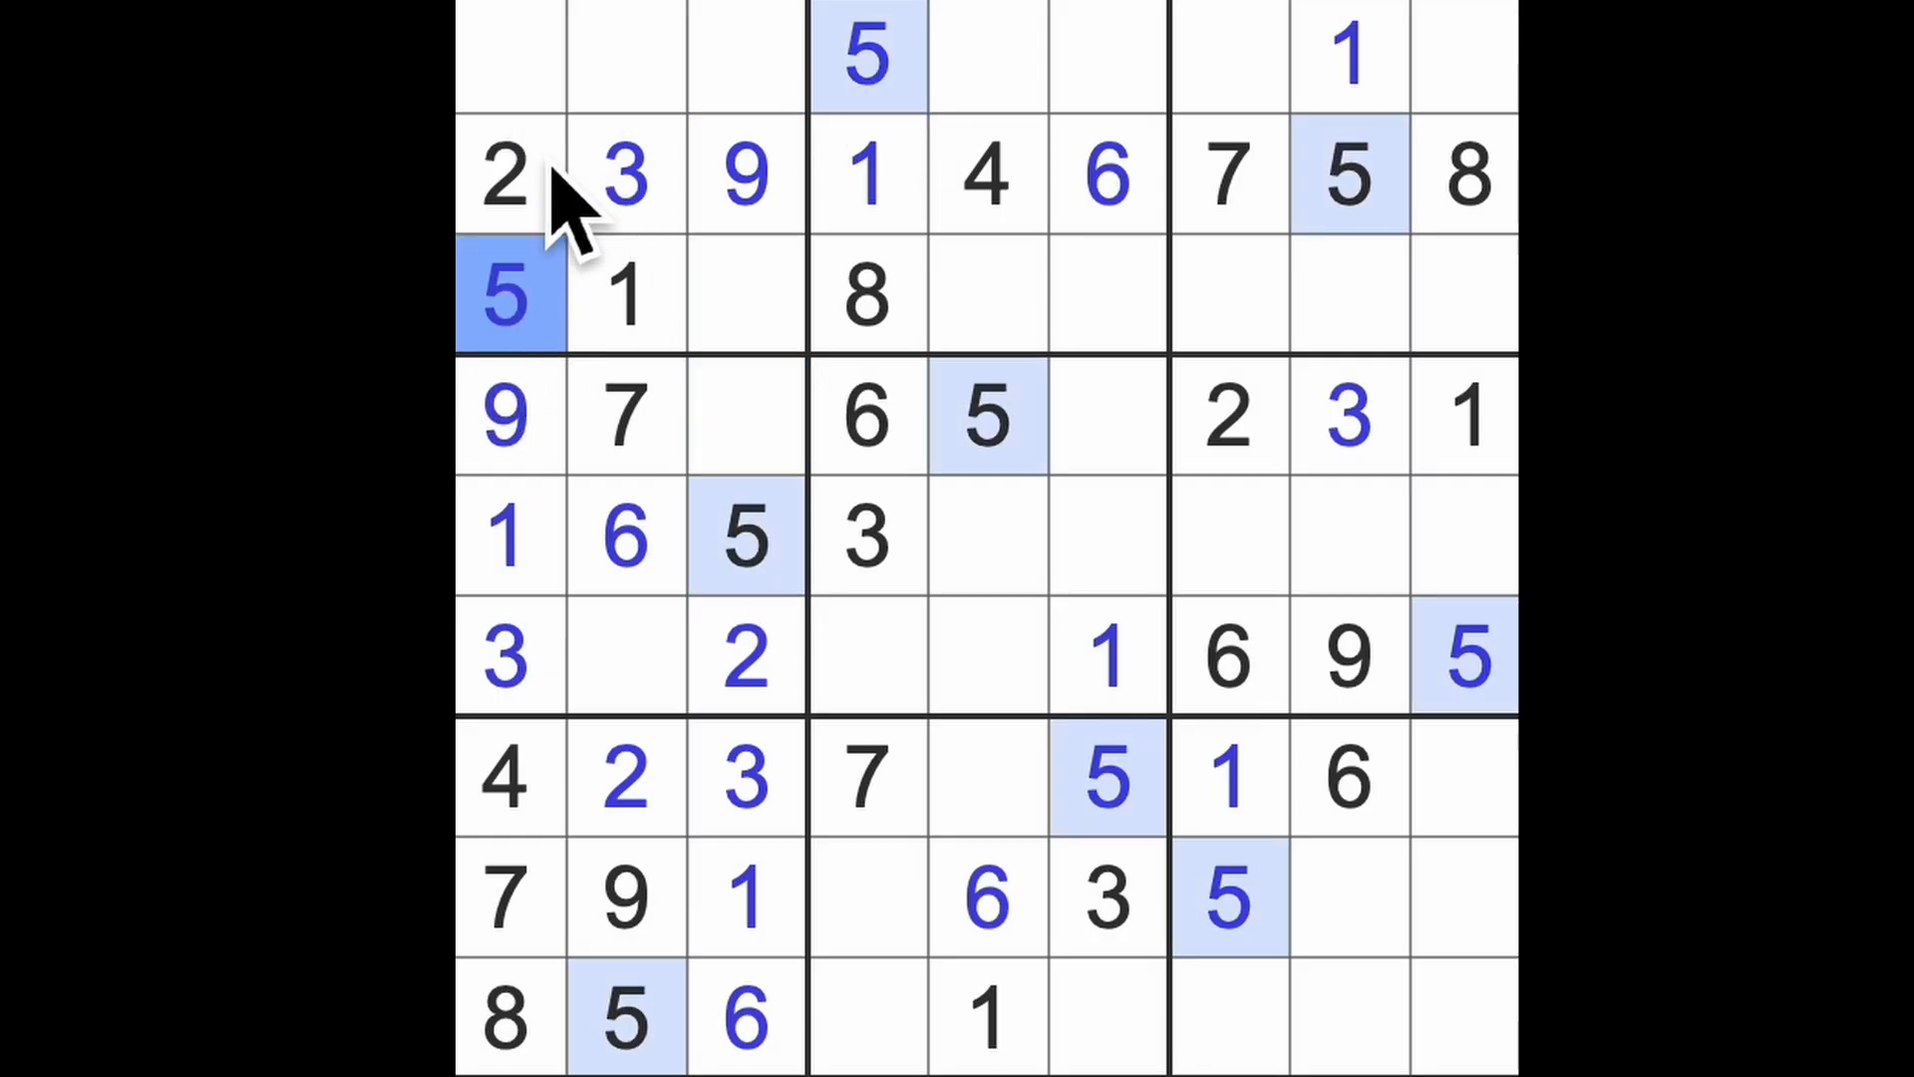
left_click(511, 55)
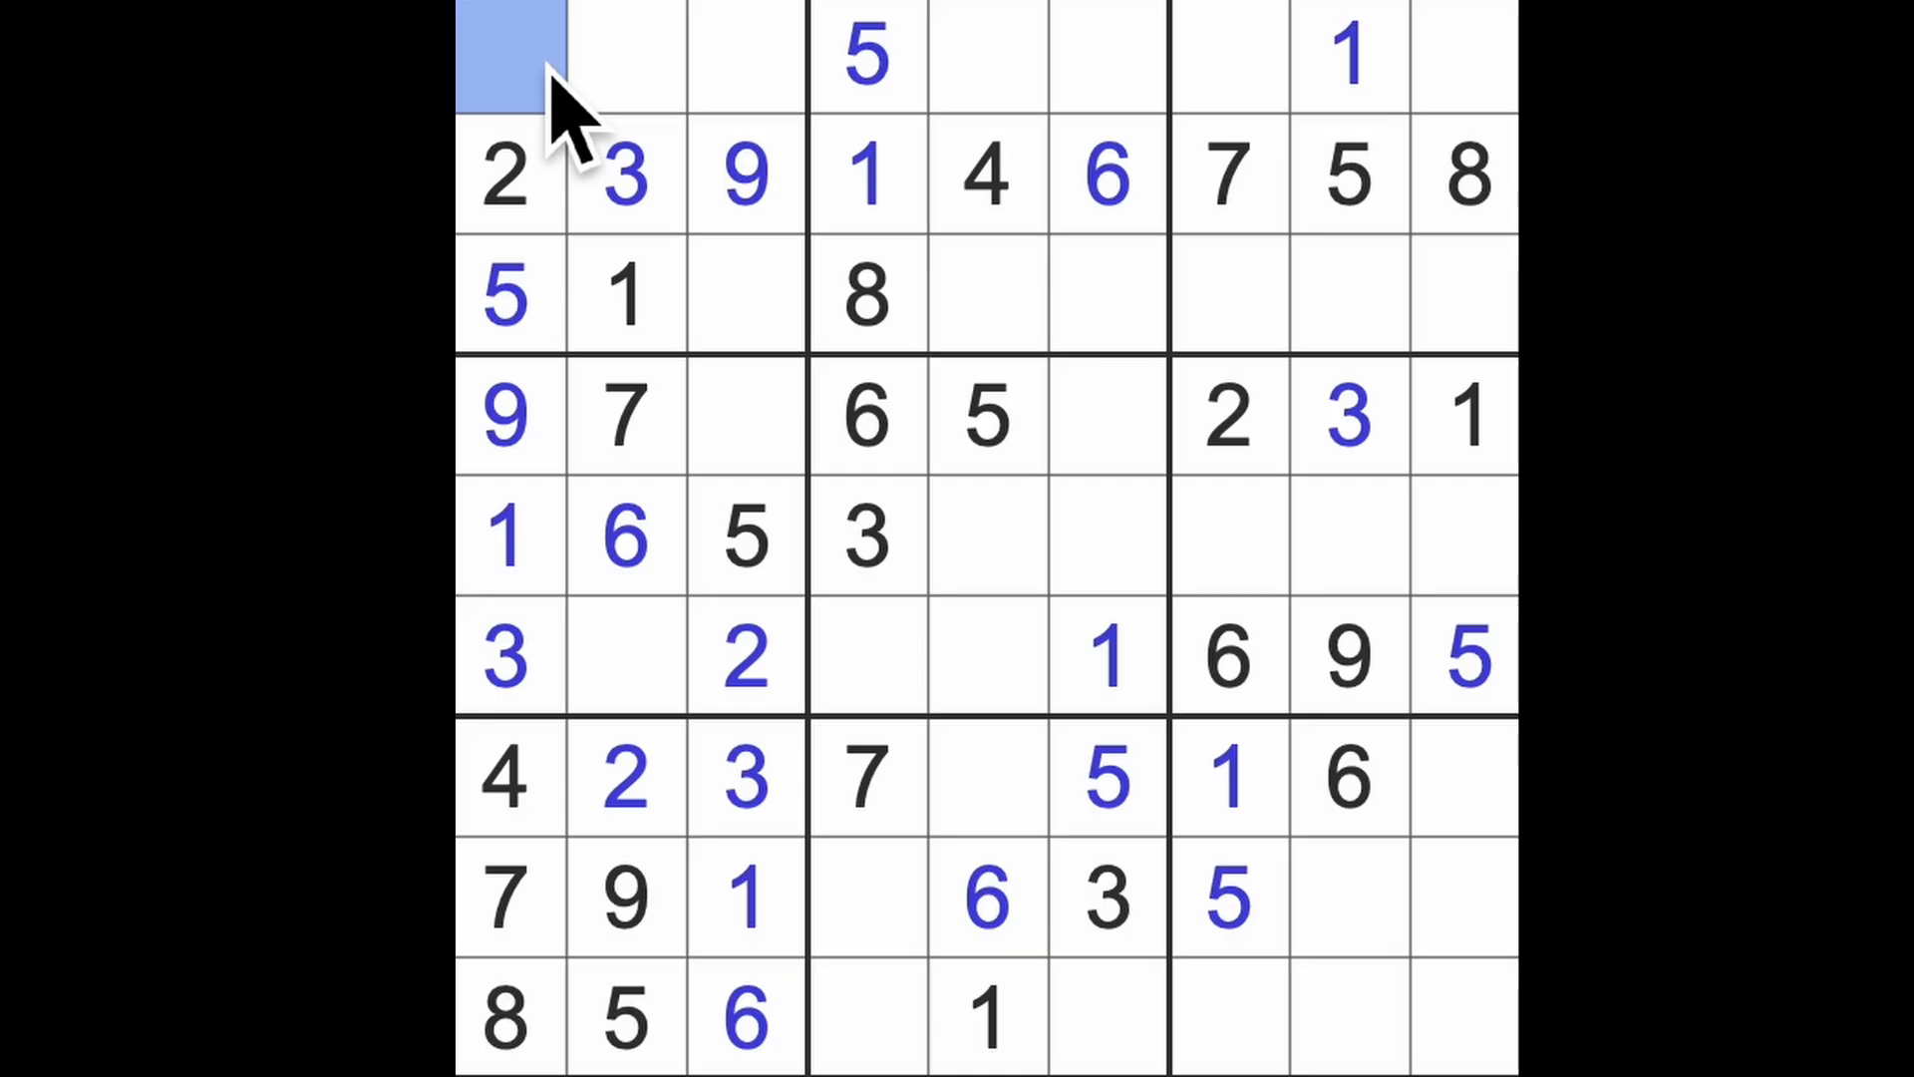
- Enter 6 in the selected cell and pick the next empty cell to fill
type("6")
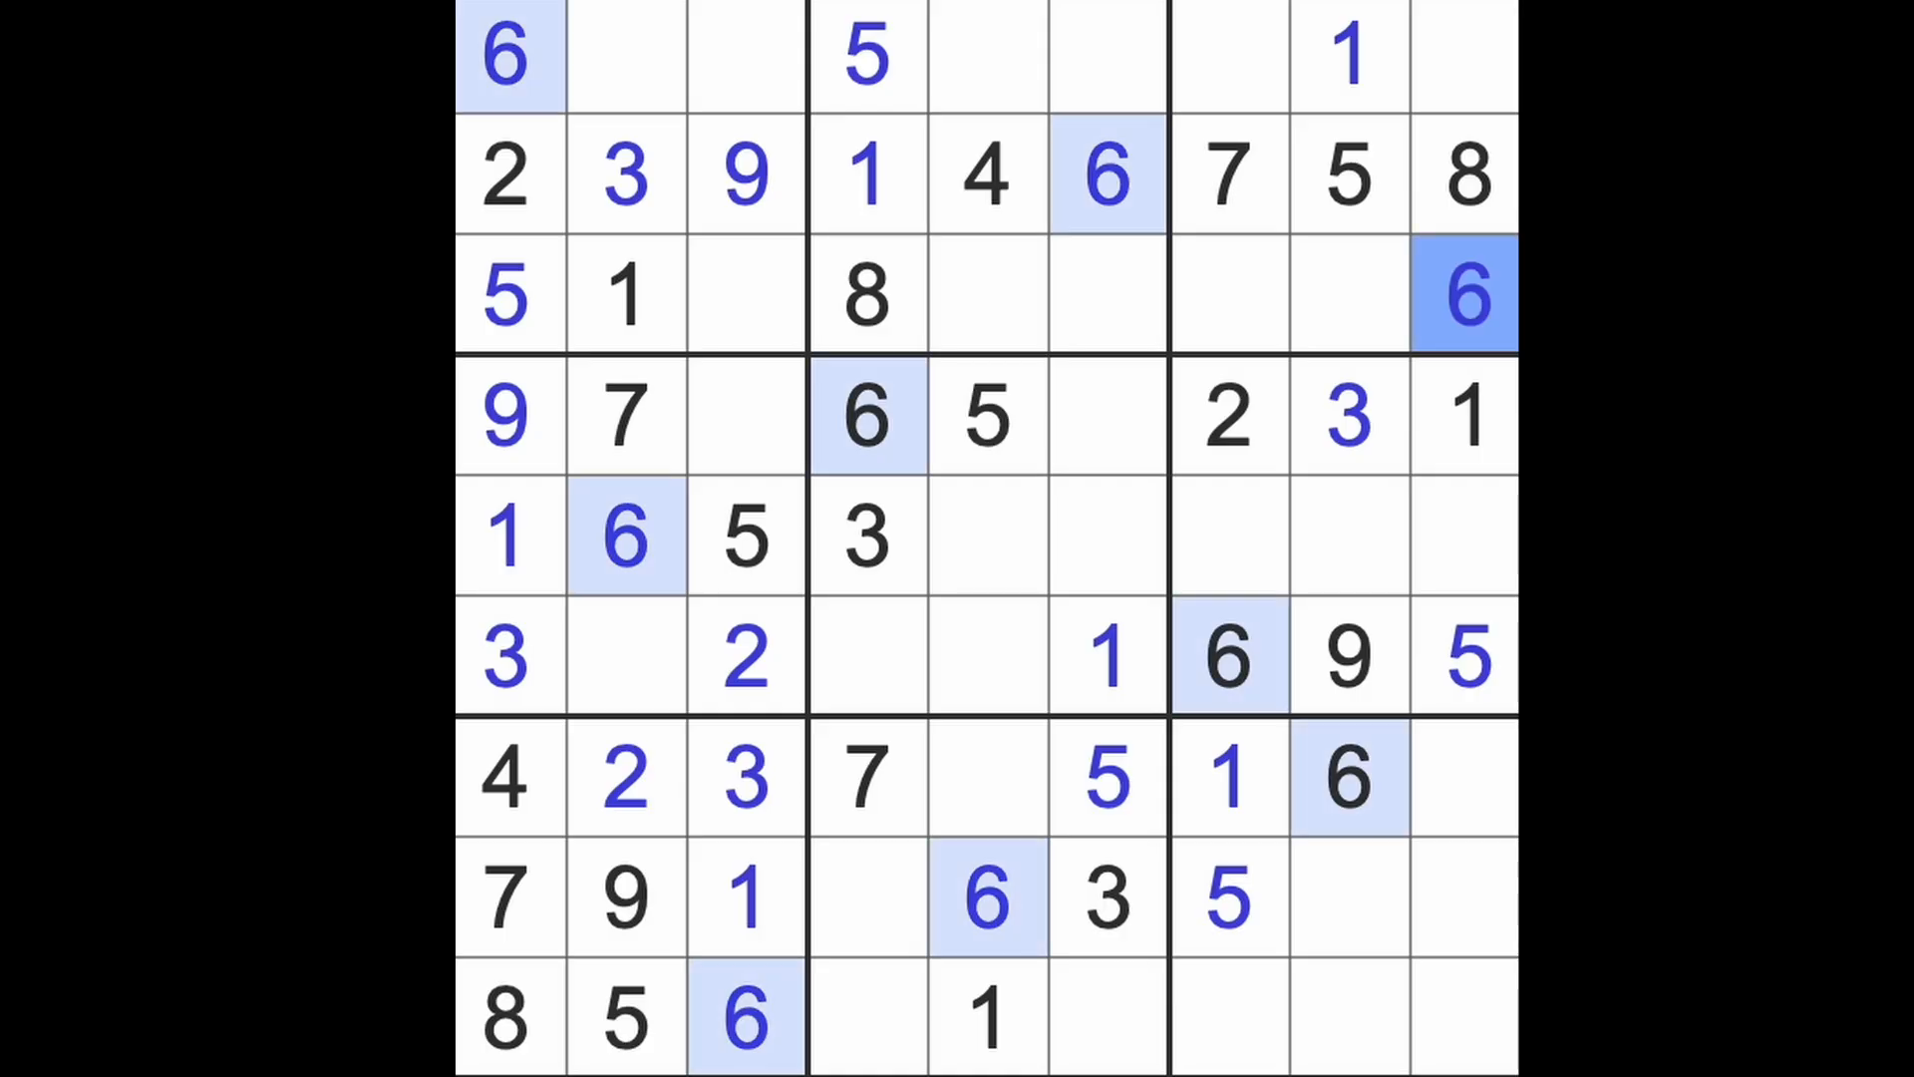
mouse_move(1234, 354)
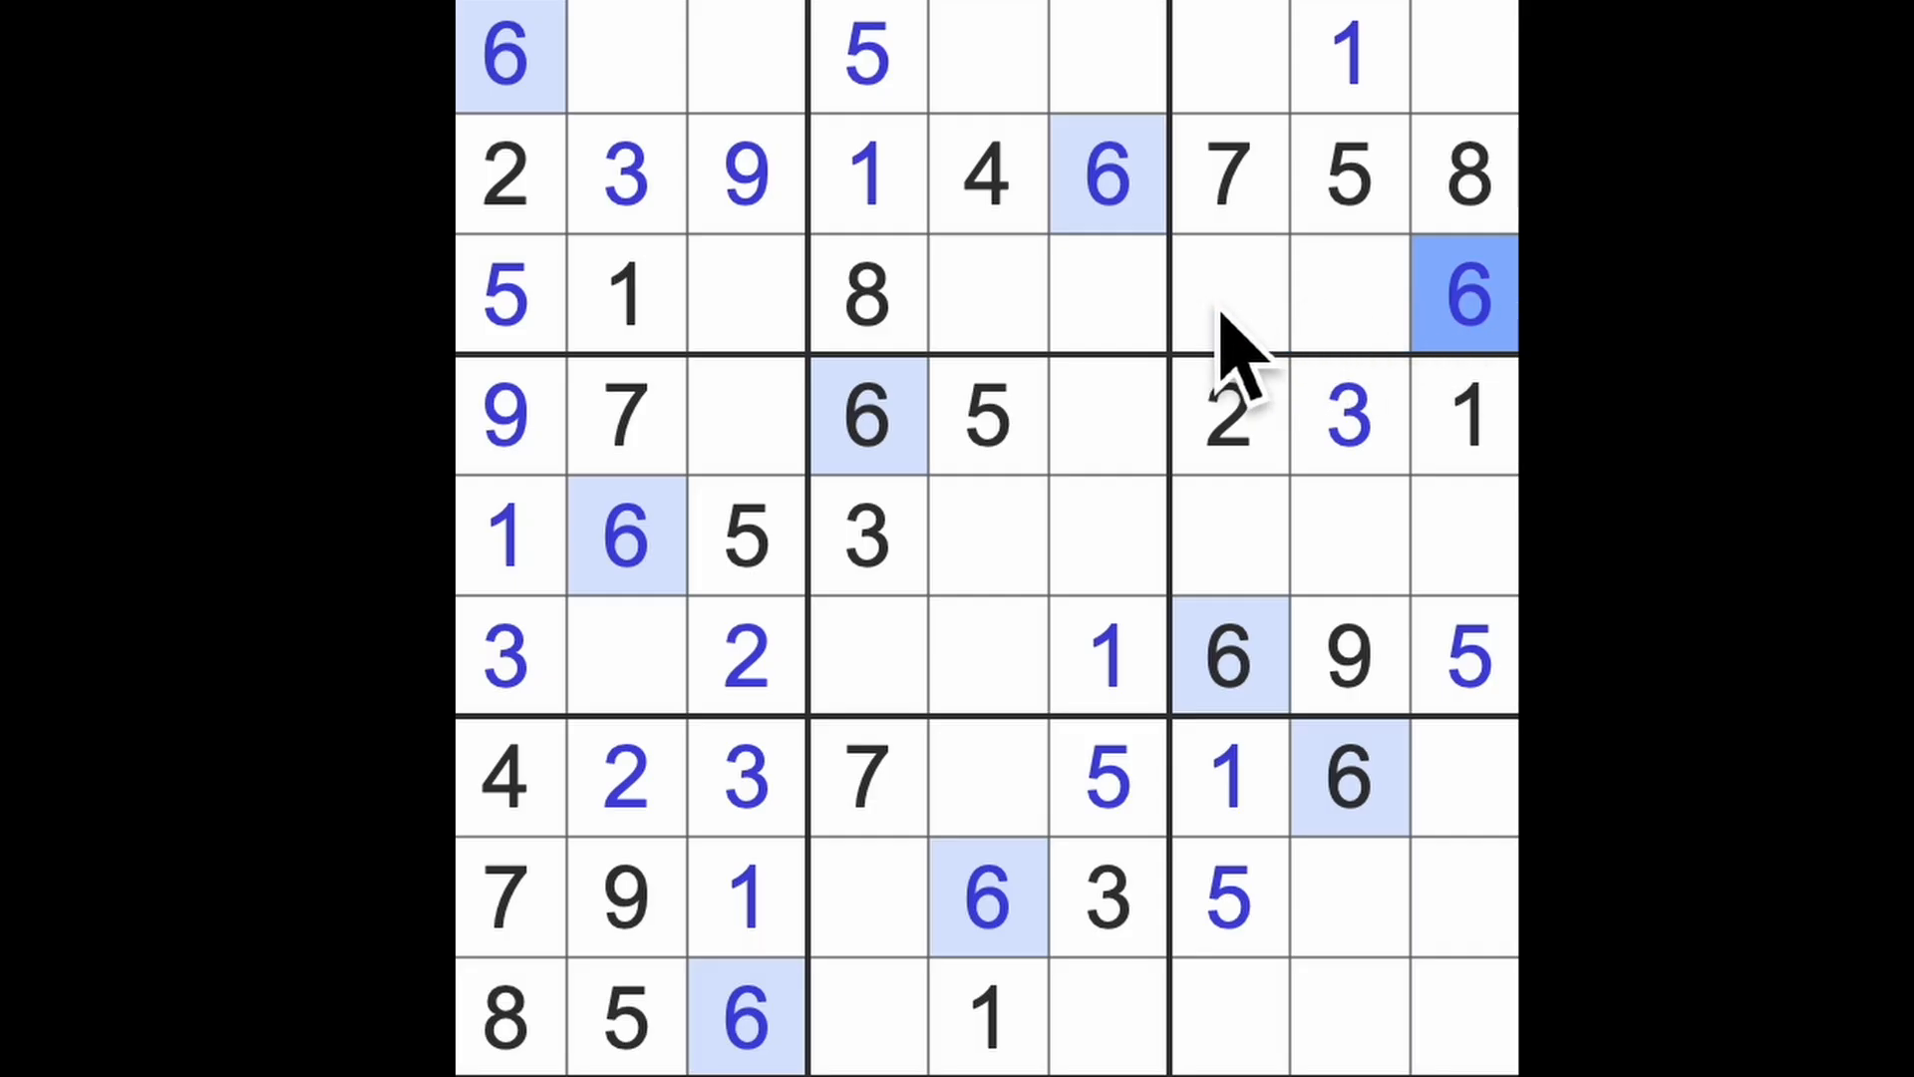
mouse_move(1050, 562)
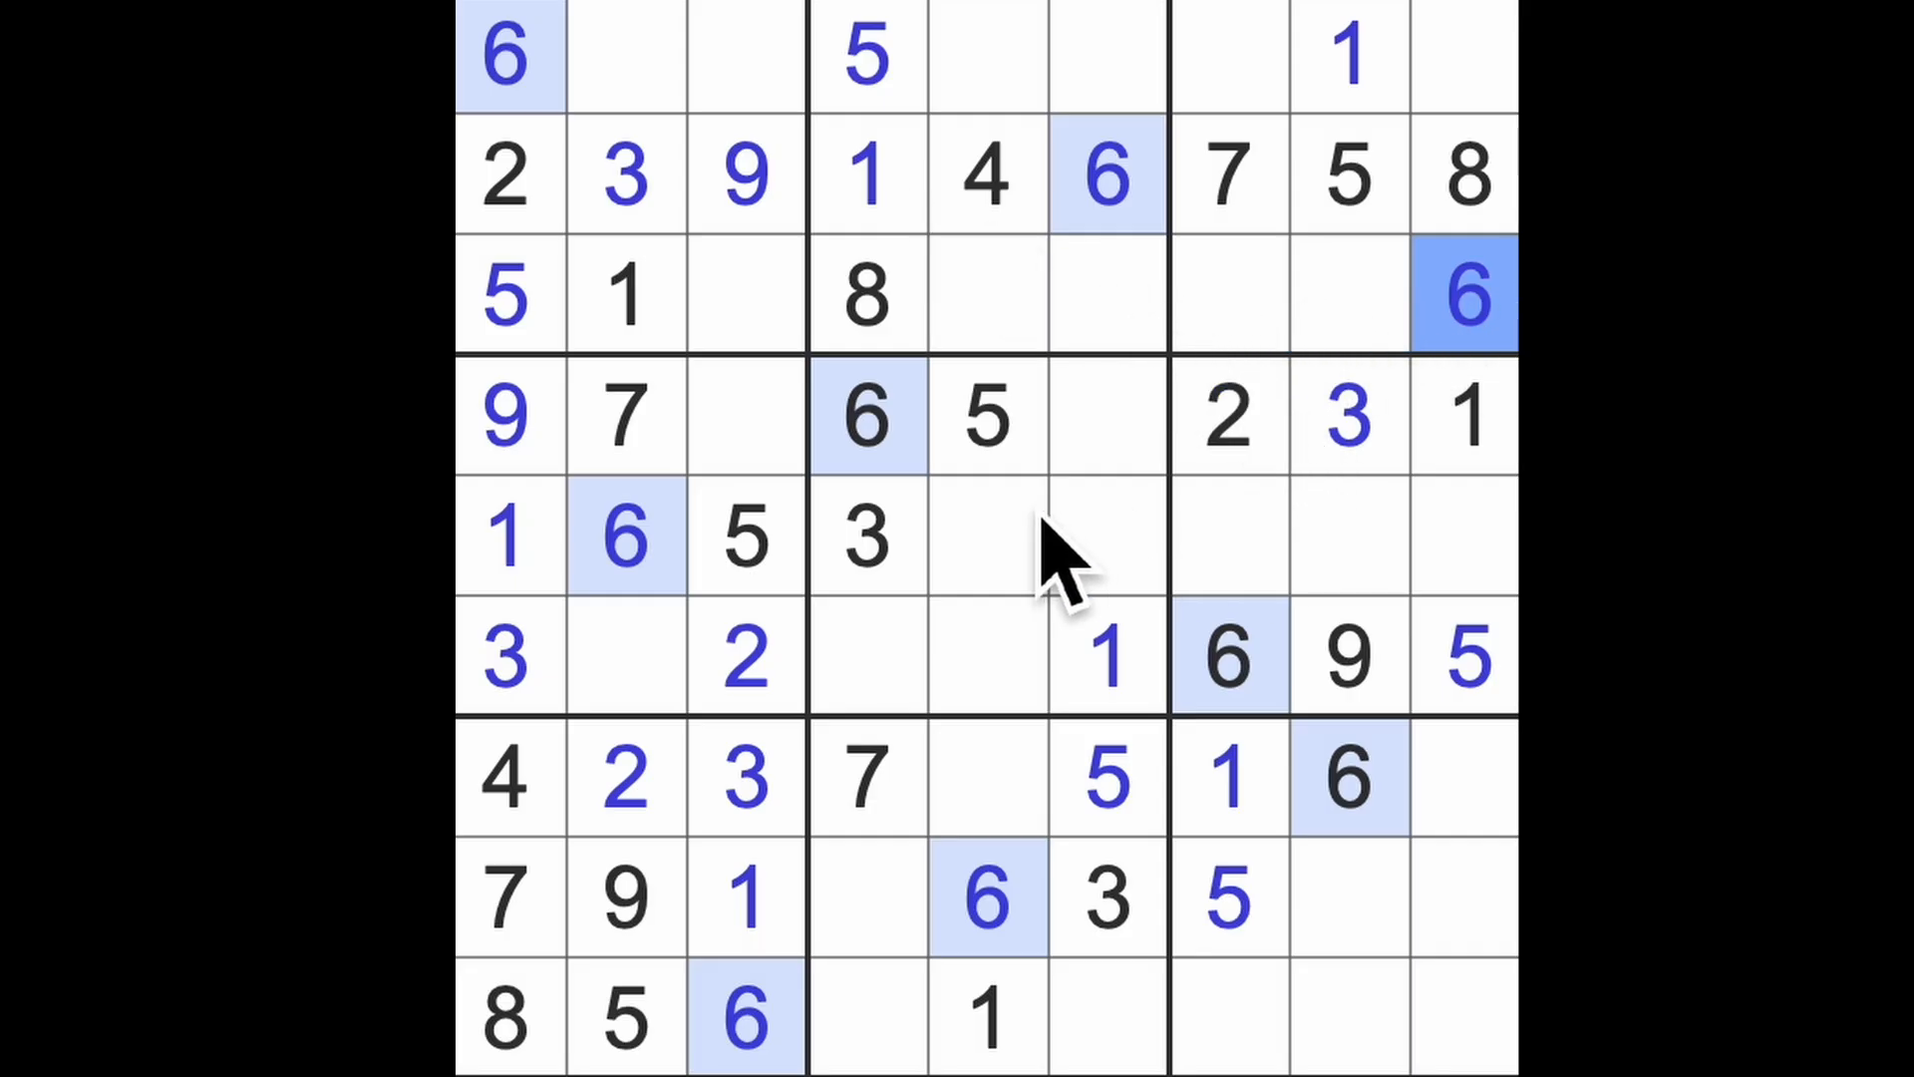
left_click(626, 415)
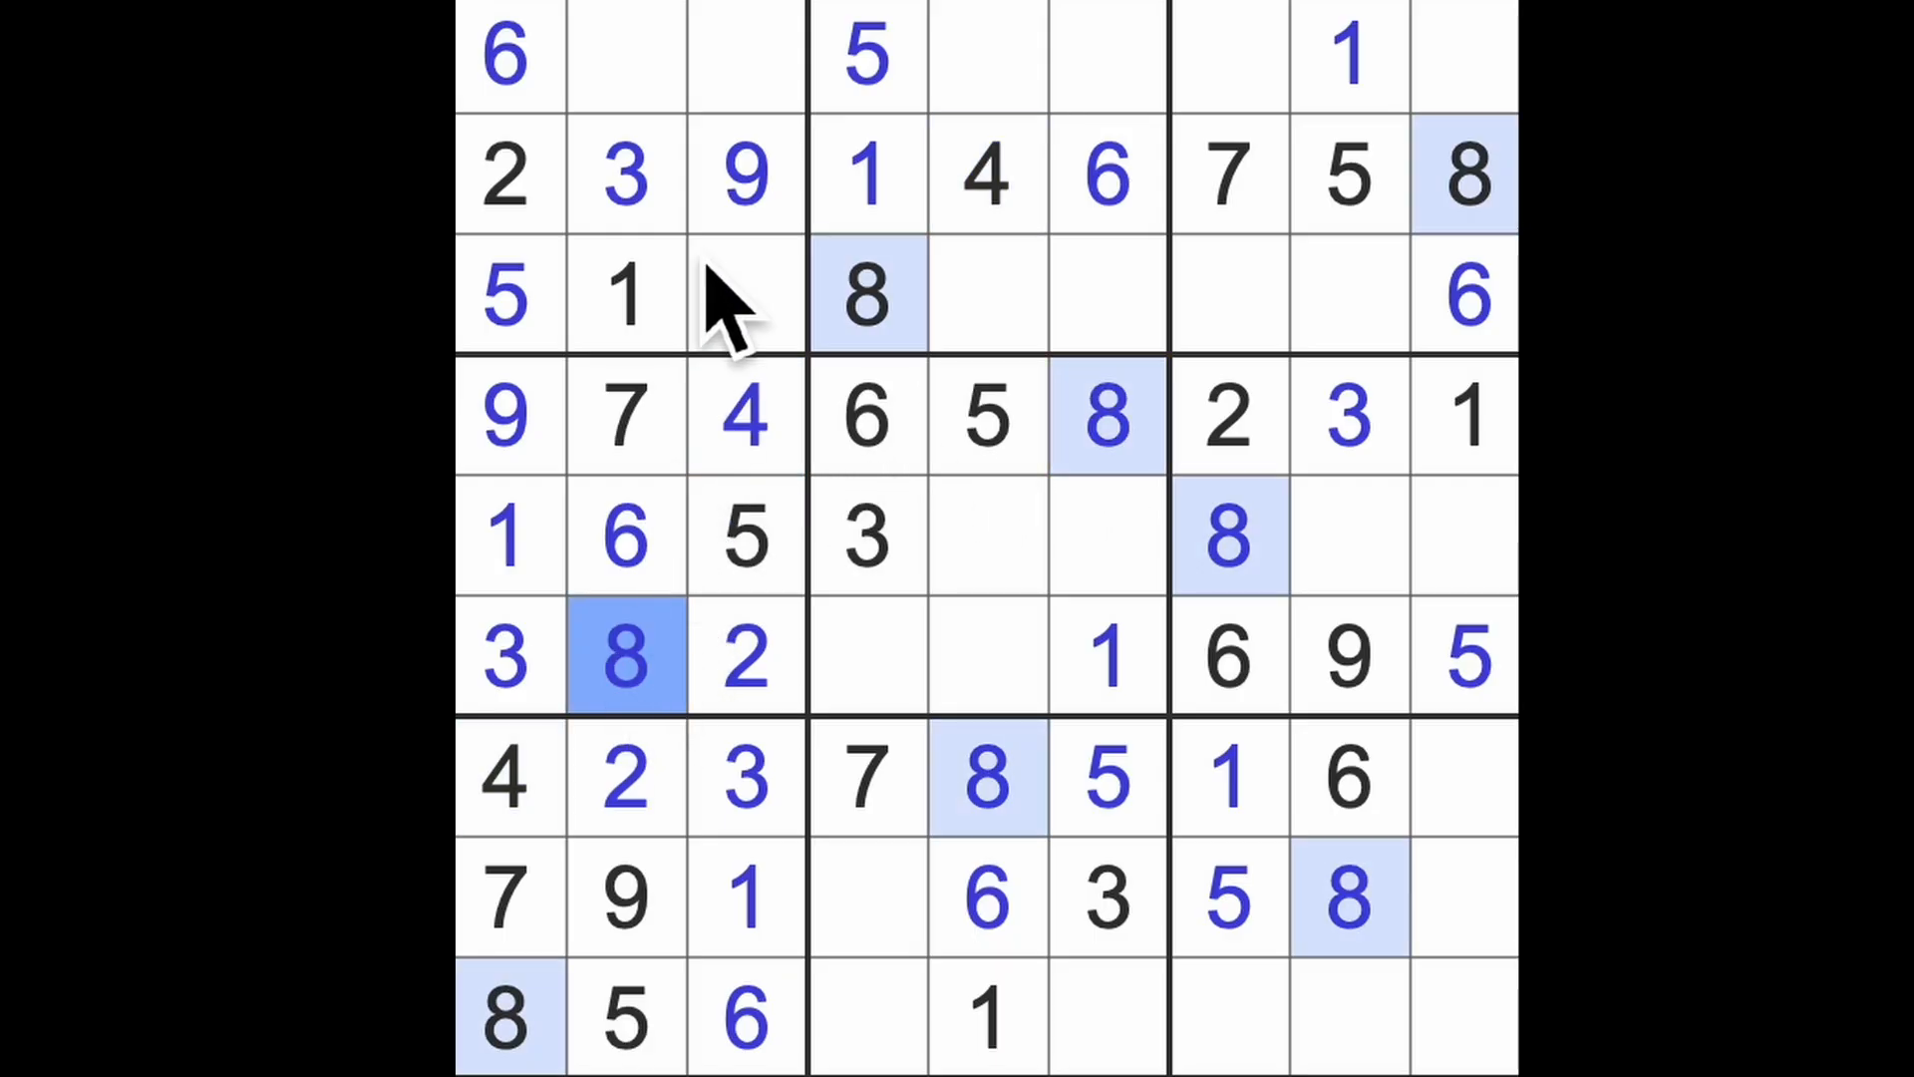
- Put 4 and 8 in row 1, columns 2 and 3, and 7 in row 3, column 3
left_click(626, 55)
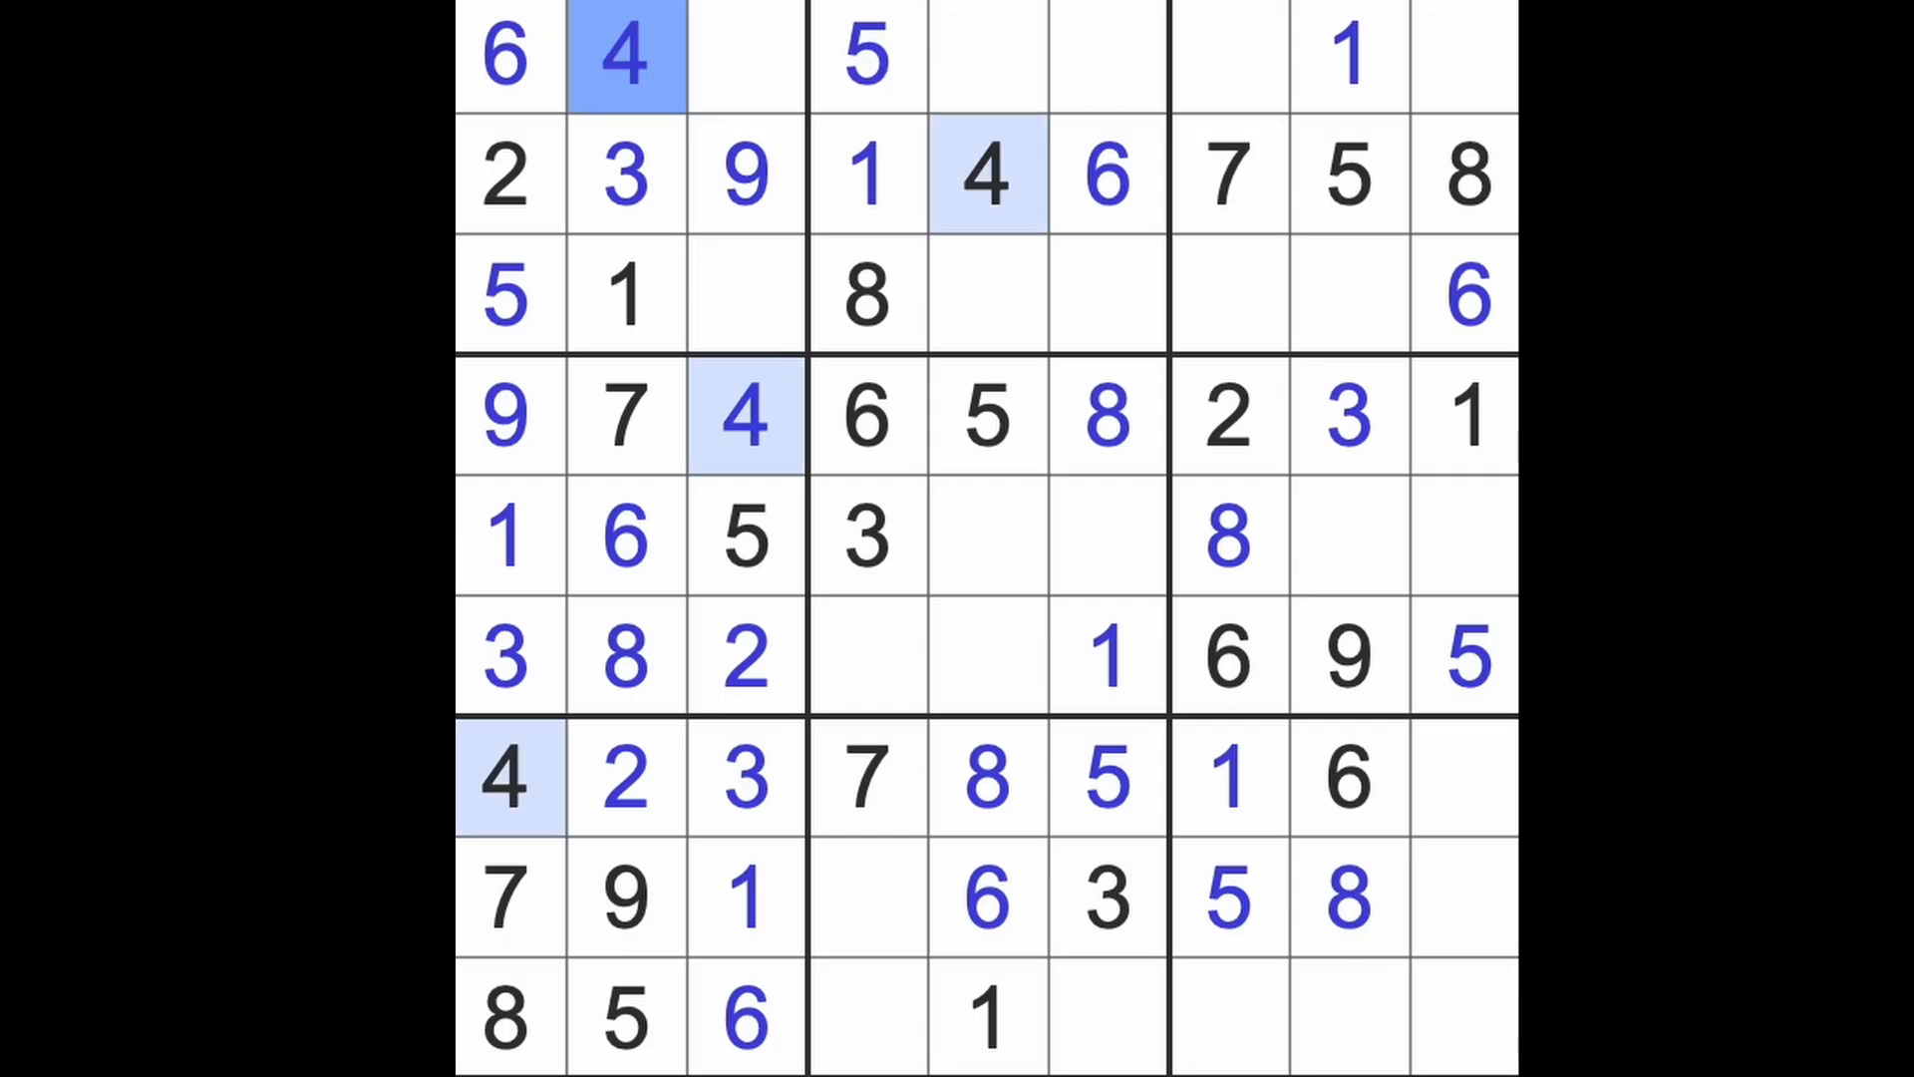
left_click(867, 295)
type("8")
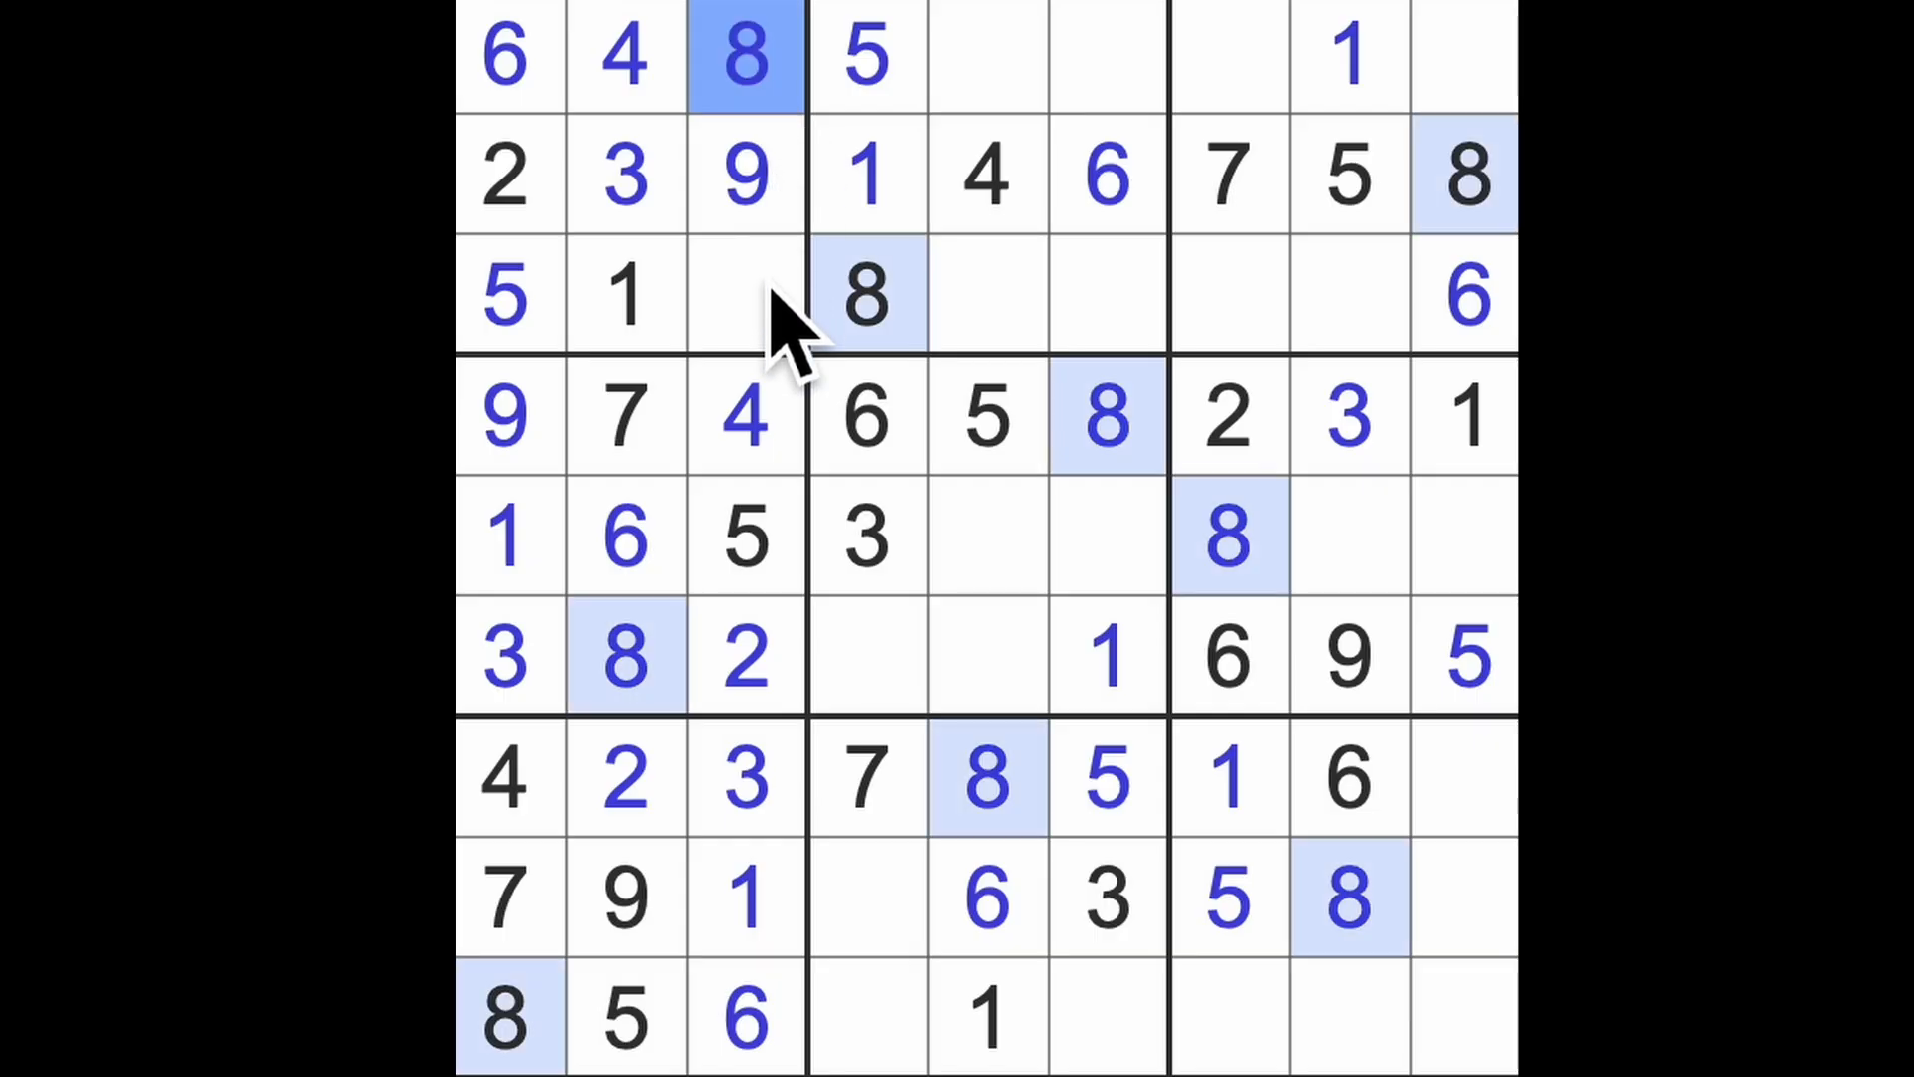
left_click(744, 295)
type("7")
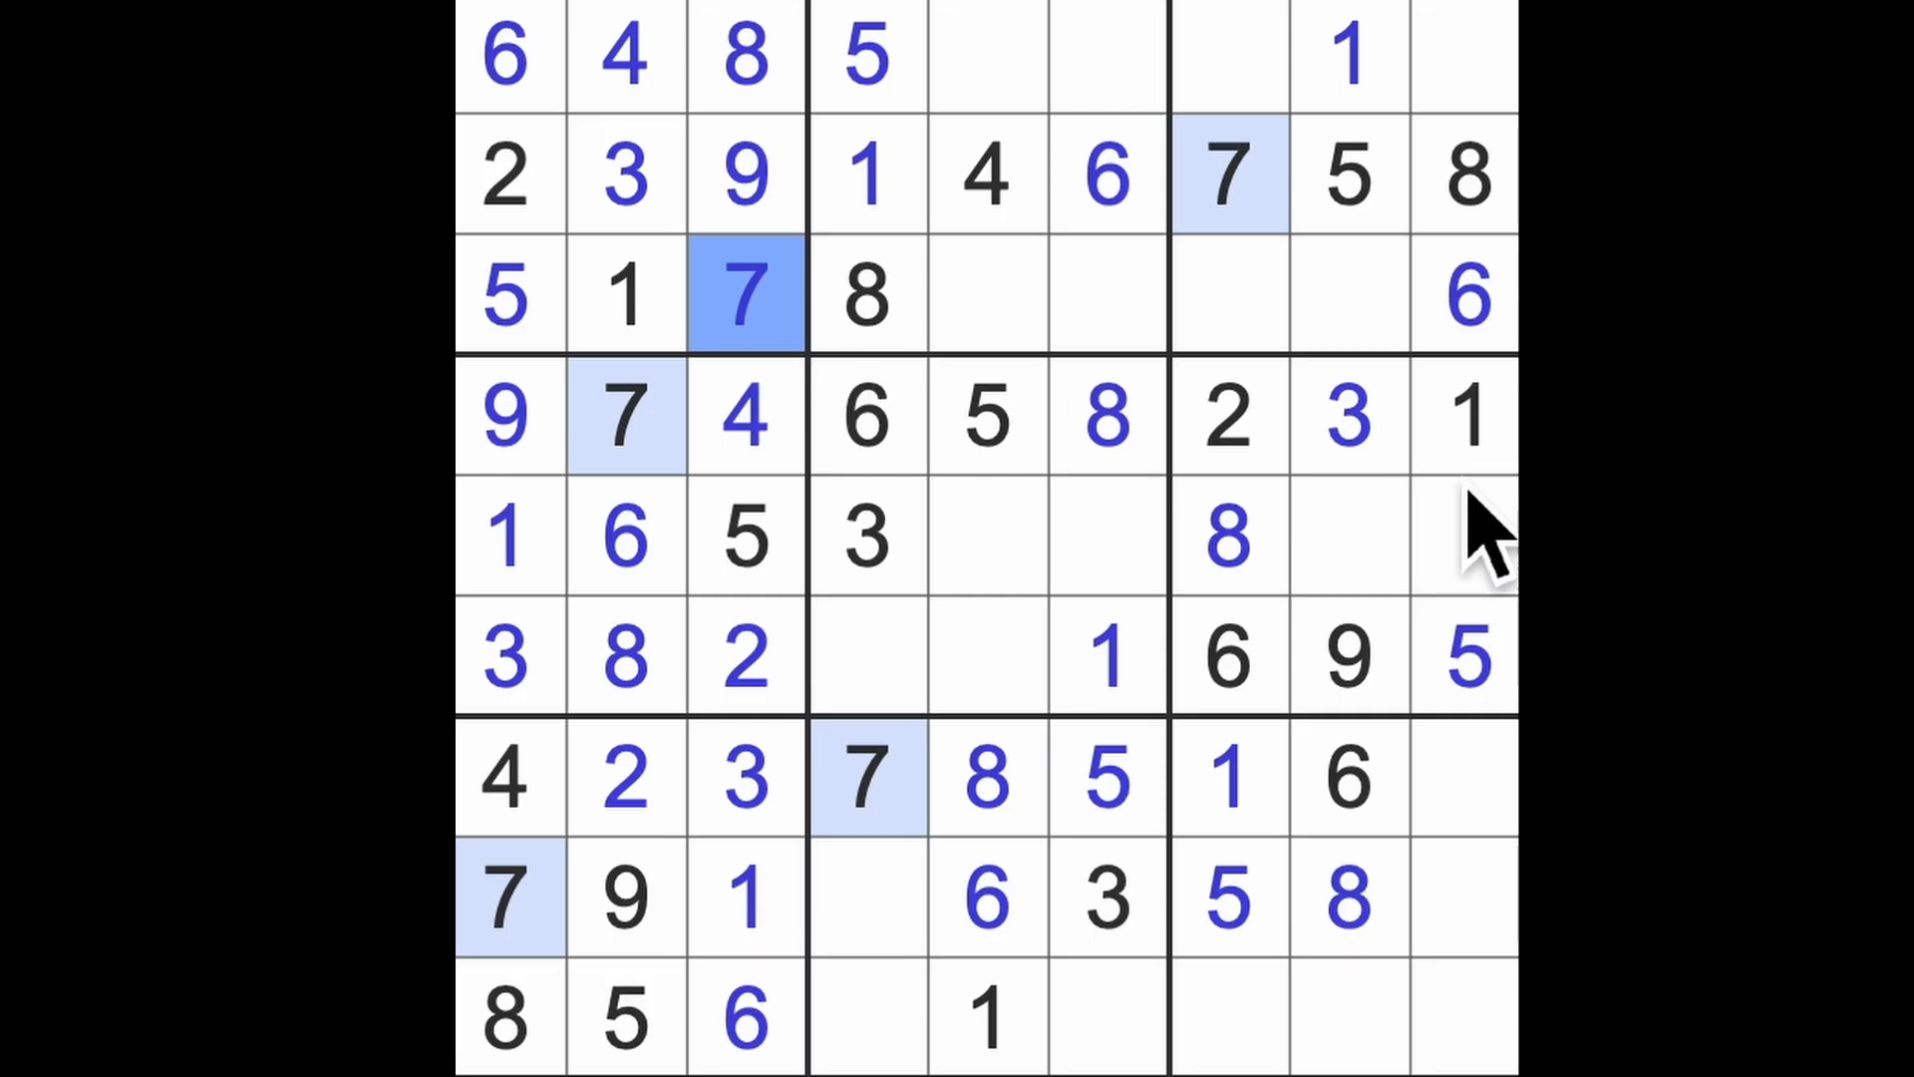
mouse_move(1453, 403)
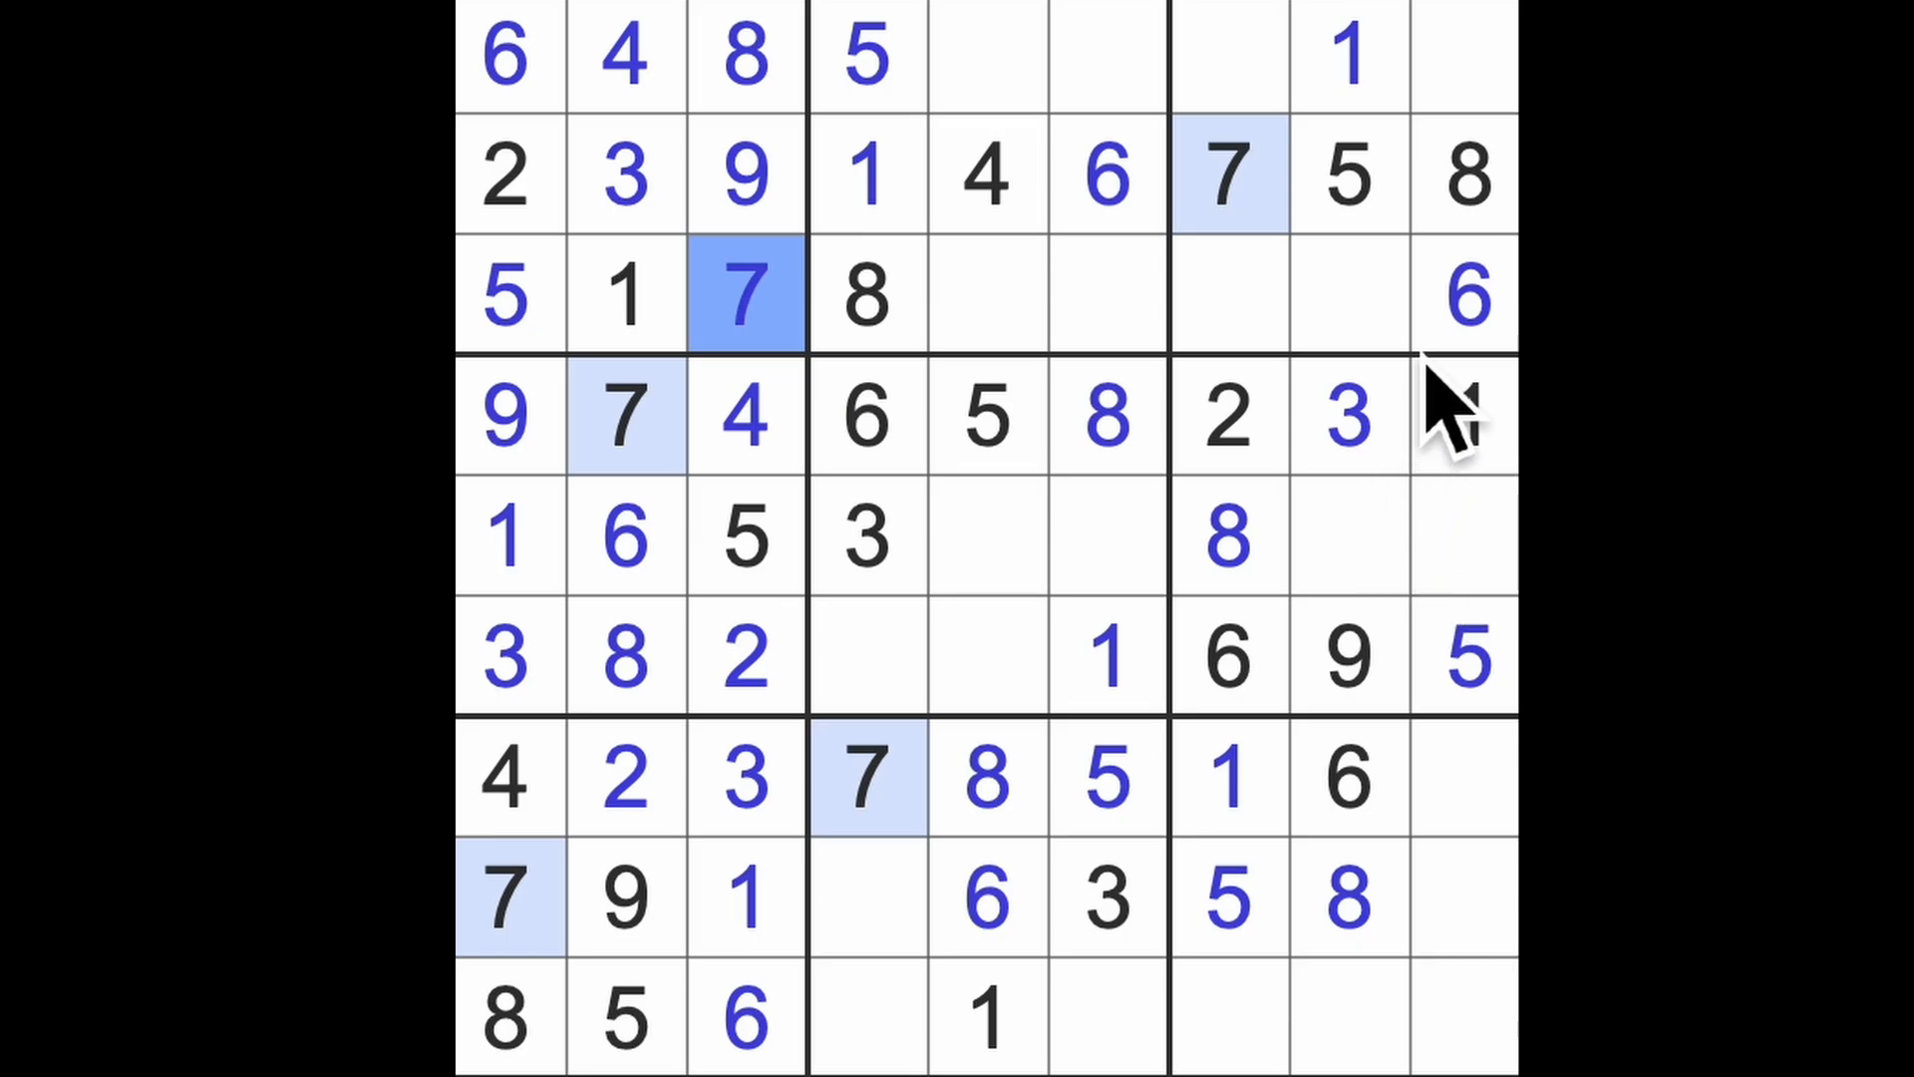
left_click(1227, 415)
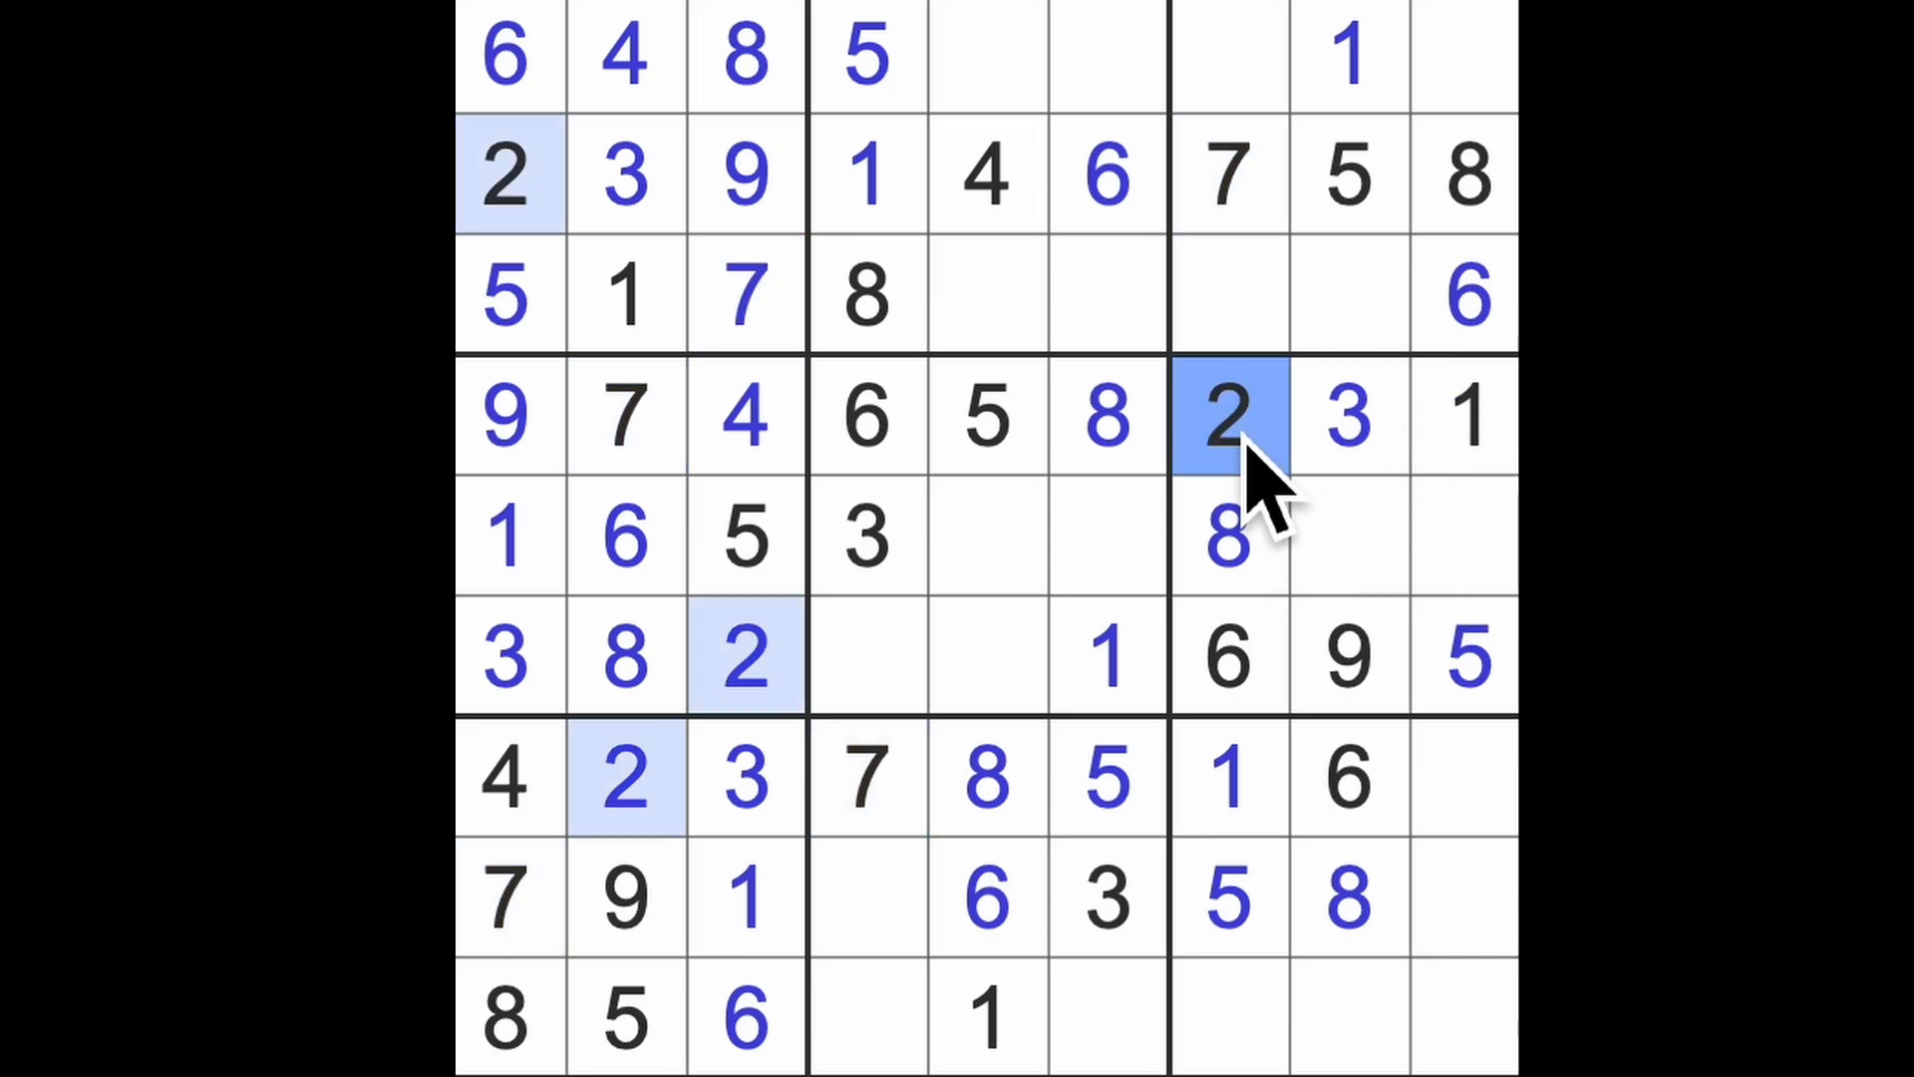
left_click(744, 656)
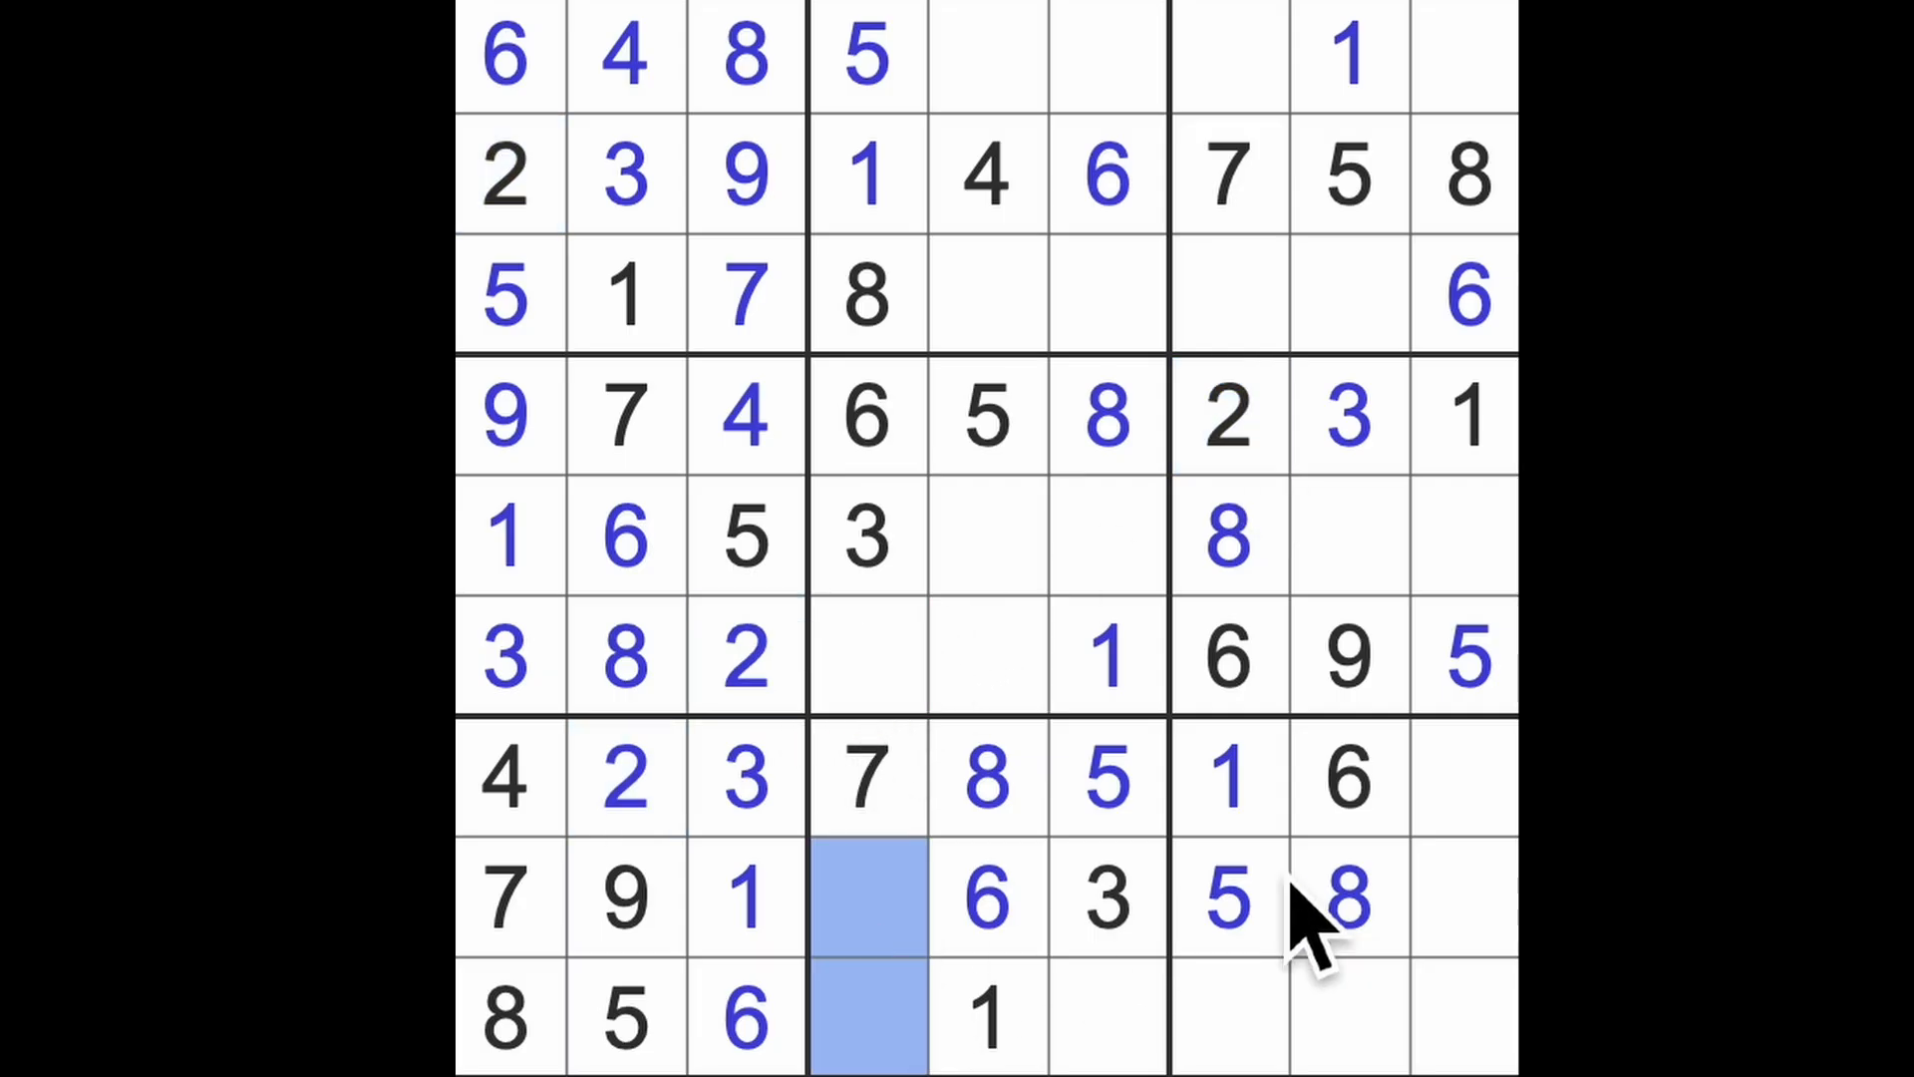
left_click(1465, 778)
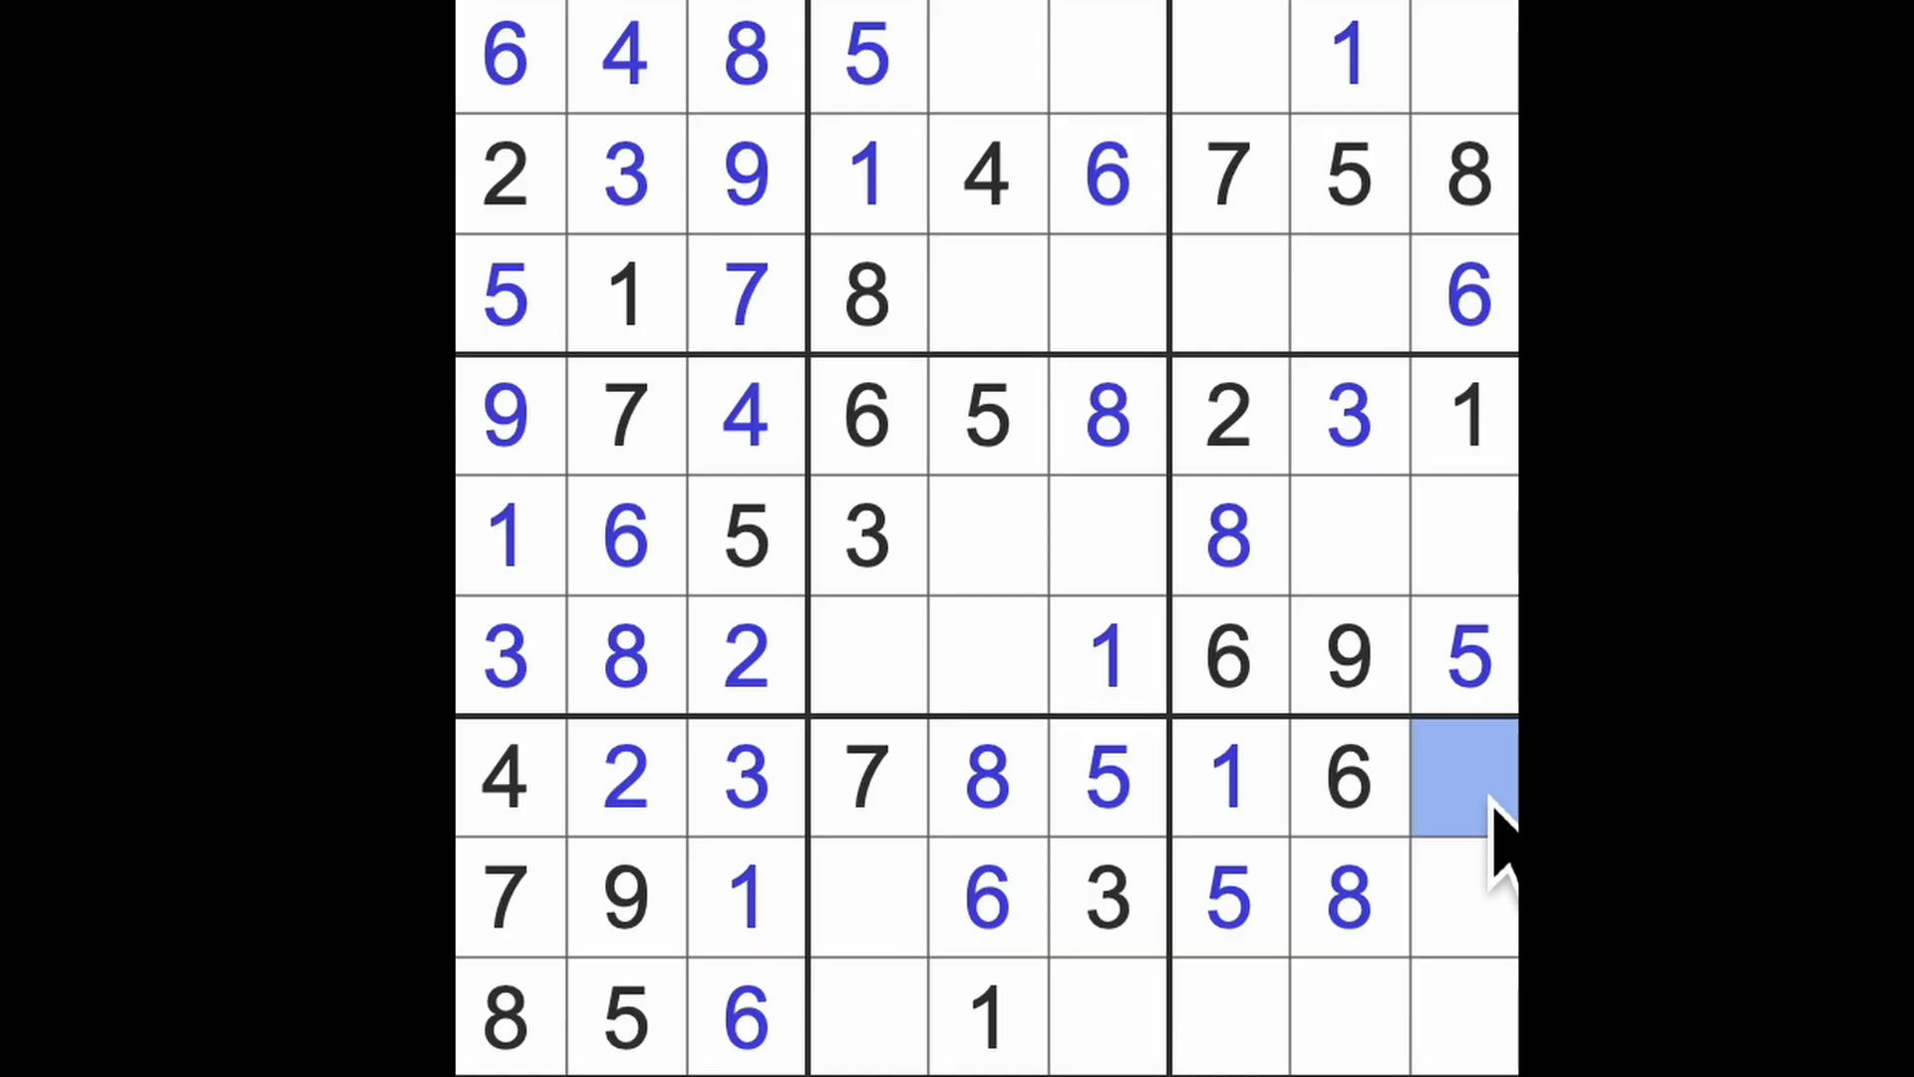
left_click(1464, 779)
type("9")
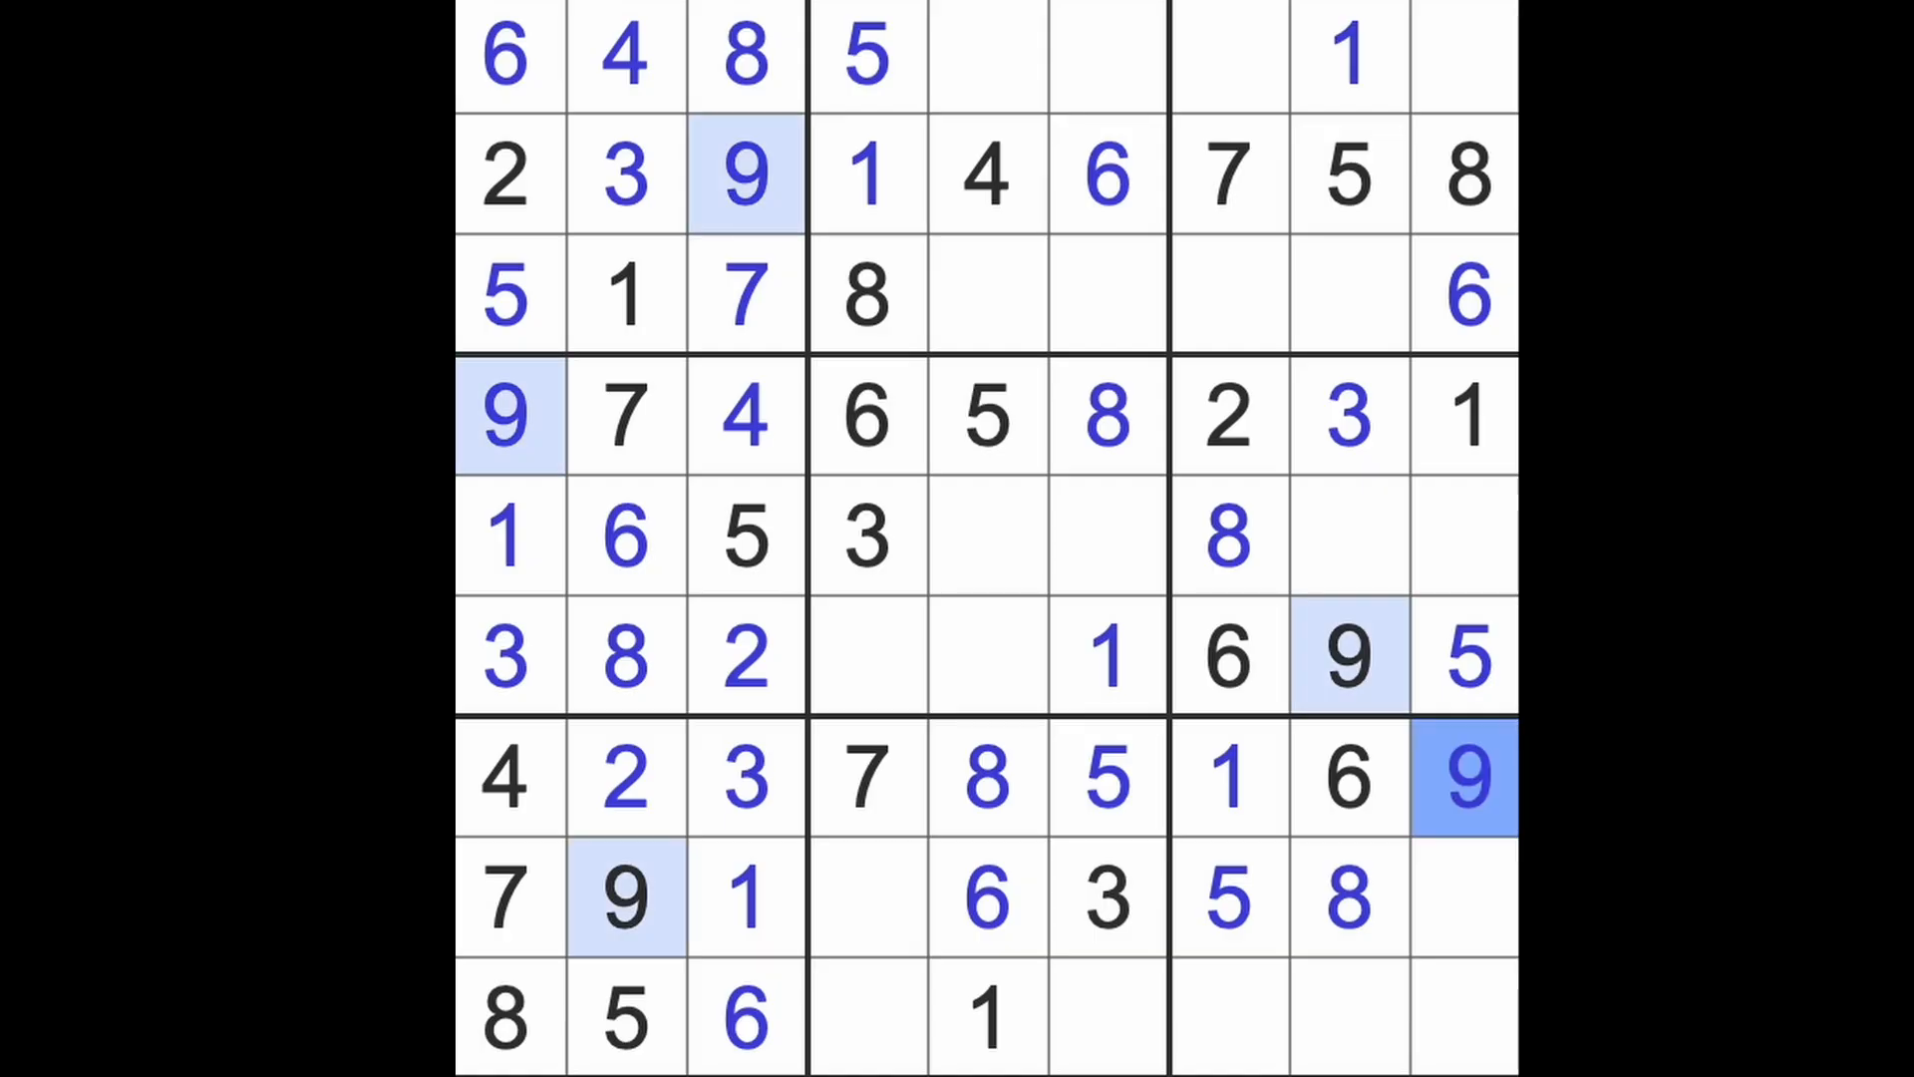
left_click(866, 898)
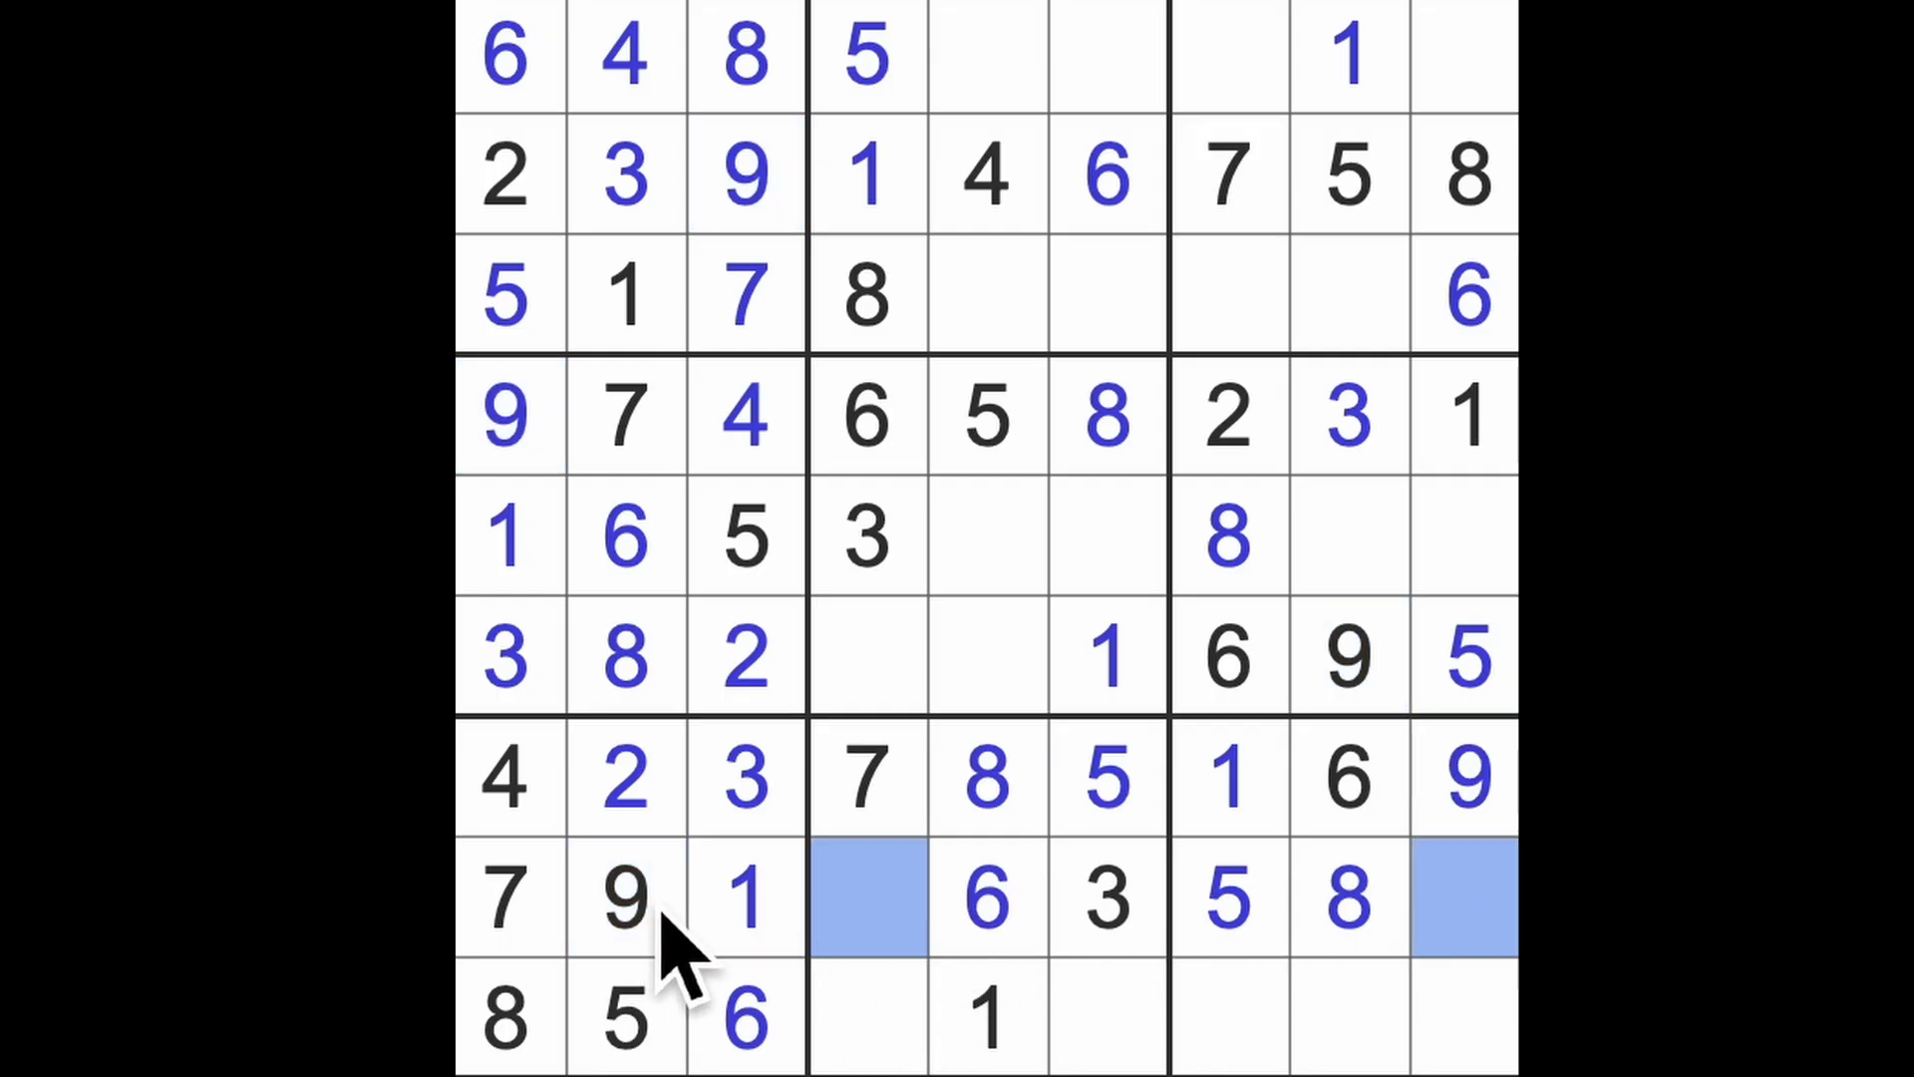
mouse_move(1050, 965)
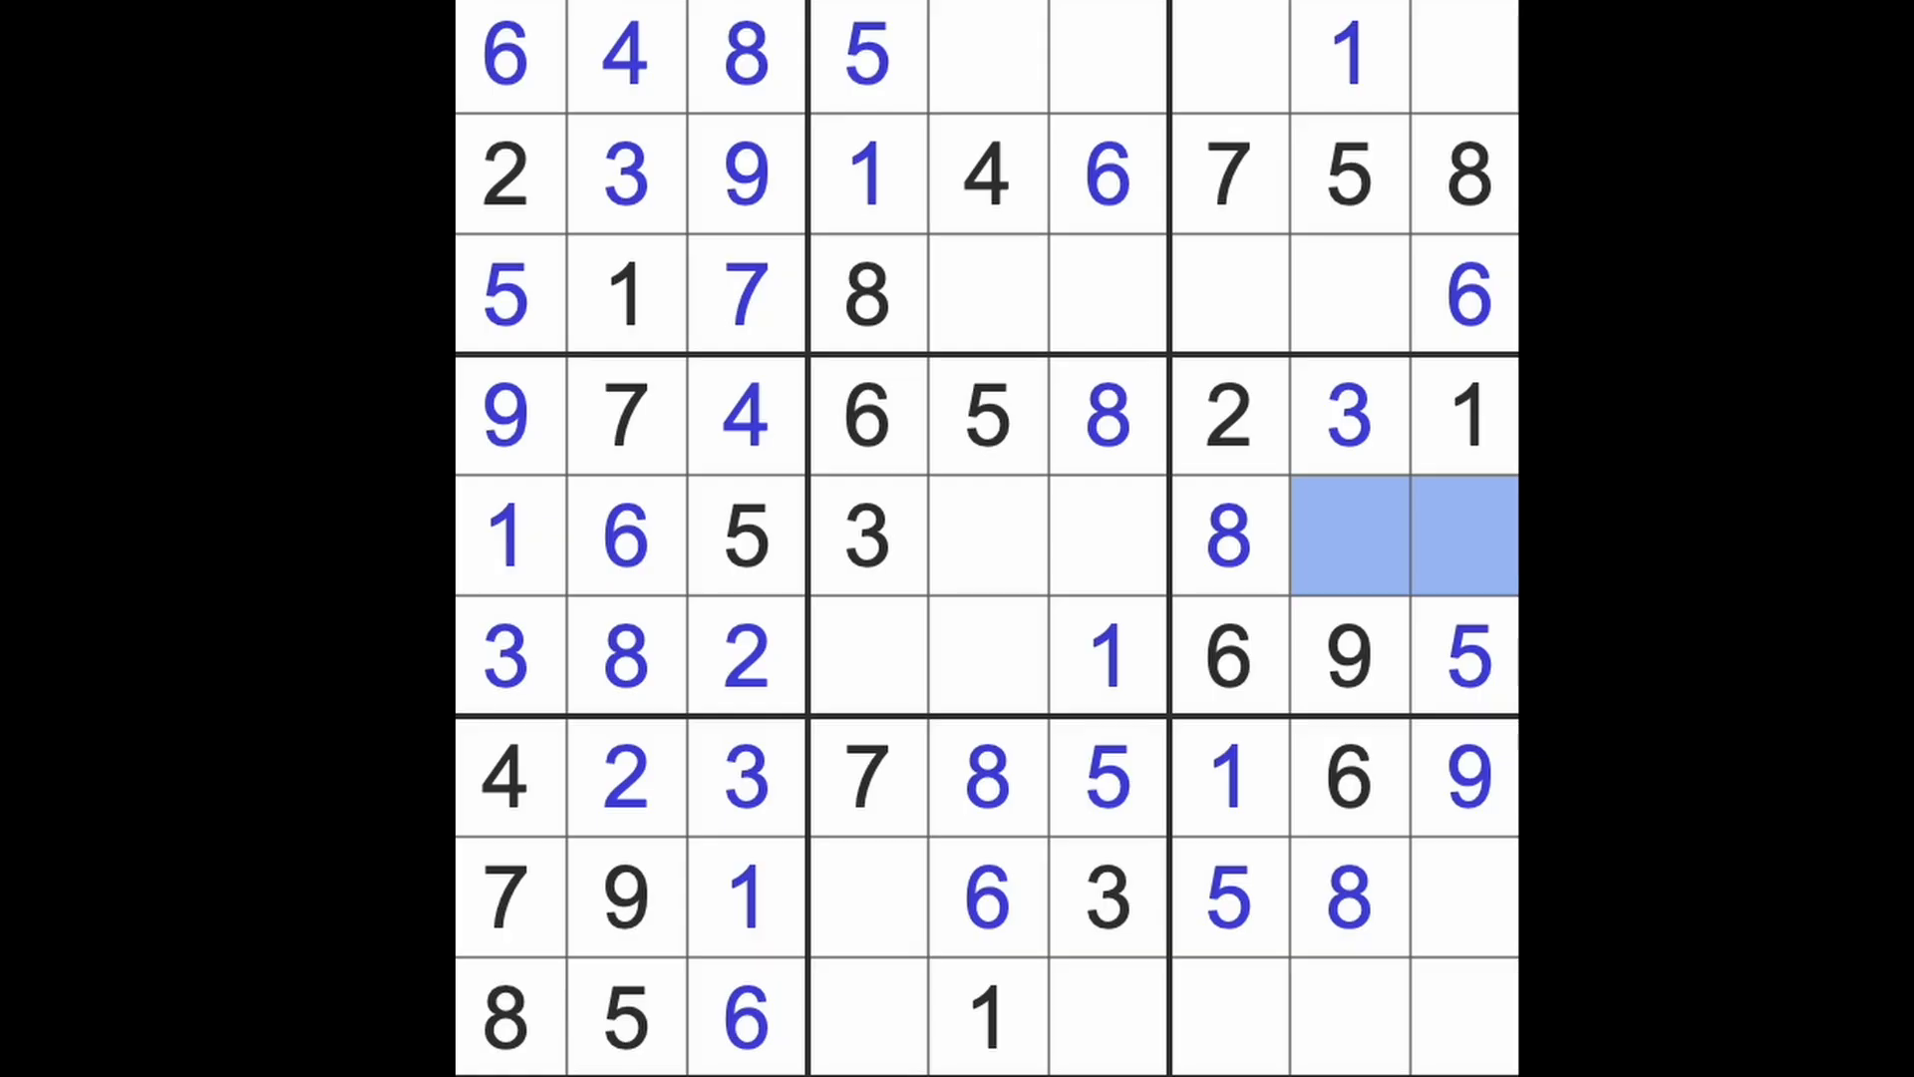
mouse_move(1404, 622)
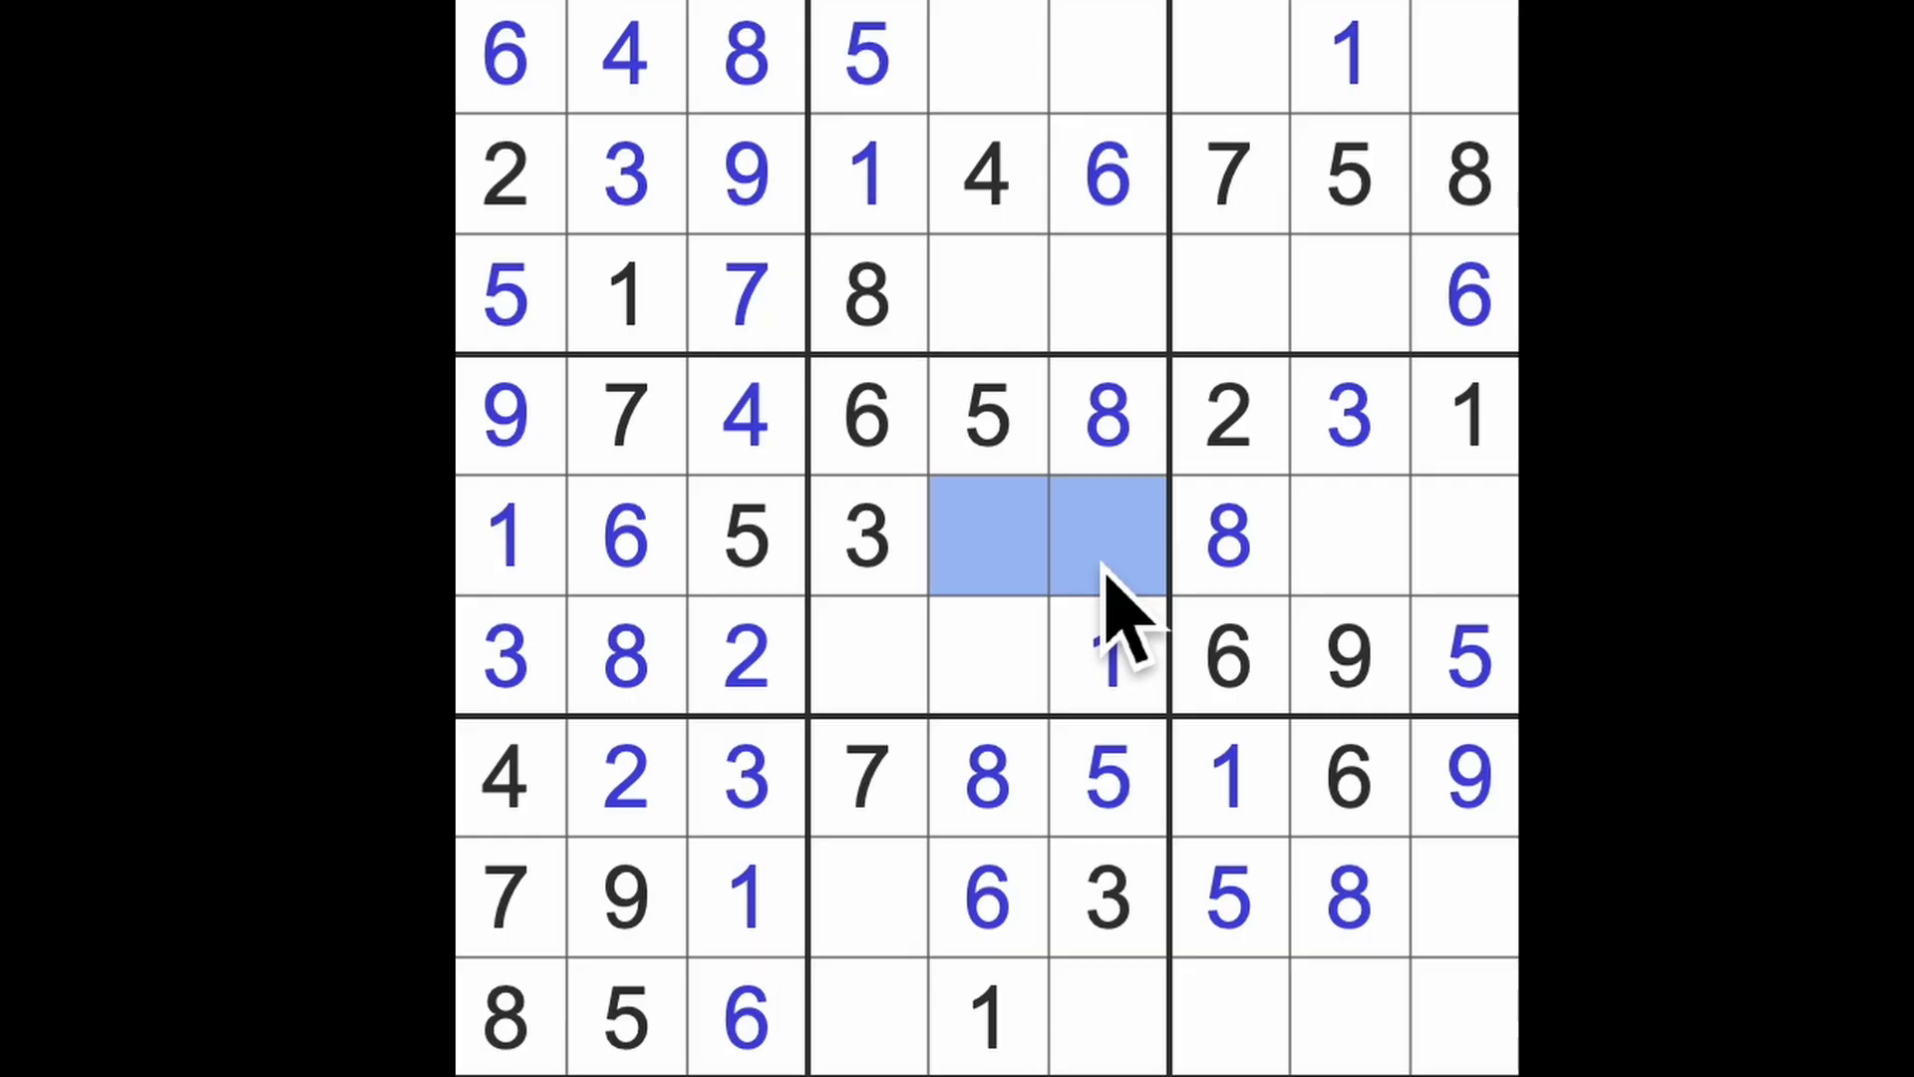
mouse_move(1099, 708)
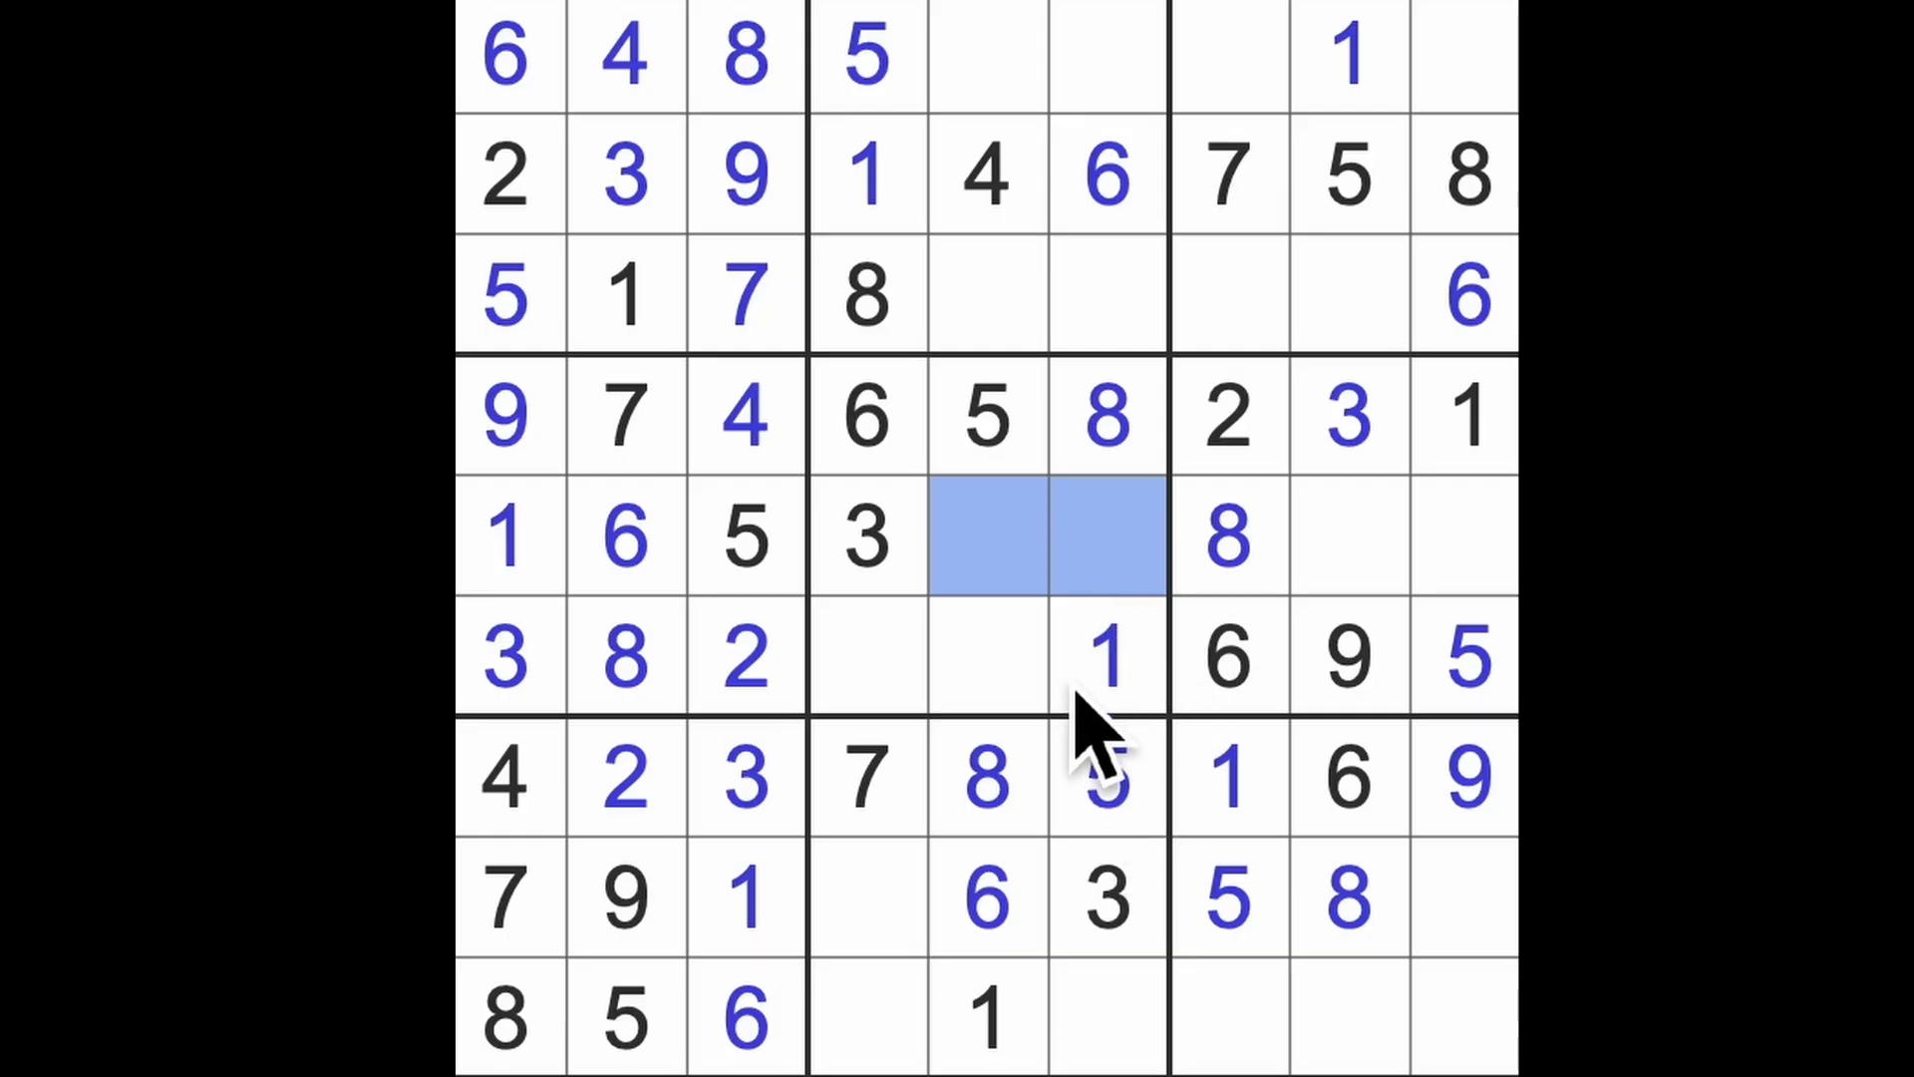
- Place a 4 in row 6, column 4 and another 4 in the bottom row
left_click(987, 659)
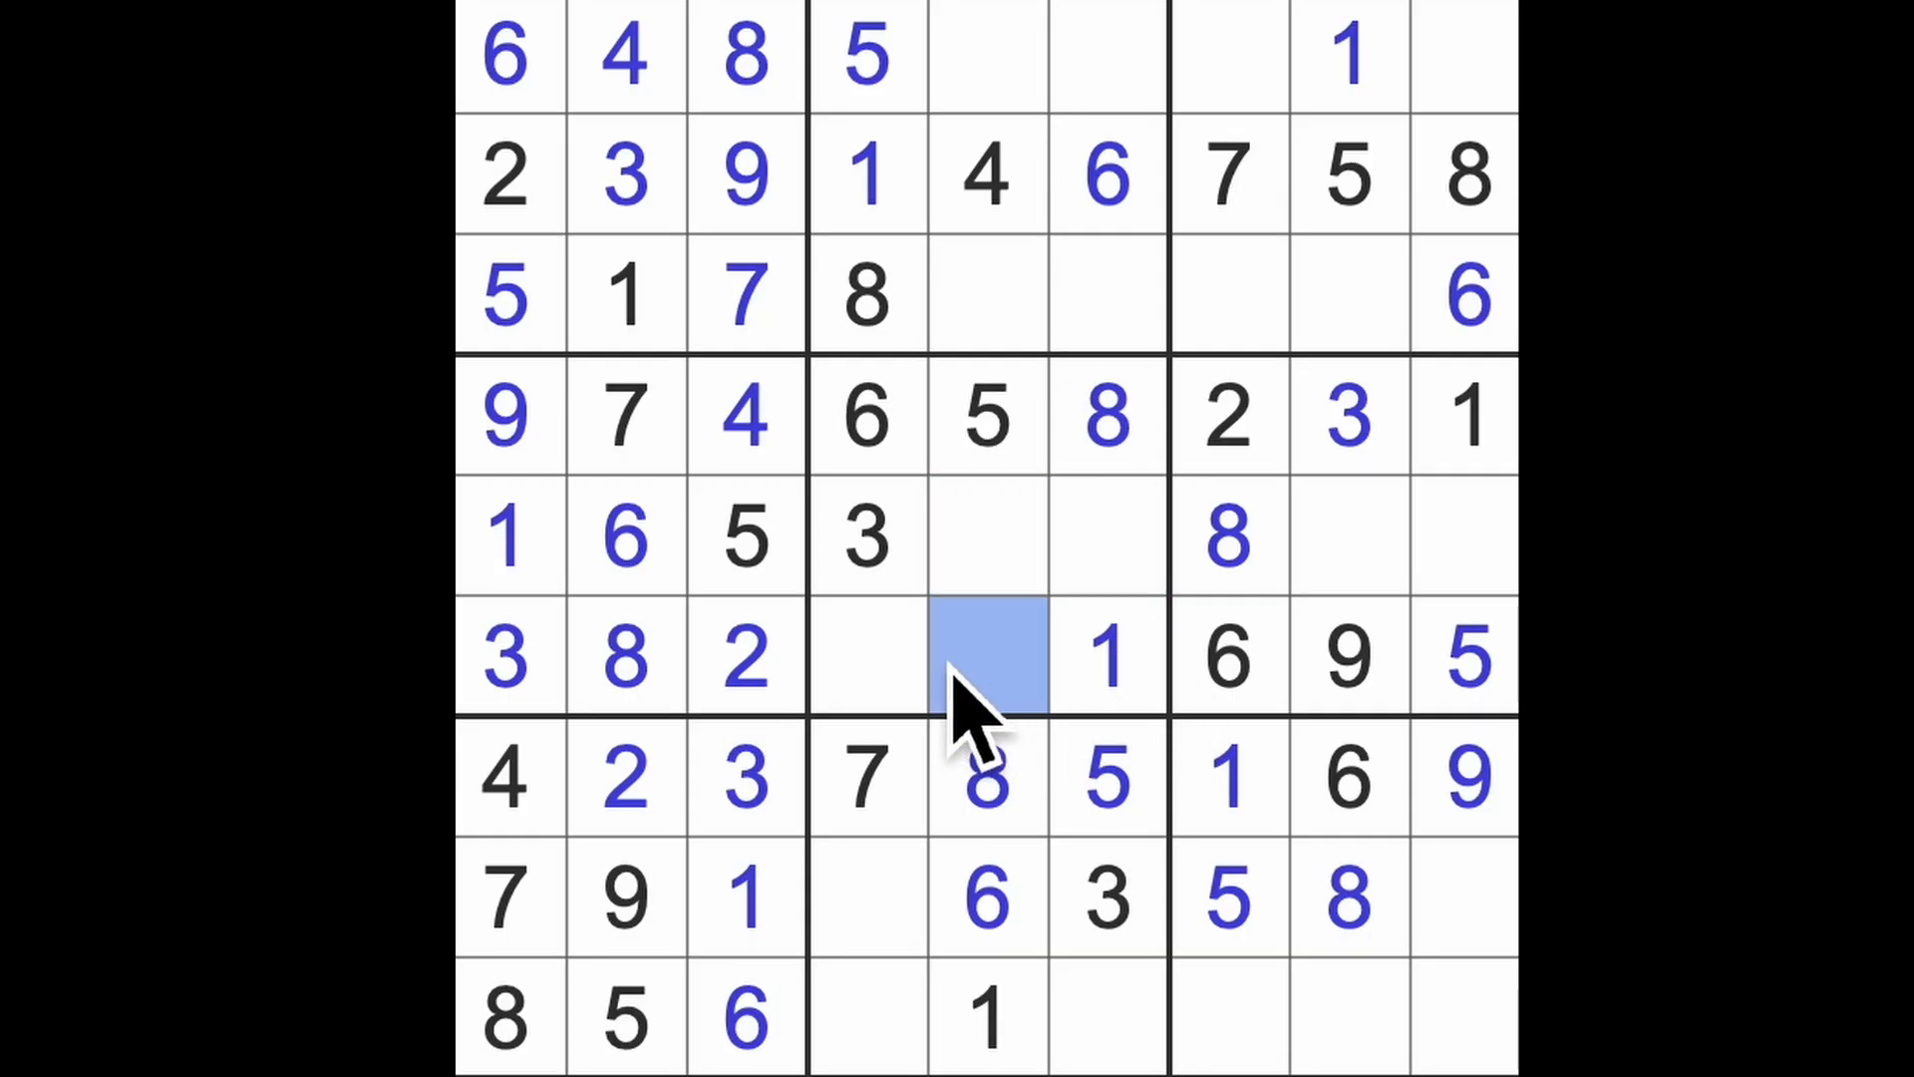
left_click(866, 657)
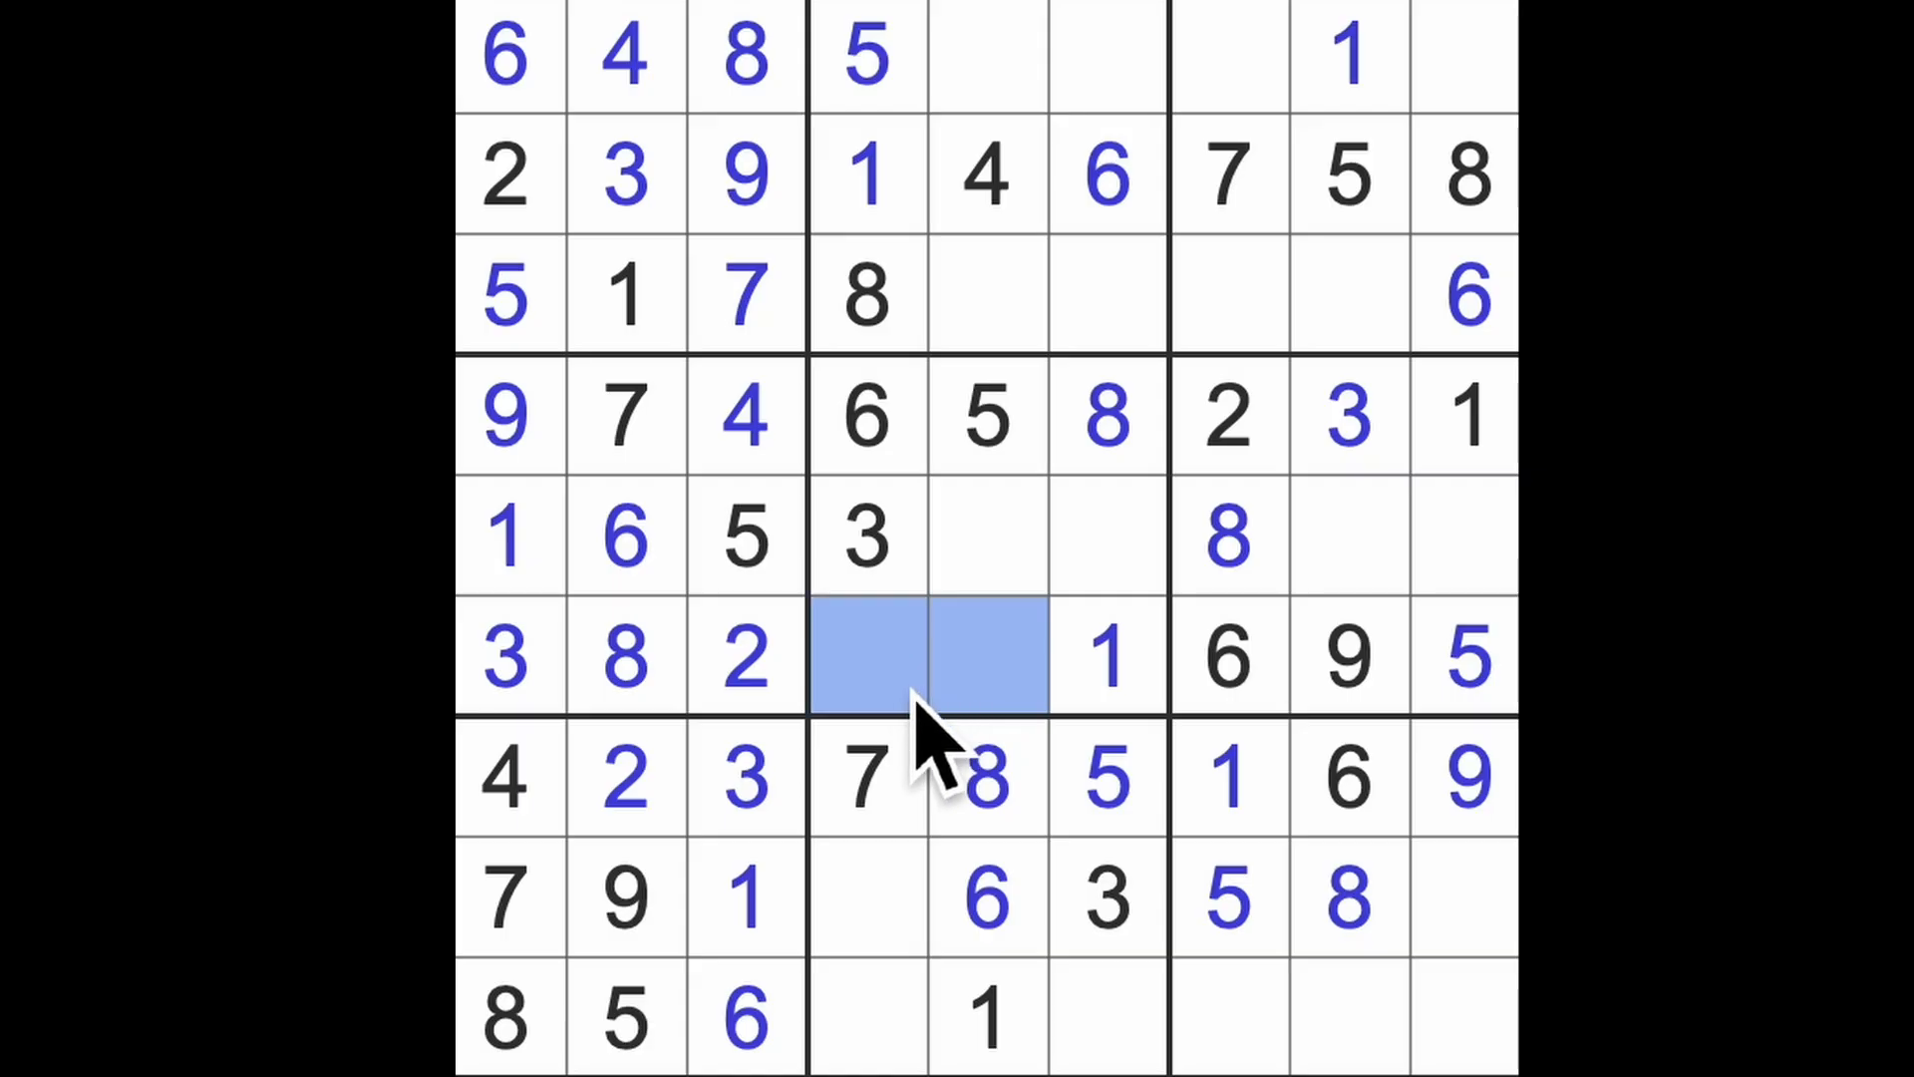
left_click(986, 658)
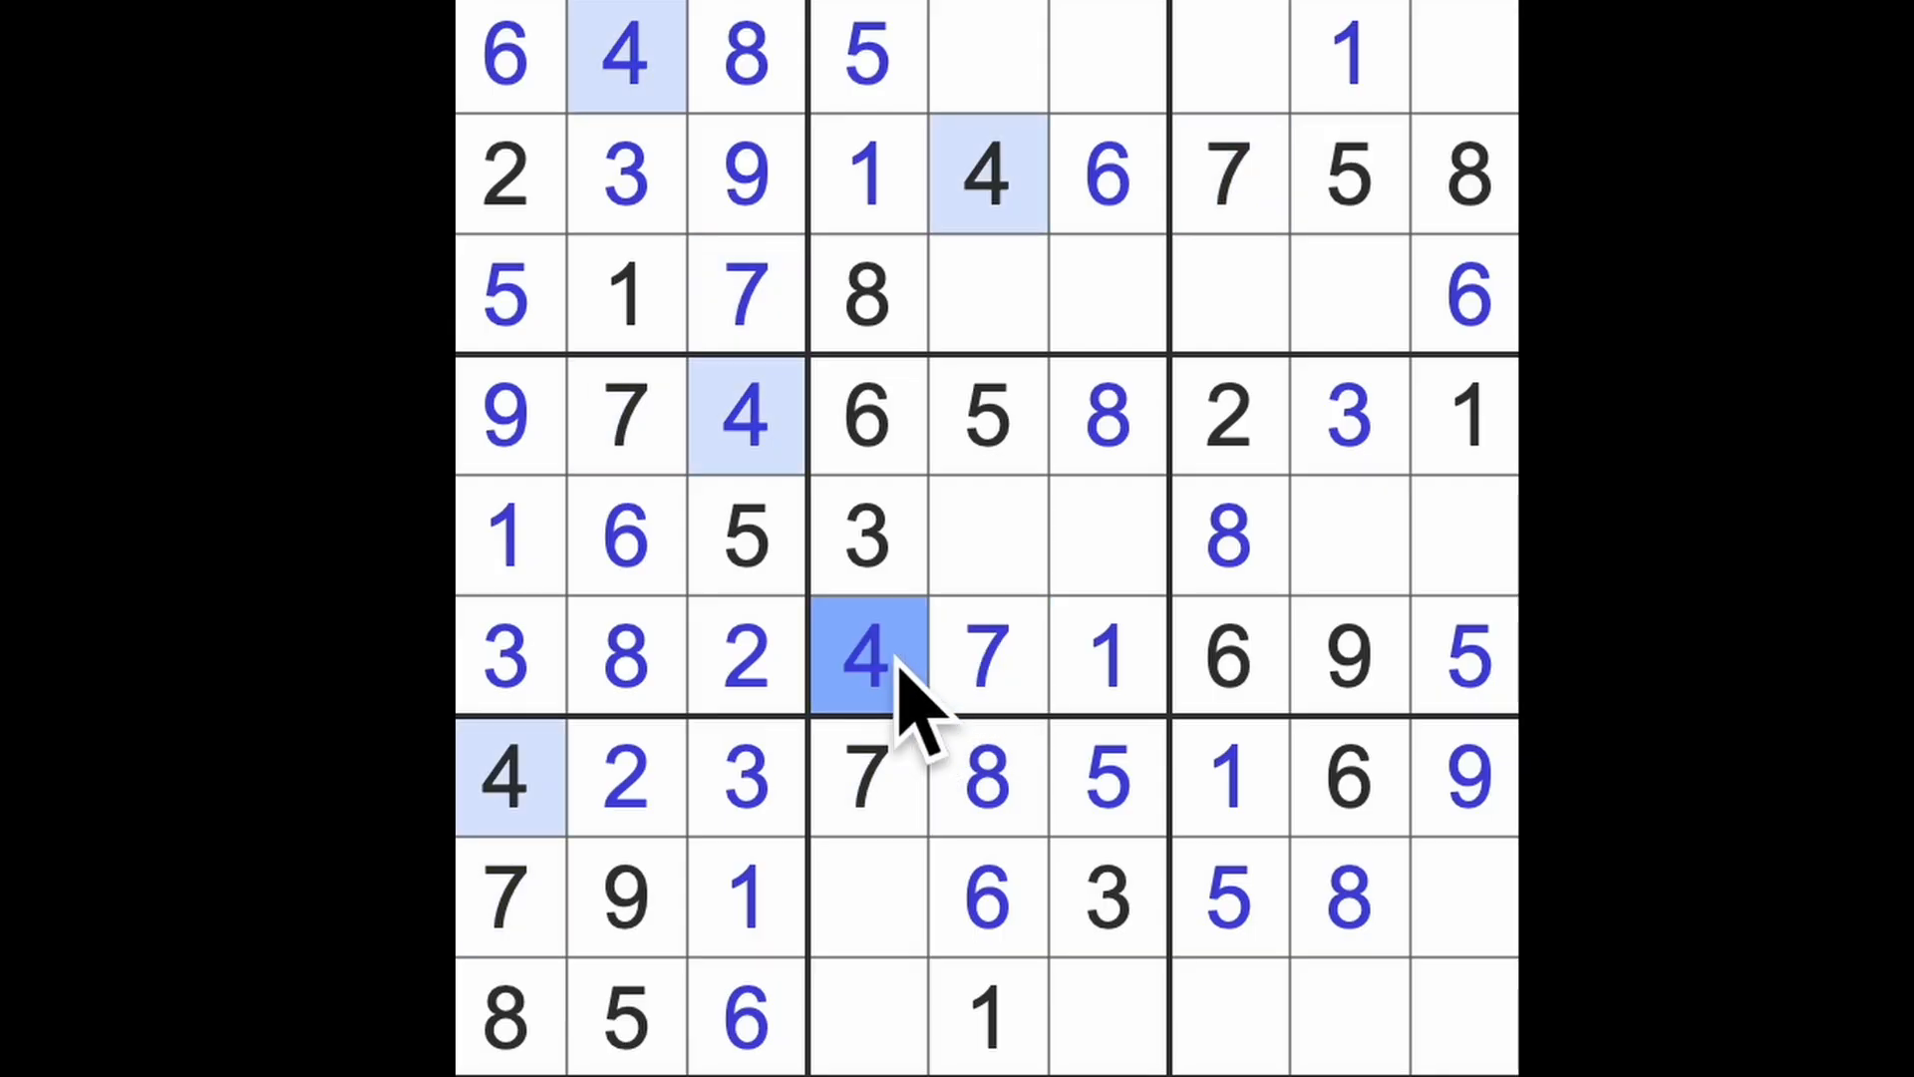
left_click(1105, 1019)
type("4")
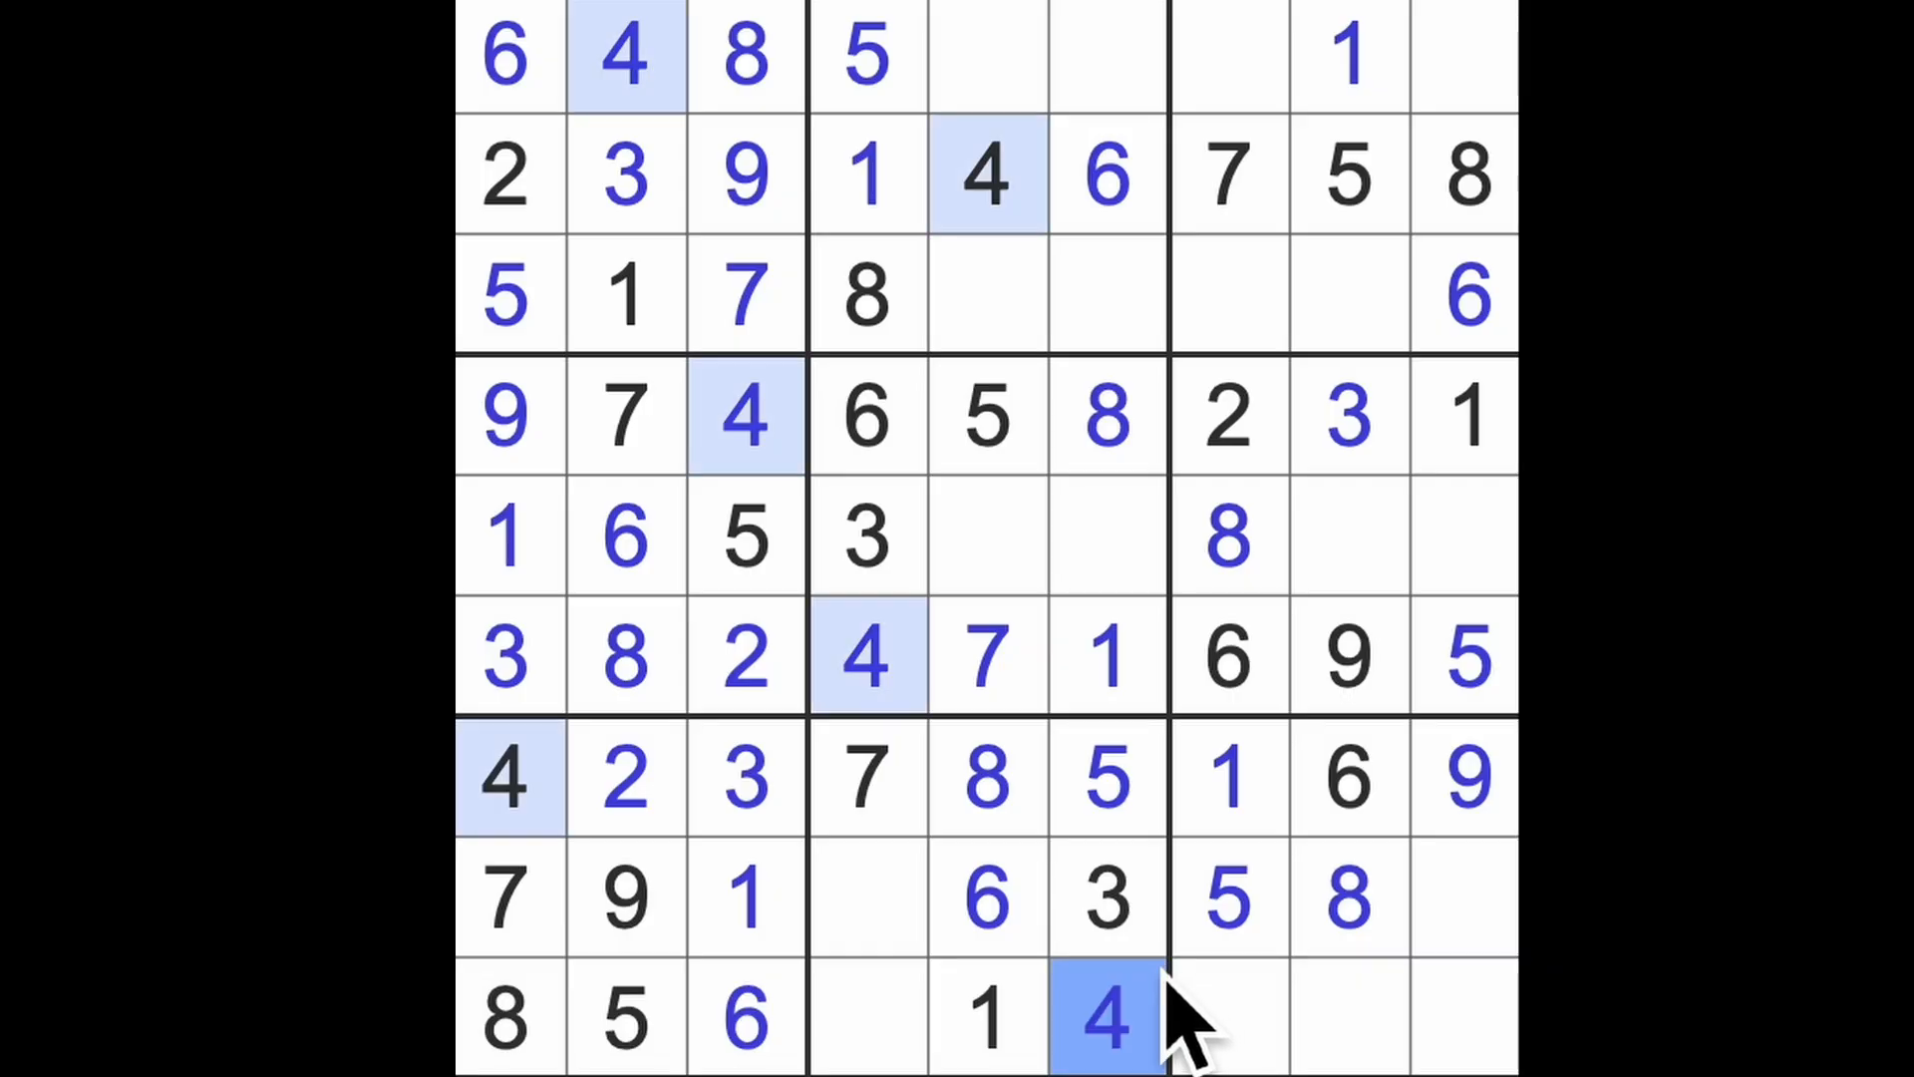
- Add 4s at the end of row 8 and in row 5, column 8, plus a 7 and a 2
left_click(1464, 897)
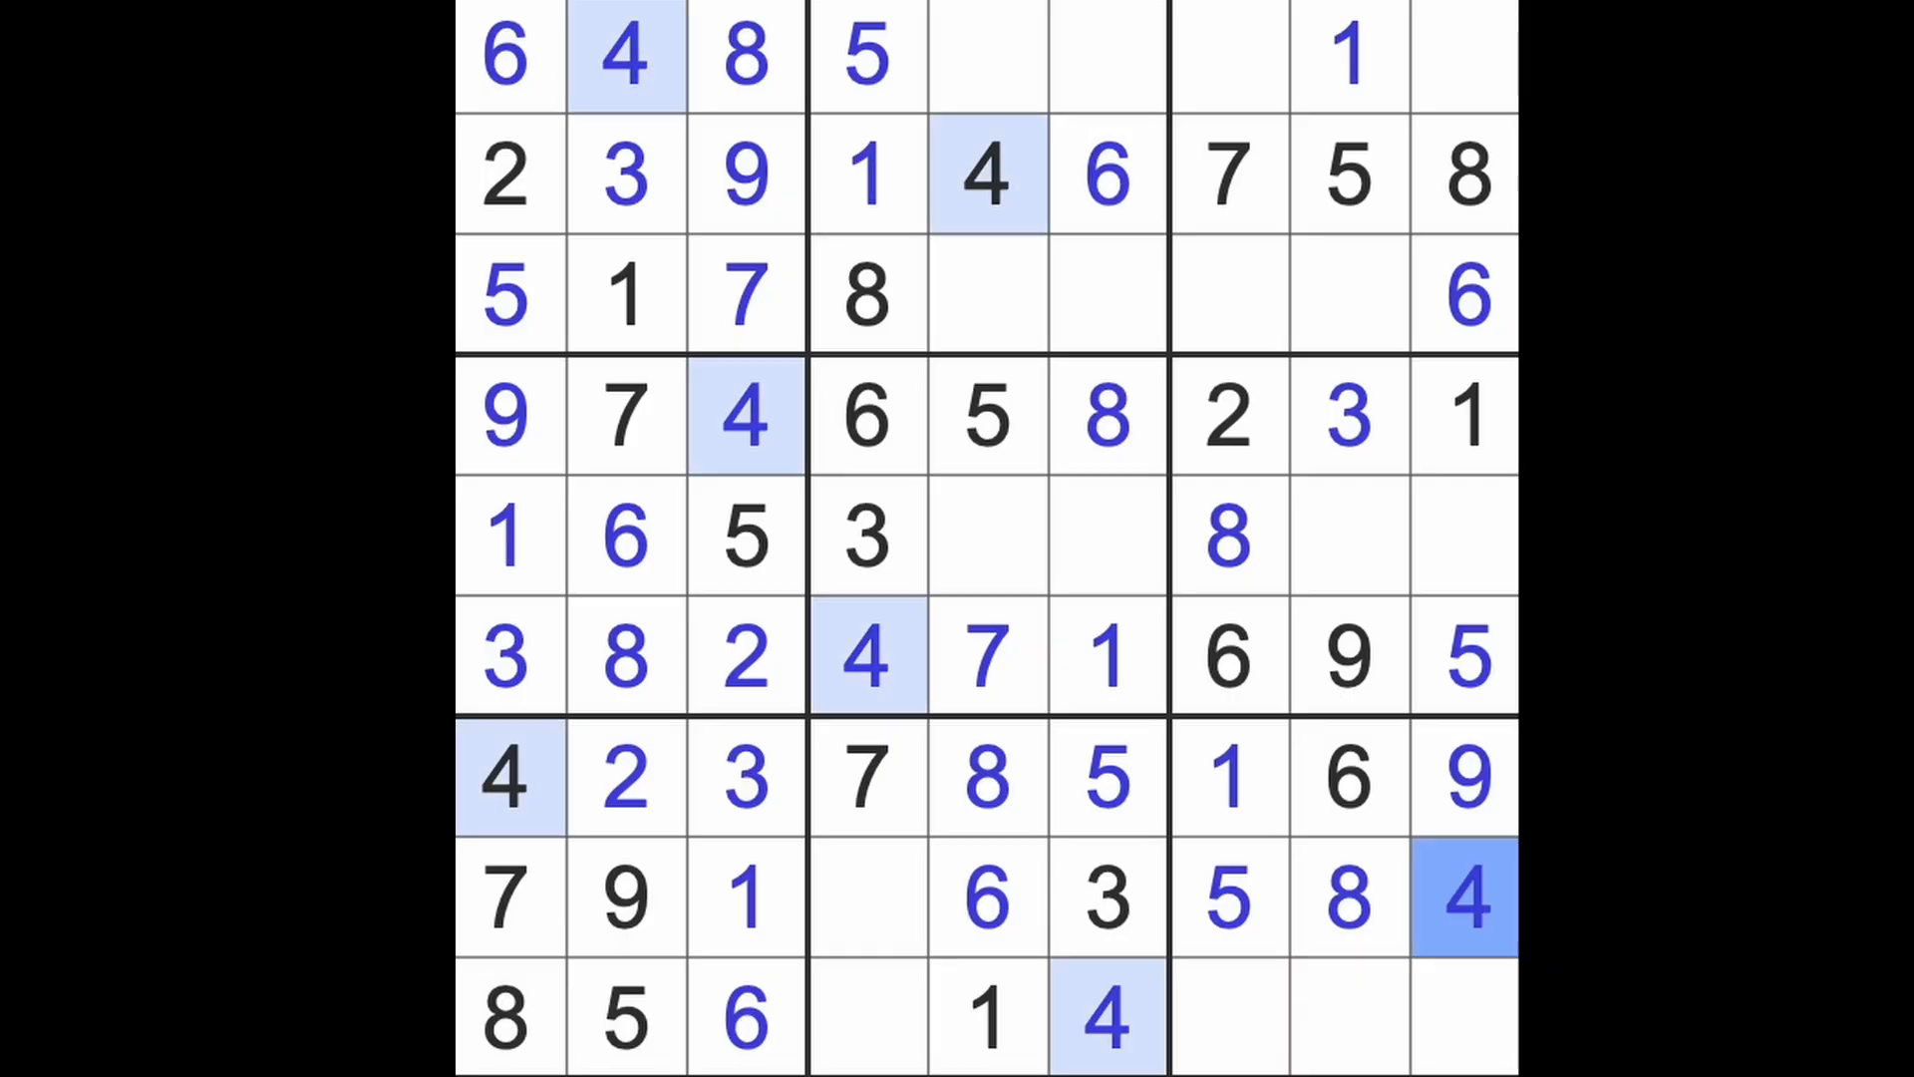
left_click(1345, 538)
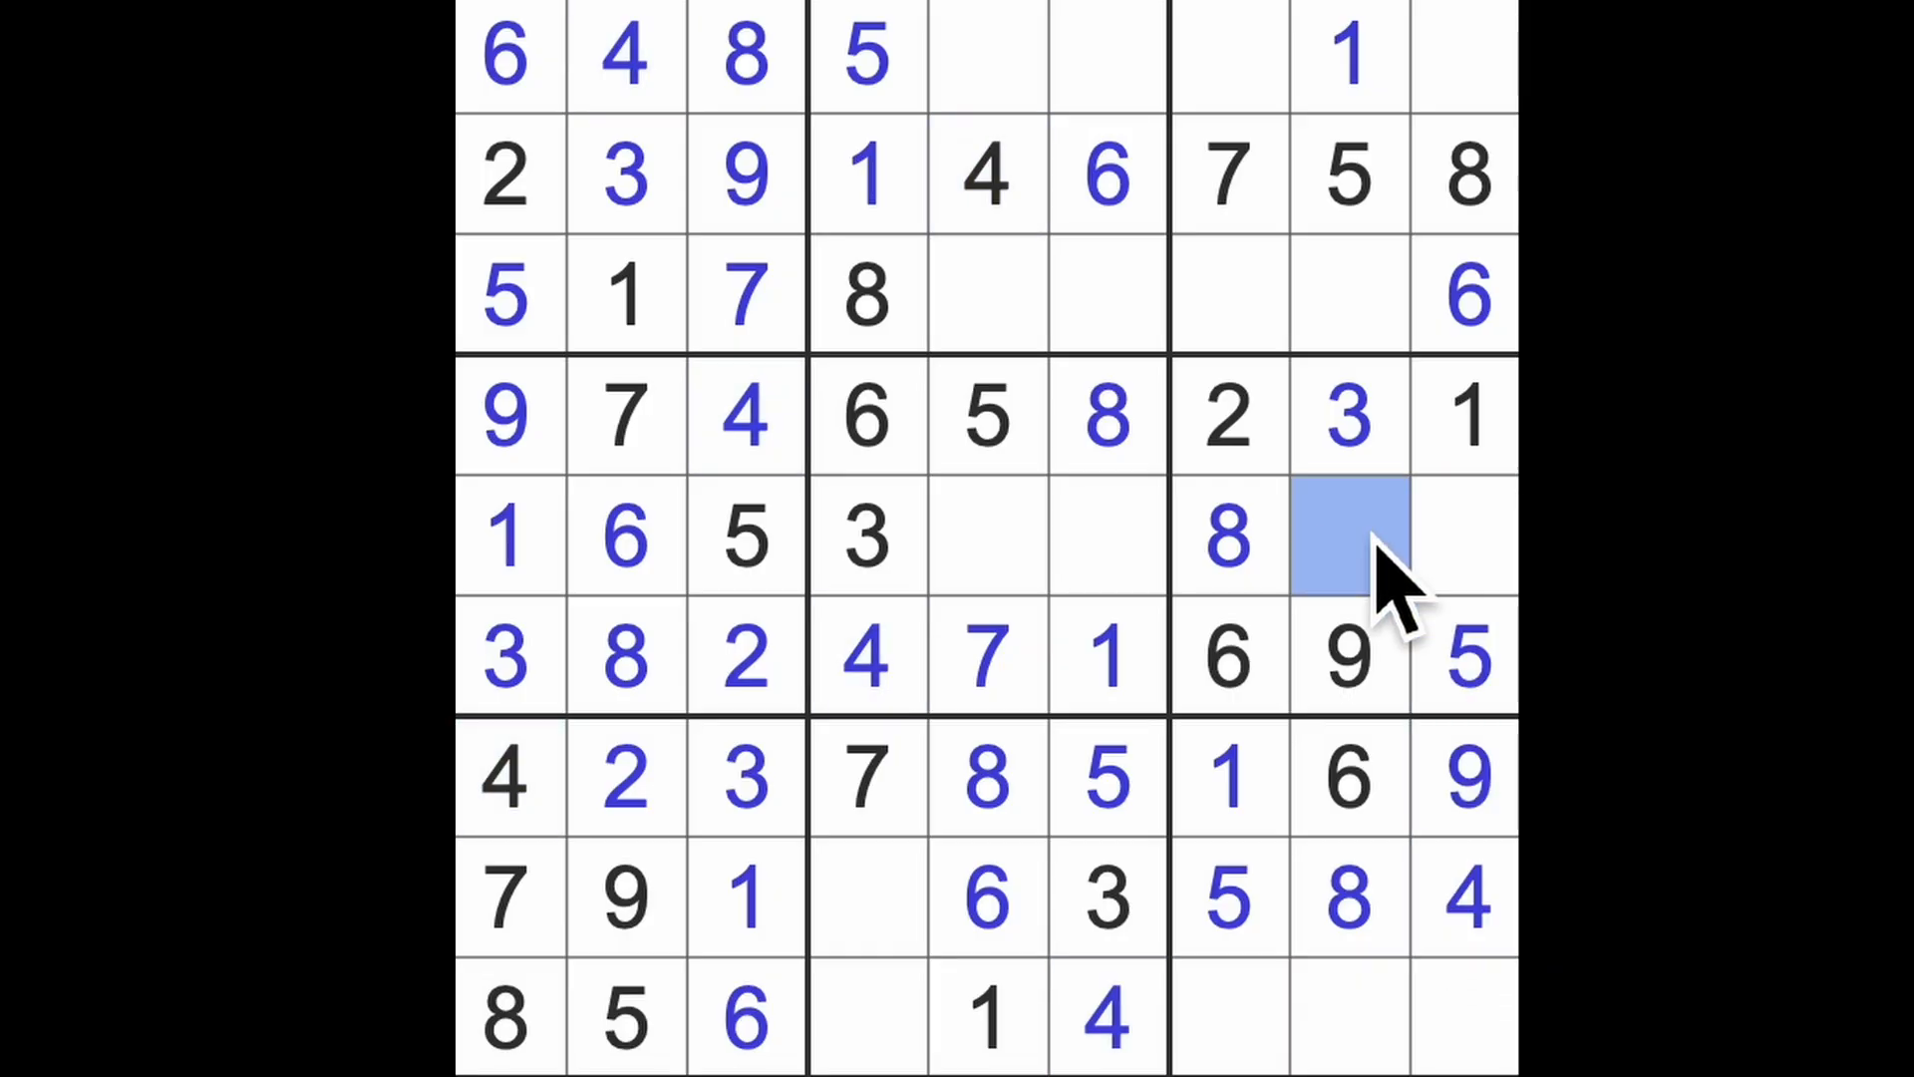
type("7")
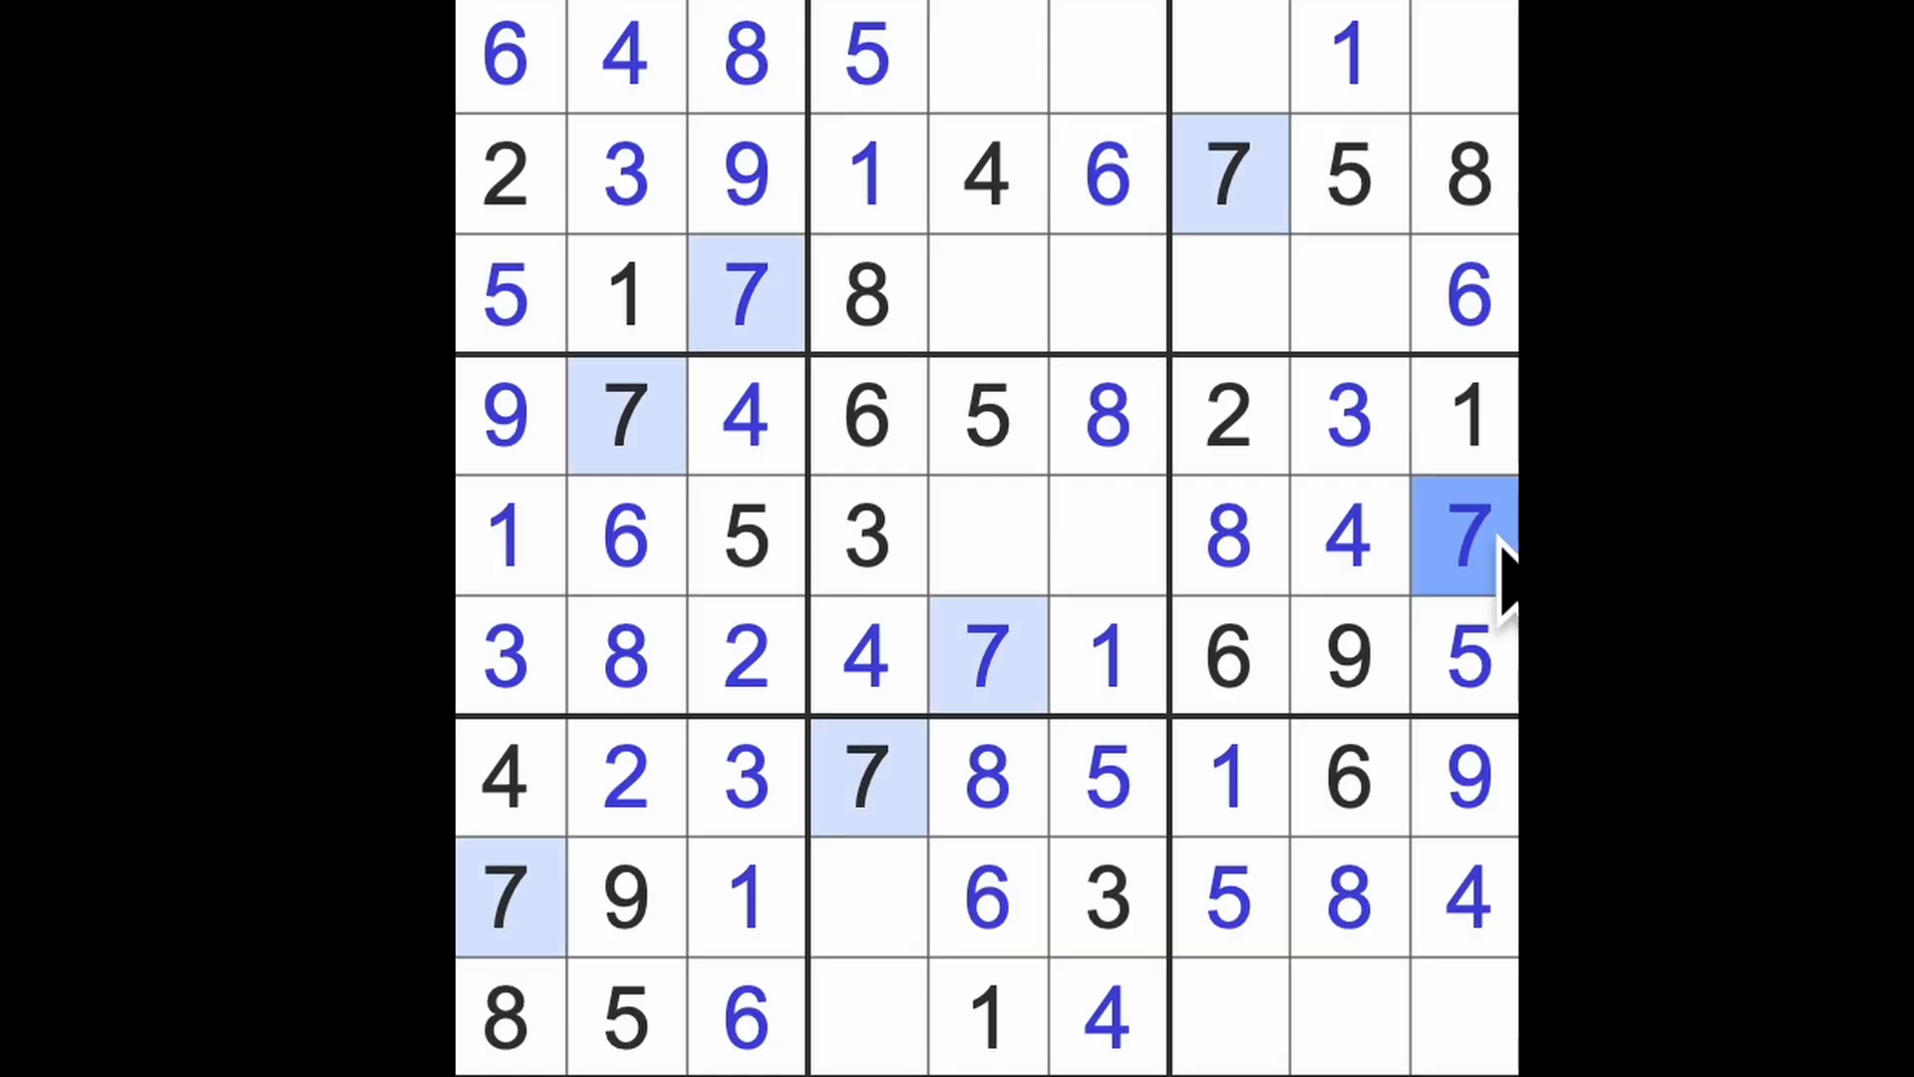
left_click(1228, 897)
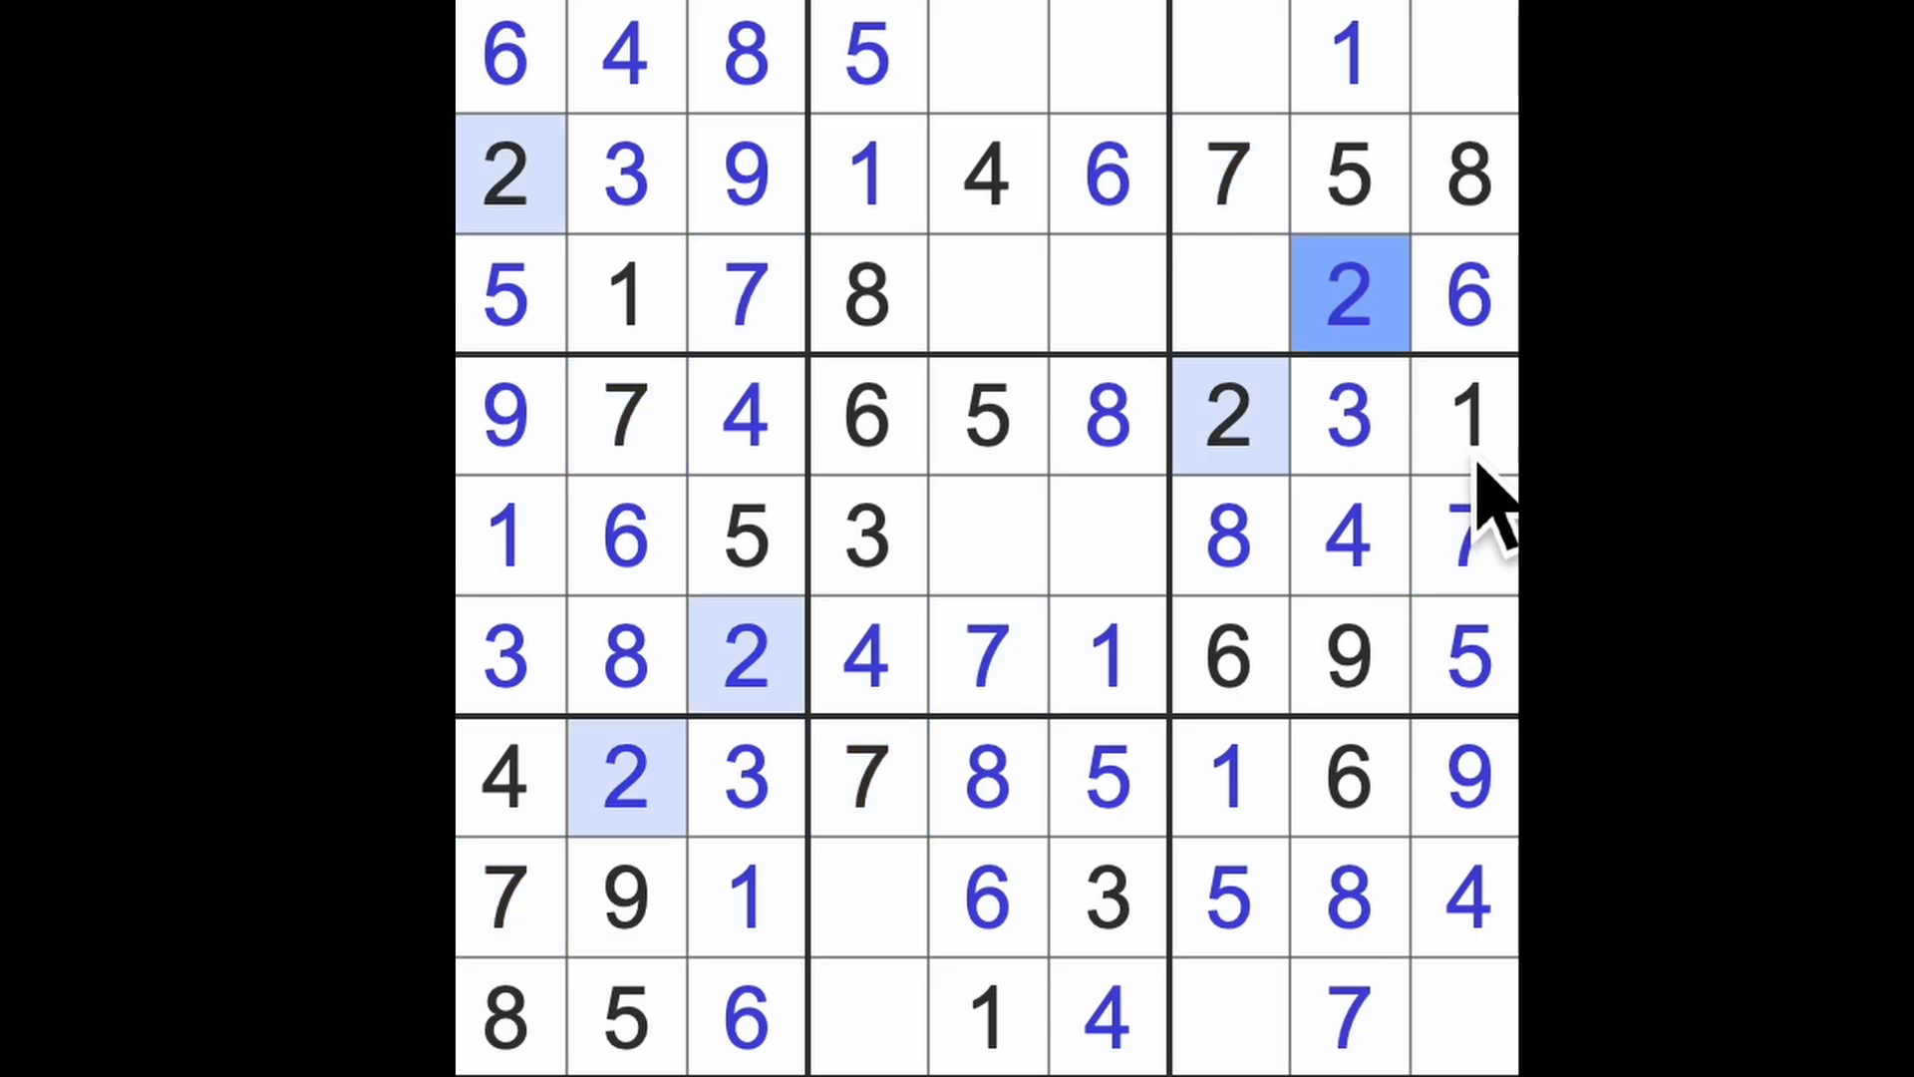
mouse_move(1072, 964)
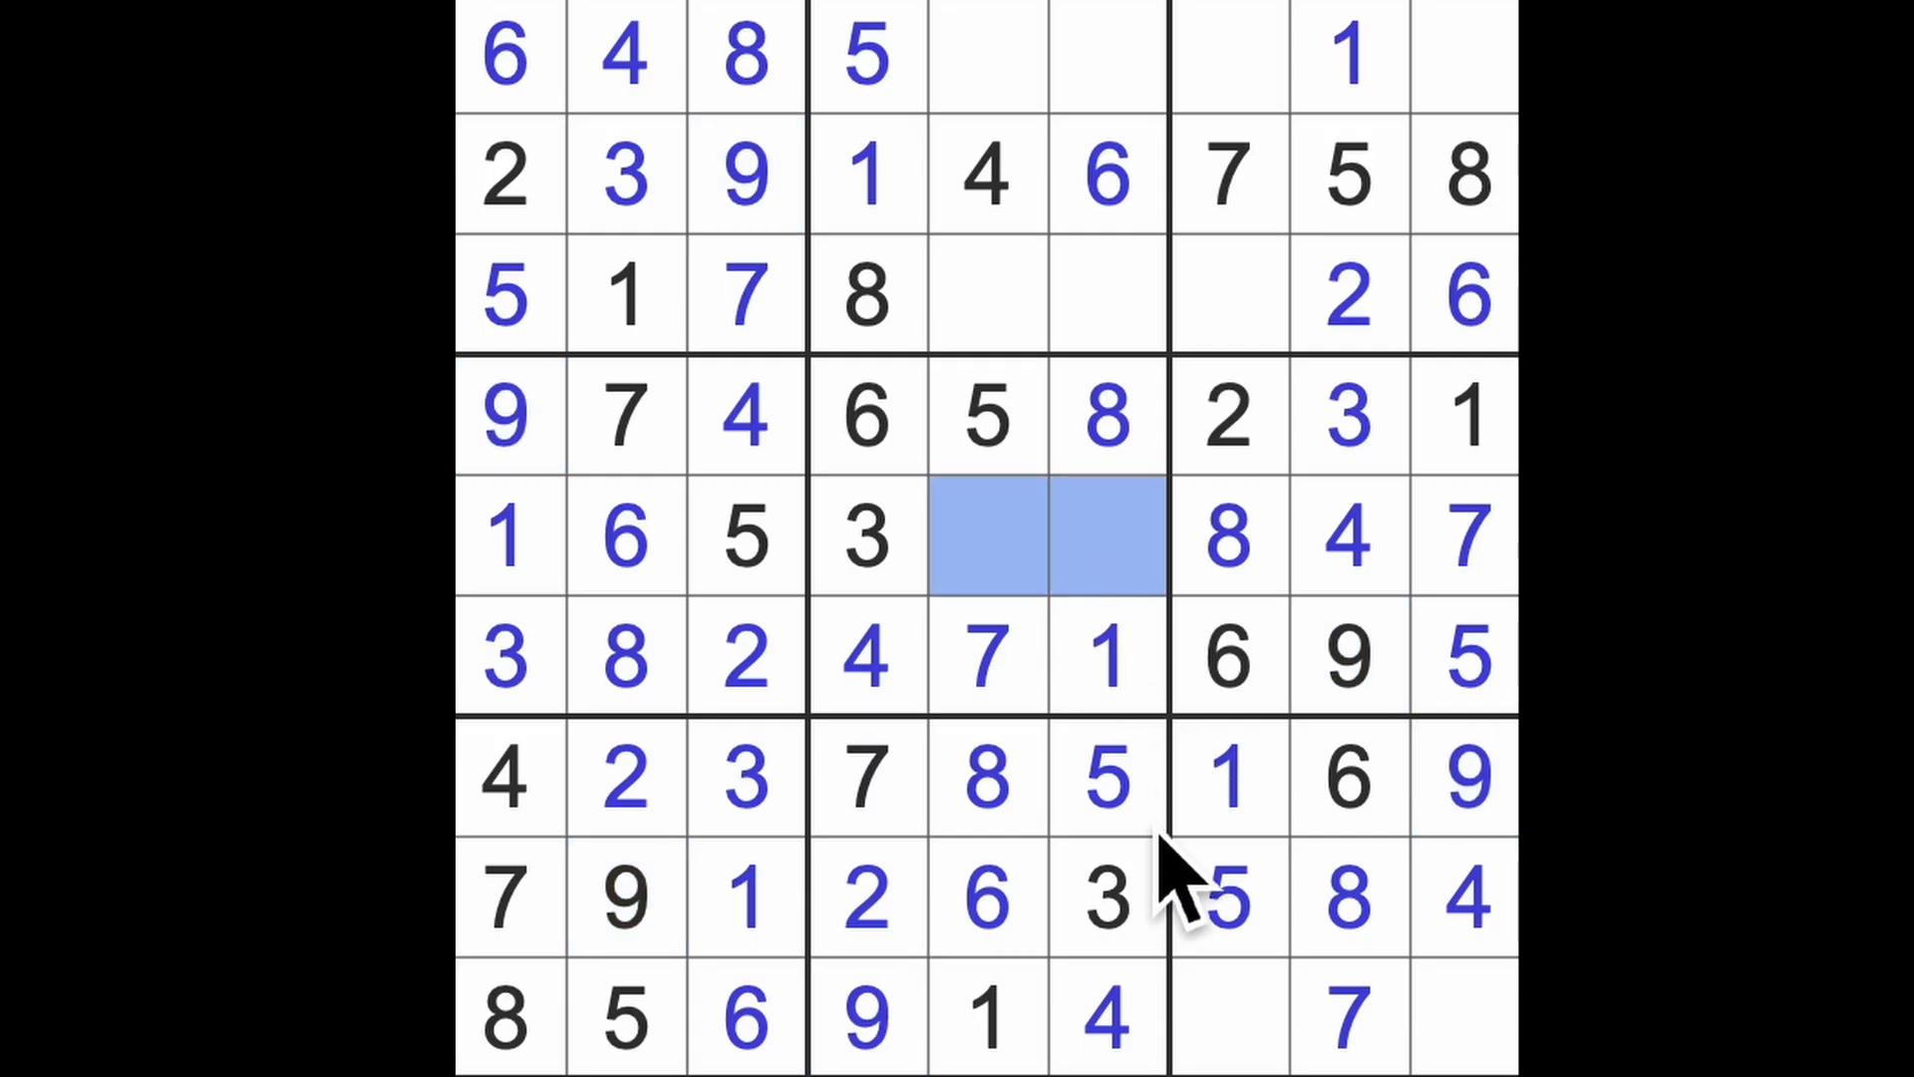
mouse_move(1087, 671)
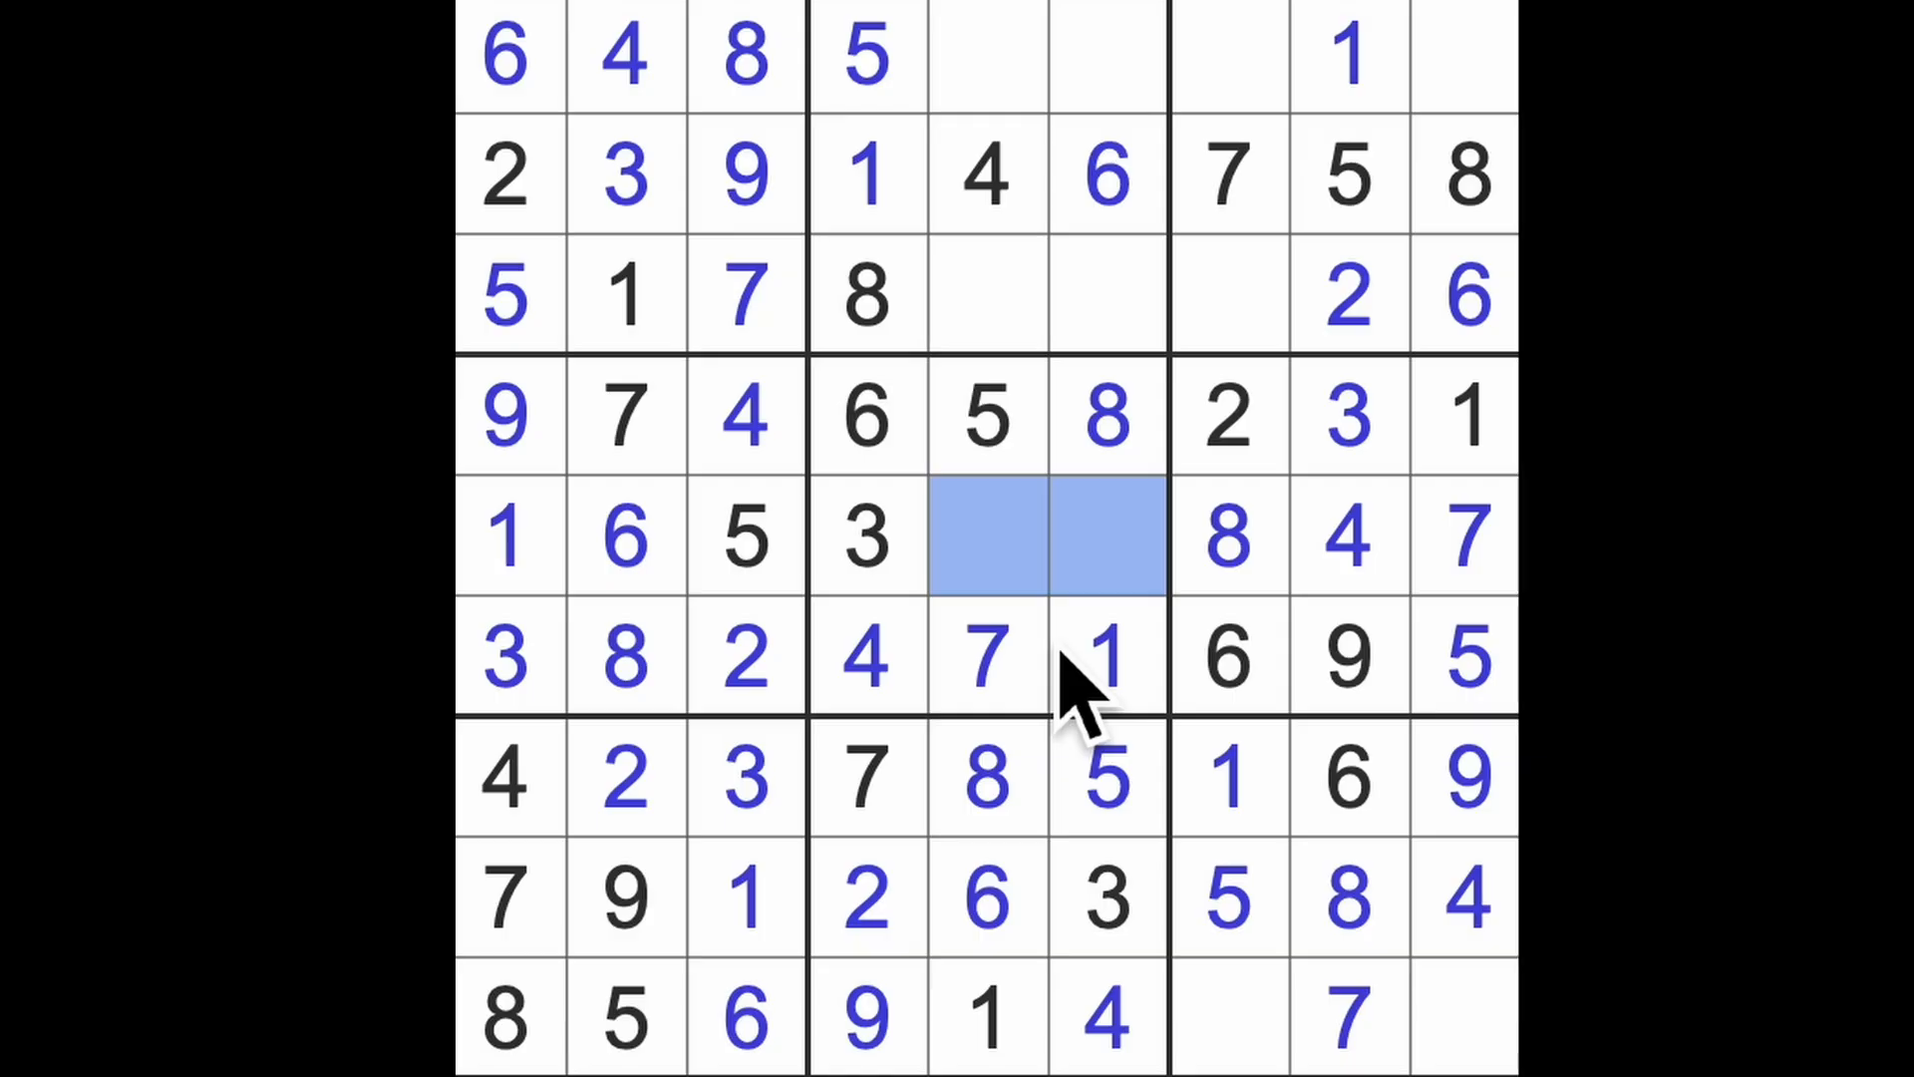
mouse_move(1110, 806)
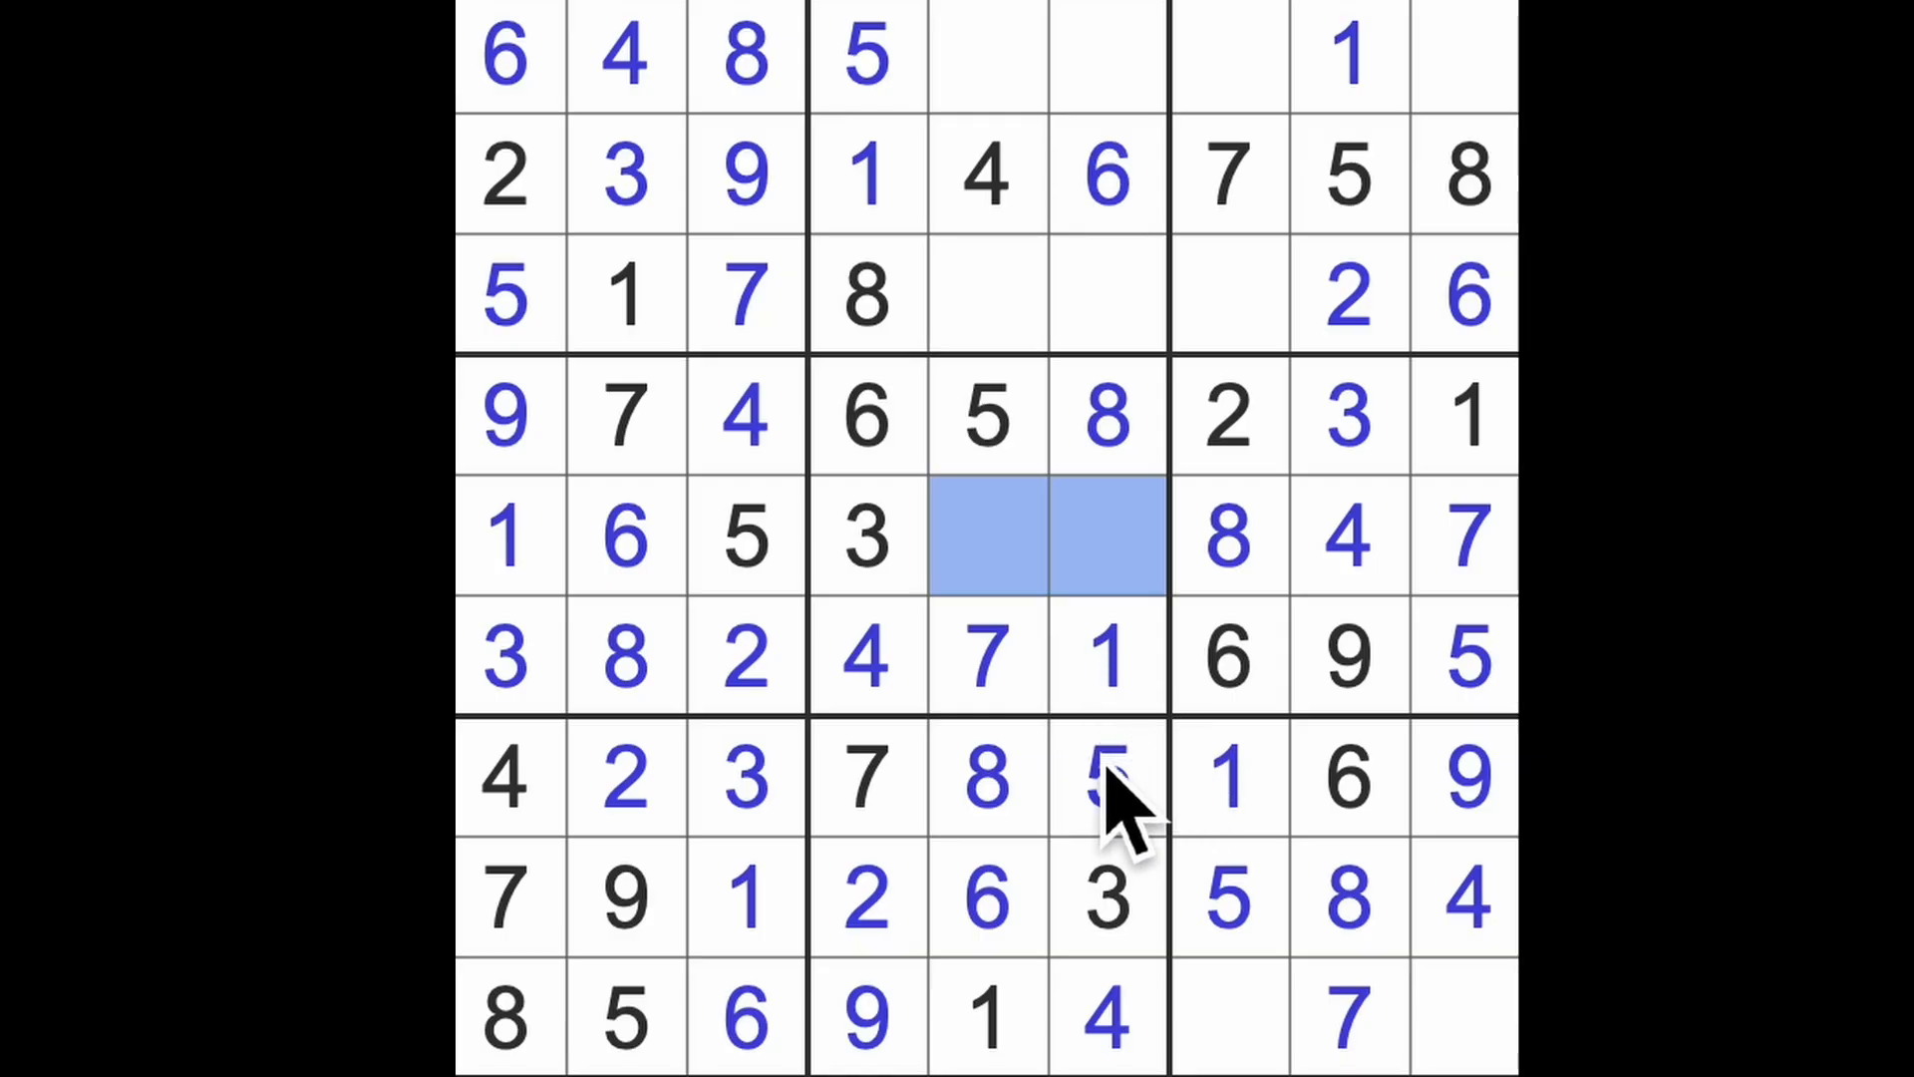
mouse_move(1502, 110)
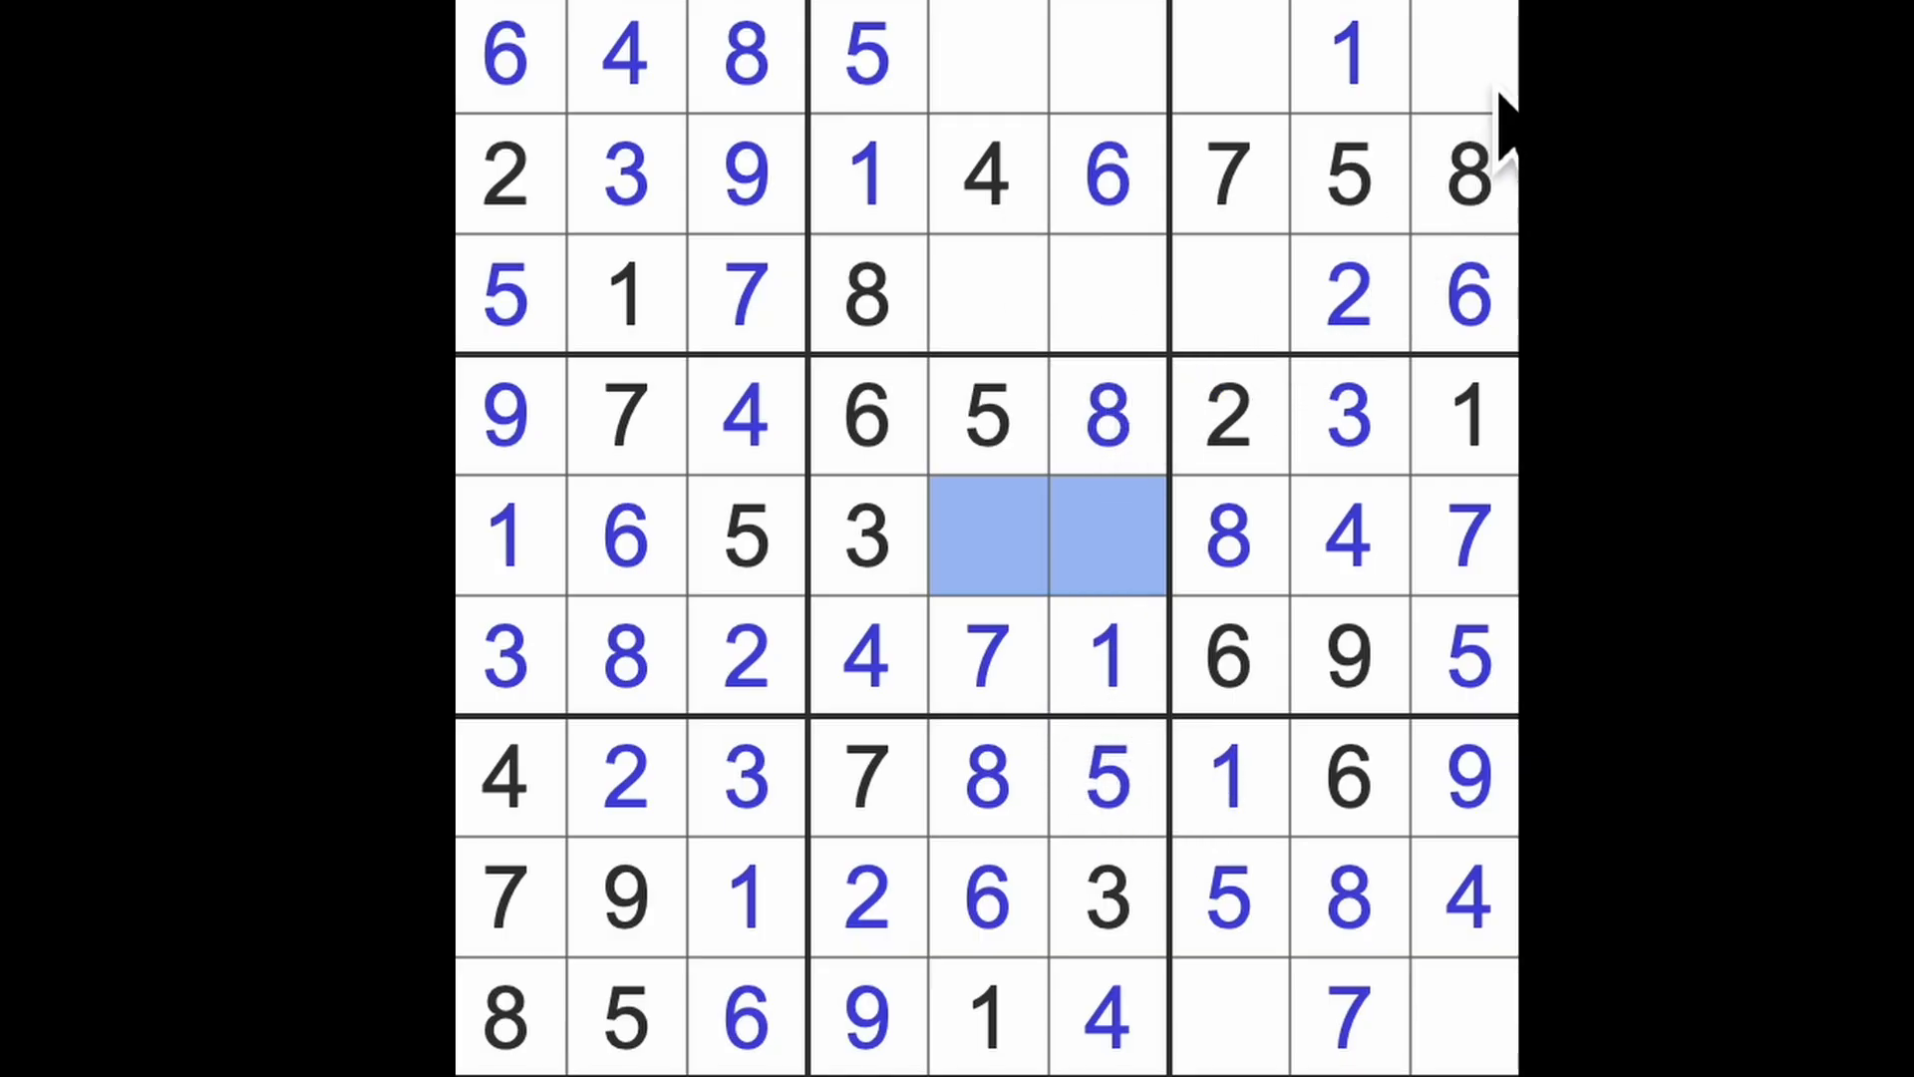
- Fill the bottom row with 3 and 2, then put 3s at row 1's end and row 3, column 5
left_click(1465, 1019)
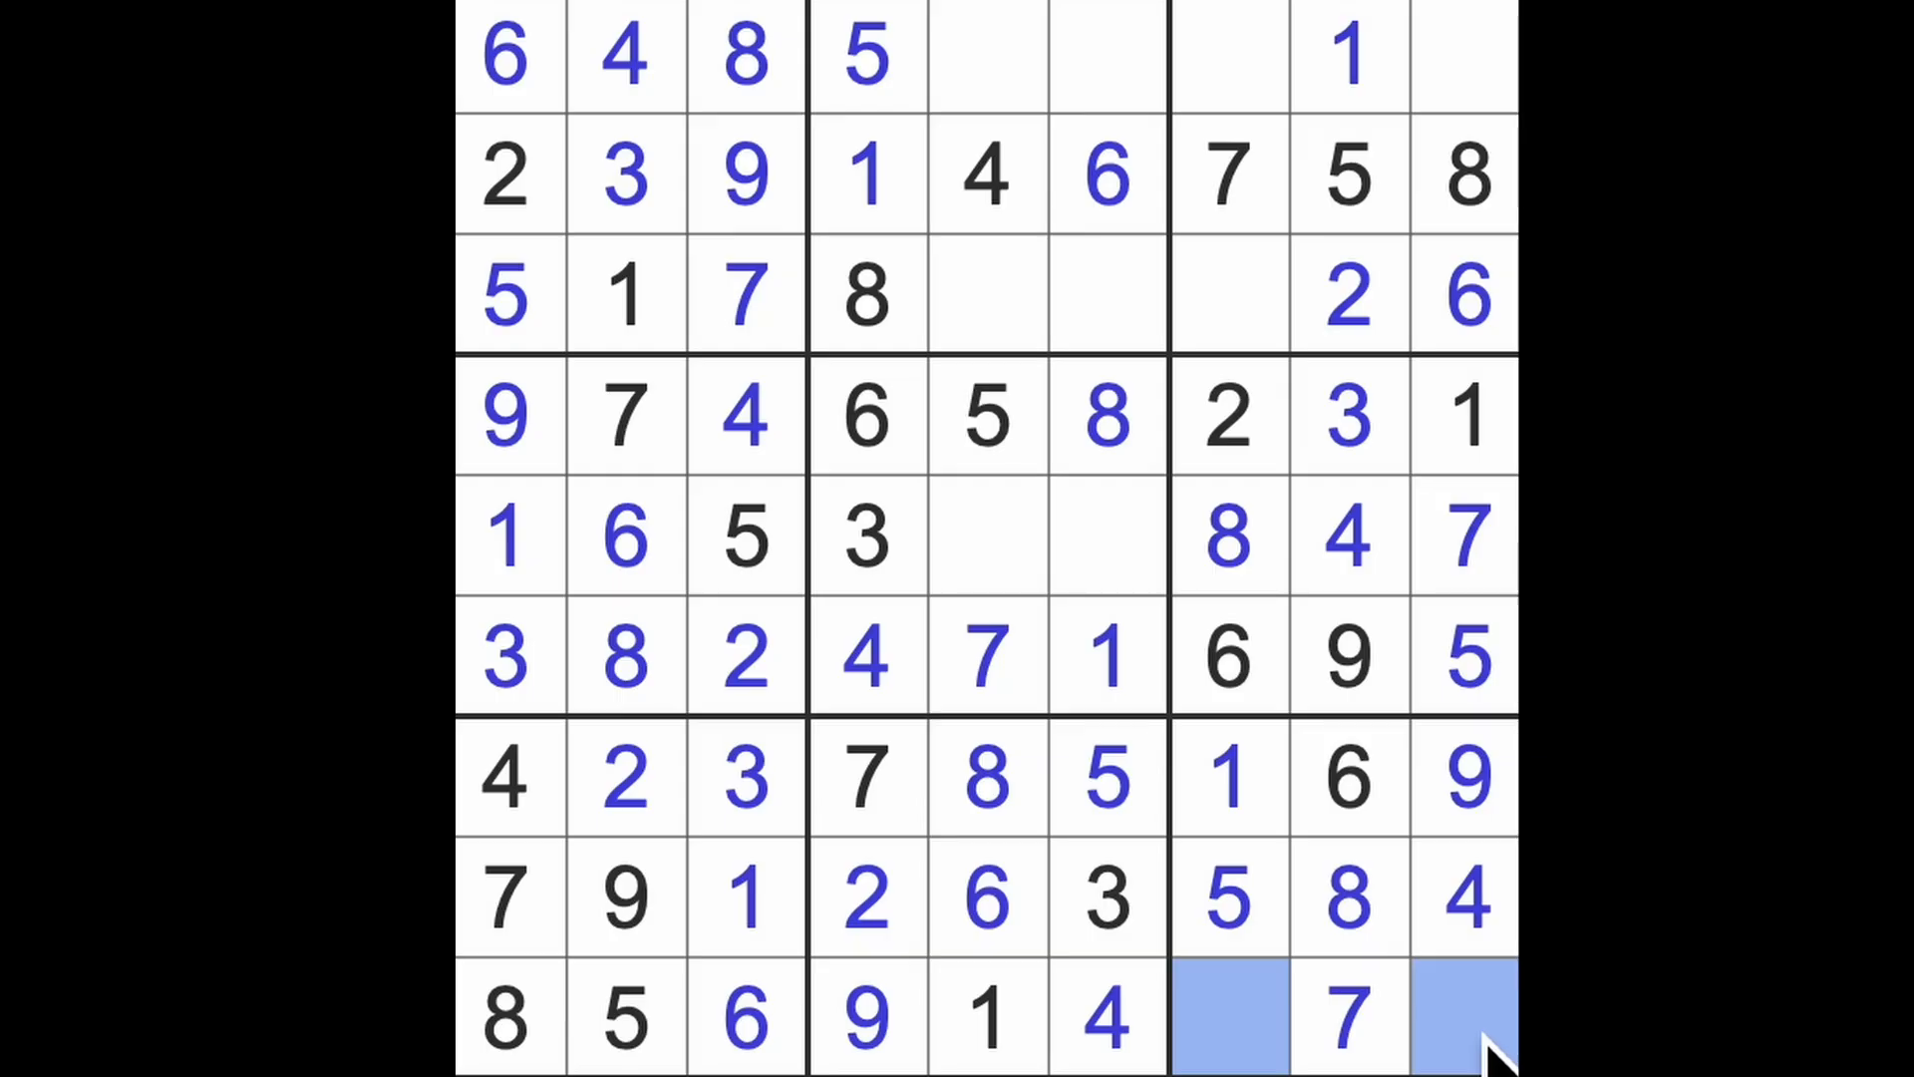
mouse_move(1319, 538)
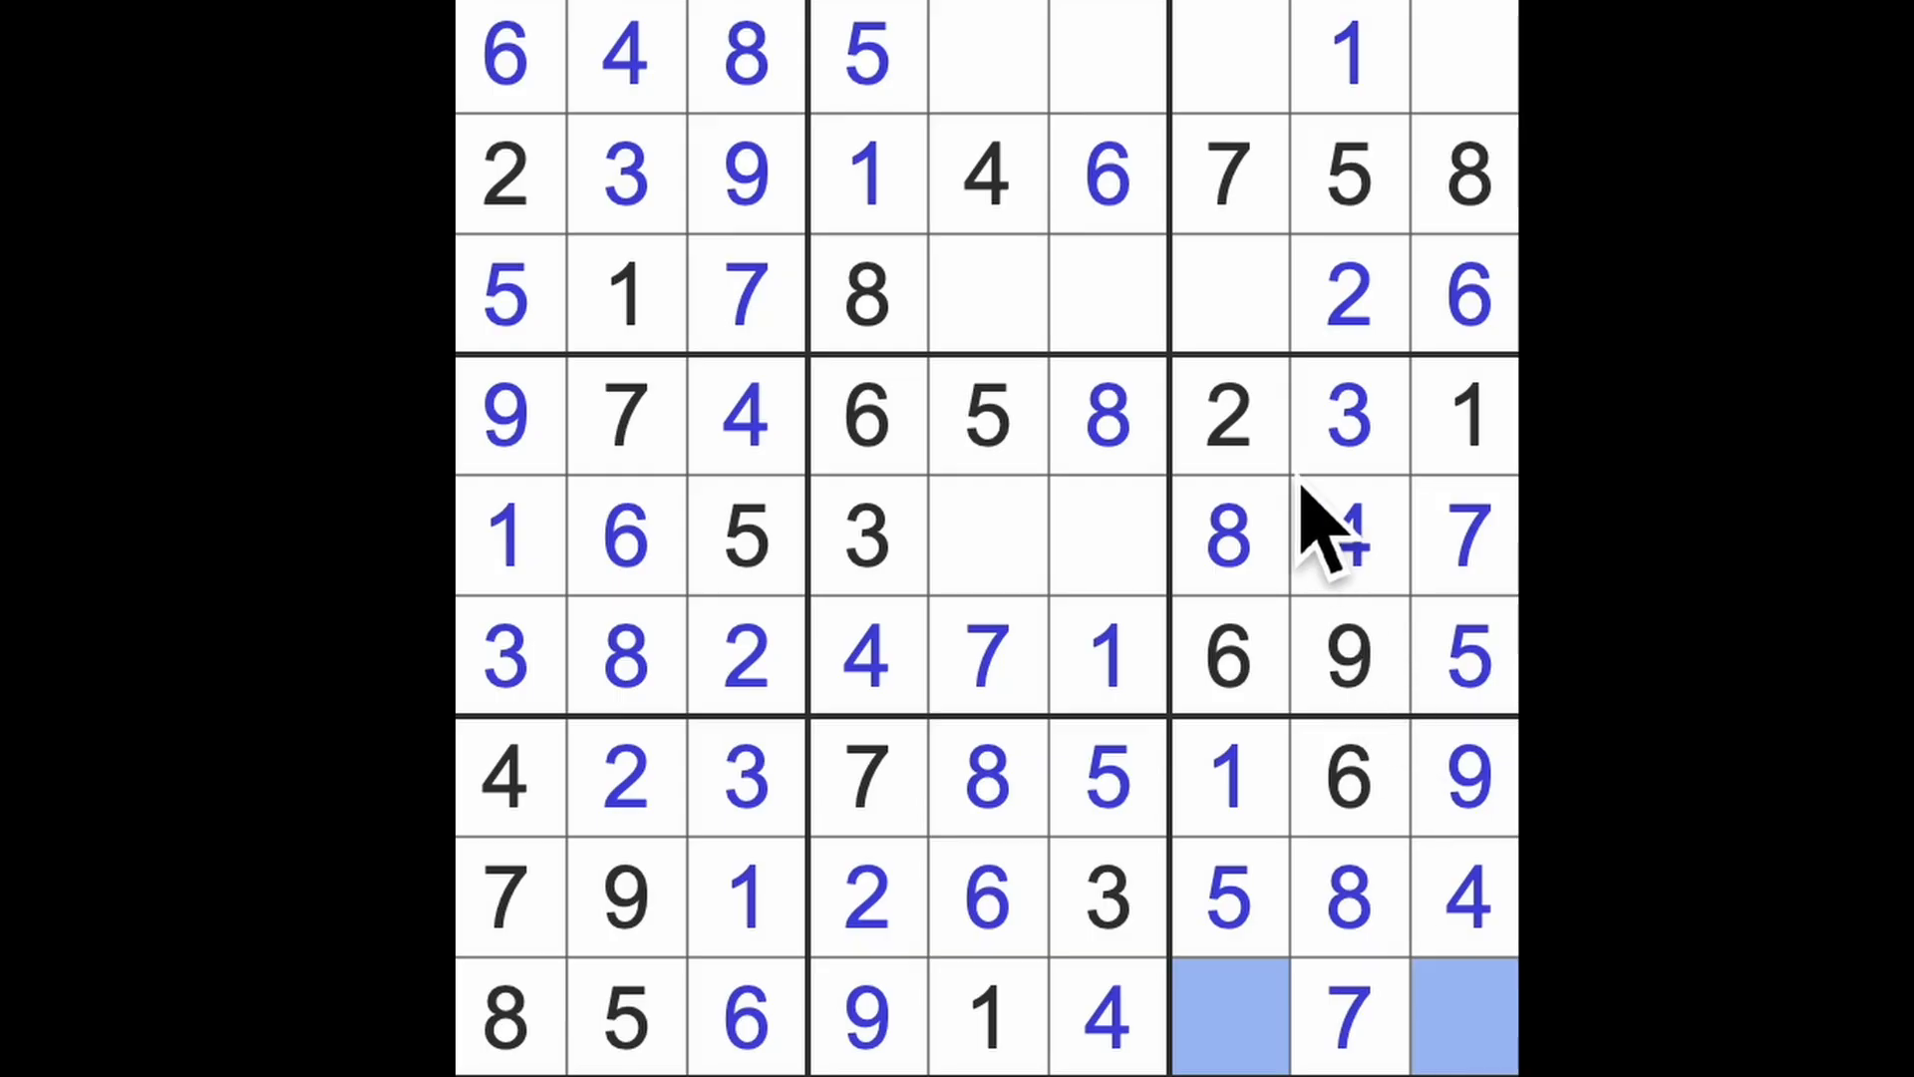
left_click(1465, 1017)
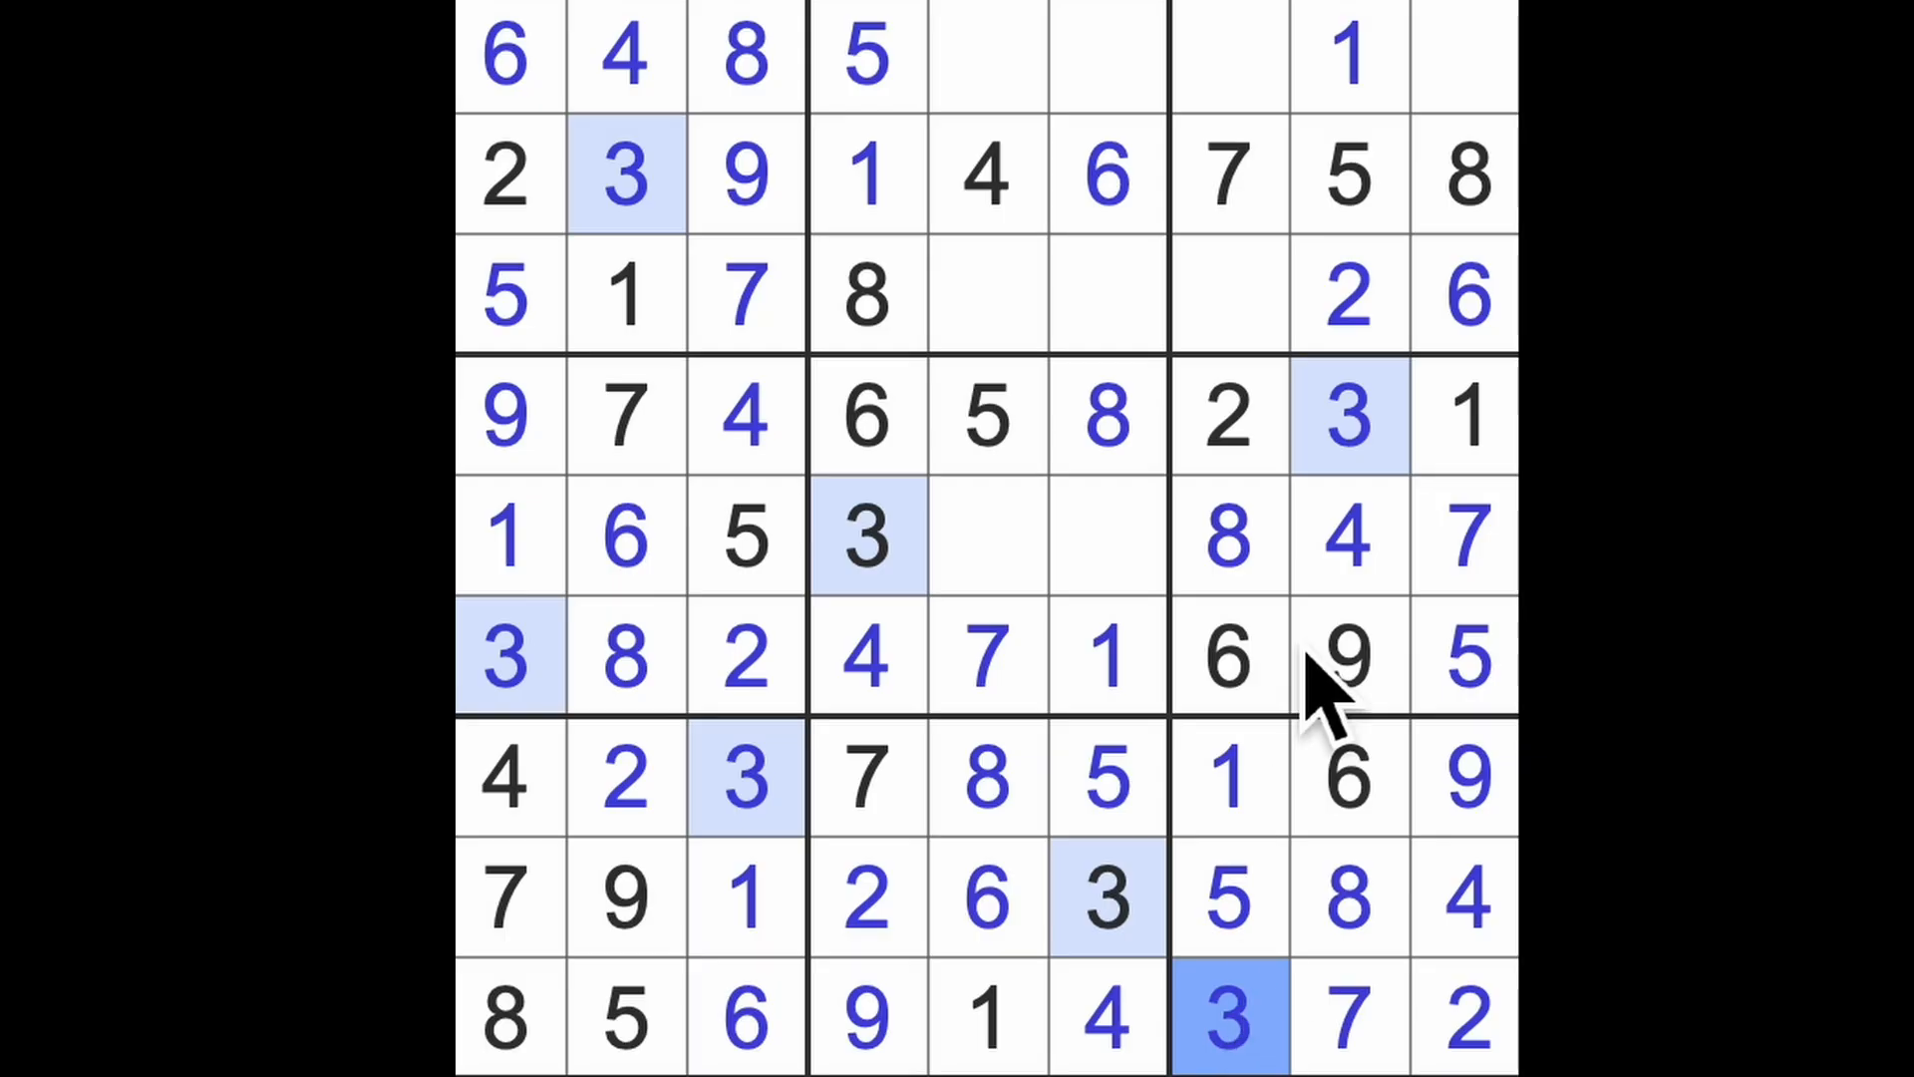
left_click(1465, 54)
type("3")
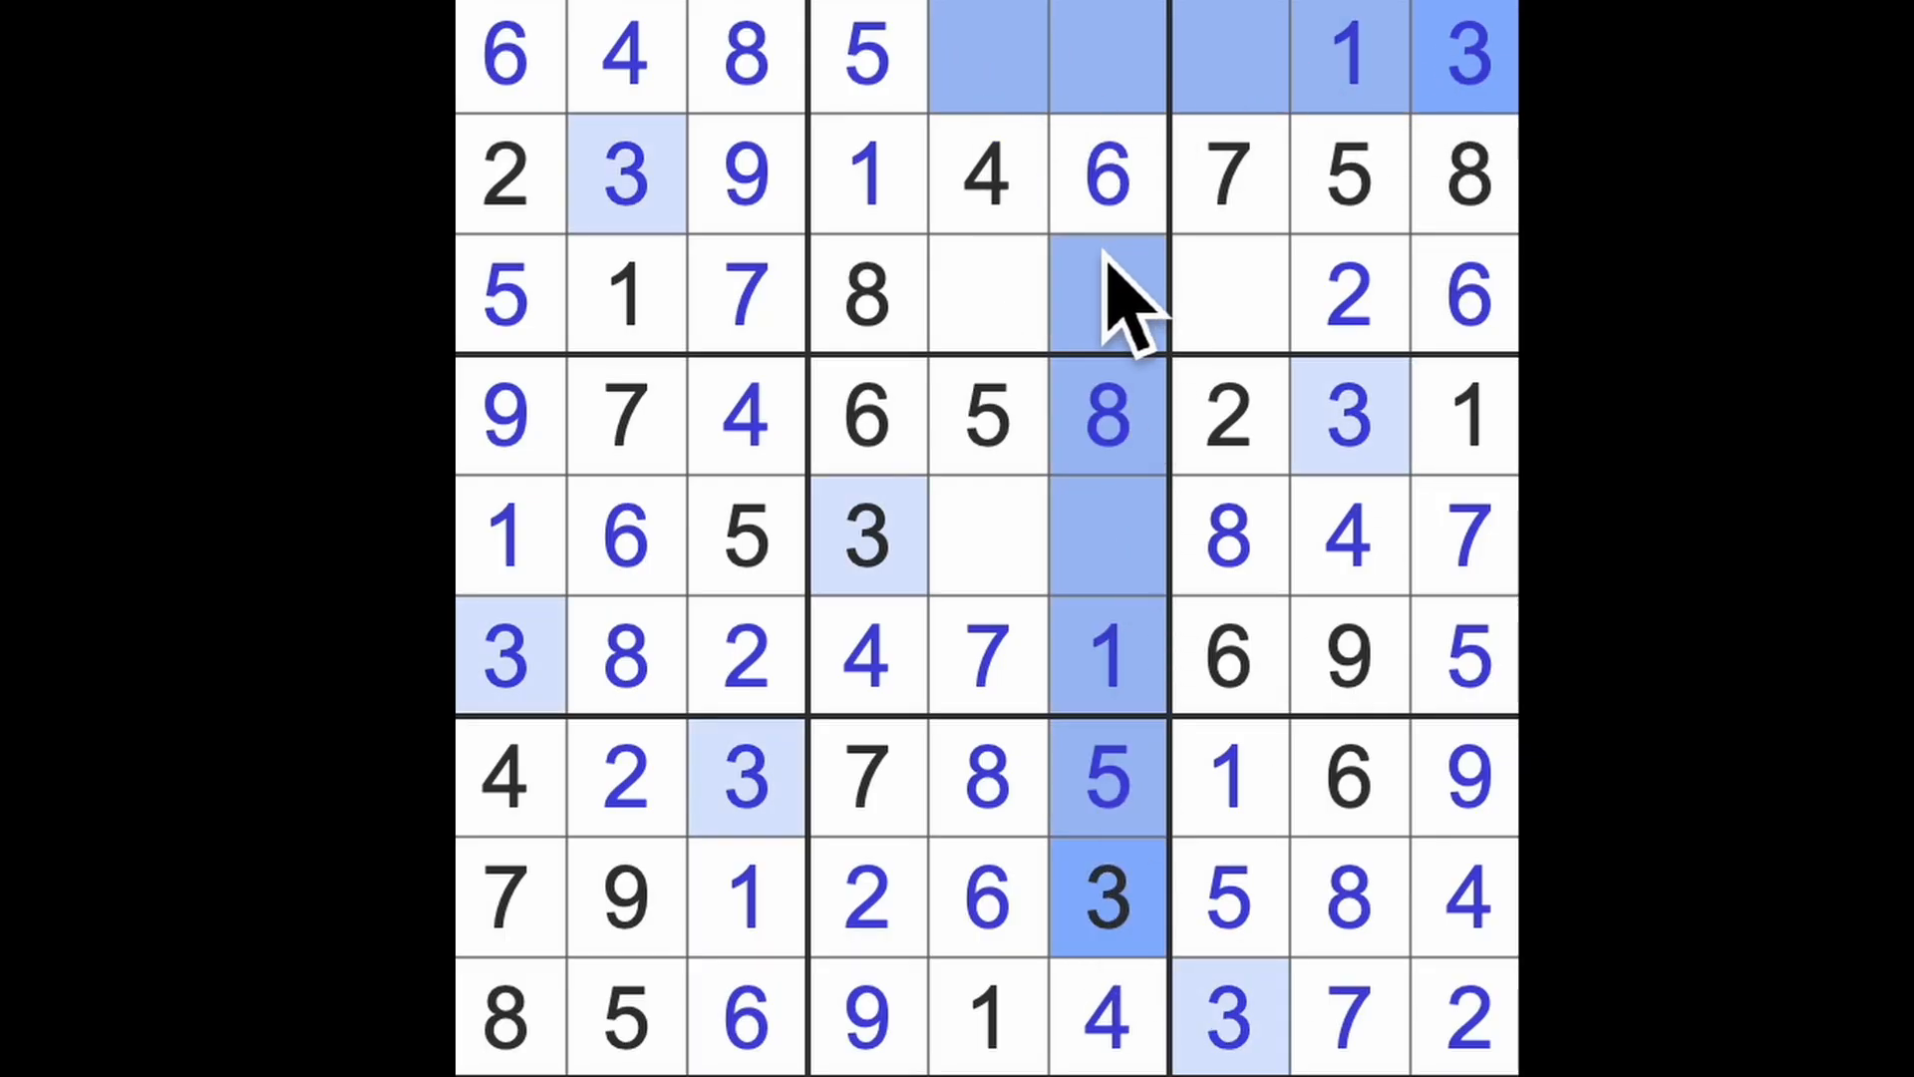
left_click(986, 297)
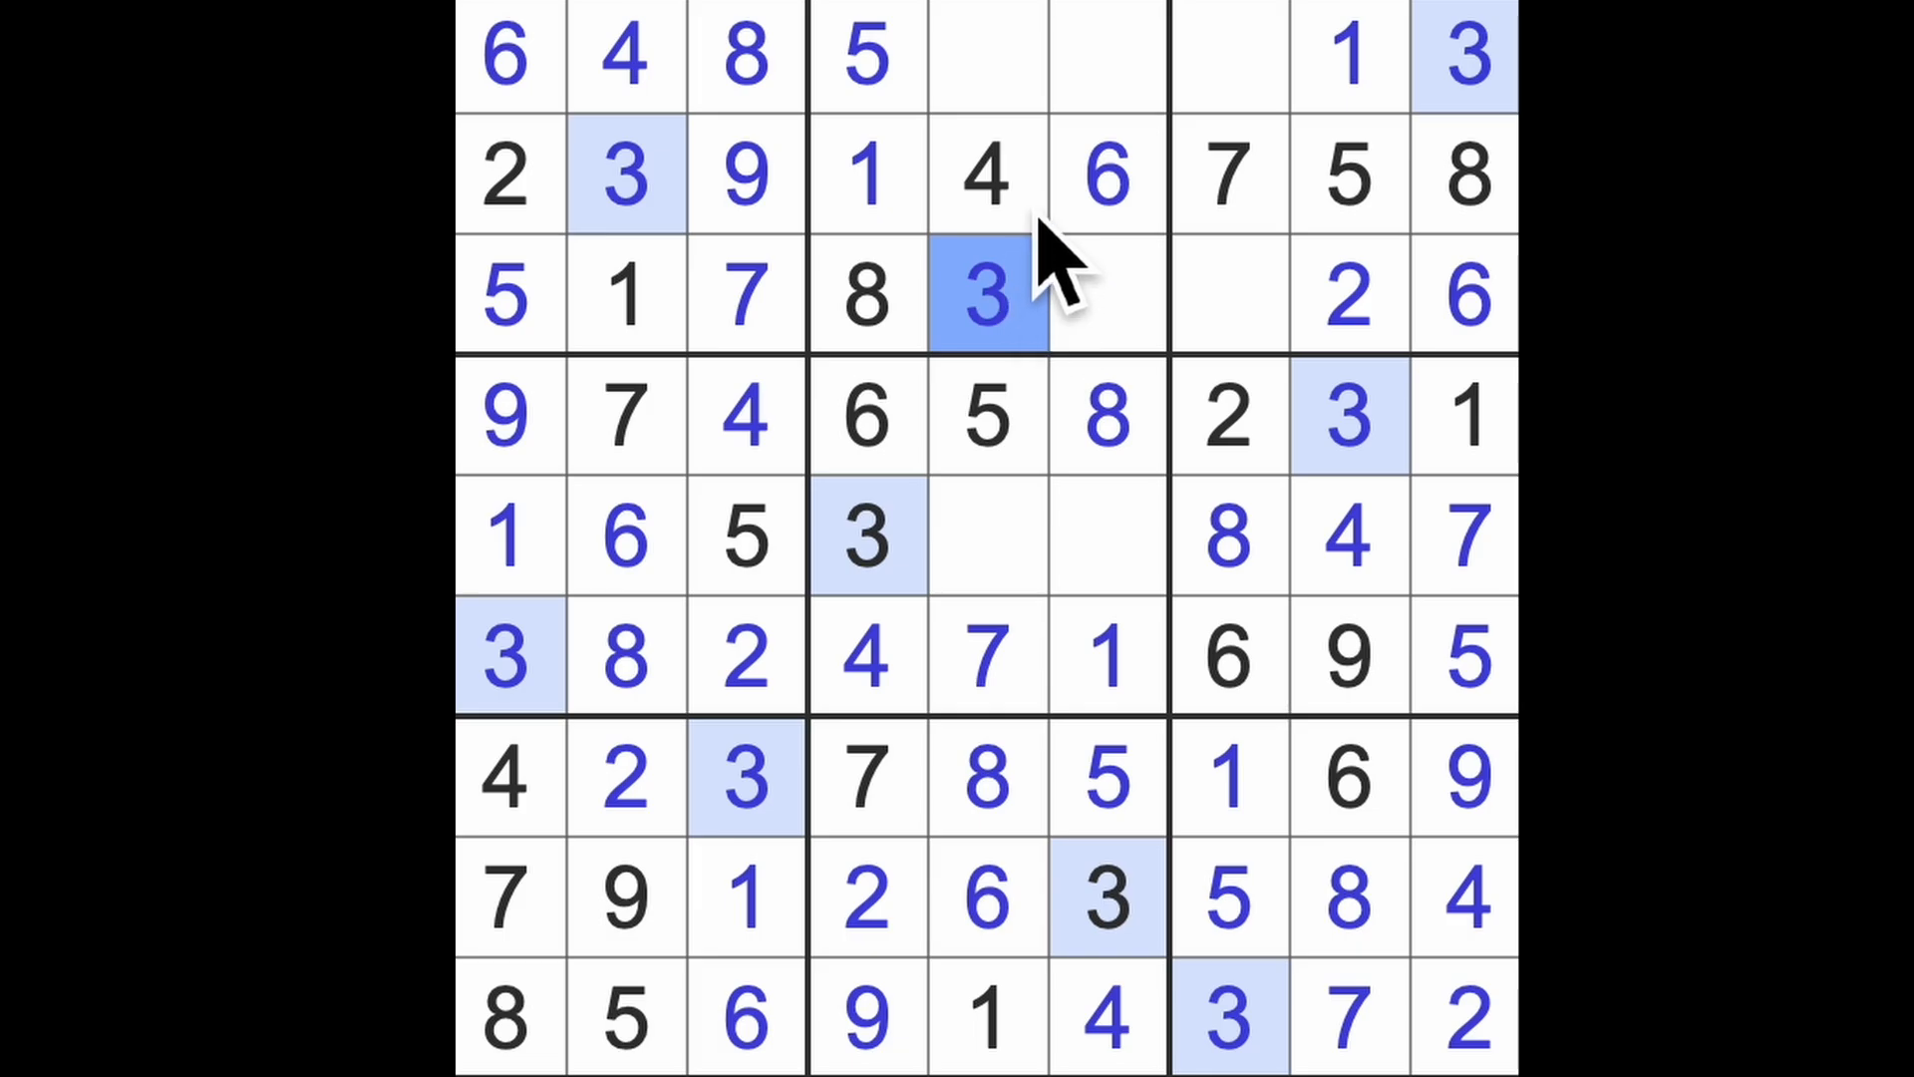
mouse_move(1209, 293)
type("4")
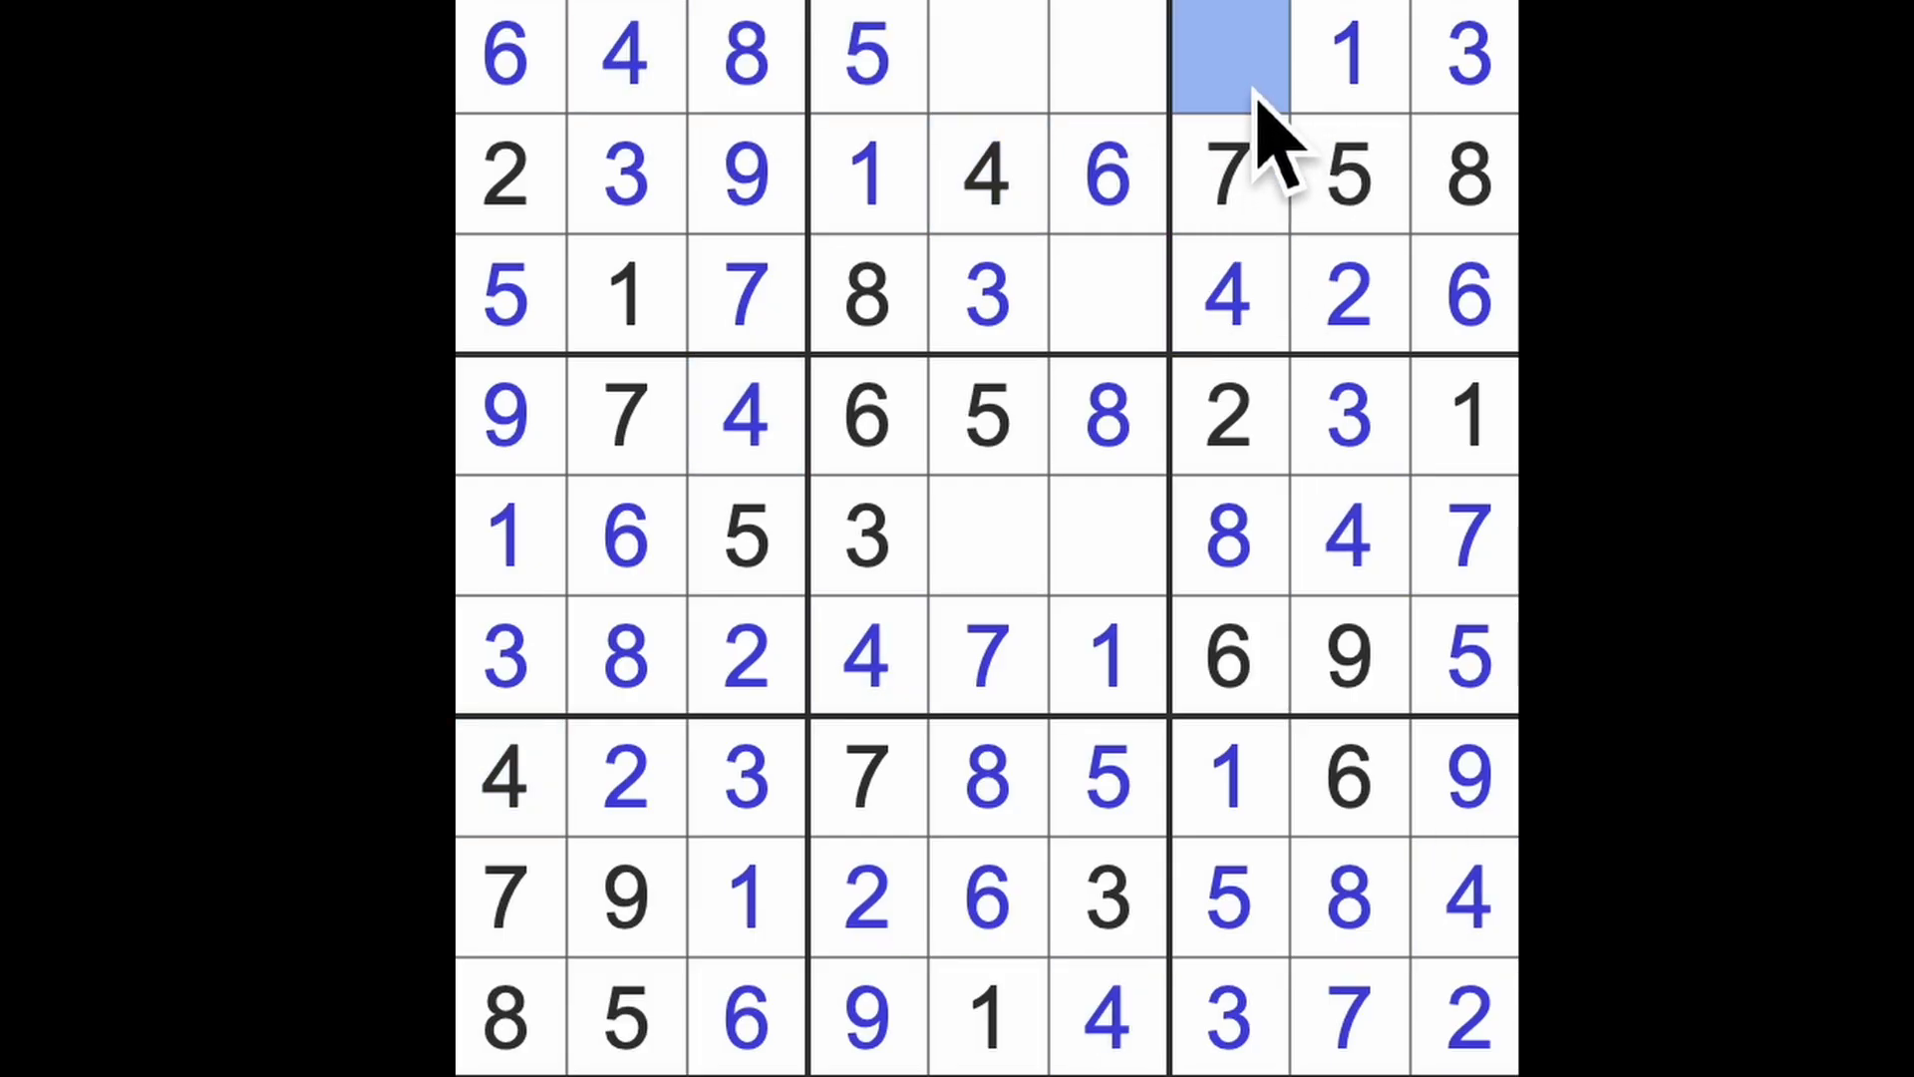
- Place 9s in row 1, row 3 column 6 and row 5 column 5, then the final 2s and 7
left_click(1227, 55)
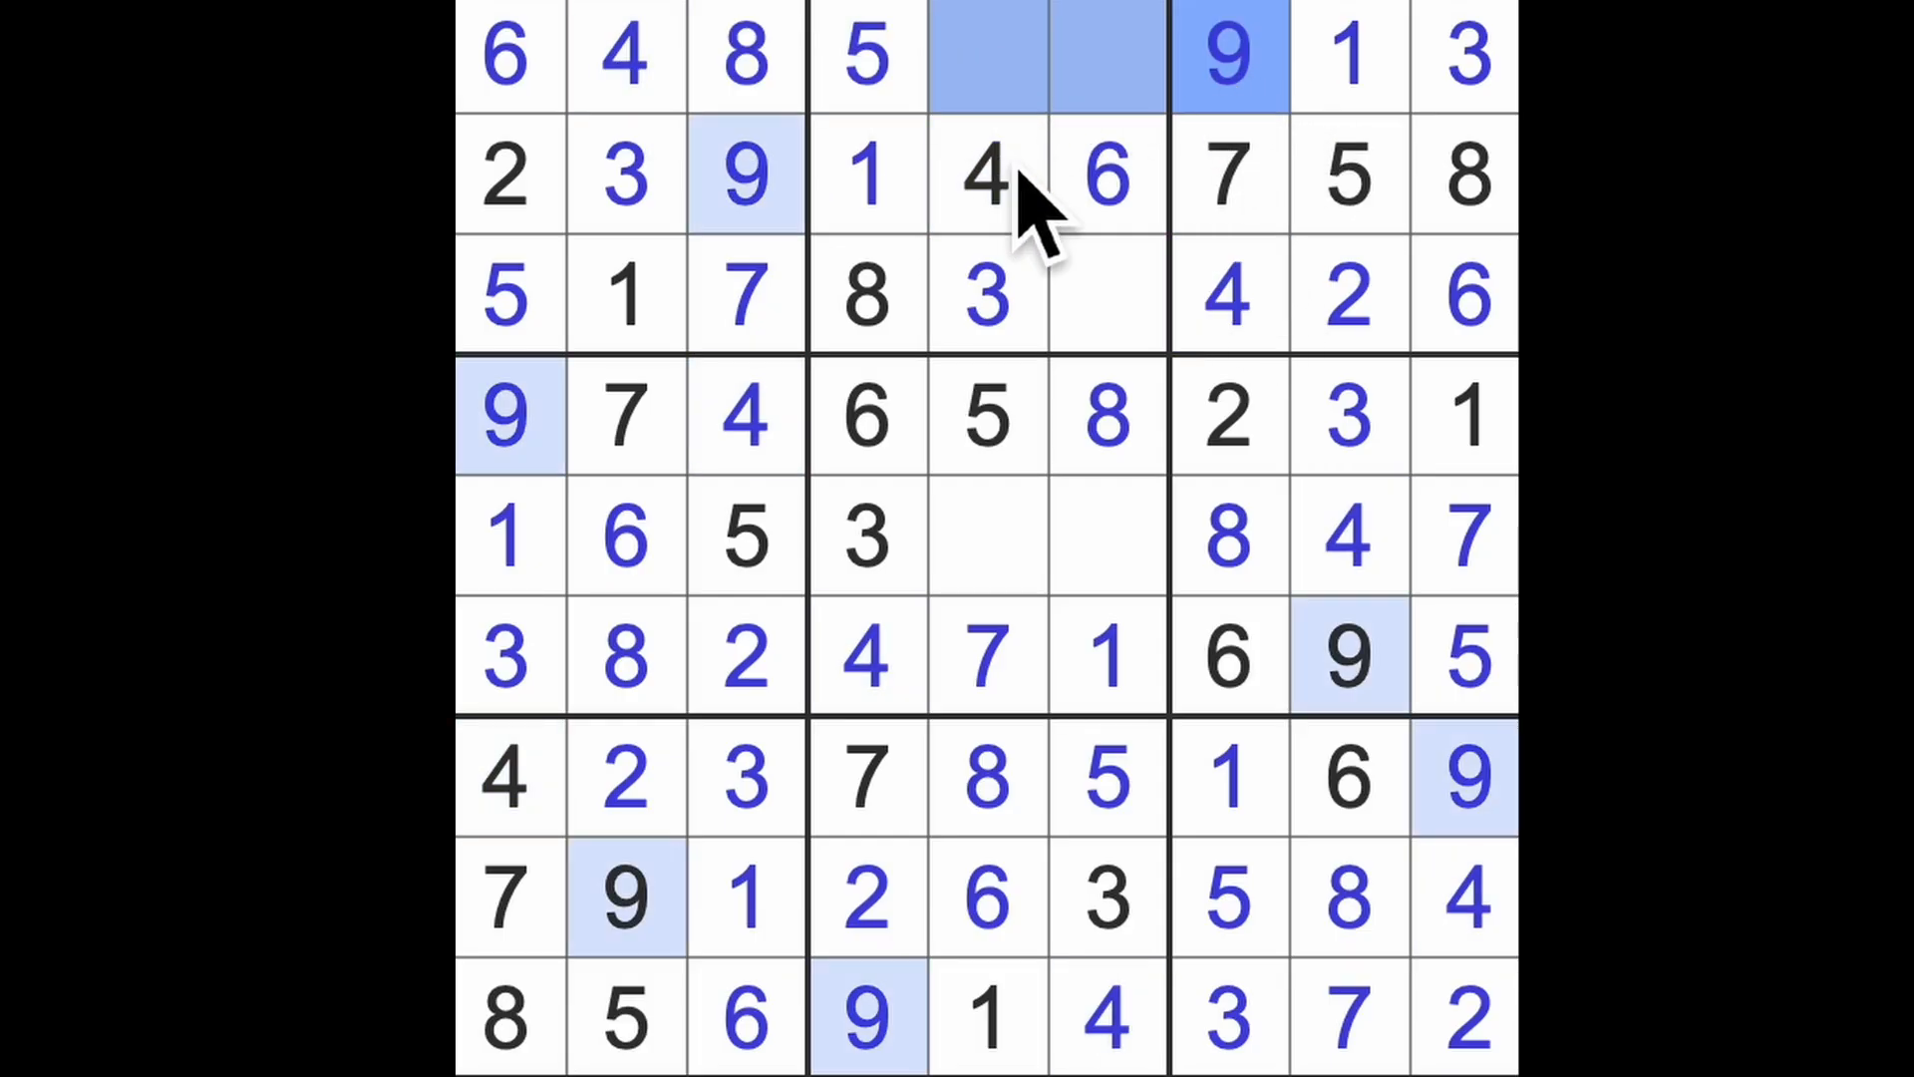
left_click(1105, 297)
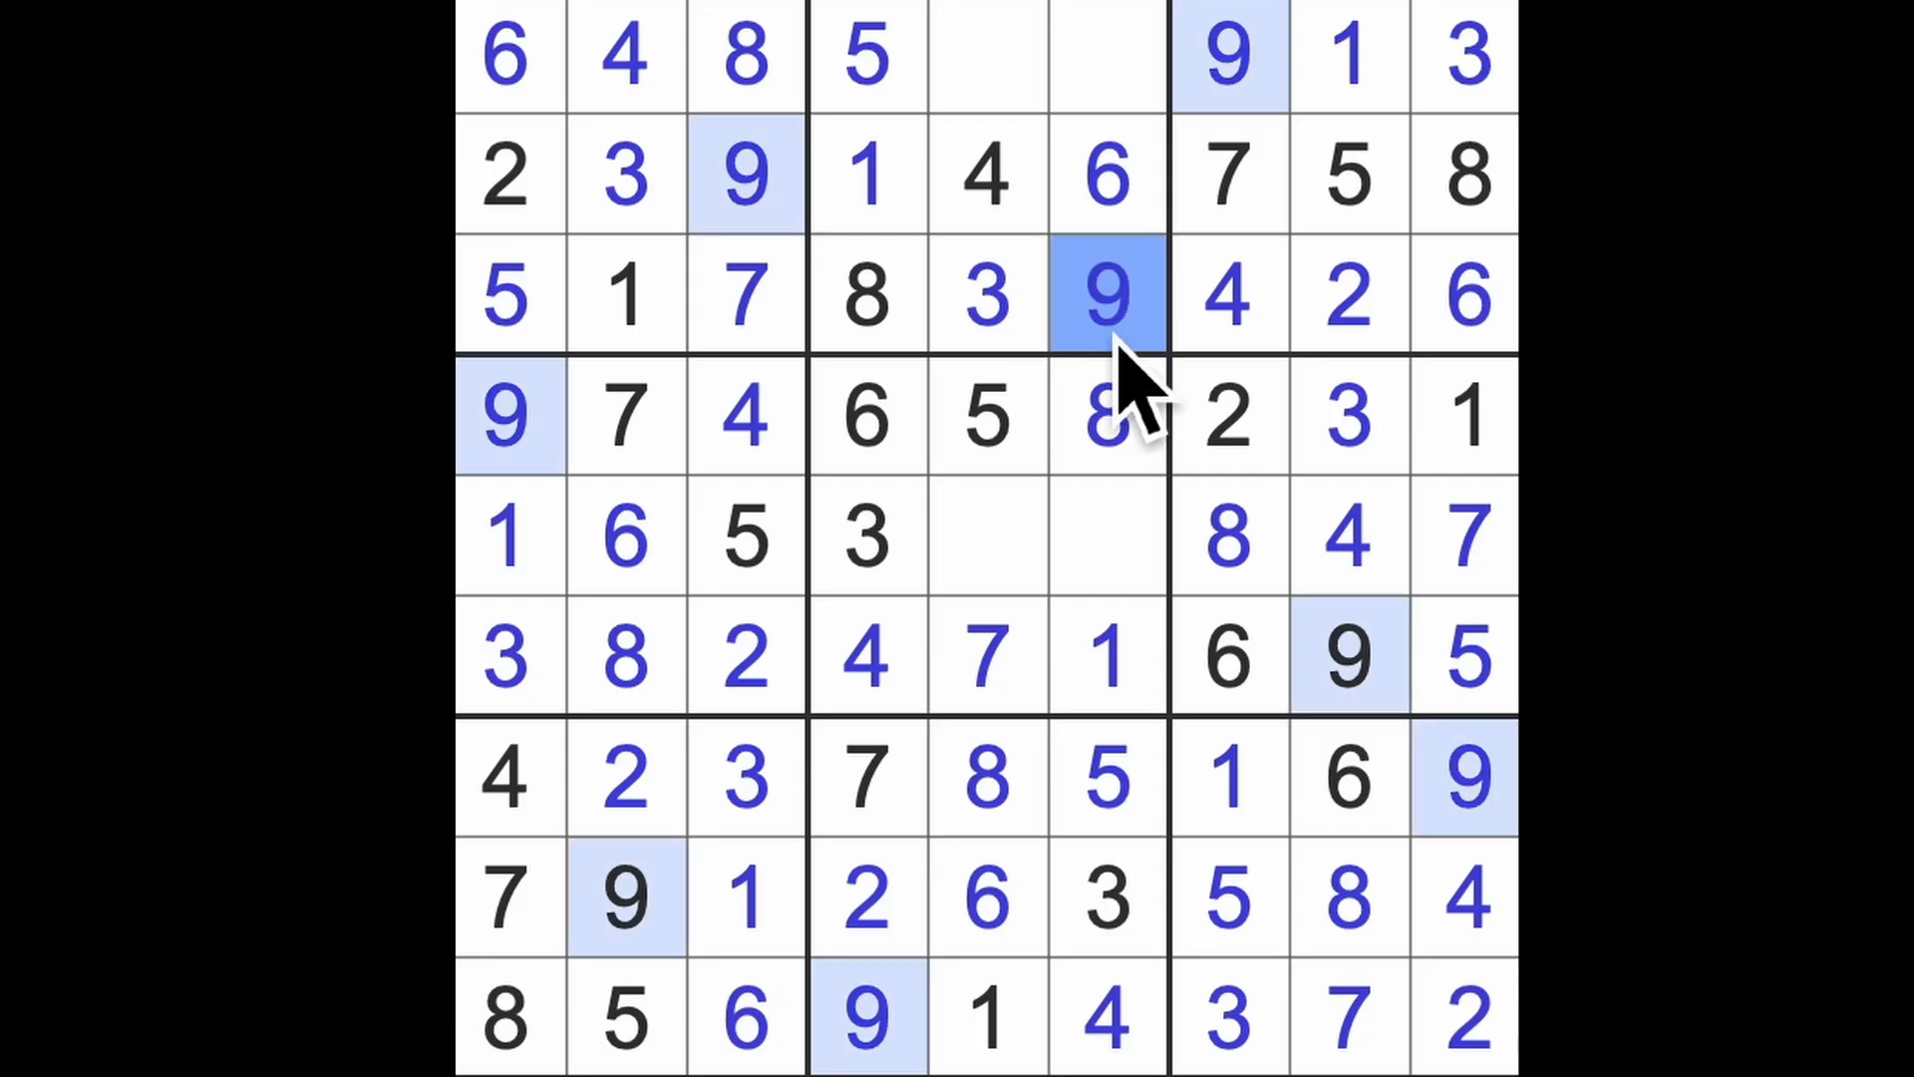
left_click(1104, 538)
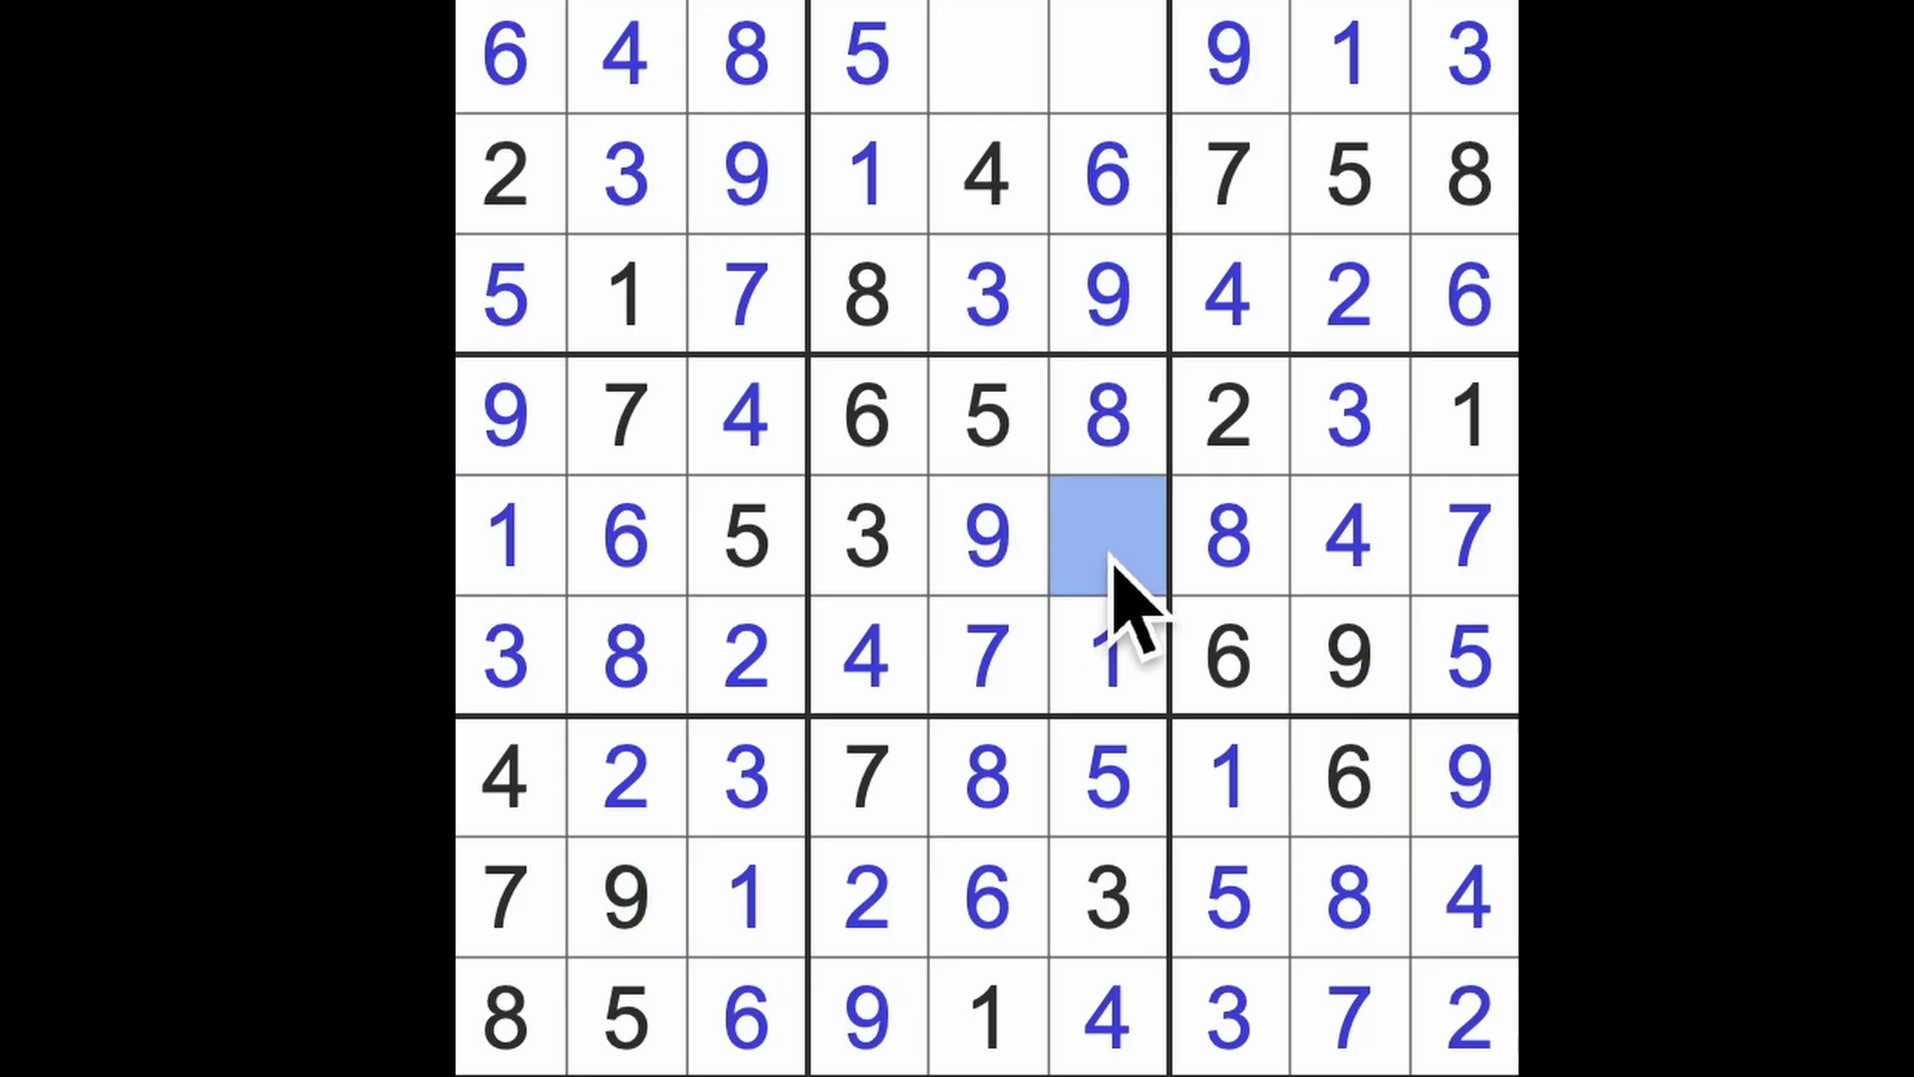
left_click(1105, 537)
type("2")
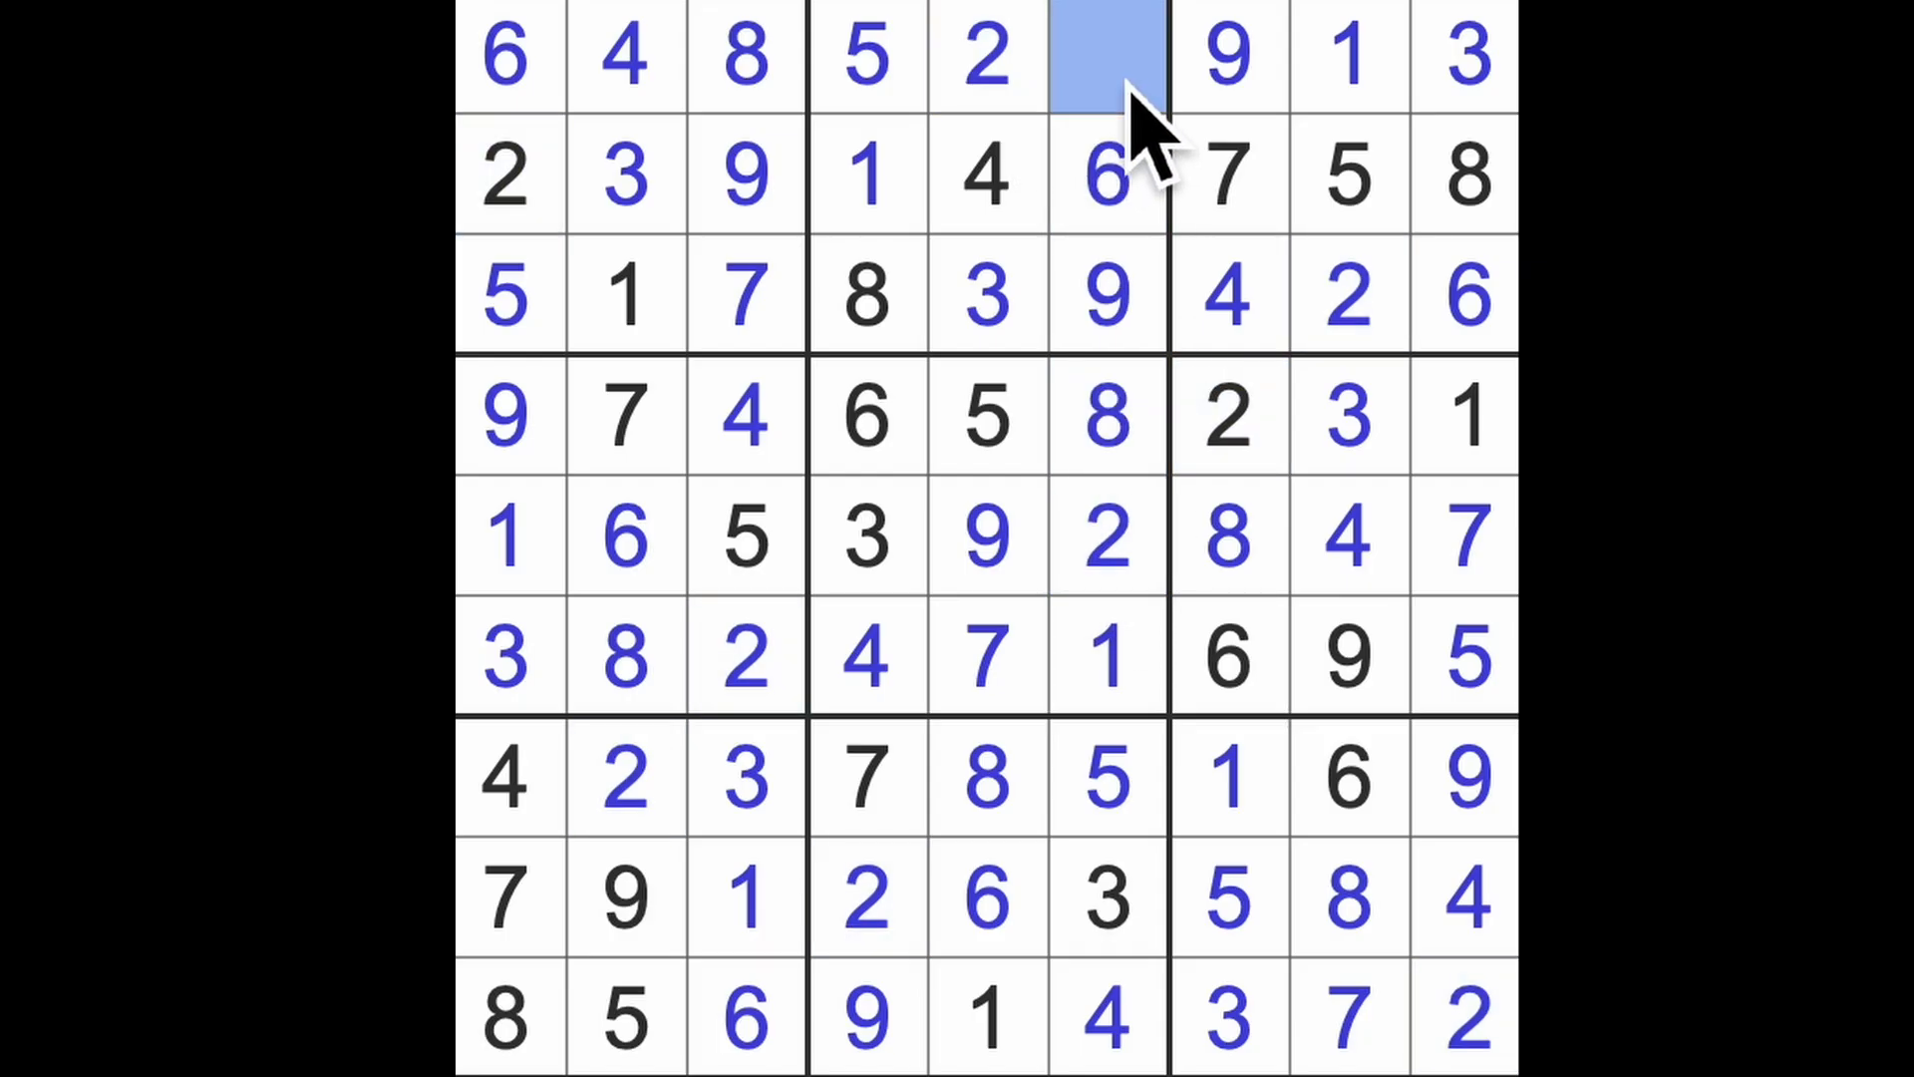
type("7")
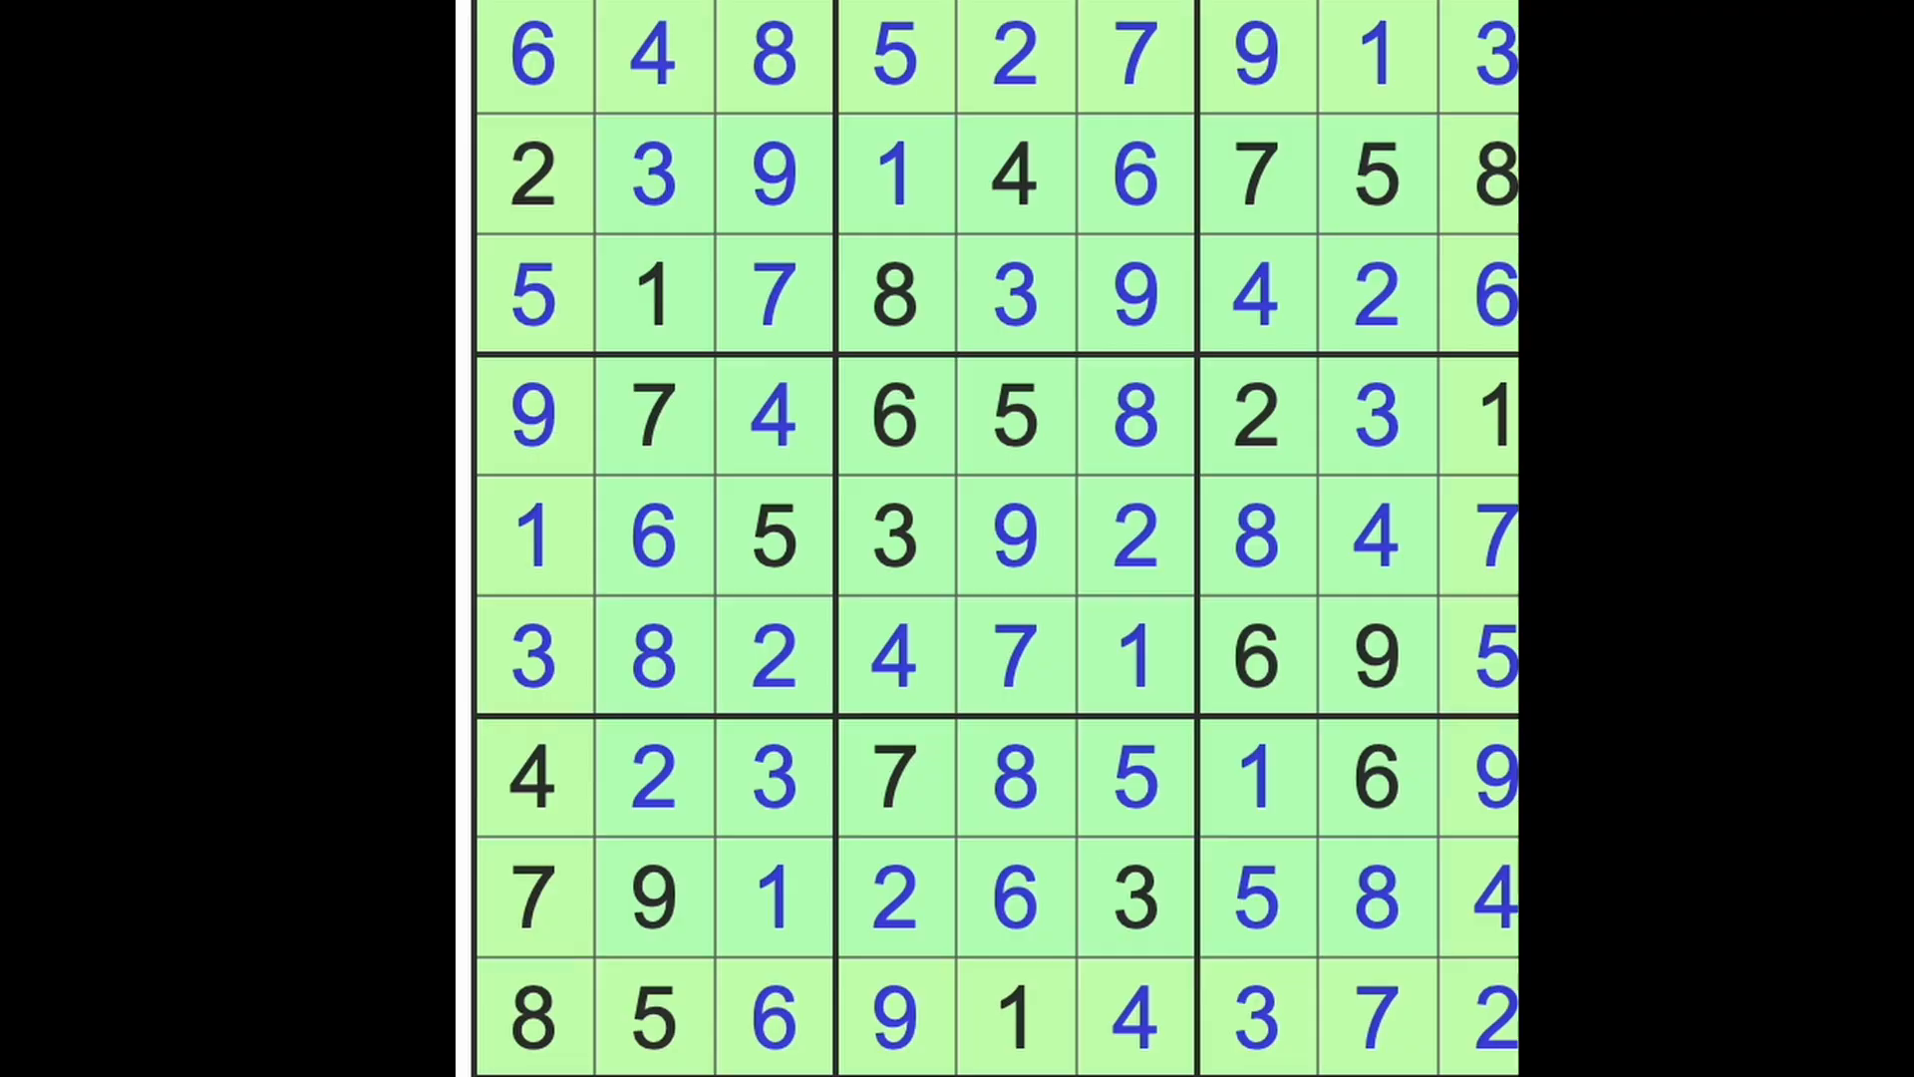